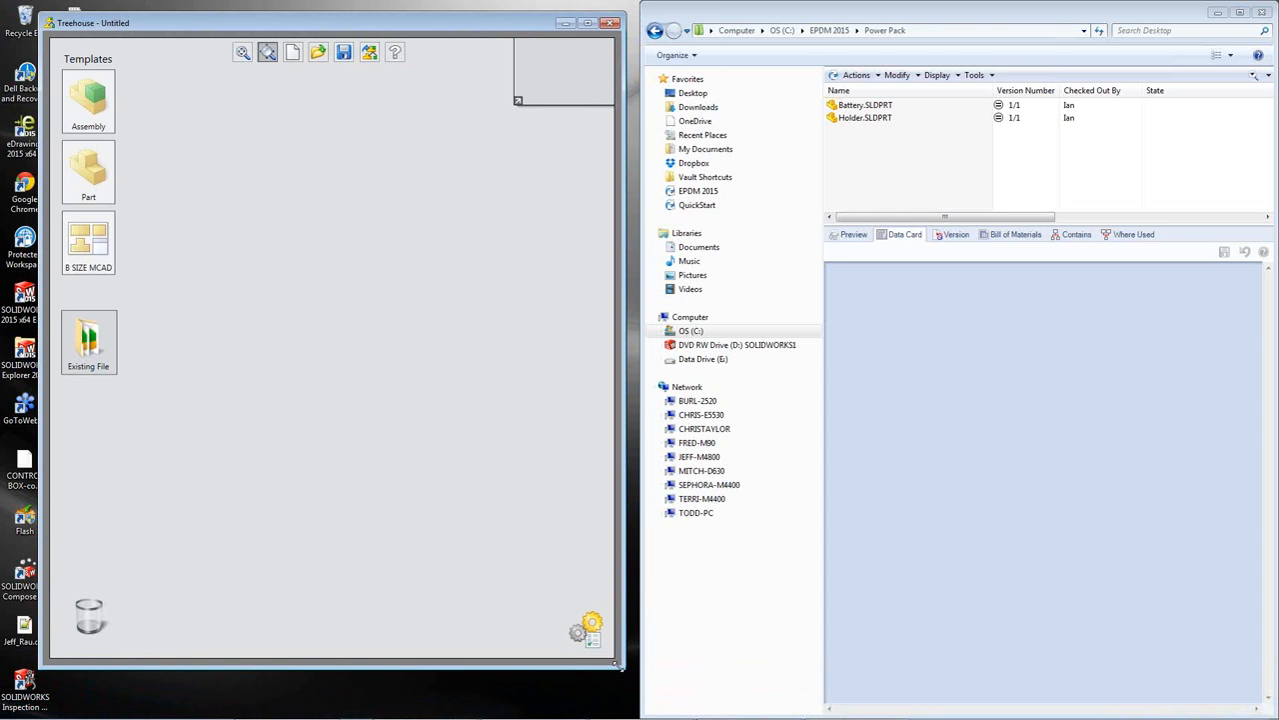
mouse_move(440, 377)
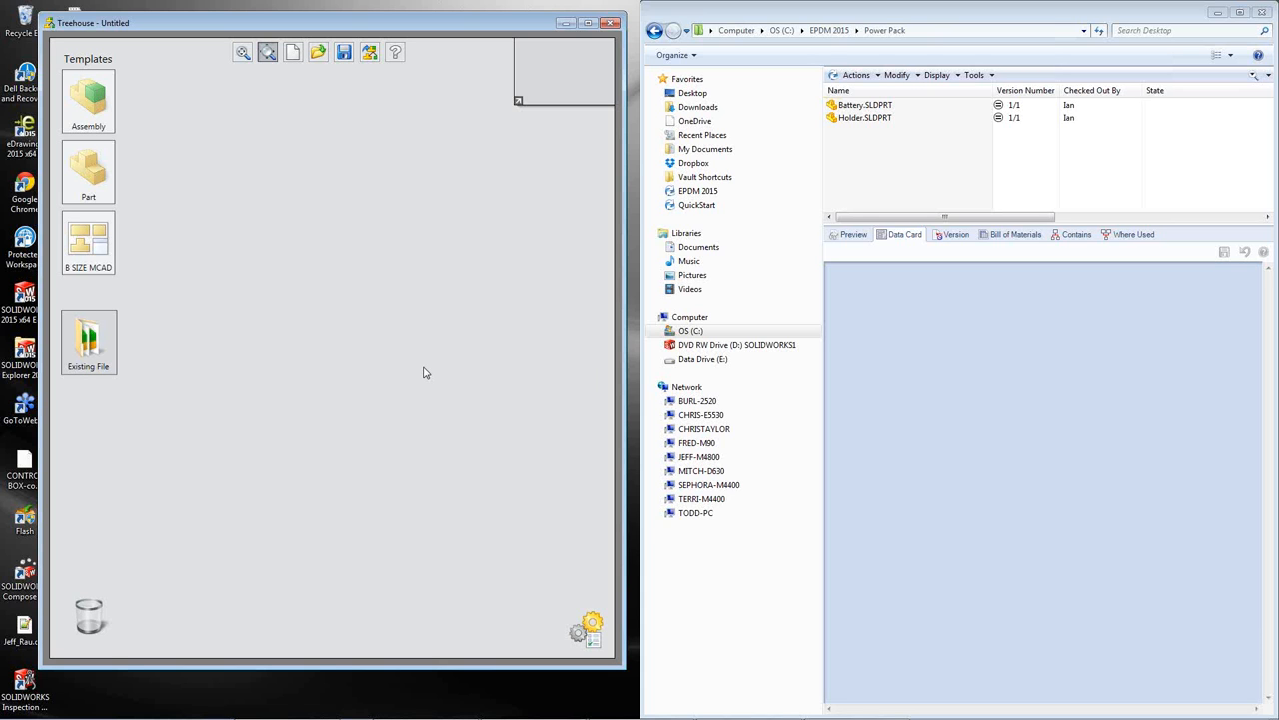
mouse_move(312, 28)
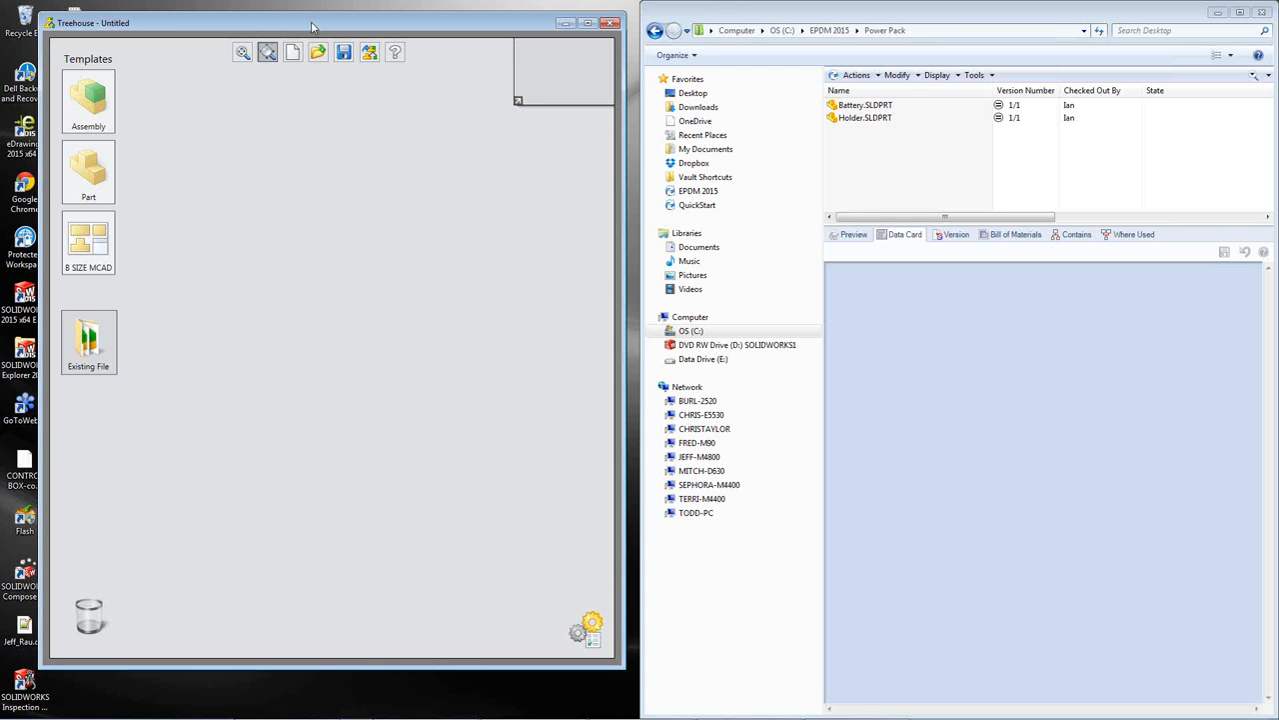
mouse_move(88, 95)
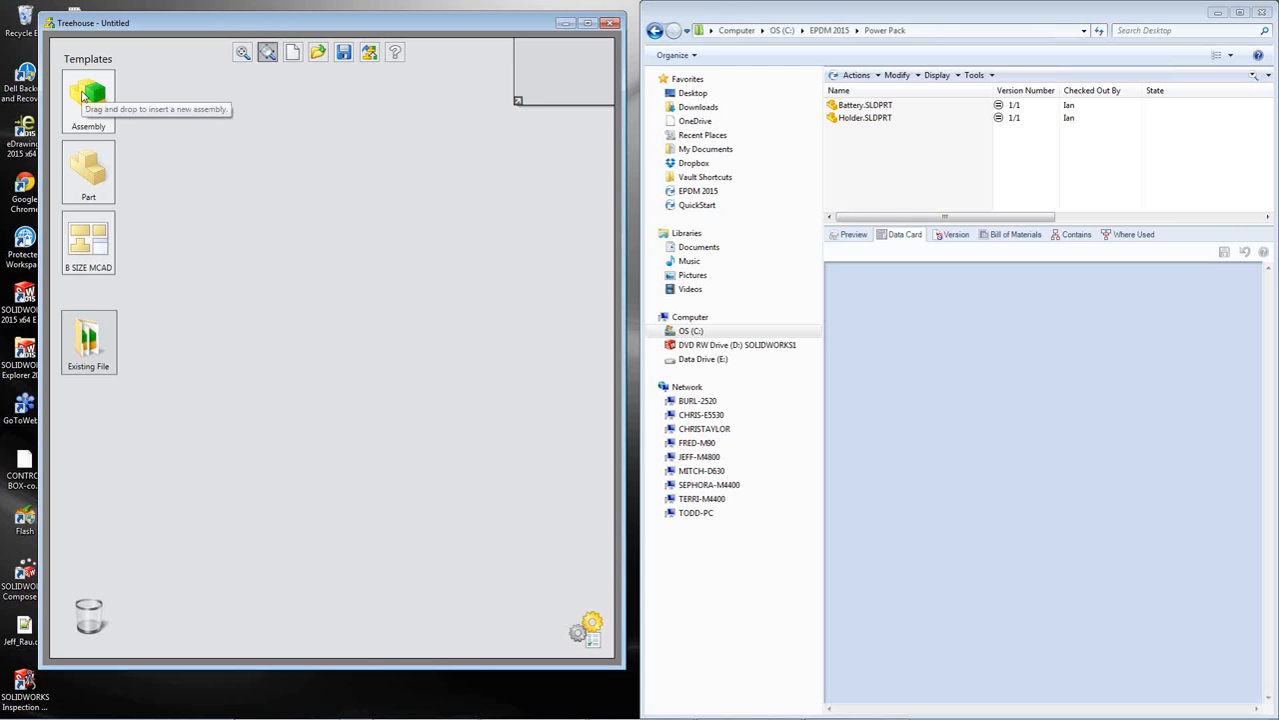
- Add a new assembly named Power Pack with description 'pack' and MCAD property 'demo'
left_click_drag(88, 96, 340, 190)
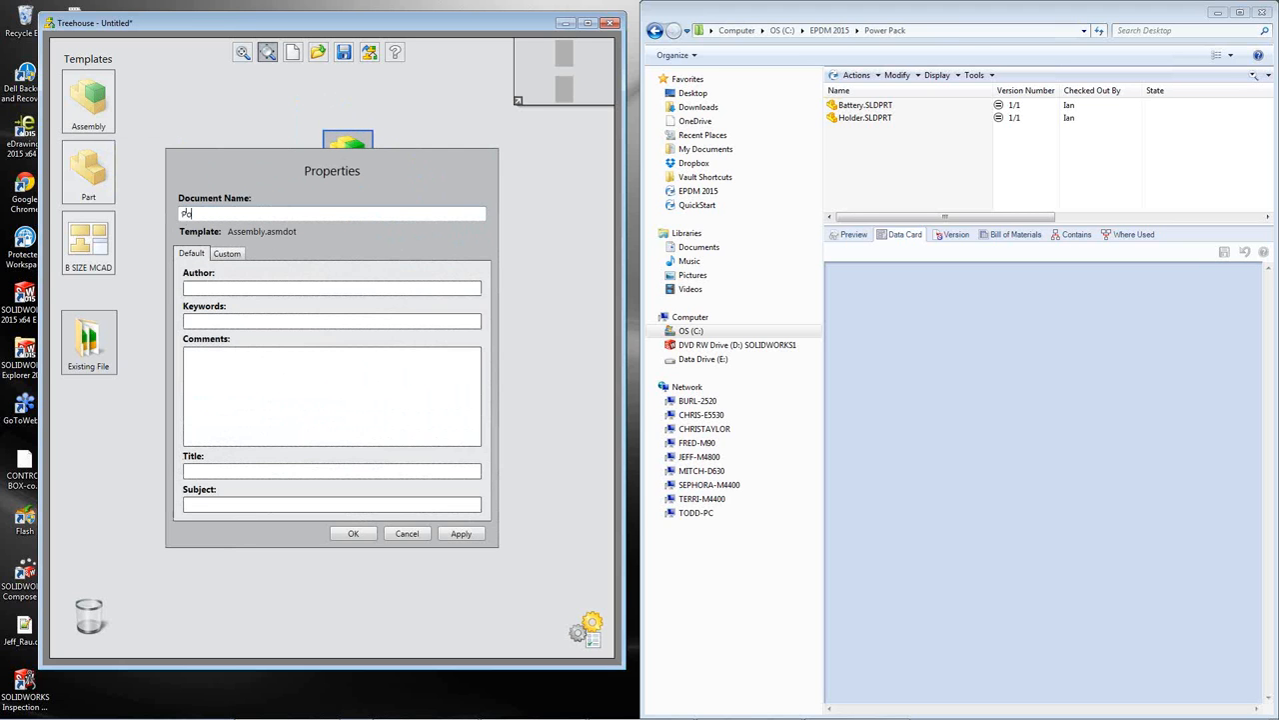
type("Power Pack")
type("new")
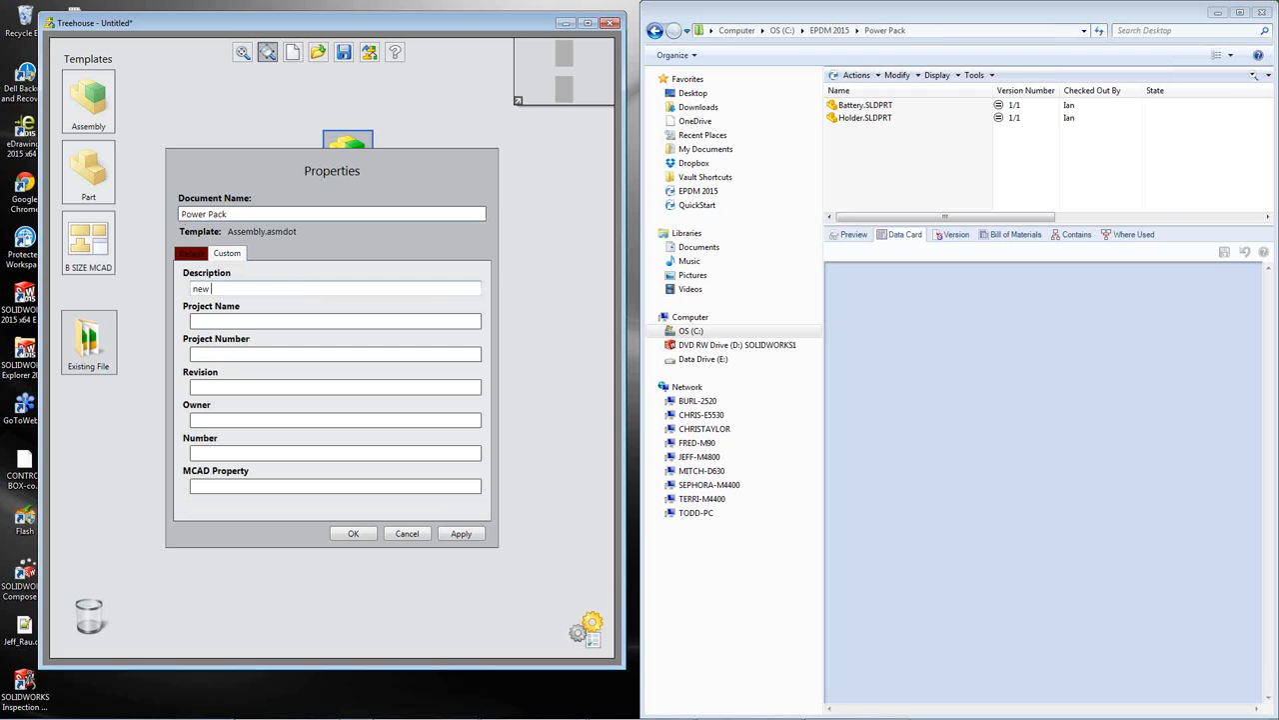
type("pack")
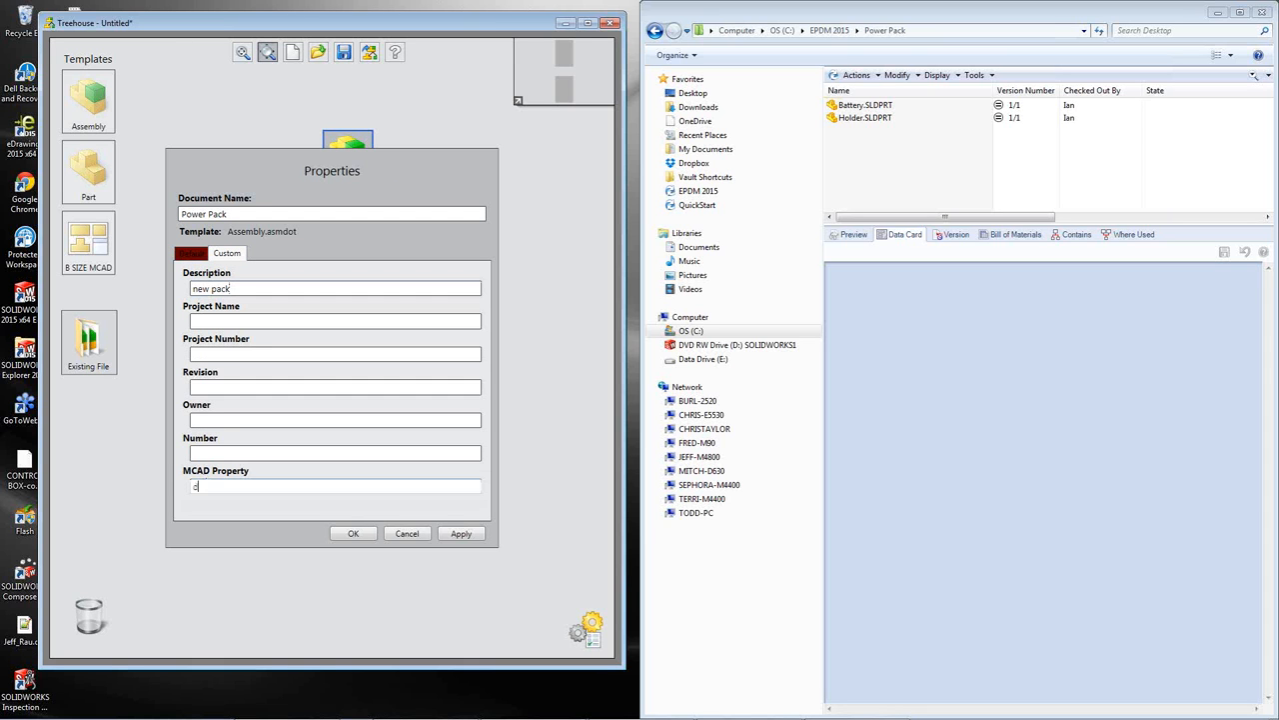
type("demo")
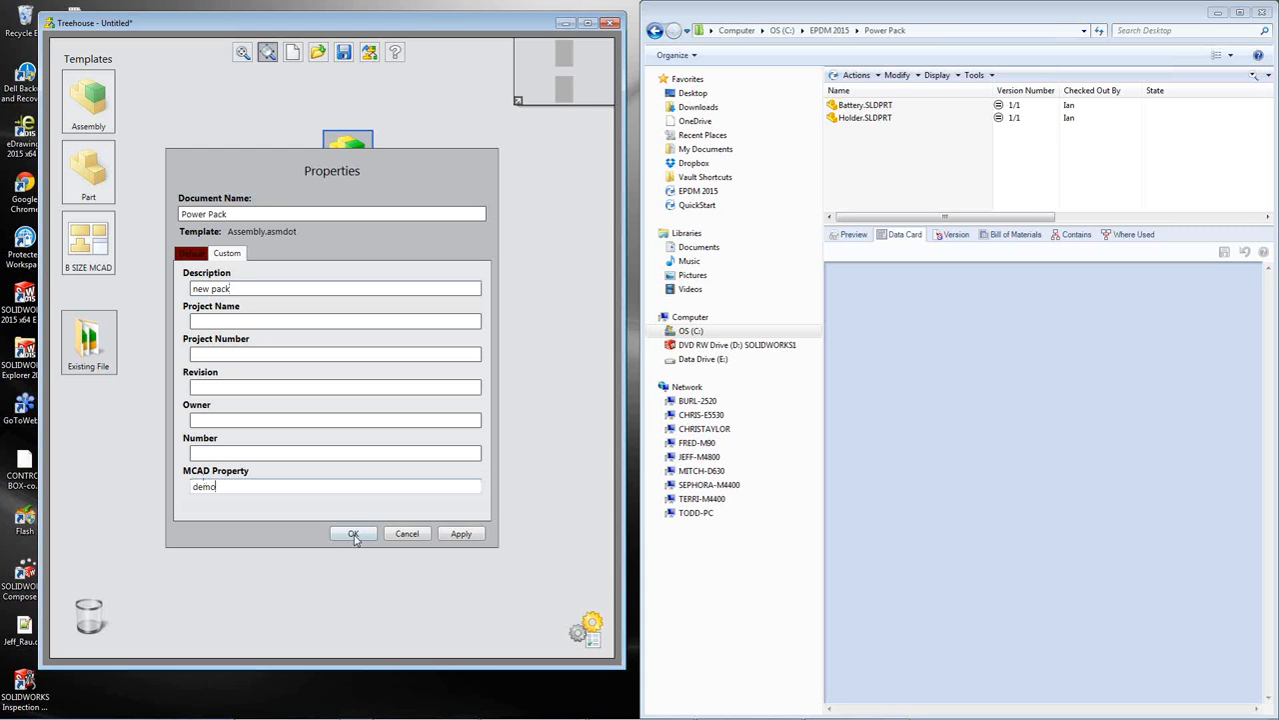
left_click(351, 532)
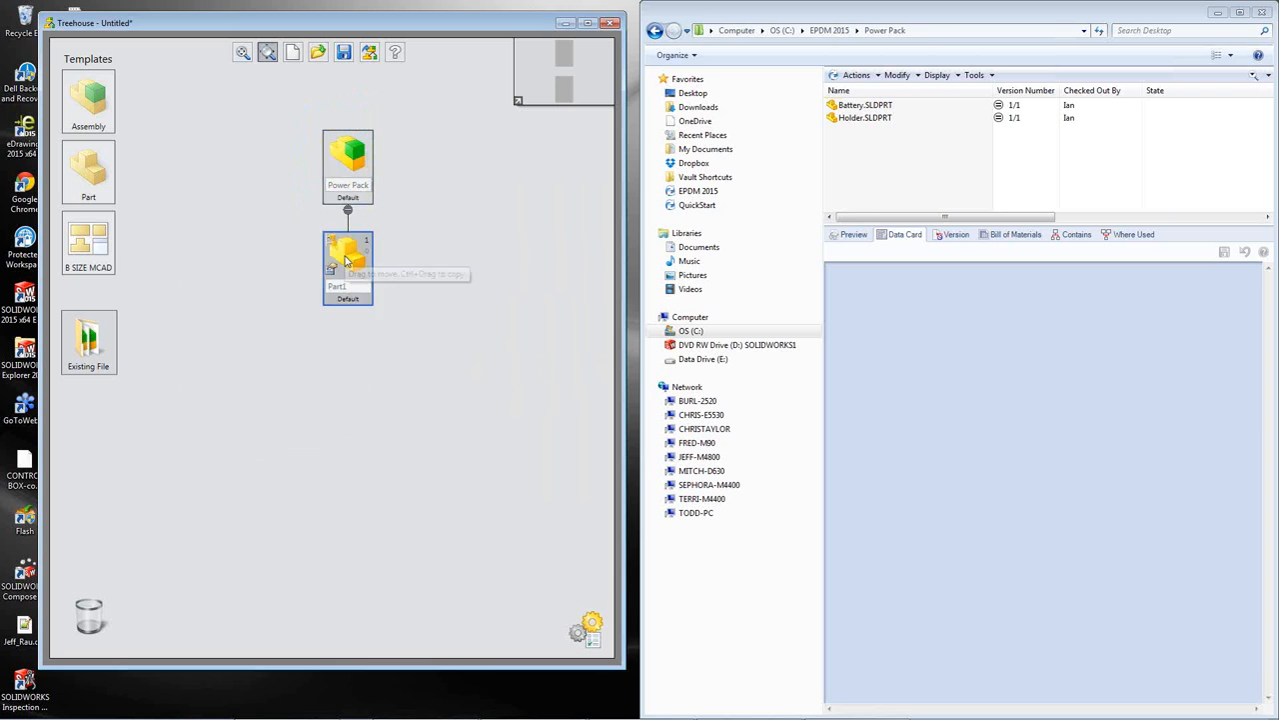
- Rename the new child part to Connector
double_click(348, 263)
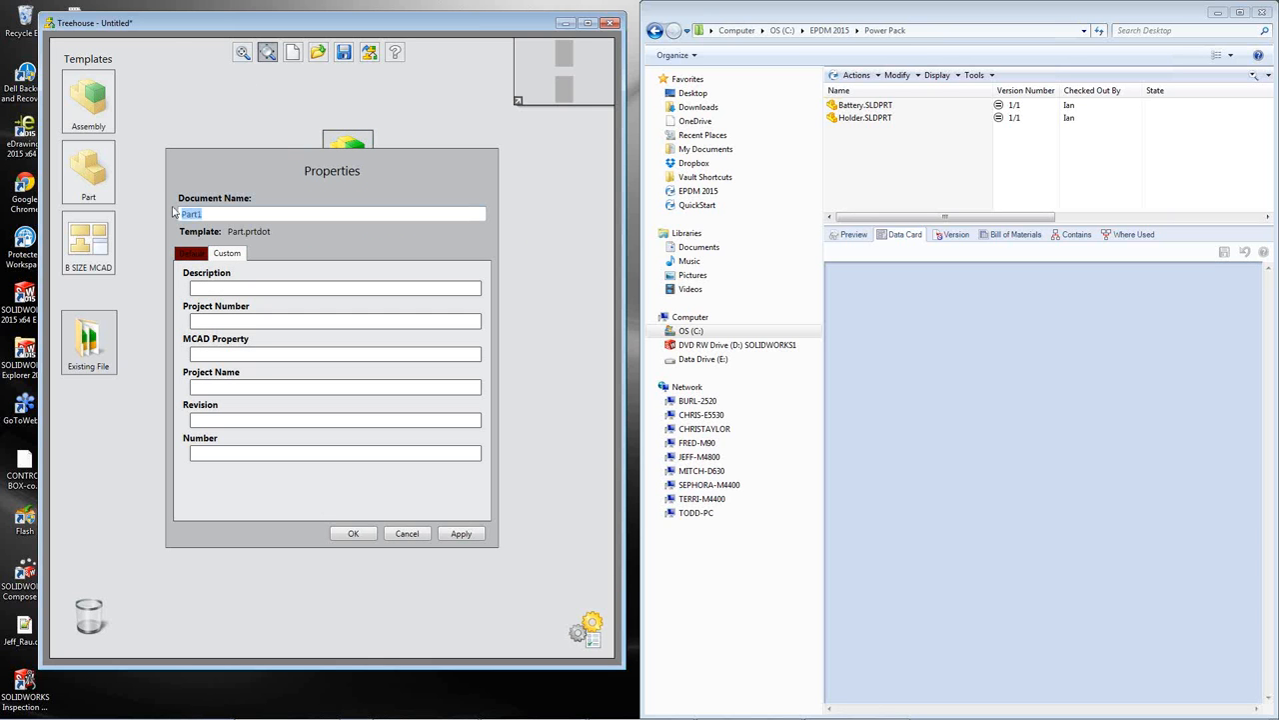
type("Connector")
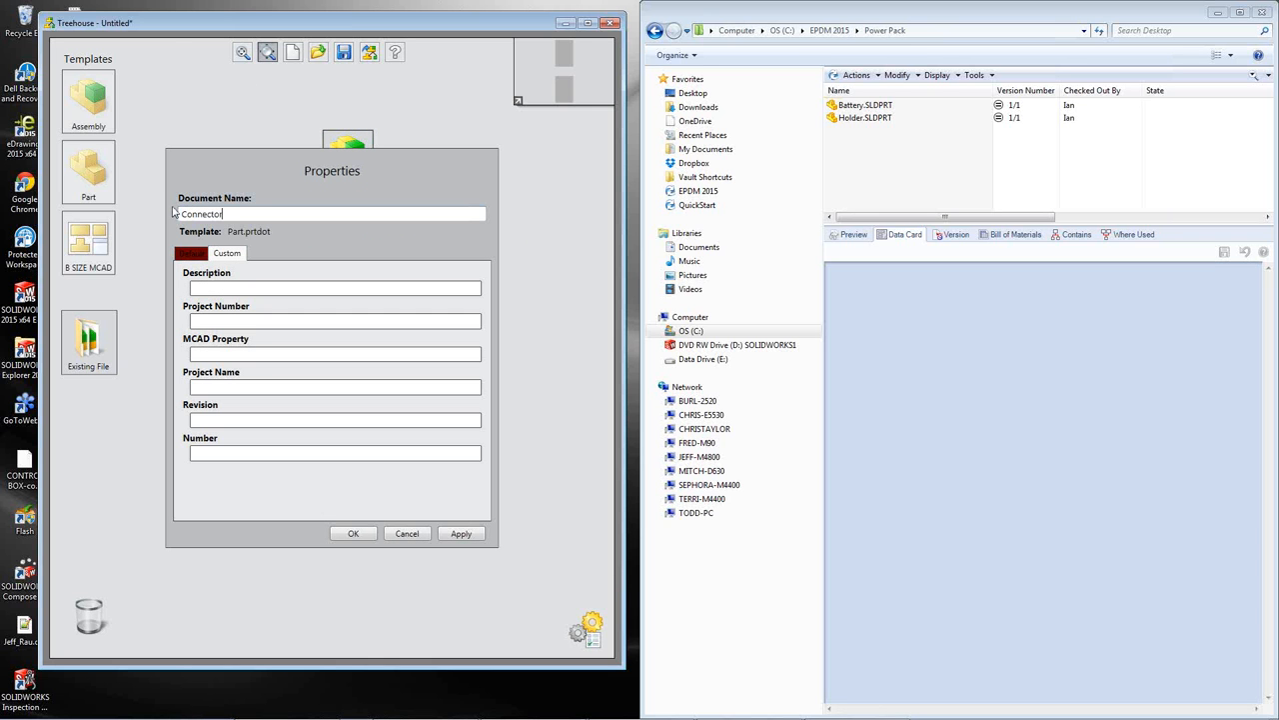
left_click(351, 531)
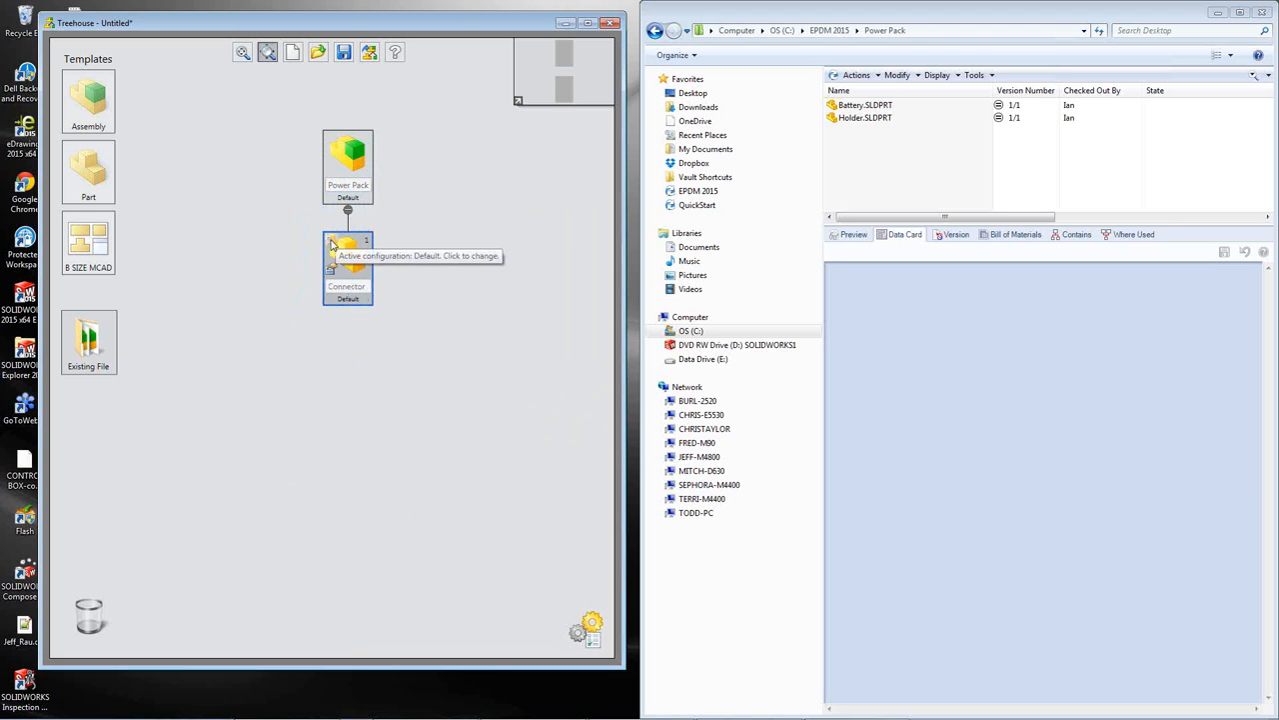
- Add 2 Pin and 3 Pin configurations to the Connector part
left_click(182, 315)
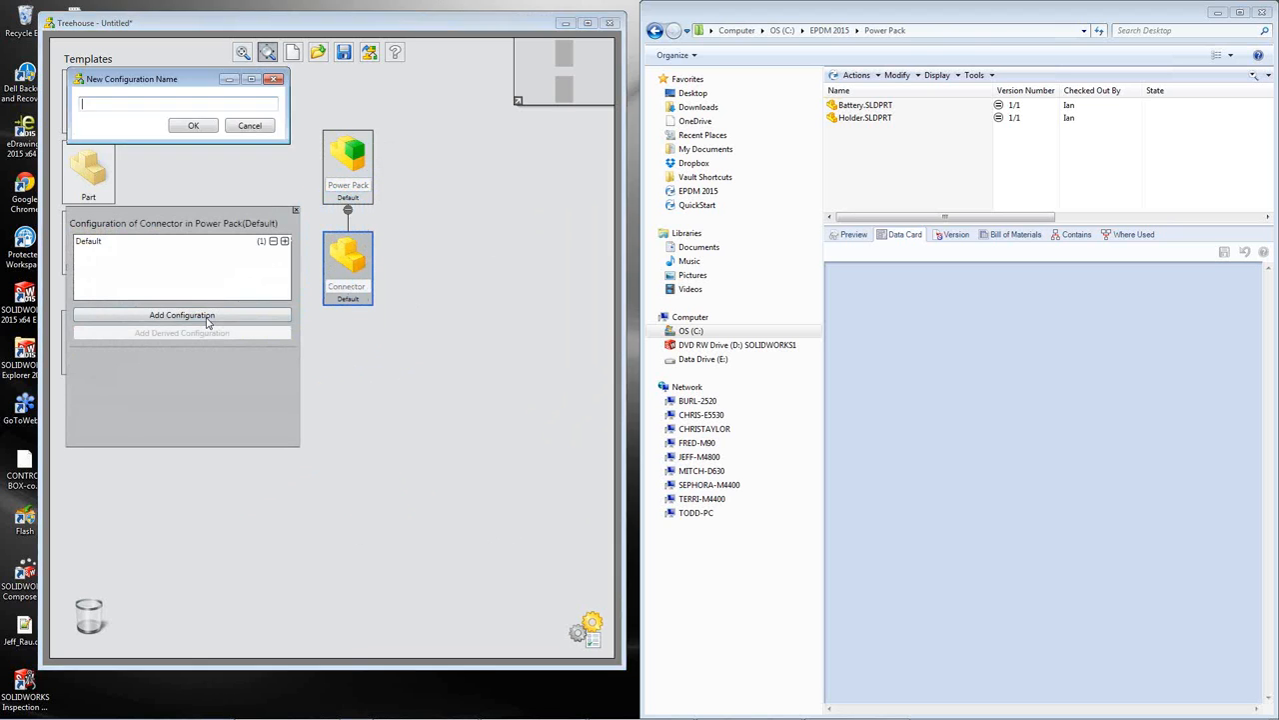
left_click(192, 124)
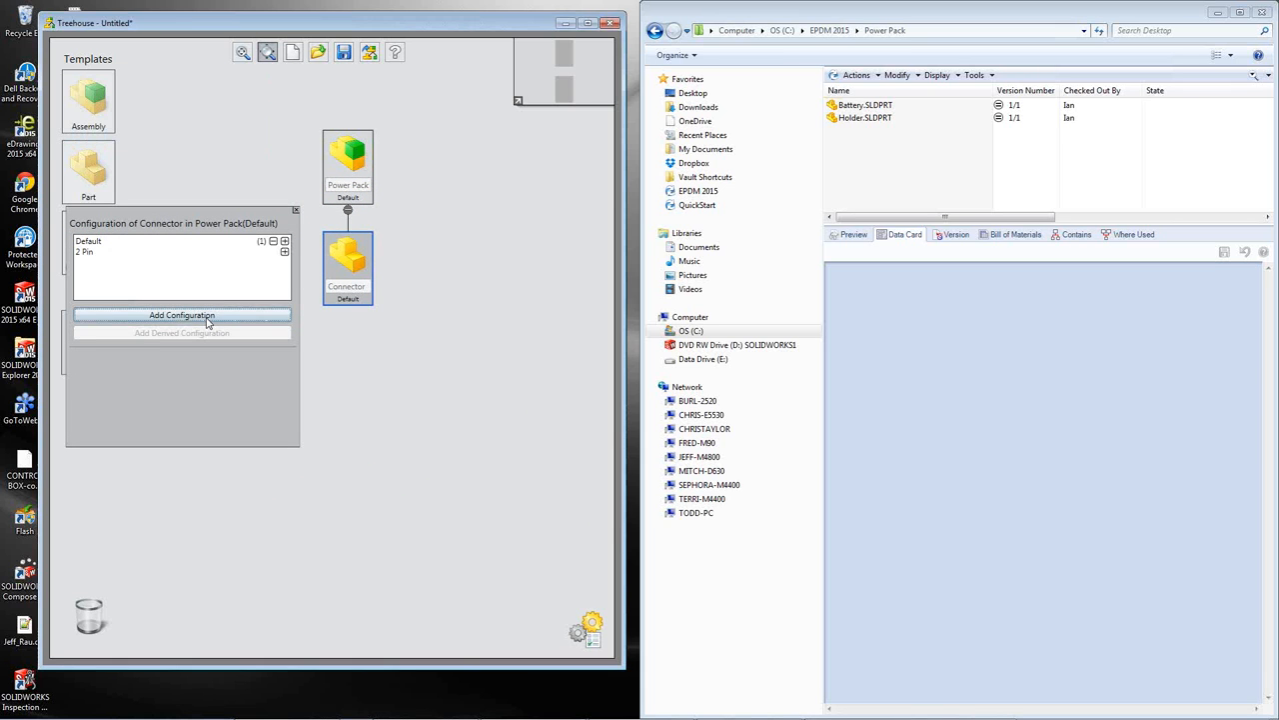
left_click(182, 316)
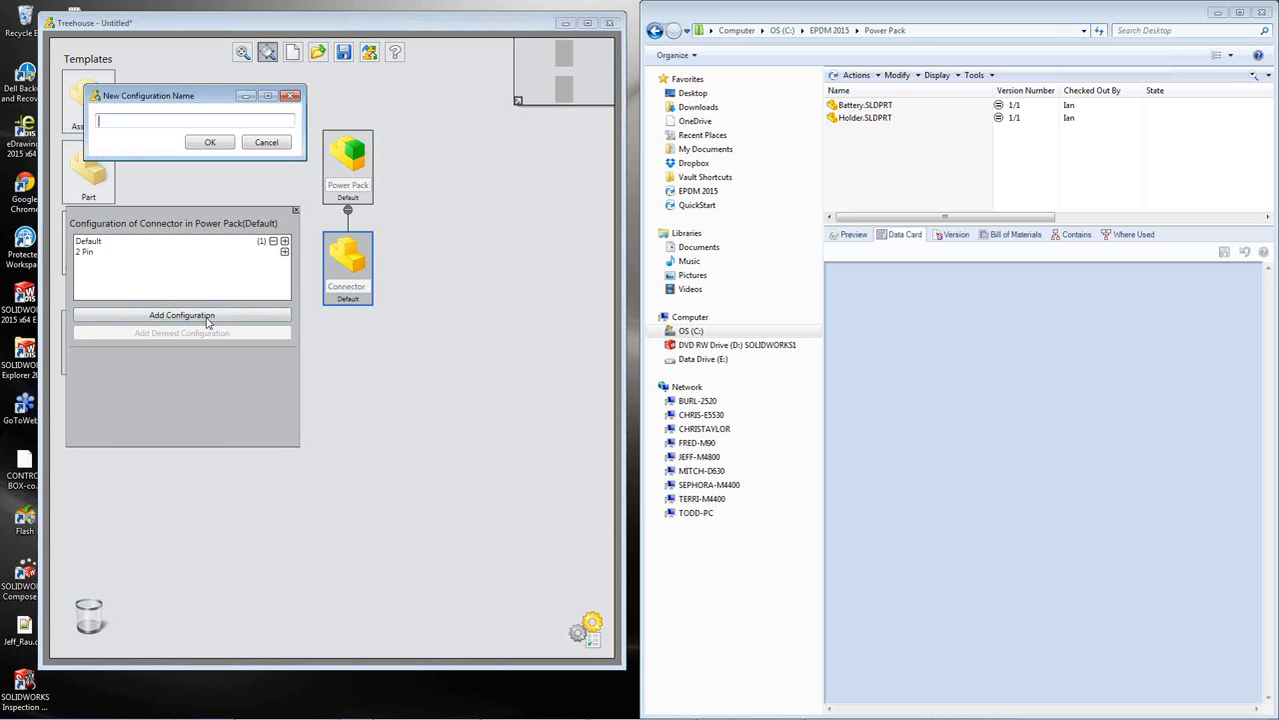
type("3 Pin")
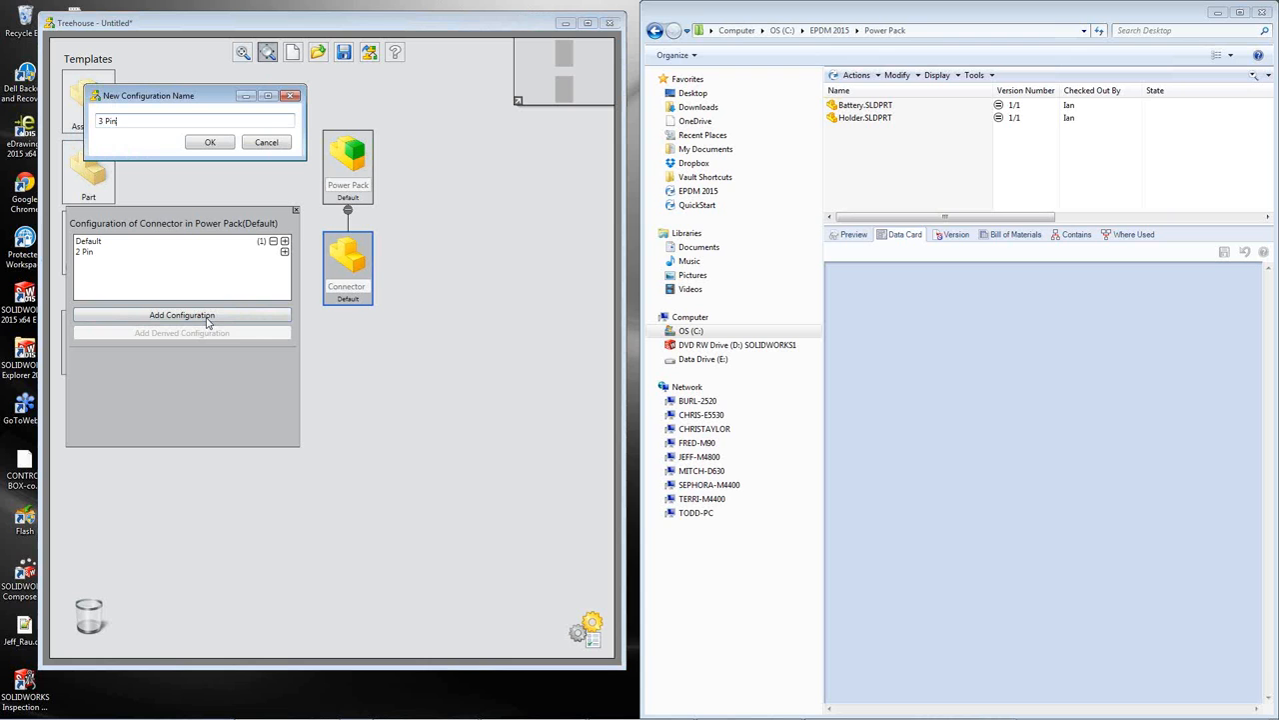
left_click(209, 140)
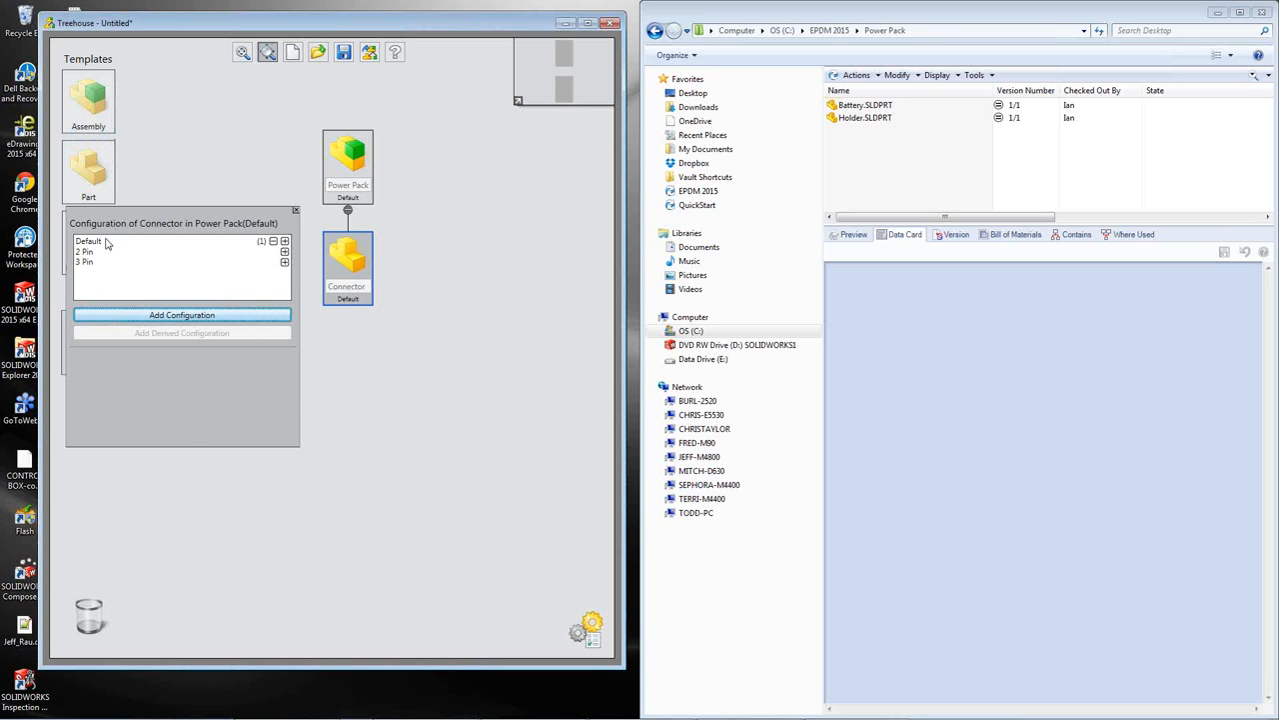
- Switch the Connector's active configuration from Default to 2 Pin
left_click(90, 239)
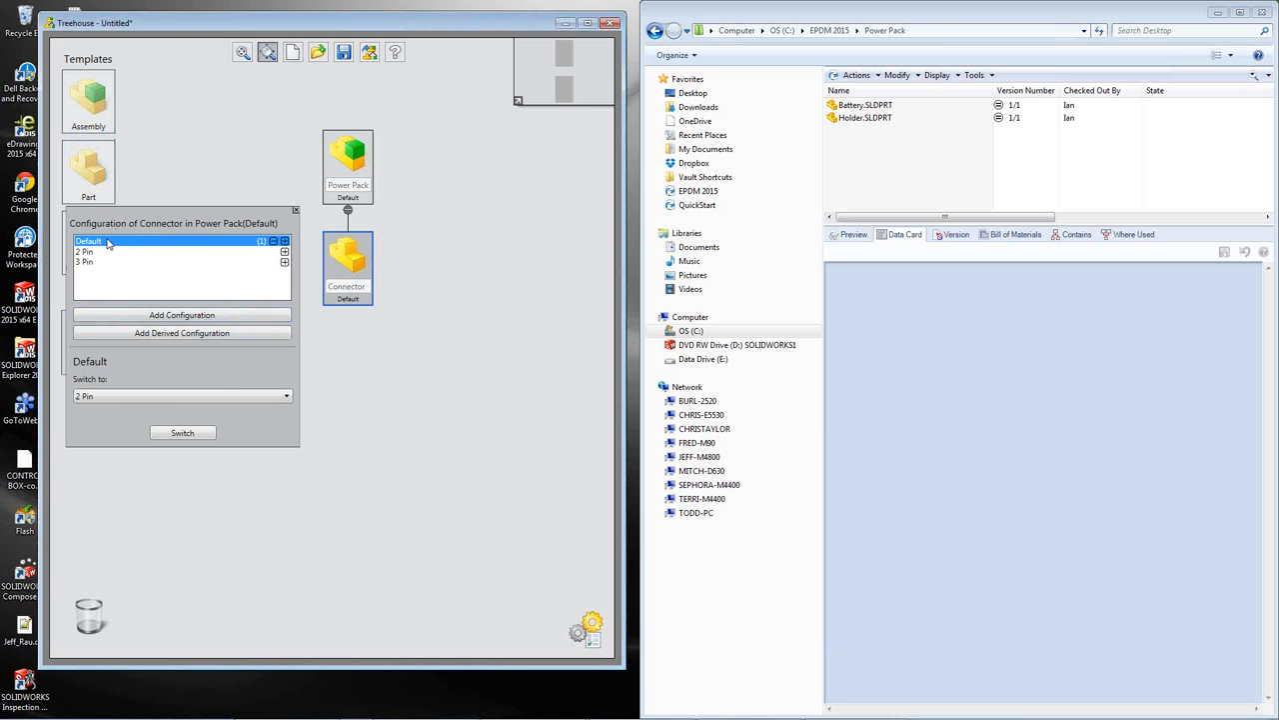
left_click(182, 396)
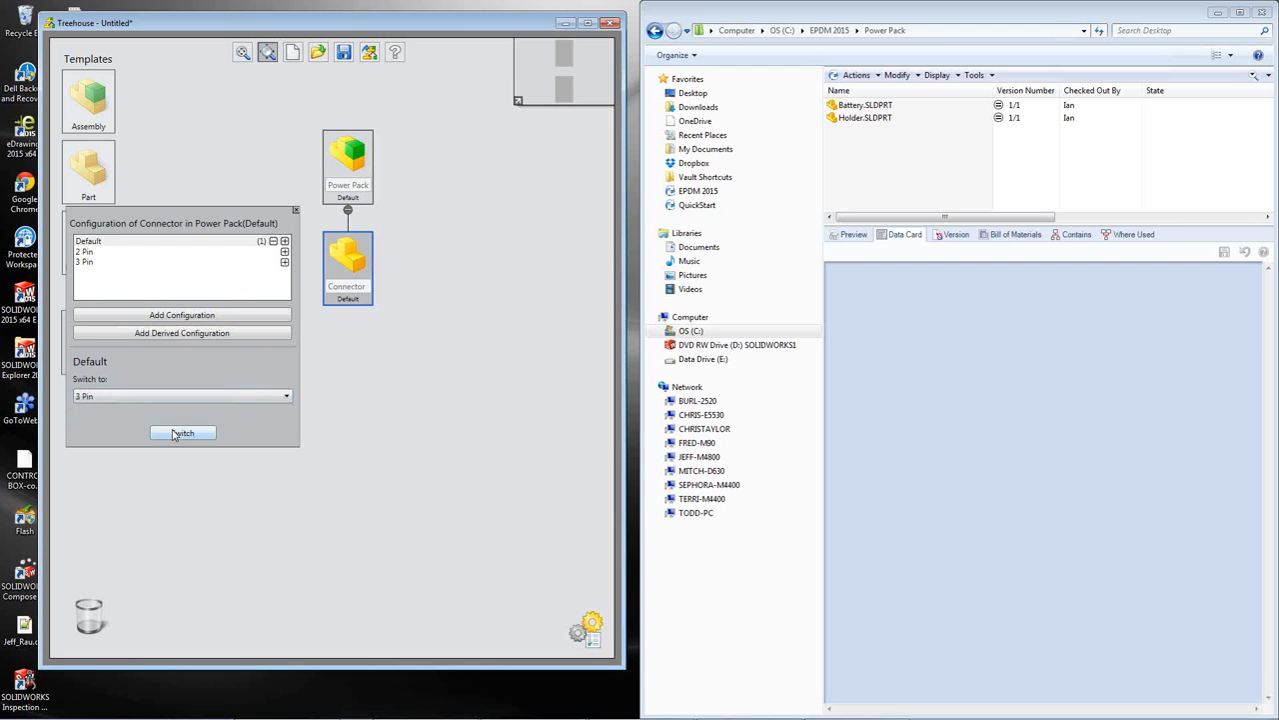
left_click(182, 432)
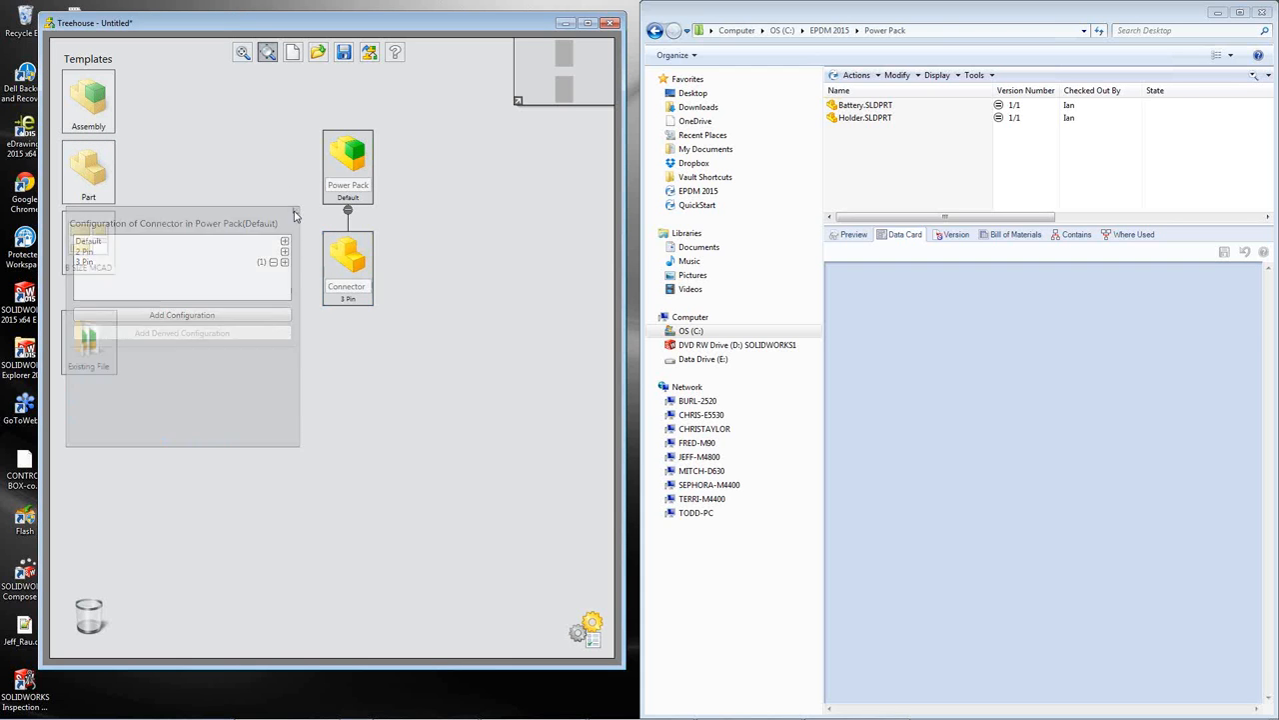
left_click(296, 216)
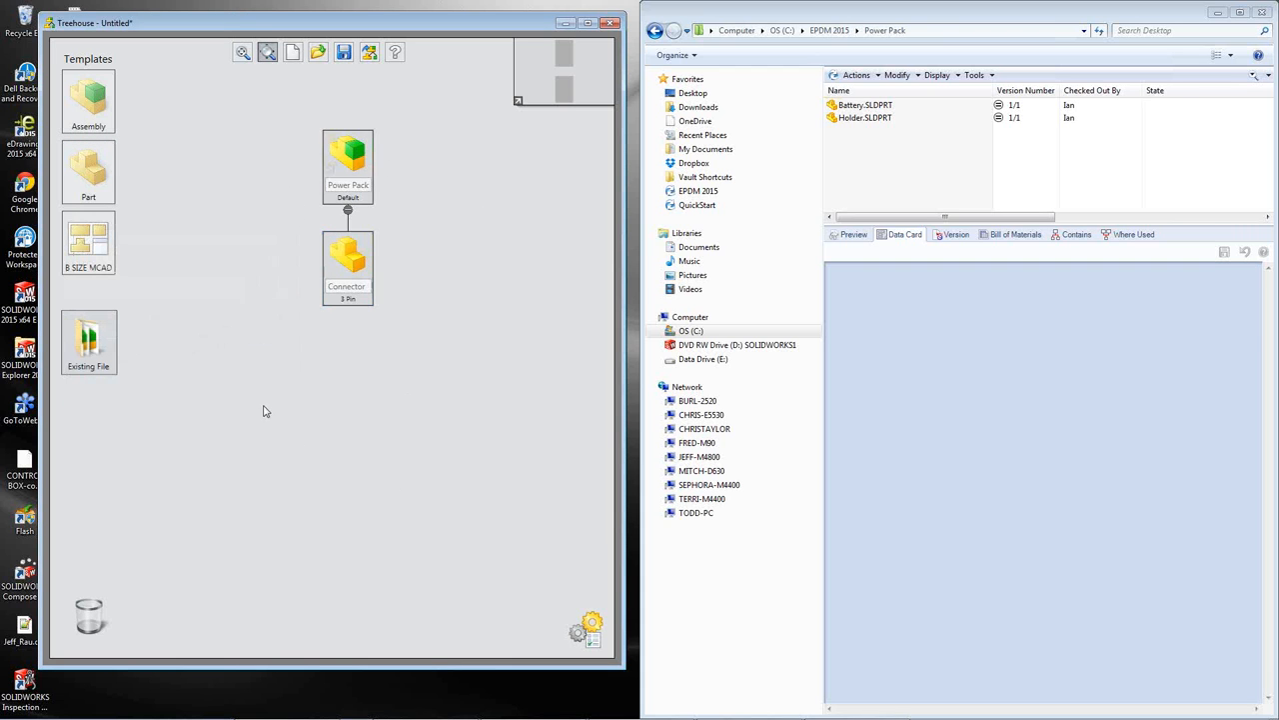
mouse_move(426, 344)
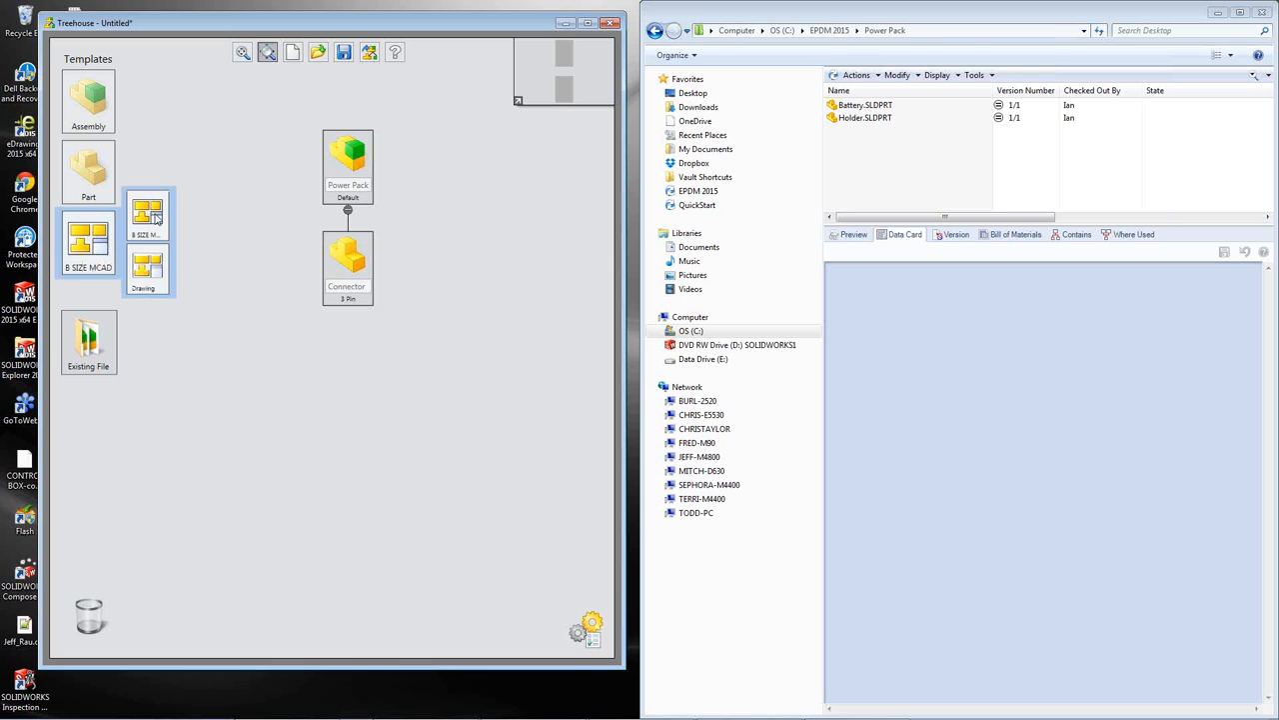
- Replace the B SIZE MCAD drawing template with the Drawing template
left_click_drag(148, 214, 404, 164)
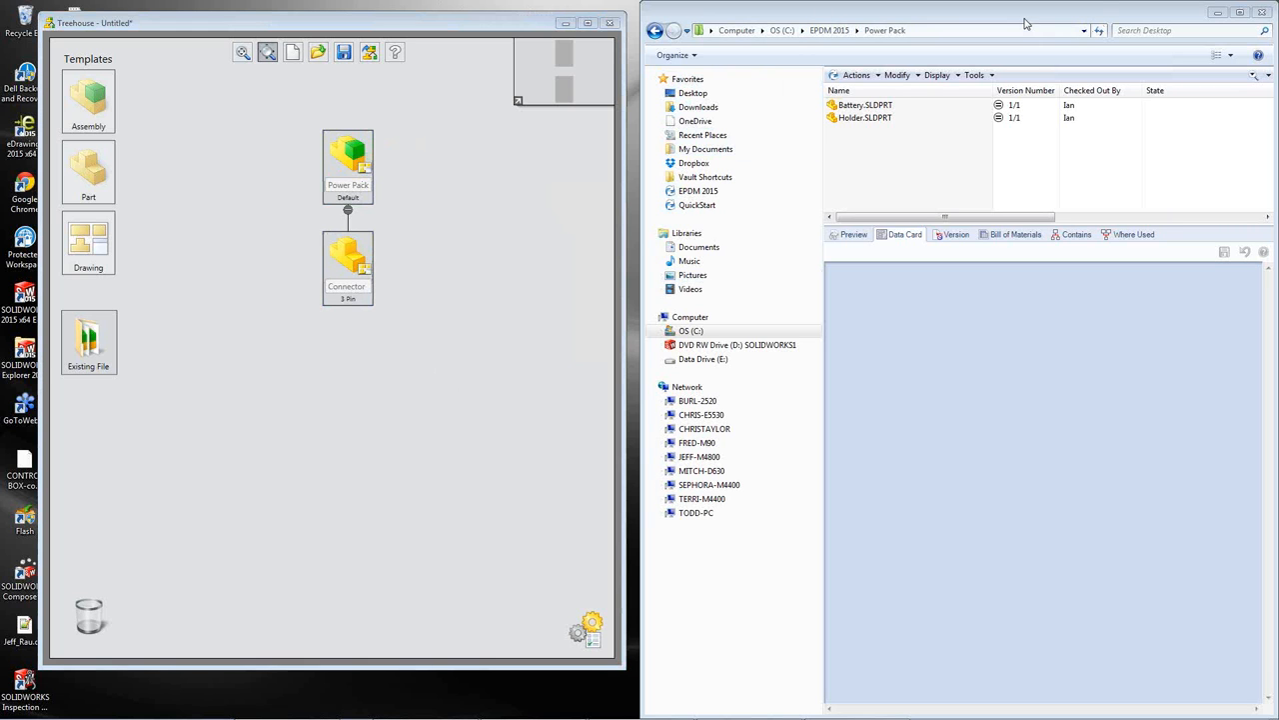
mouse_move(1004, 256)
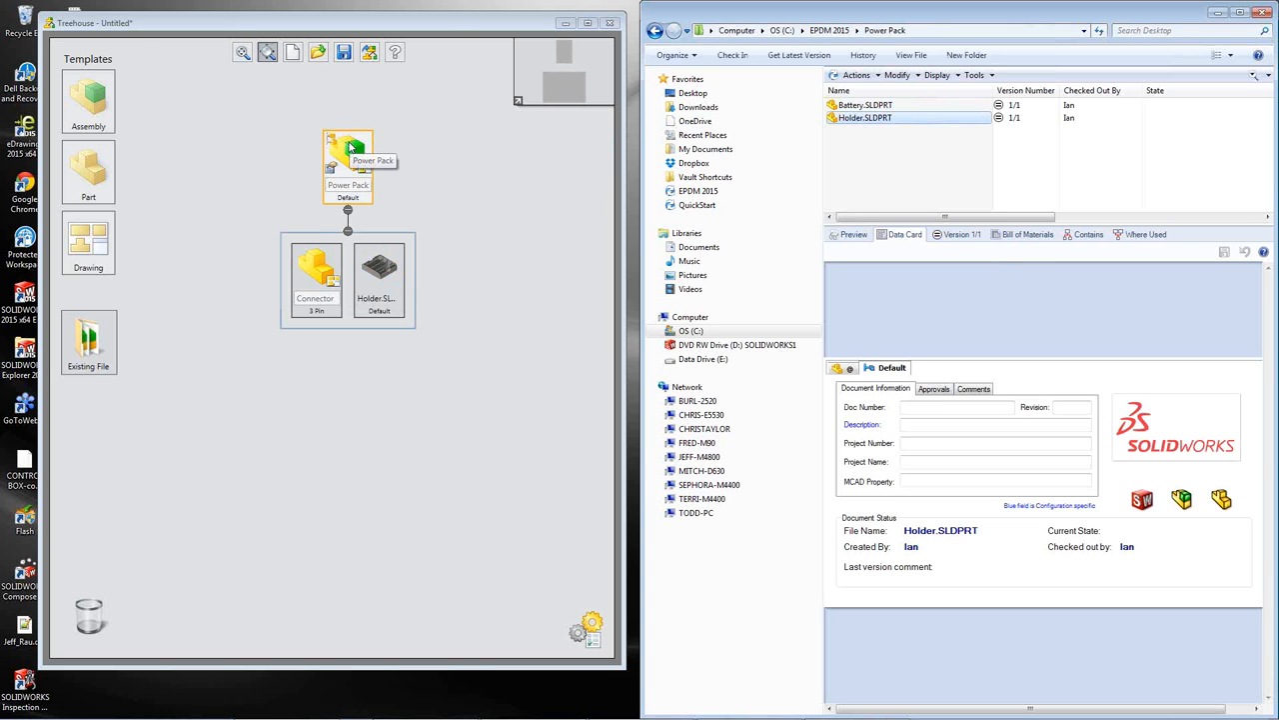
- Bring the vault's Holder and Battery part files under the Power Pack assembly
left_click(866, 104)
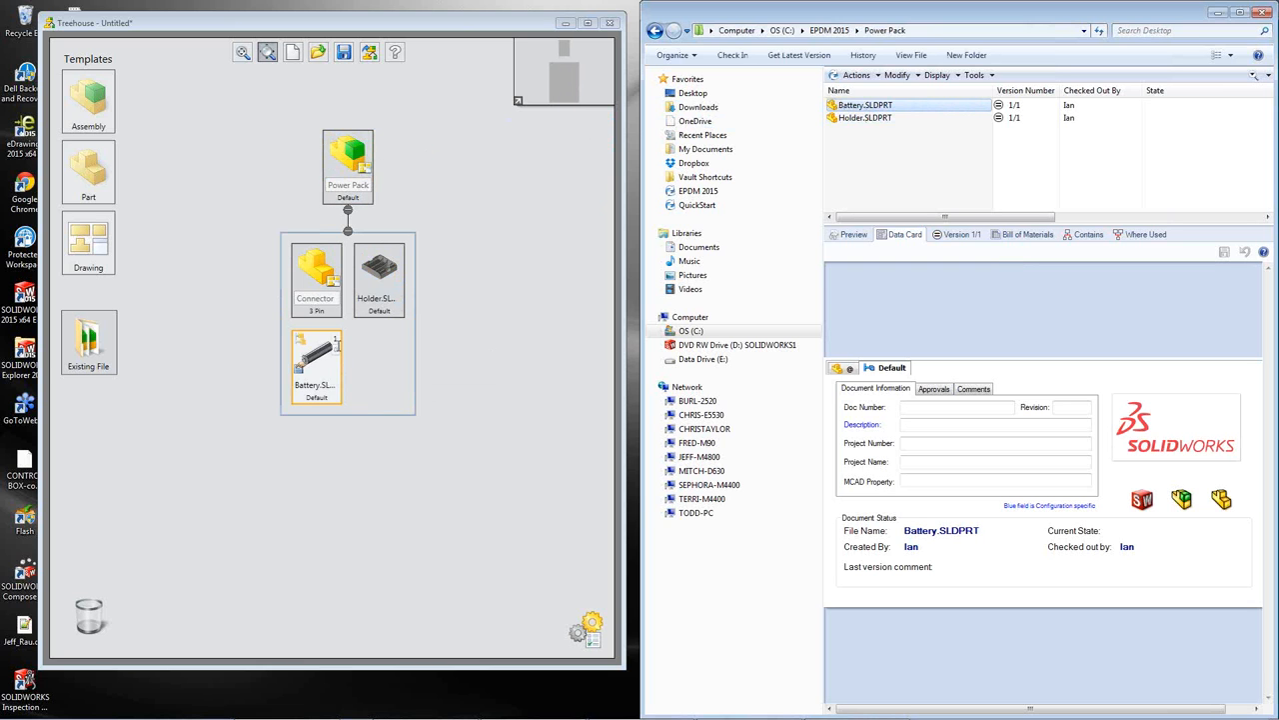
left_click(316, 364)
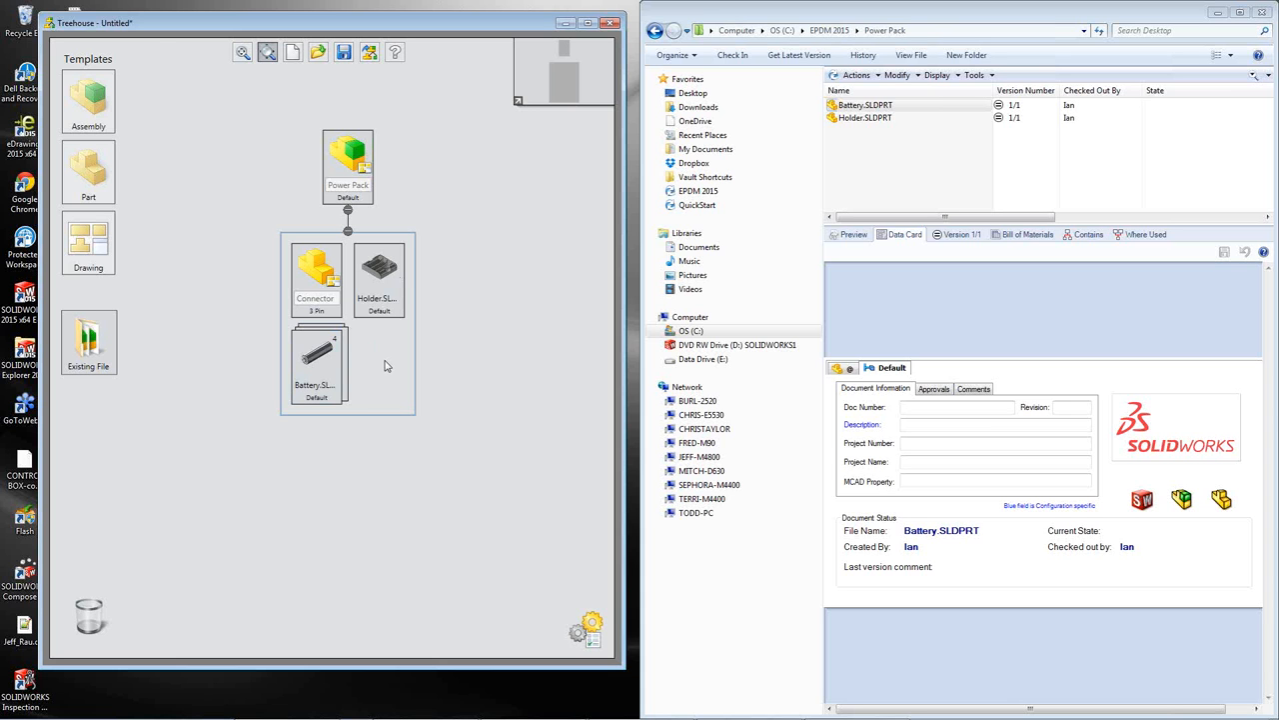
mouse_move(492, 484)
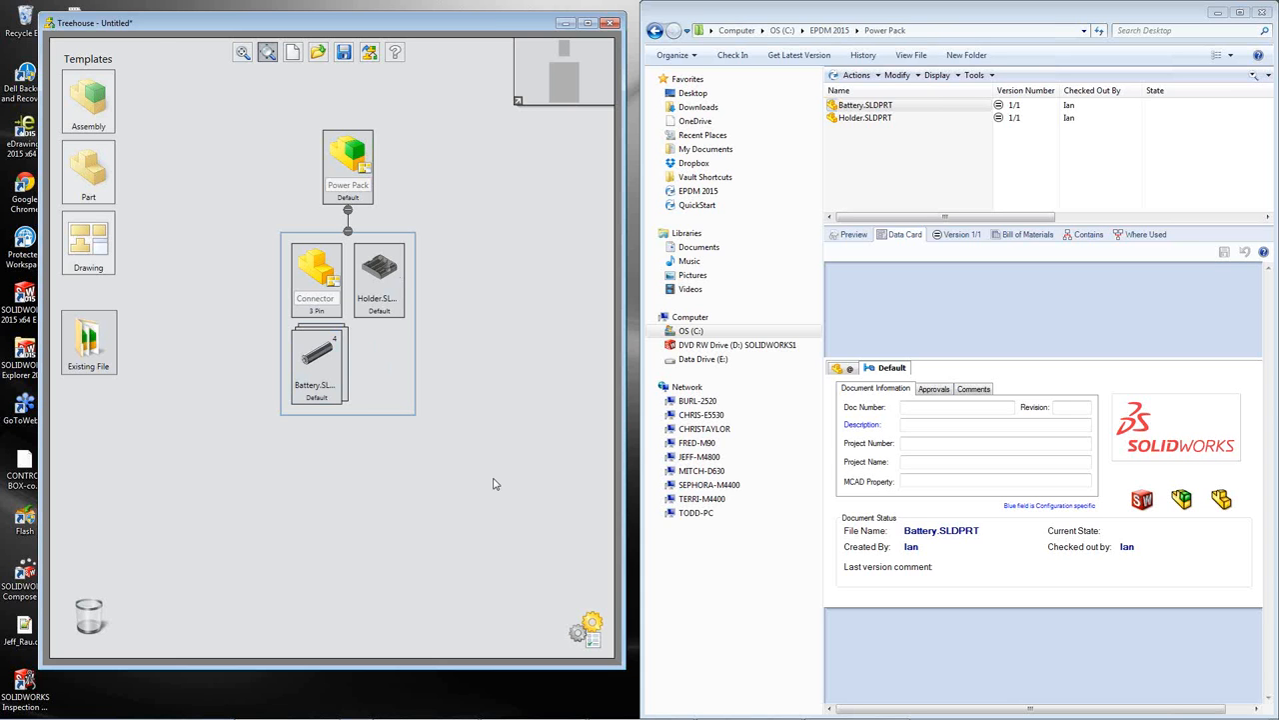
mouse_move(436, 475)
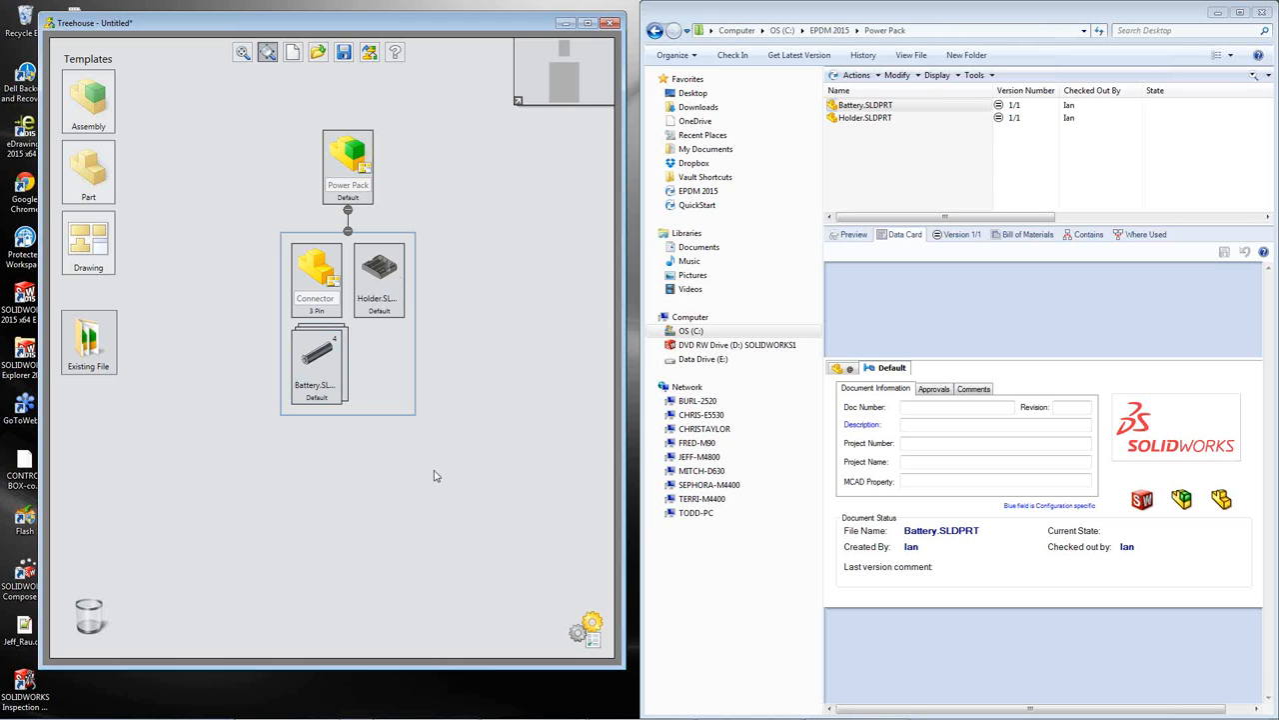
mouse_move(370, 52)
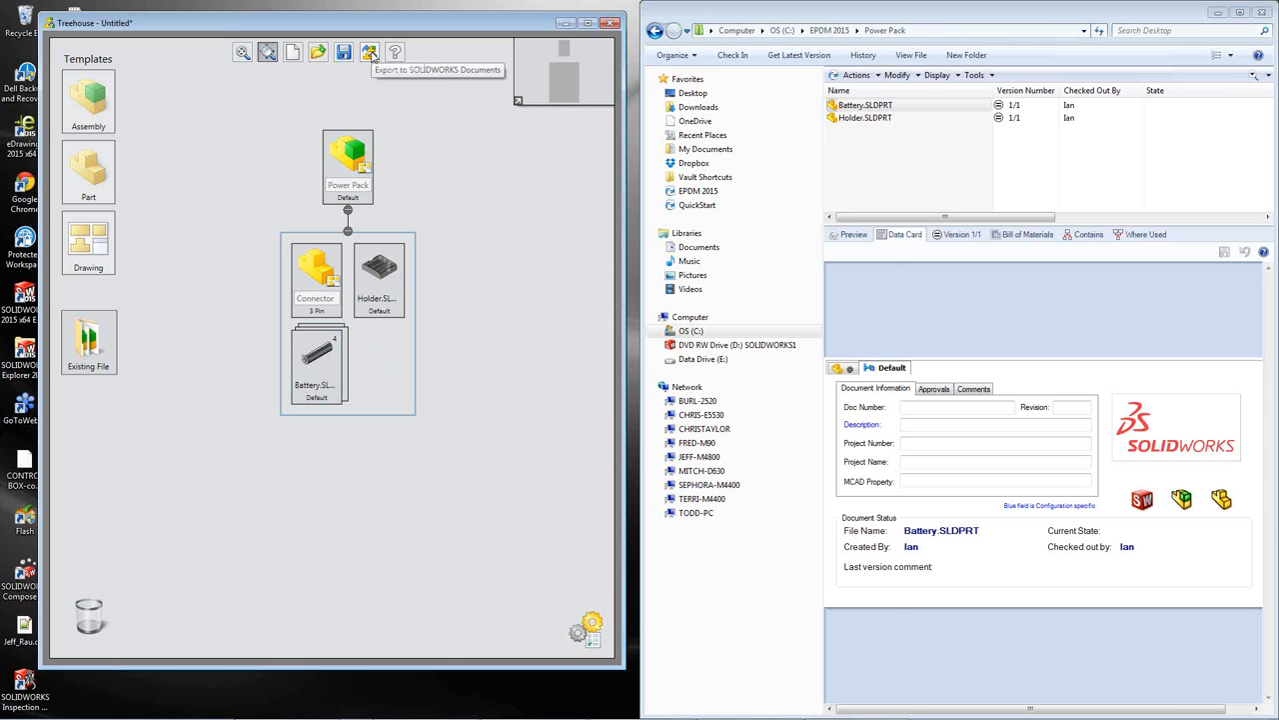
- Export the tree as SOLIDWORKS documents into the EPDM 2015 > Power Pack vault folder
left_click(368, 52)
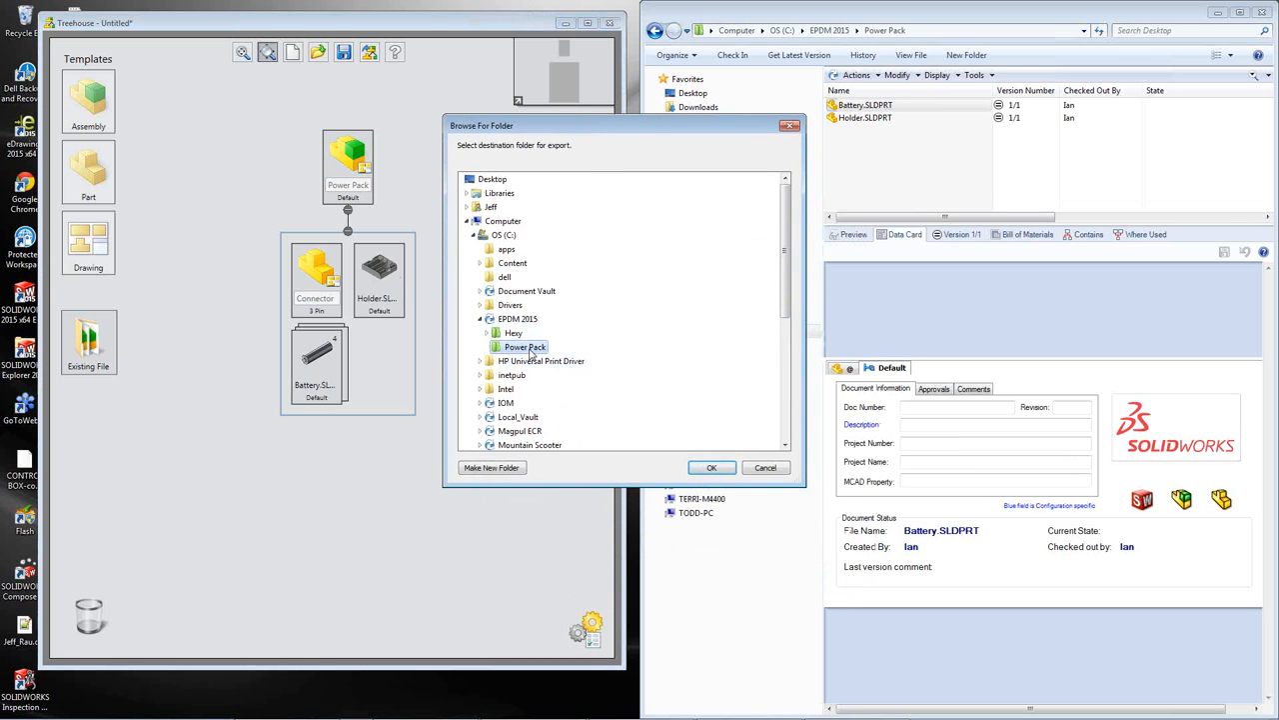
mouse_move(660, 360)
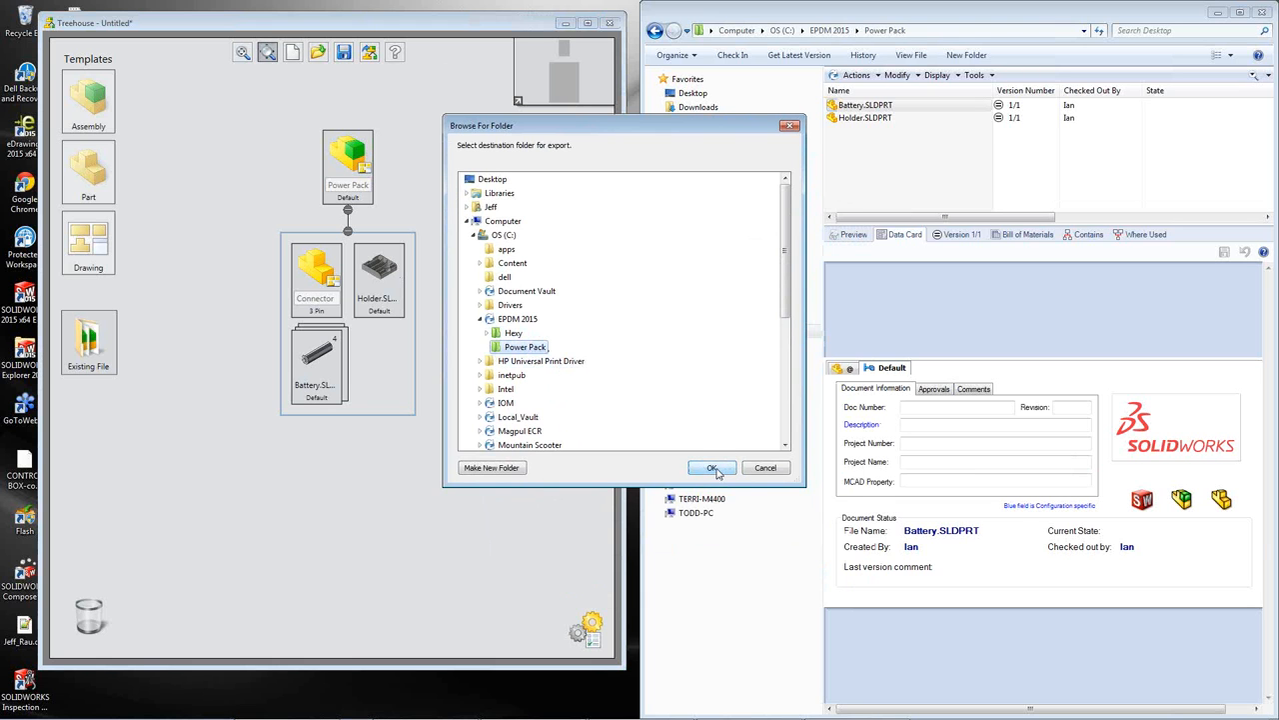
left_click(712, 468)
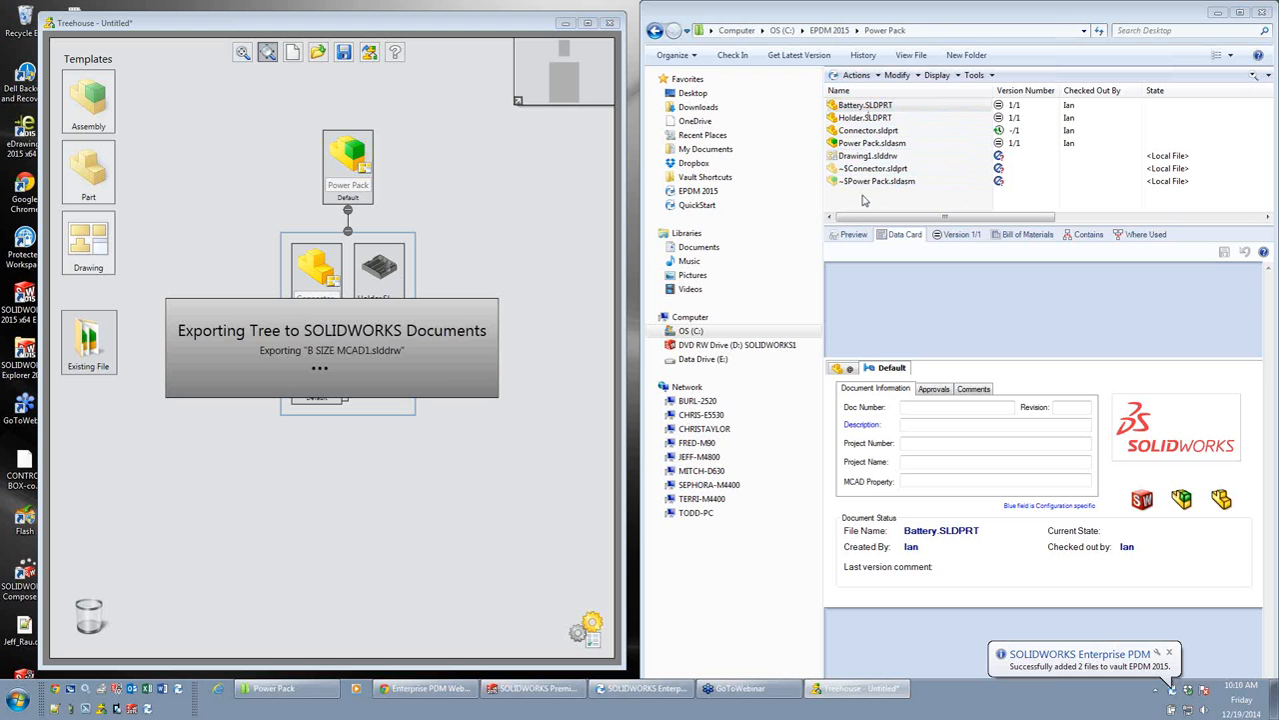
- Select Power Pack.sldasm, view its data card showing 'new pack', and bring up its file actions
left_click(868, 130)
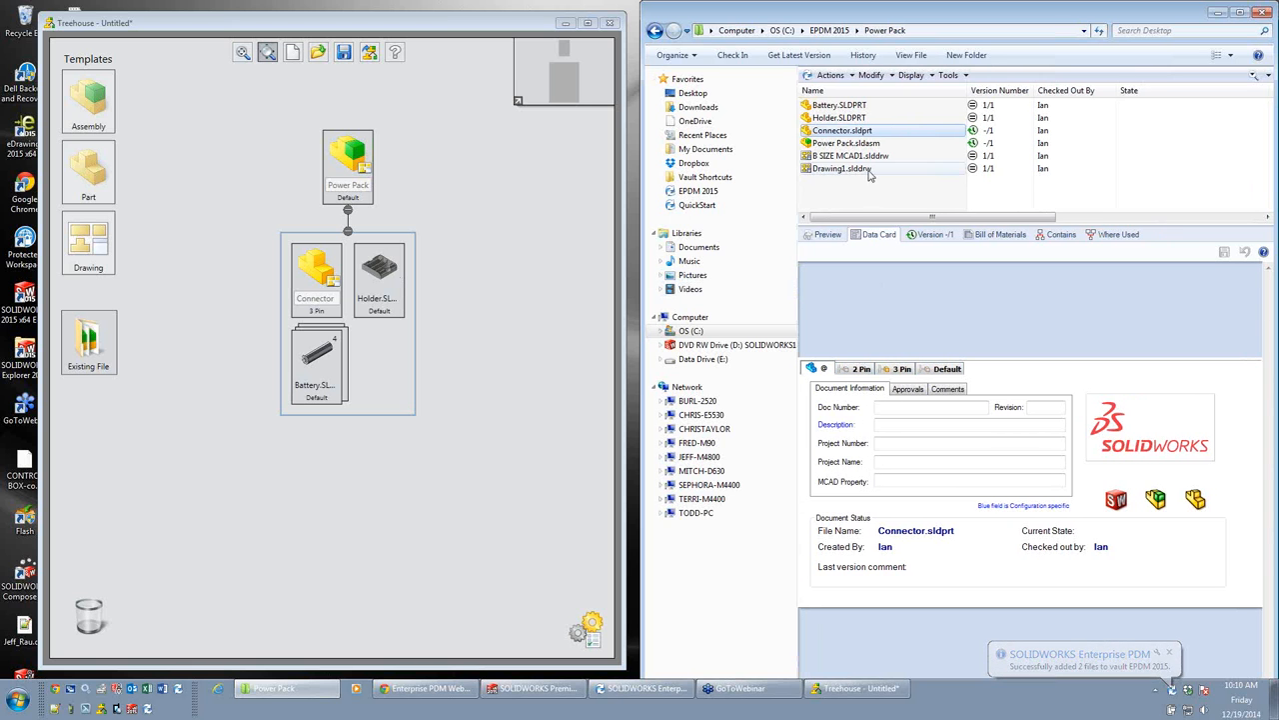
left_click(848, 144)
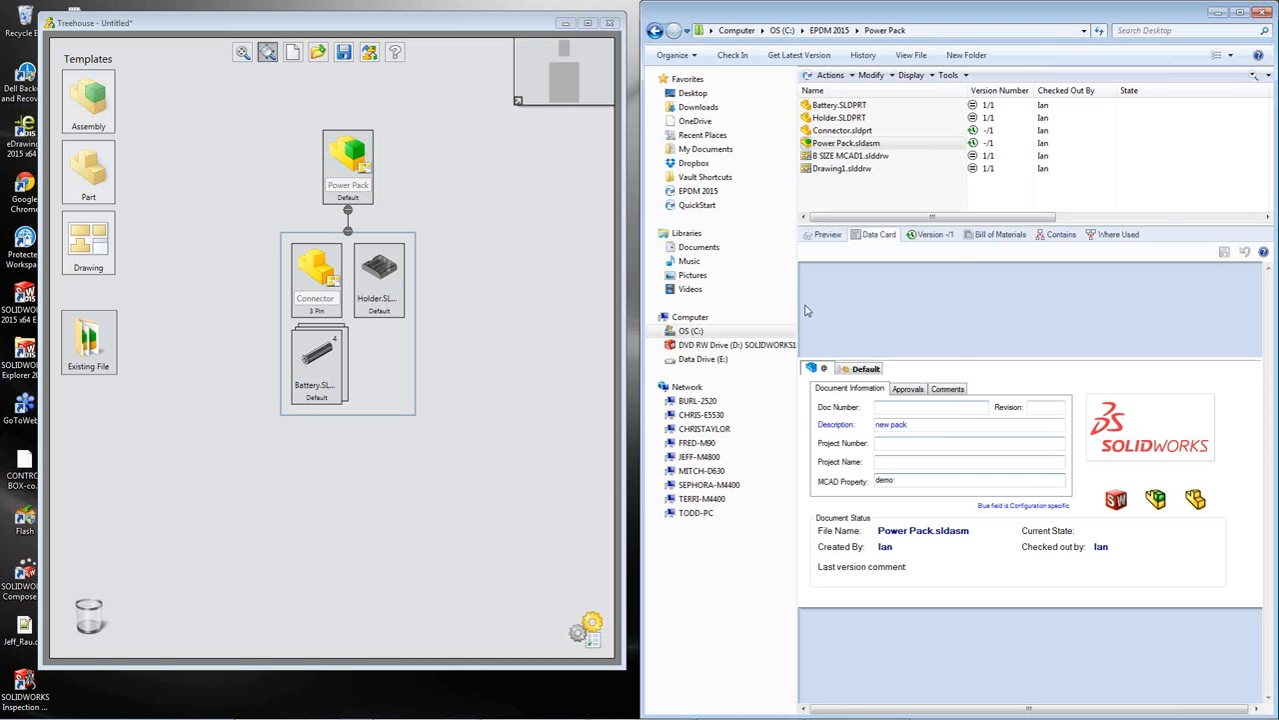
right_click(845, 144)
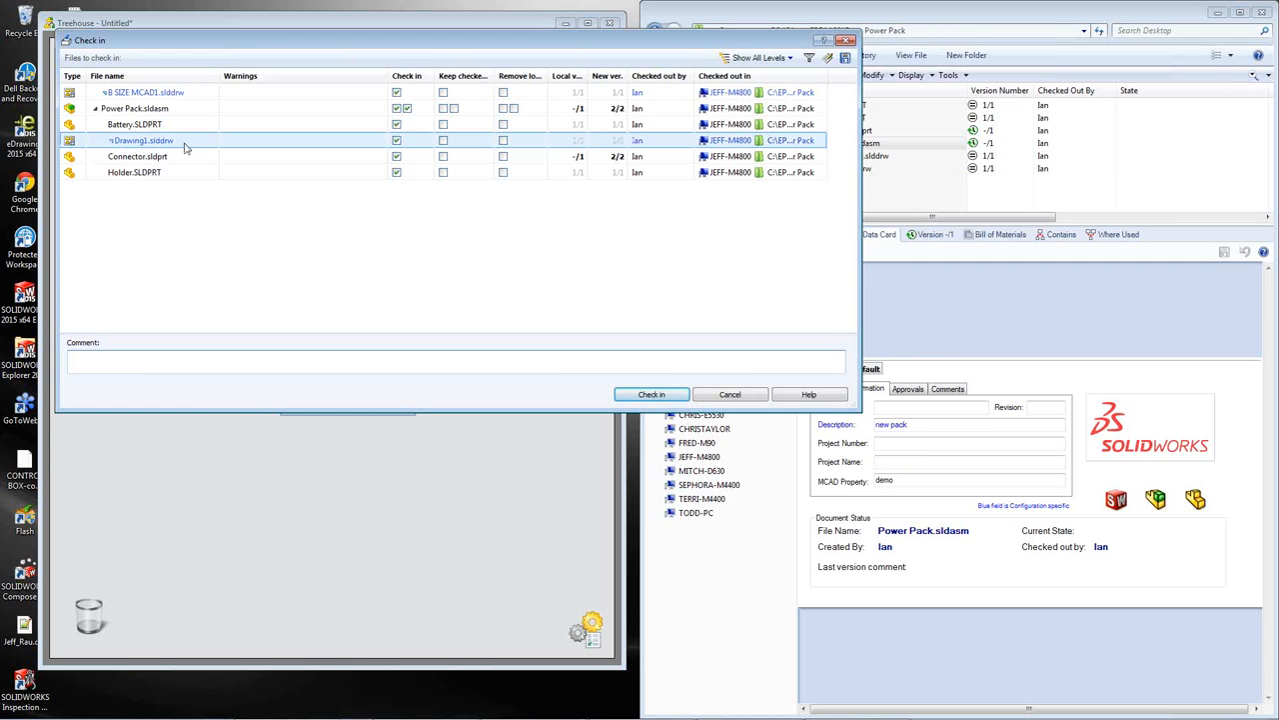
- Check in Power Pack with its drawings and three parts into the vault
left_click(136, 124)
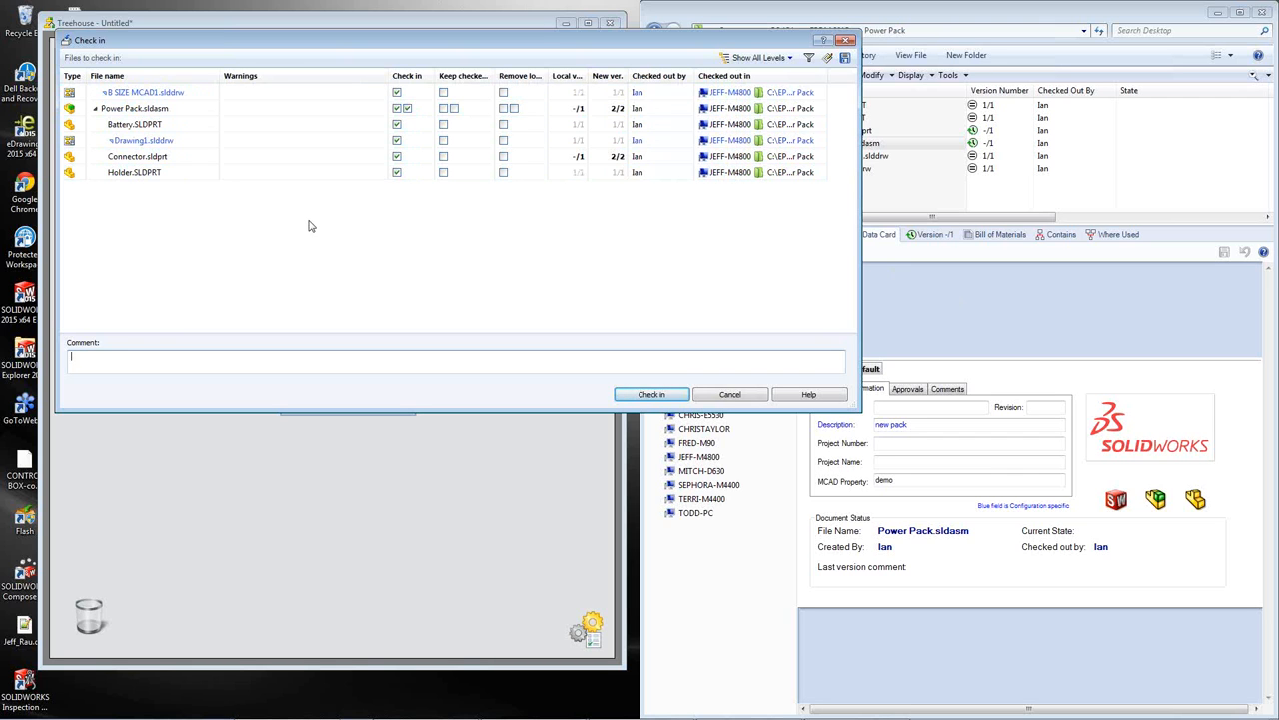
mouse_move(735, 293)
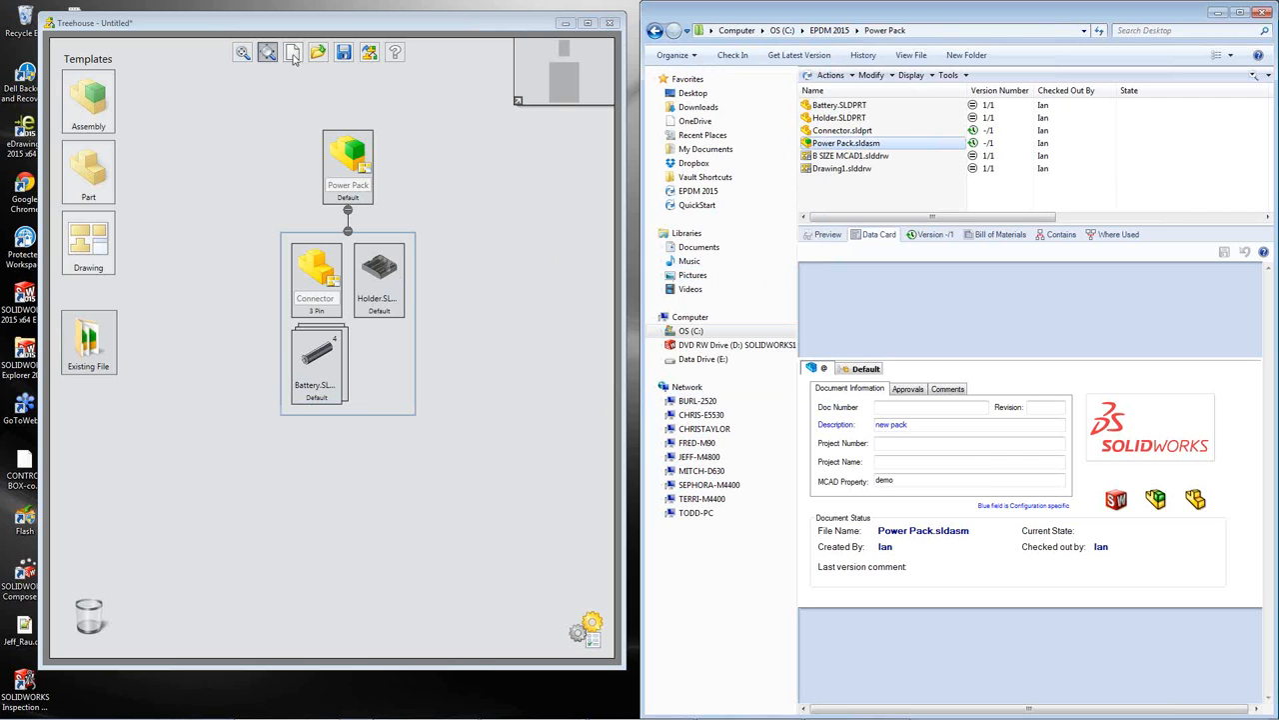
- Start a blank Treehouse hierarchy, discarding Power Pack without saving
left_click(292, 52)
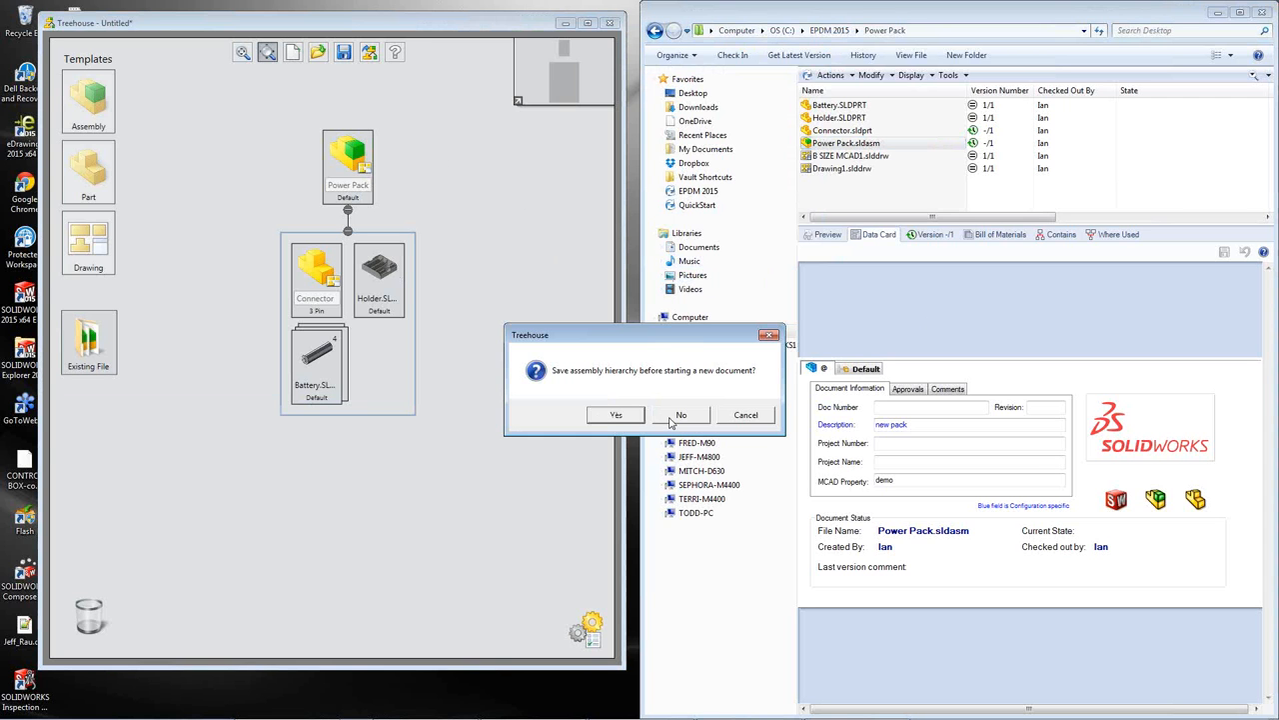
left_click(679, 414)
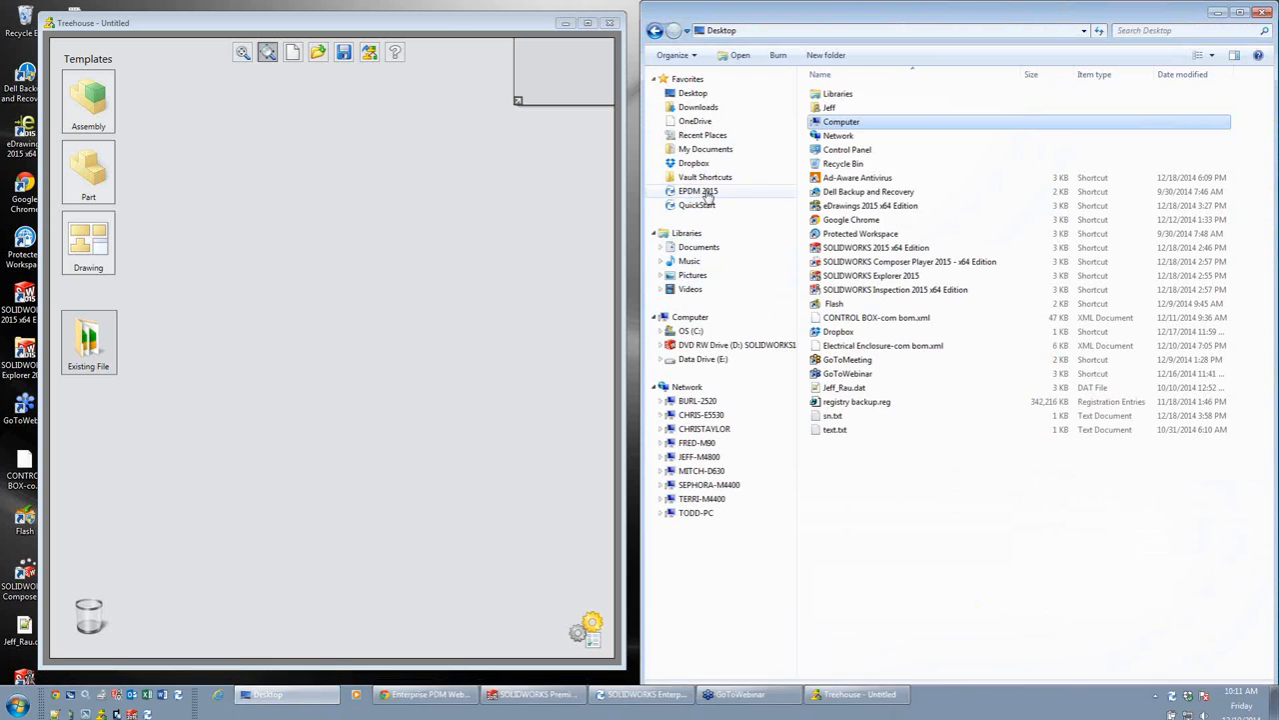
- Log into the EPDM 2015 vault from Explorer
double_click(698, 192)
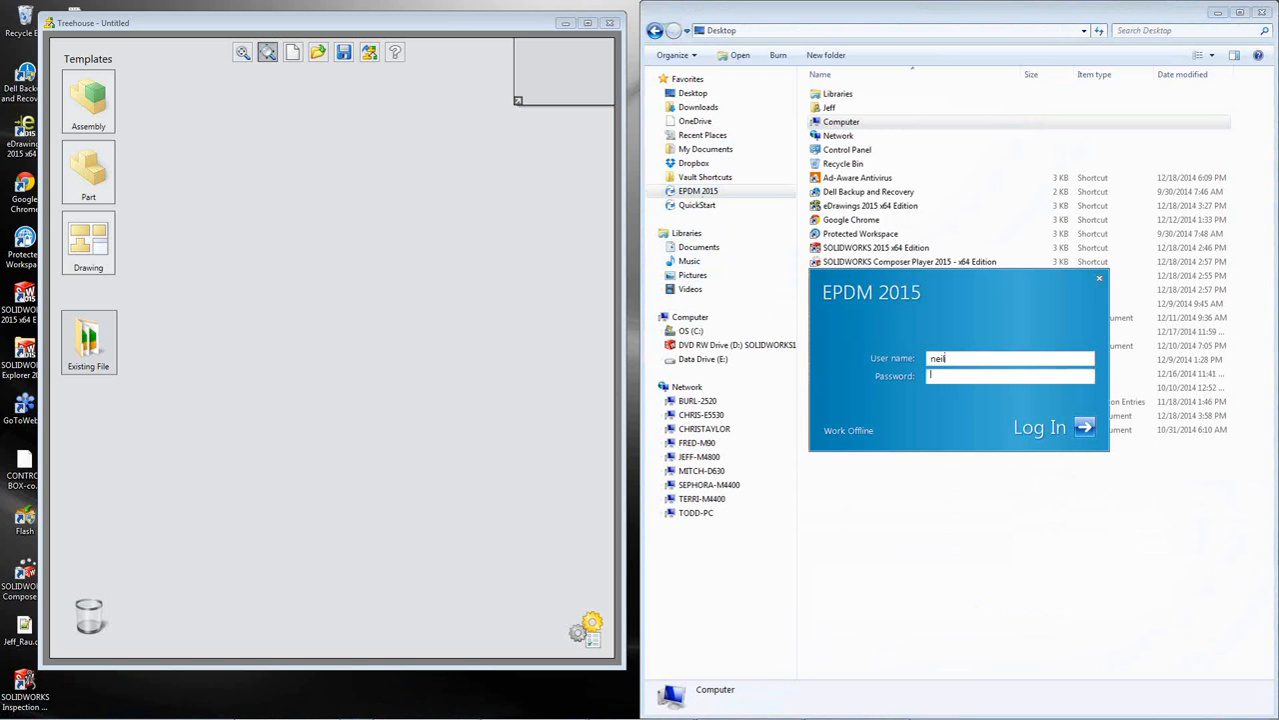
left_click(1040, 428)
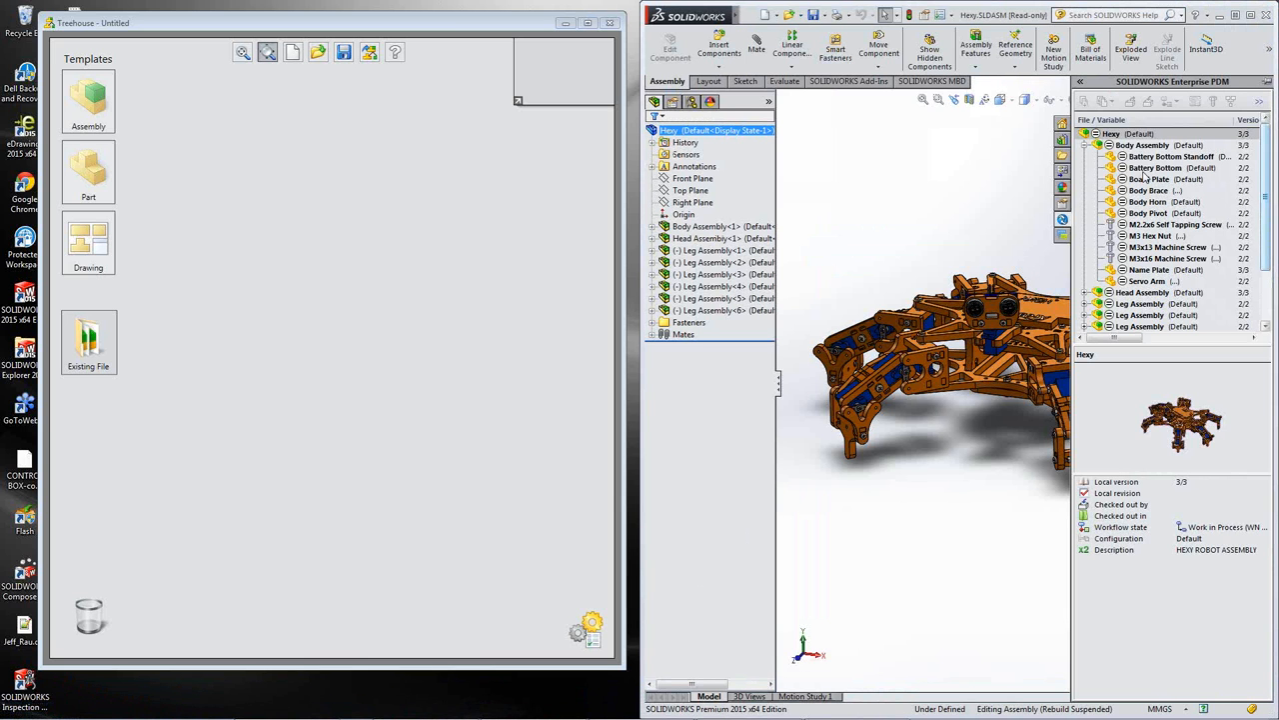
- Check out Hexy.SLDASM together with its referenced files
left_click(1130, 132)
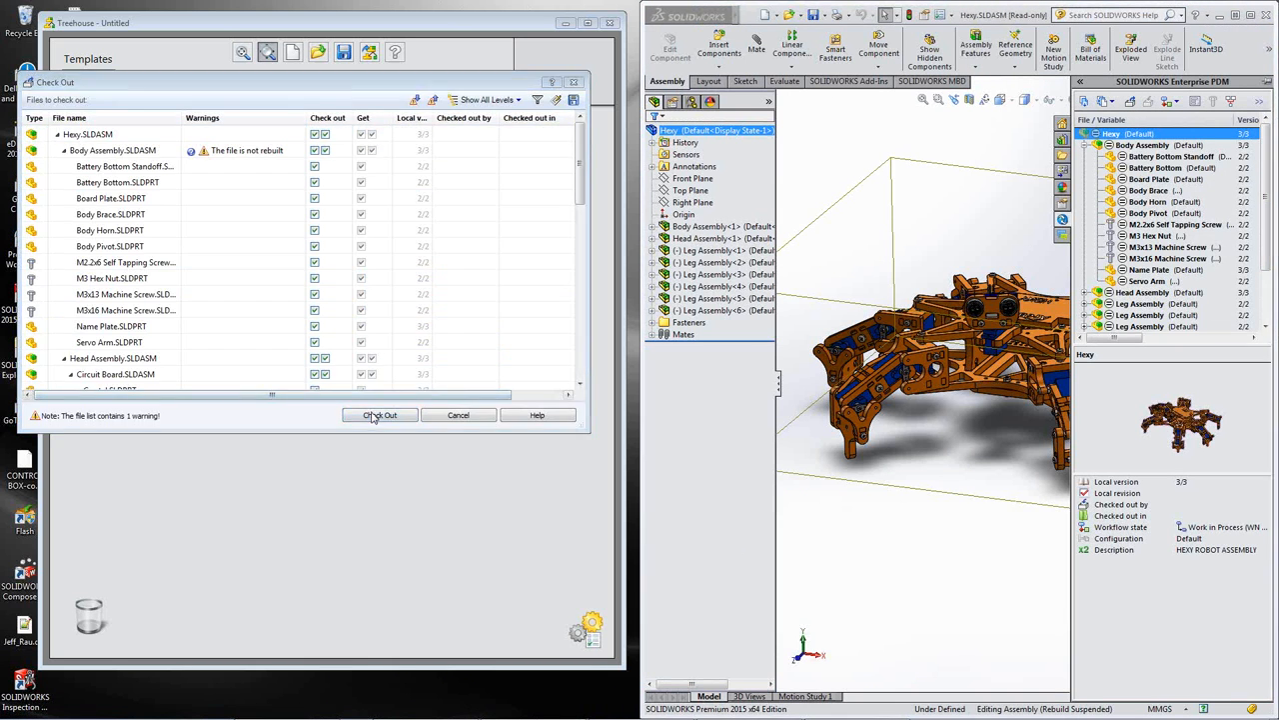
left_click(380, 414)
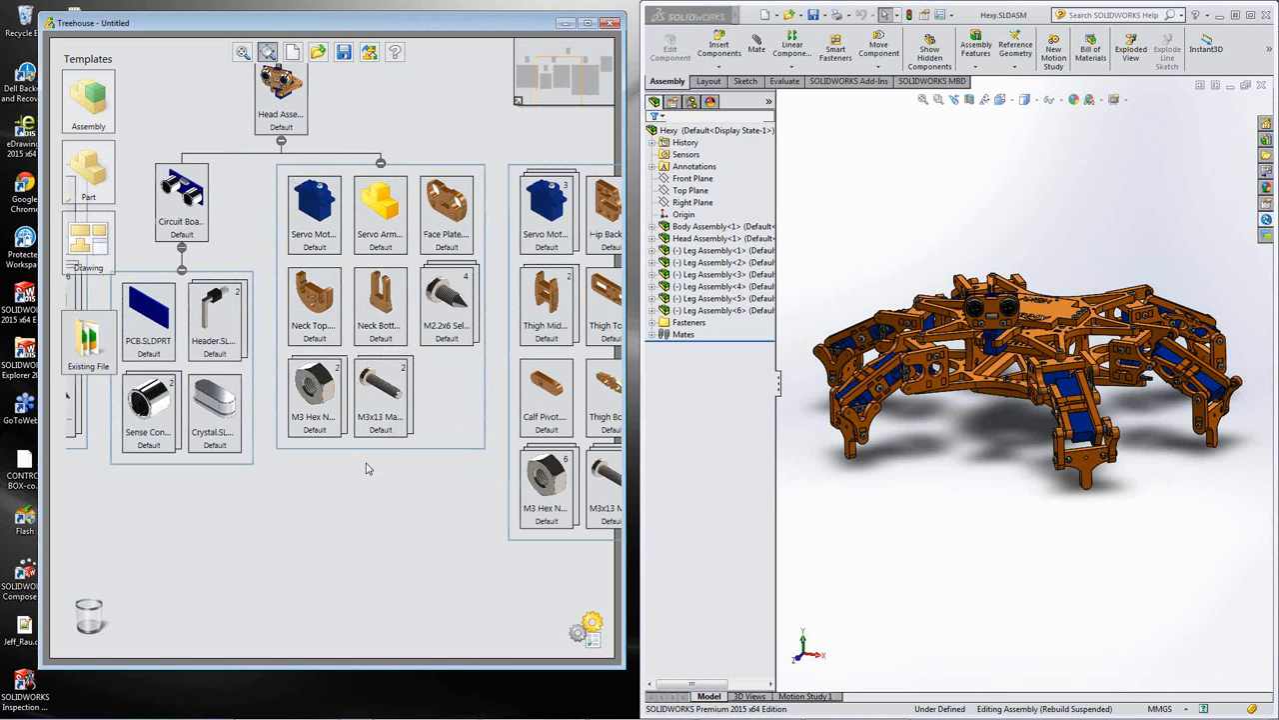
mouse_move(448, 296)
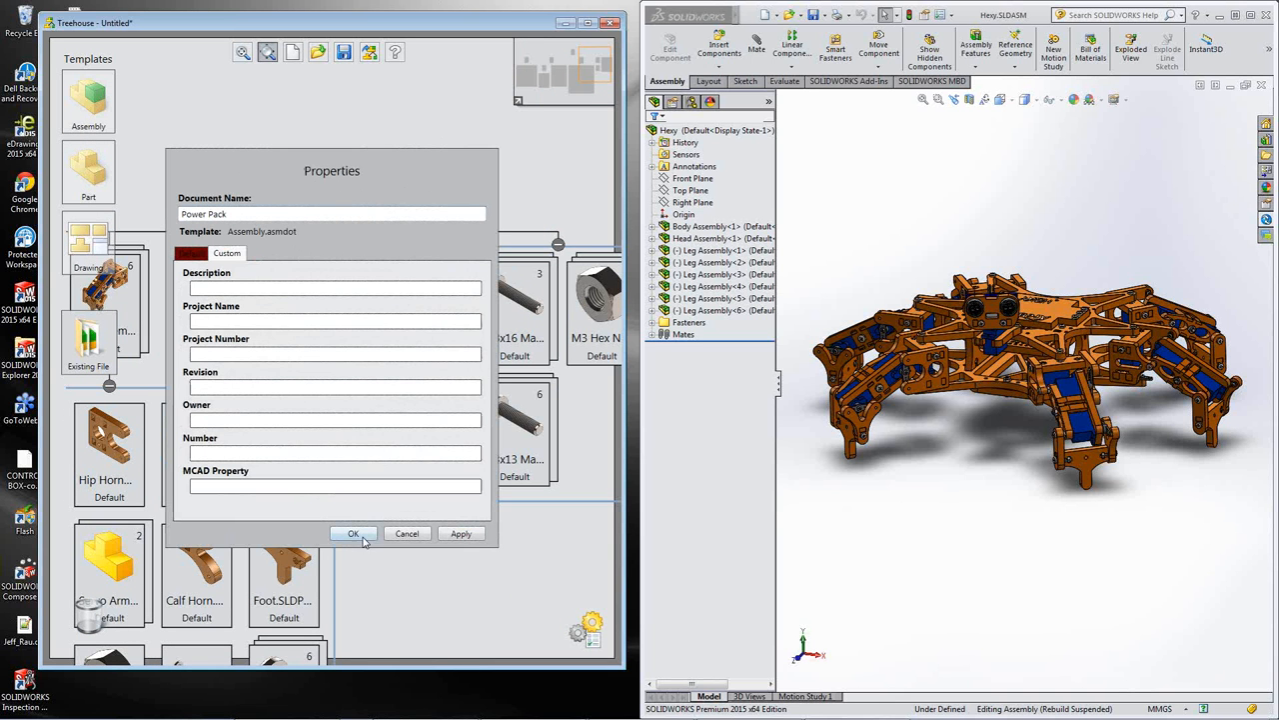
- Confirm the Power Pack properties and name the new child part Connector
left_click(352, 532)
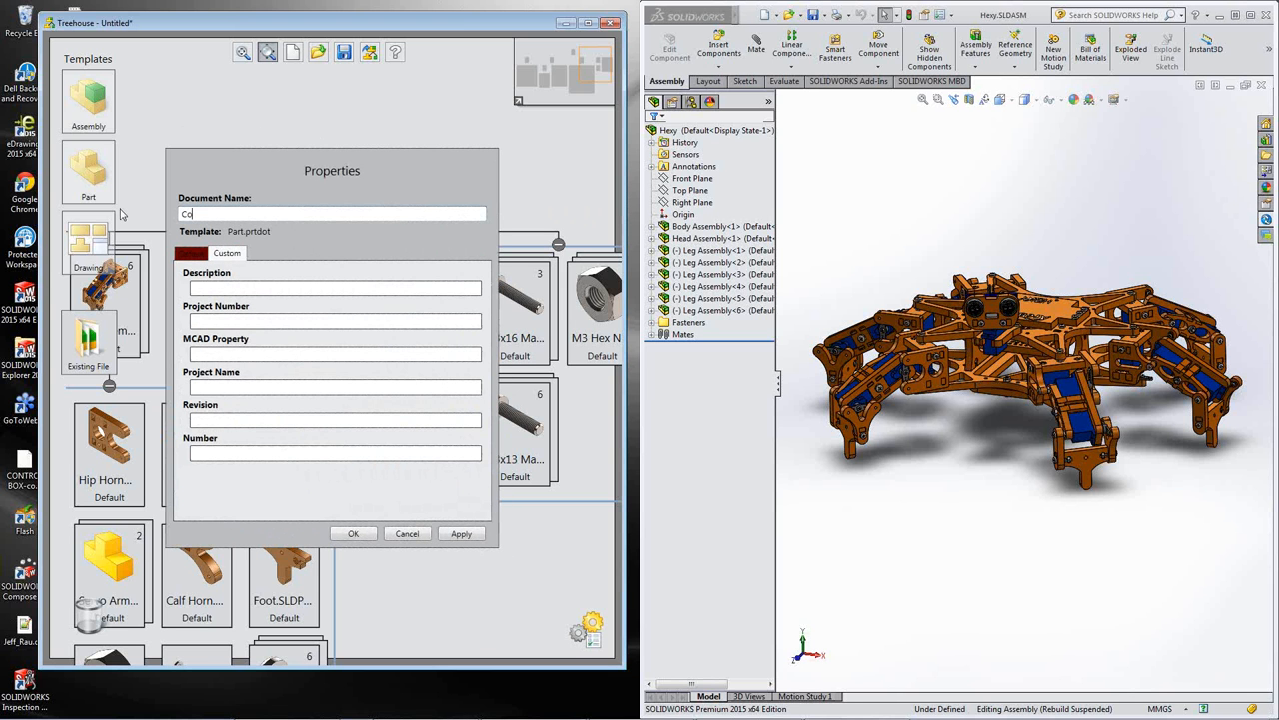
type("Connector")
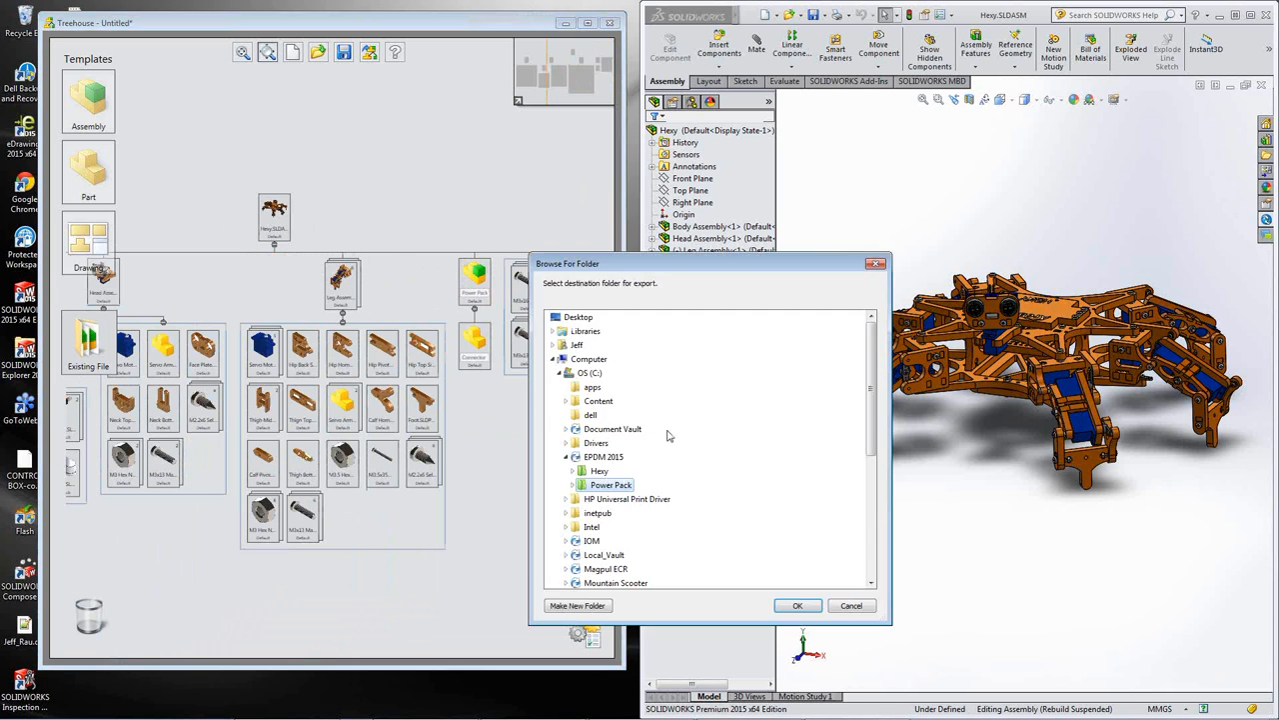
- Choose EPDM 2015 > Hexy as the Treehouse export destination and confirm the export
left_click(600, 472)
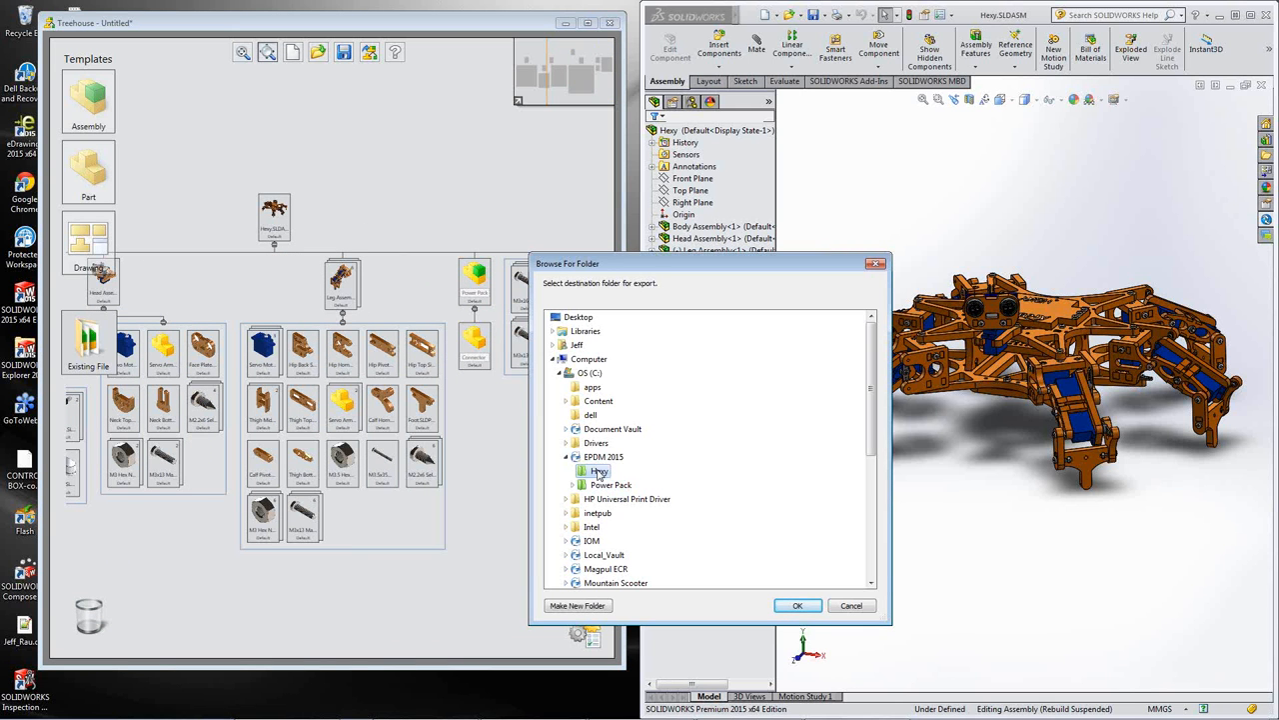
left_click(599, 472)
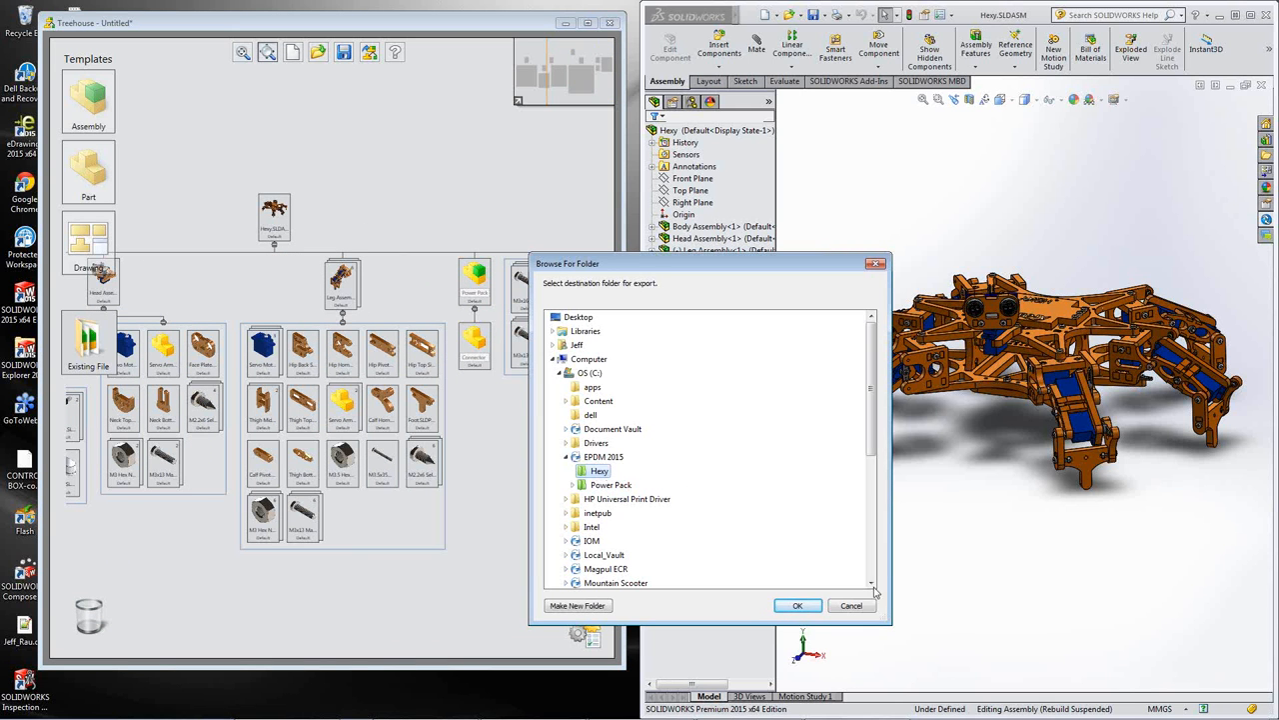
left_click(798, 604)
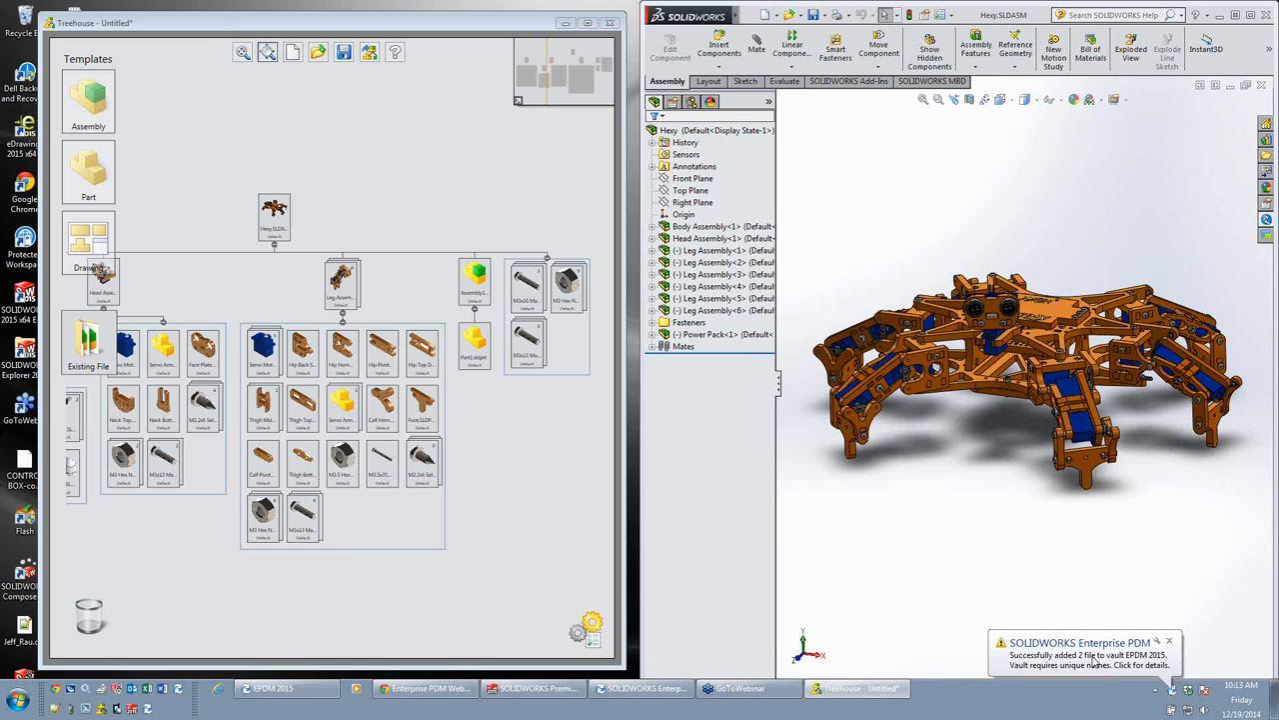
mouse_move(1087, 662)
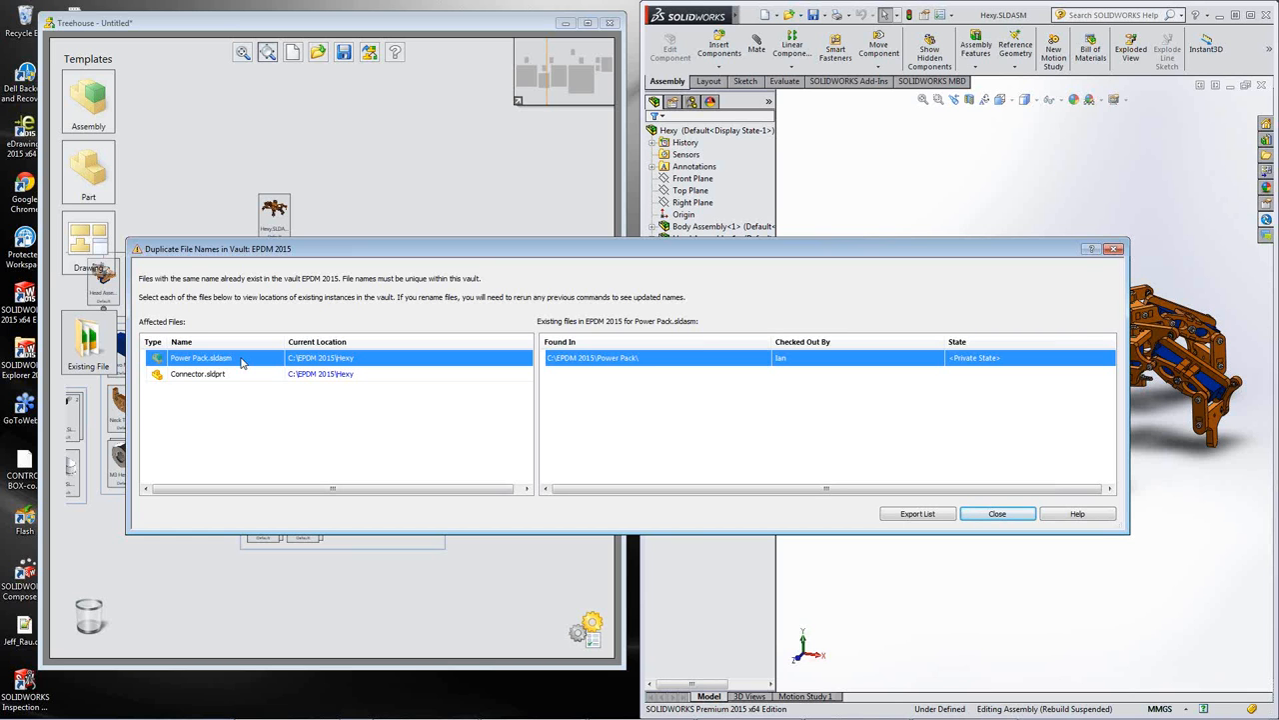
- Trace Connector.sldprt's existing copy to the Power Pack folder, then close the duplicate-names report
left_click(198, 374)
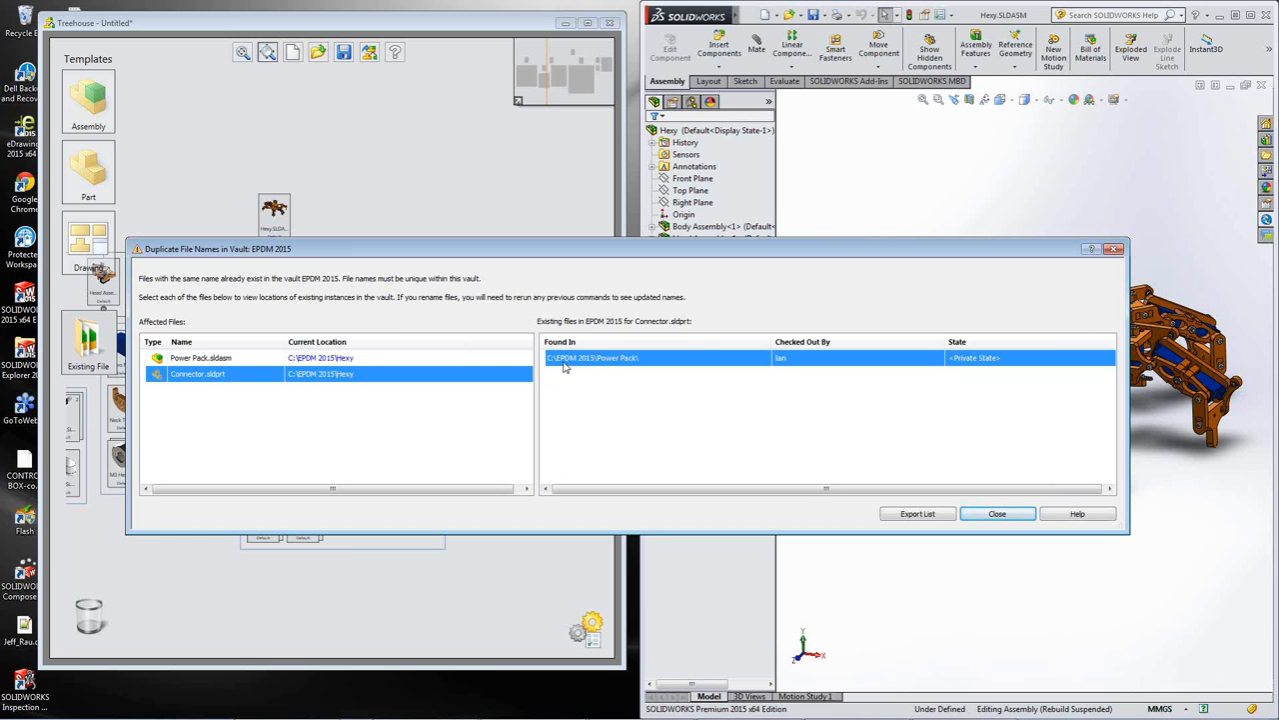
mouse_move(568, 368)
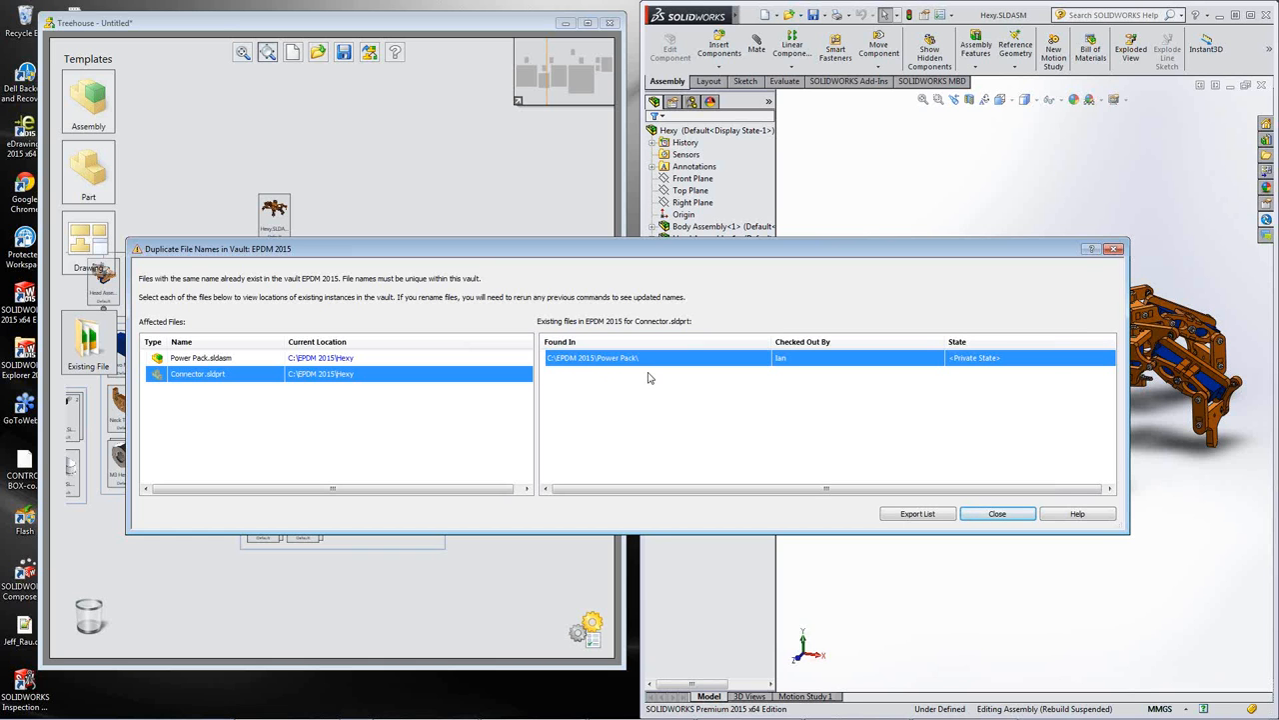
mouse_move(716, 396)
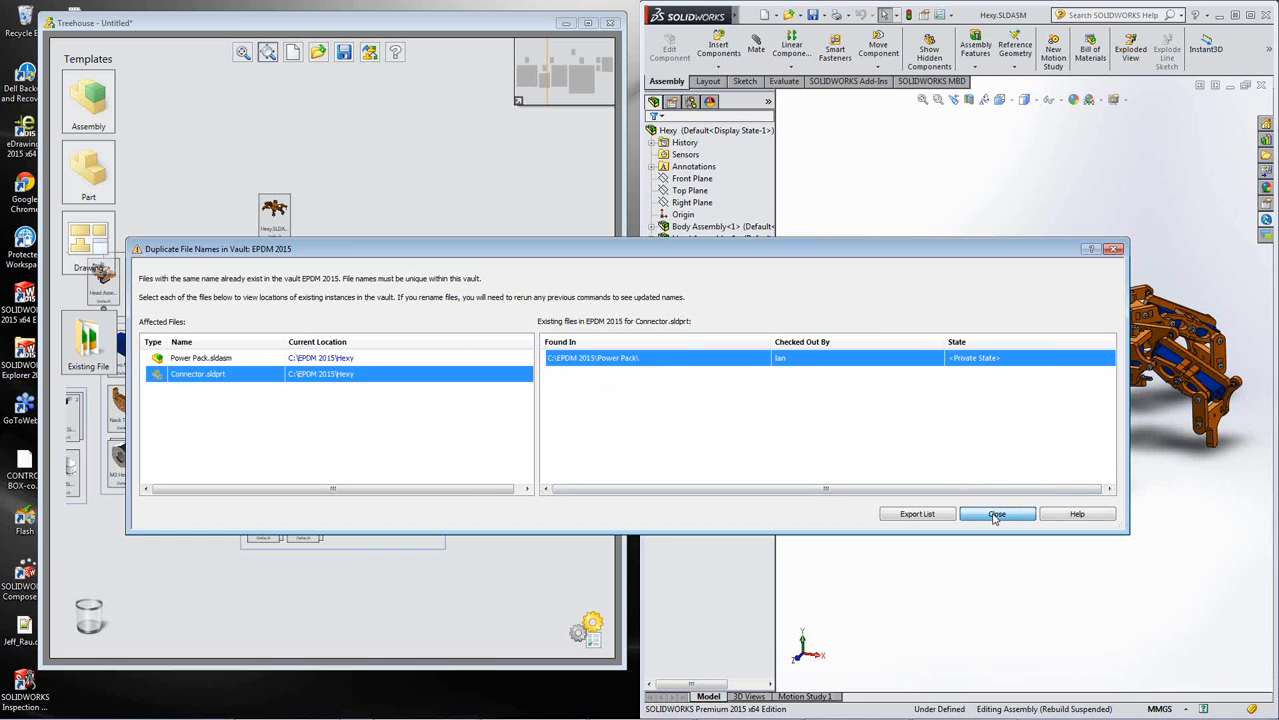
left_click(995, 512)
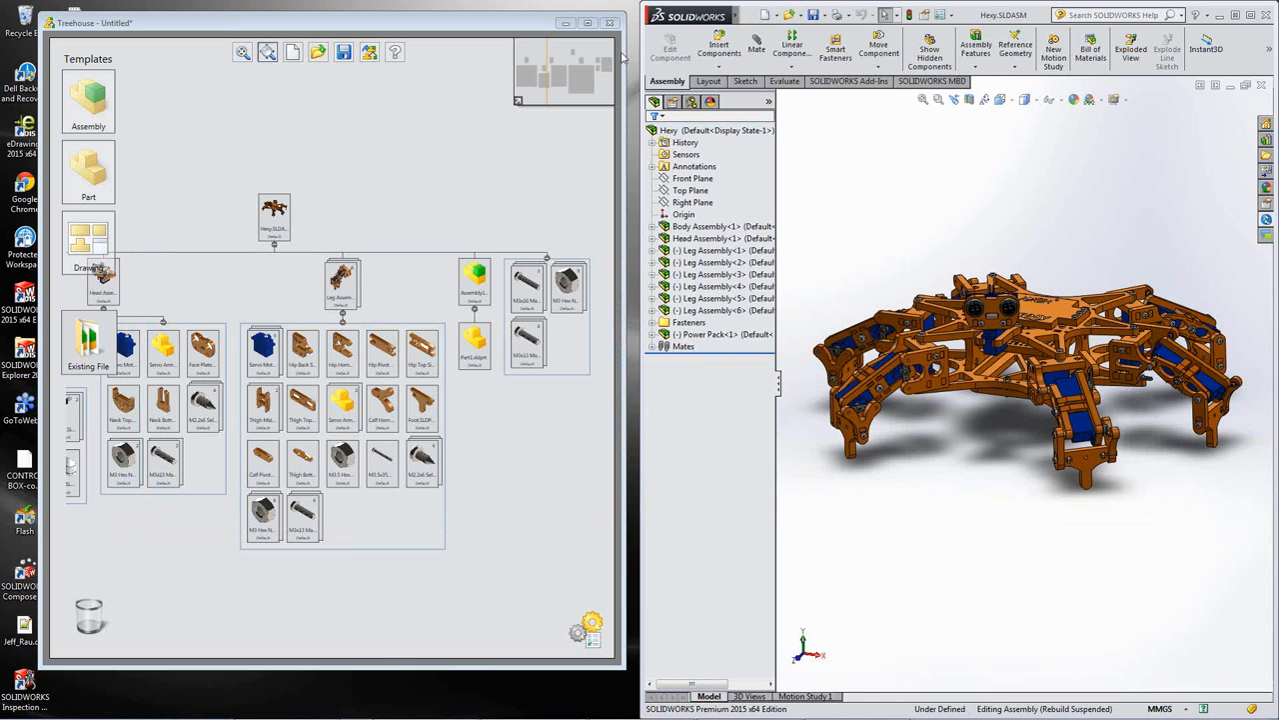
- Close Treehouse without saving the hierarchy and open the Hexy folder in the vault
left_click(610, 22)
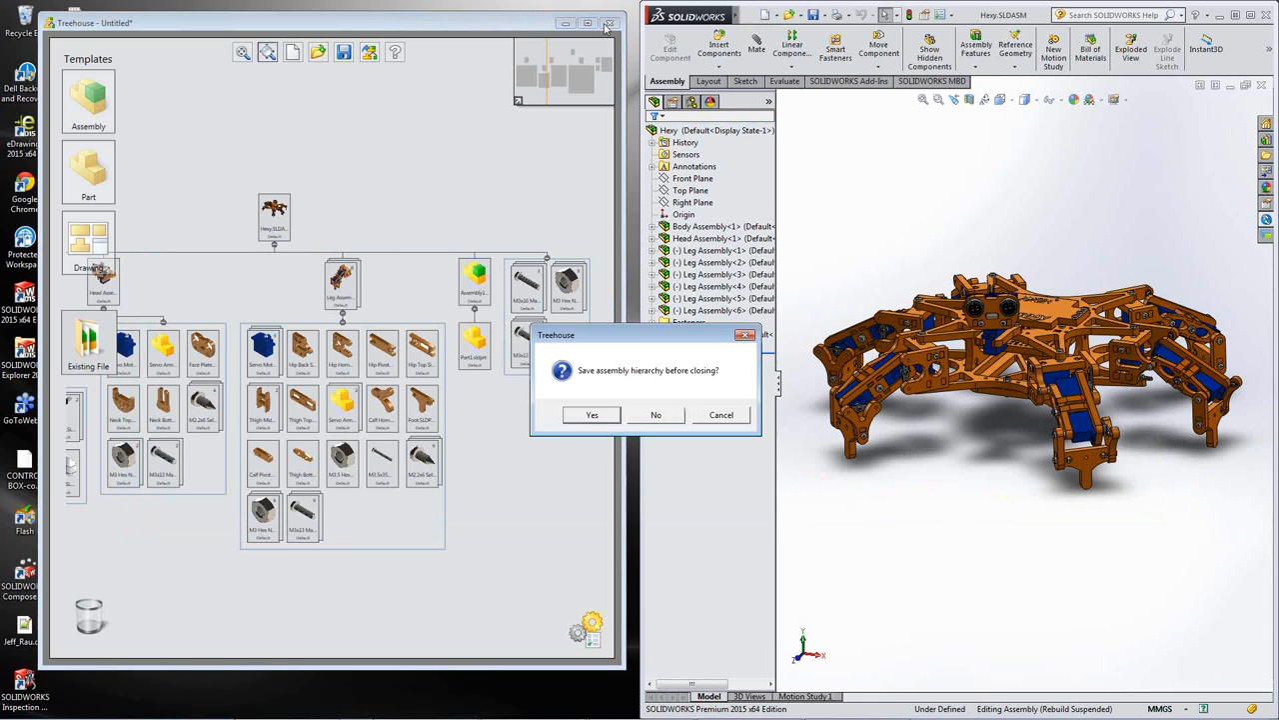
left_click(656, 414)
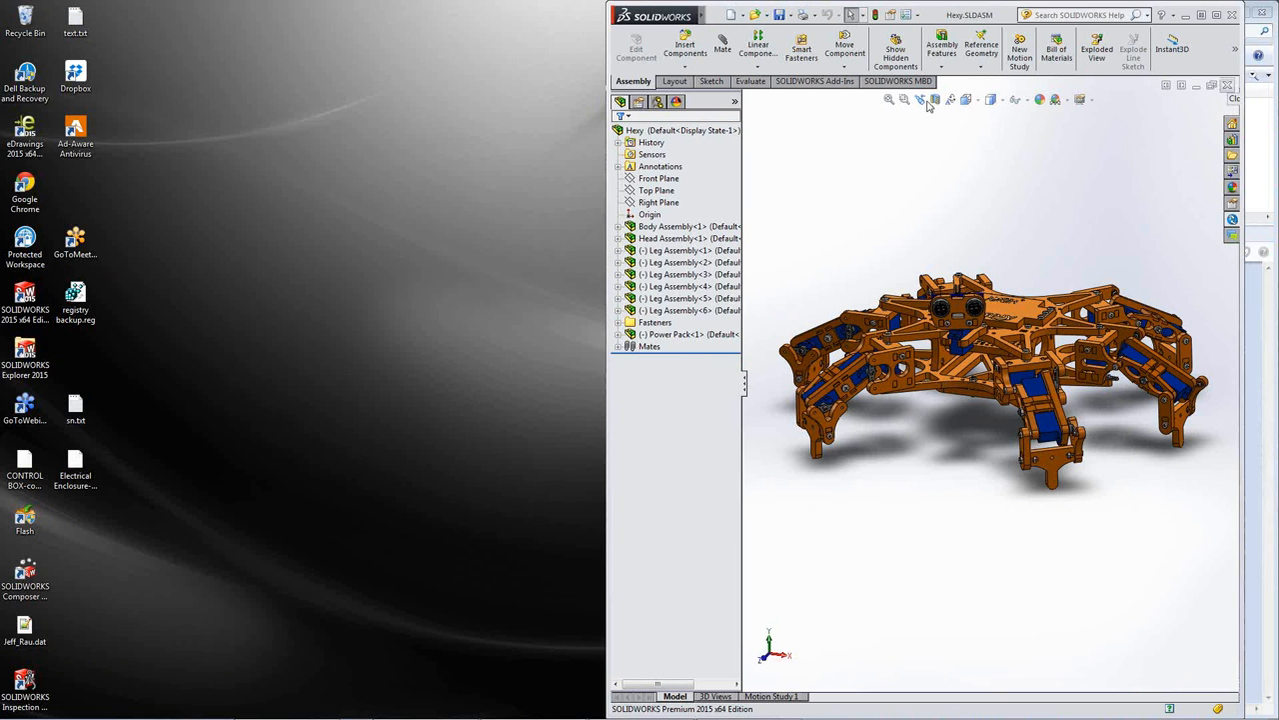
left_click(288, 688)
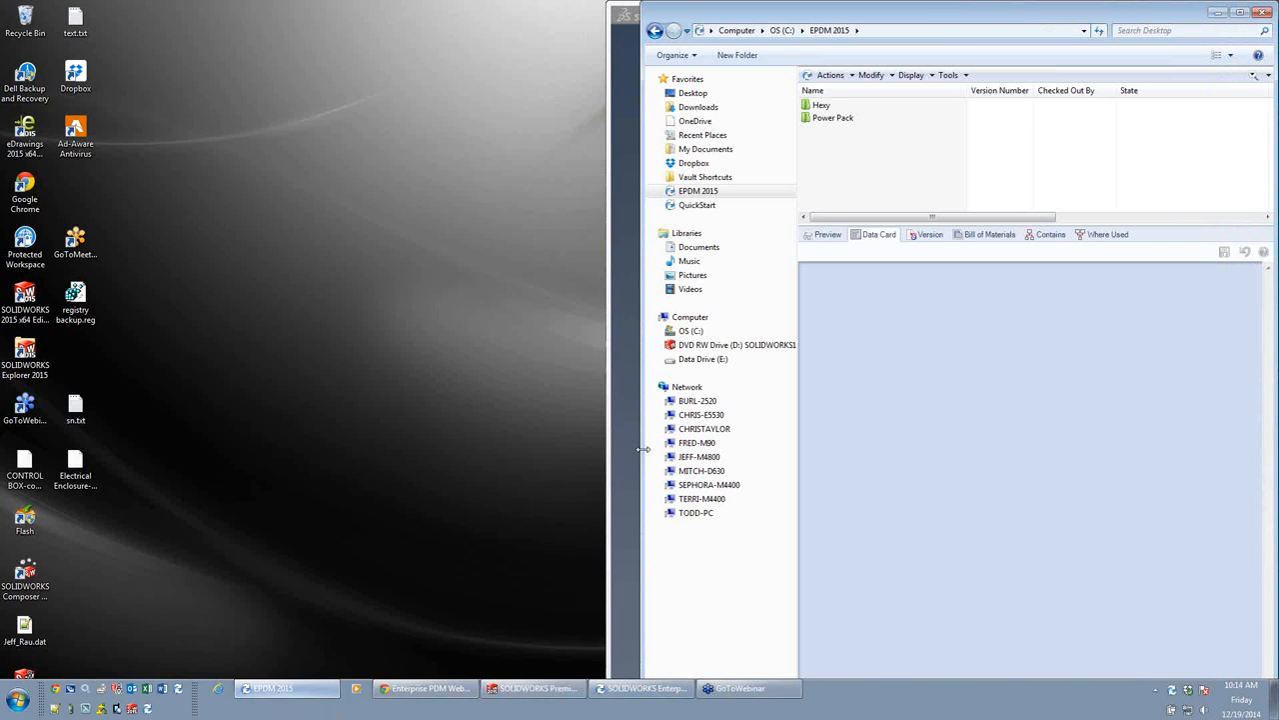
double_click(821, 104)
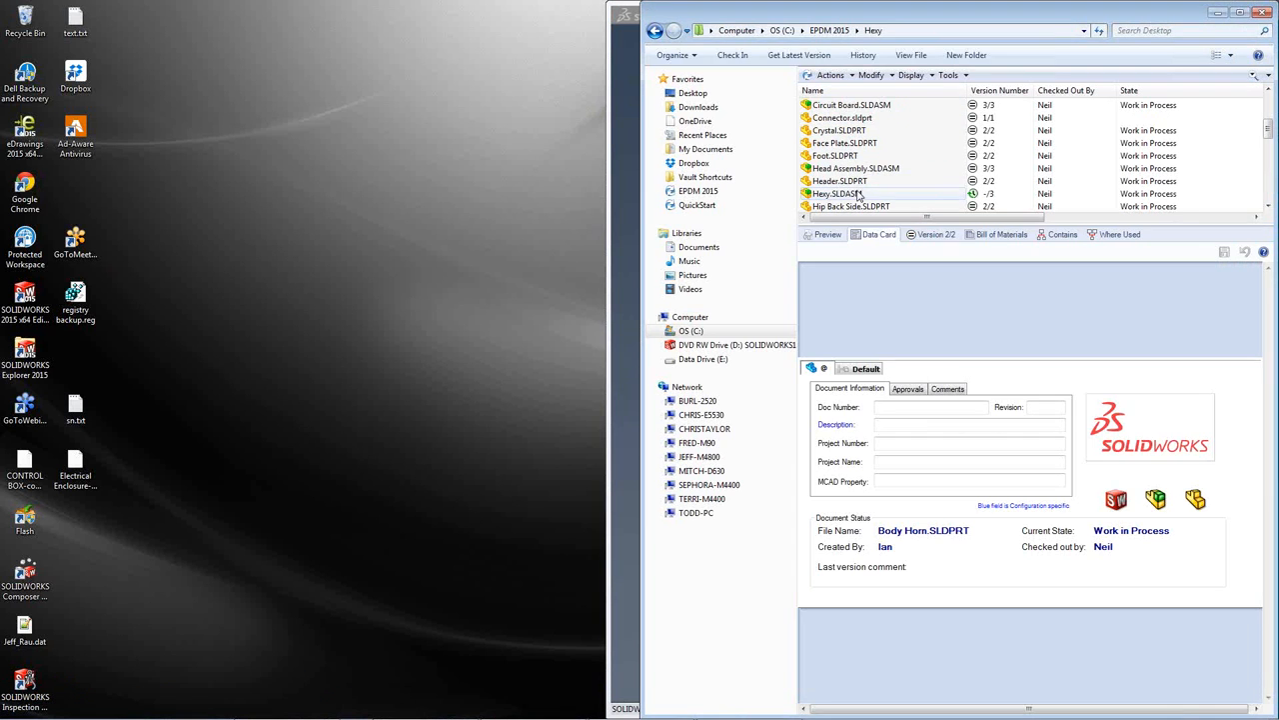
- Review the data cards of Head Assembly and Hexy.SLDASM, then their Version details
left_click(838, 192)
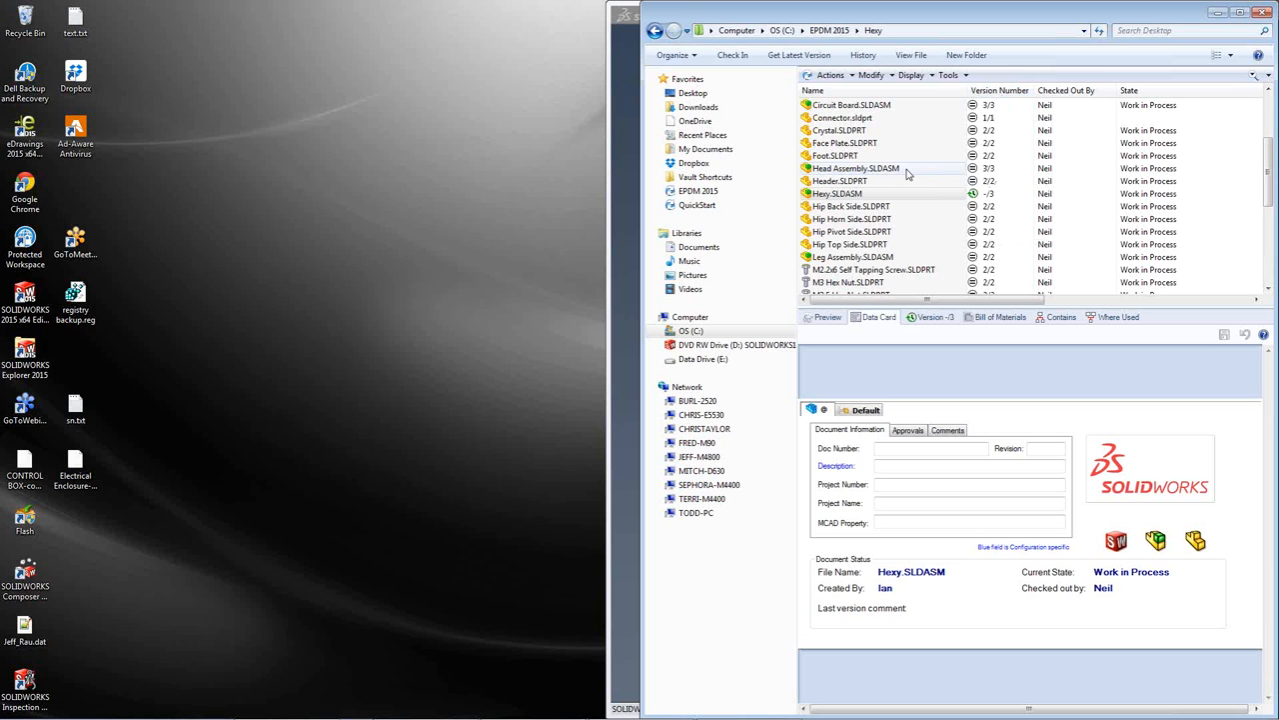
left_click(855, 167)
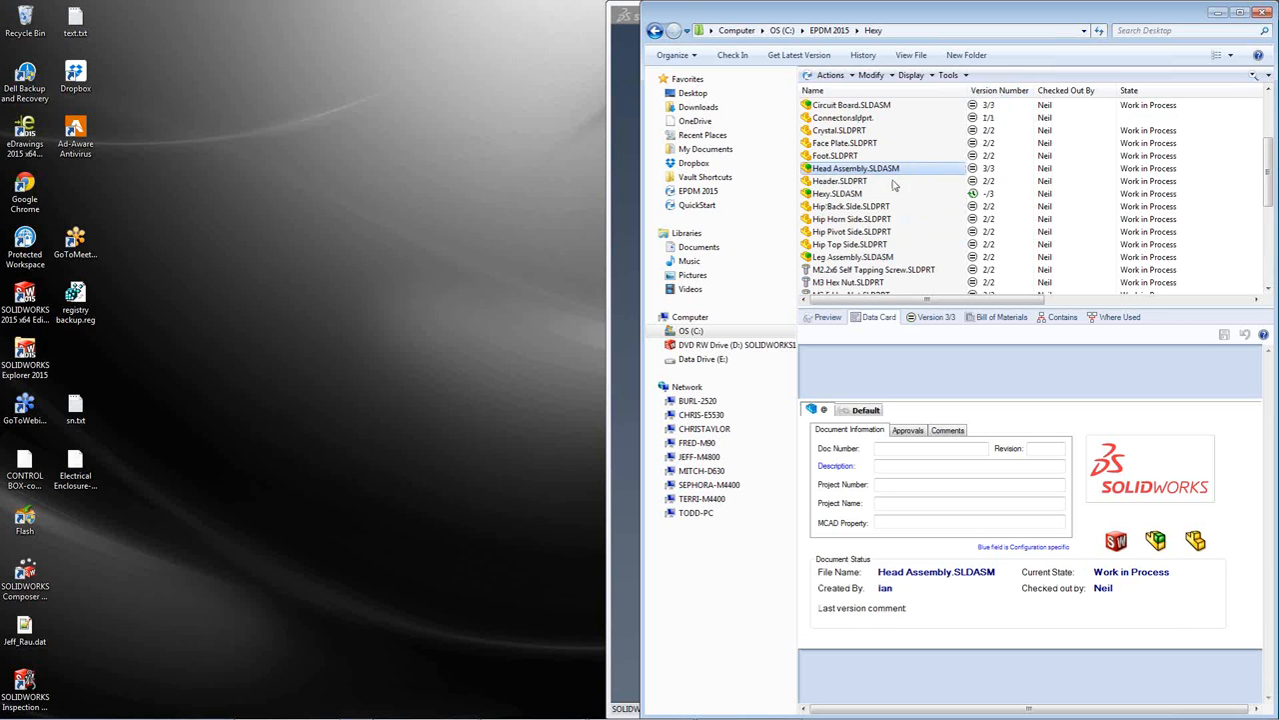
left_click(838, 192)
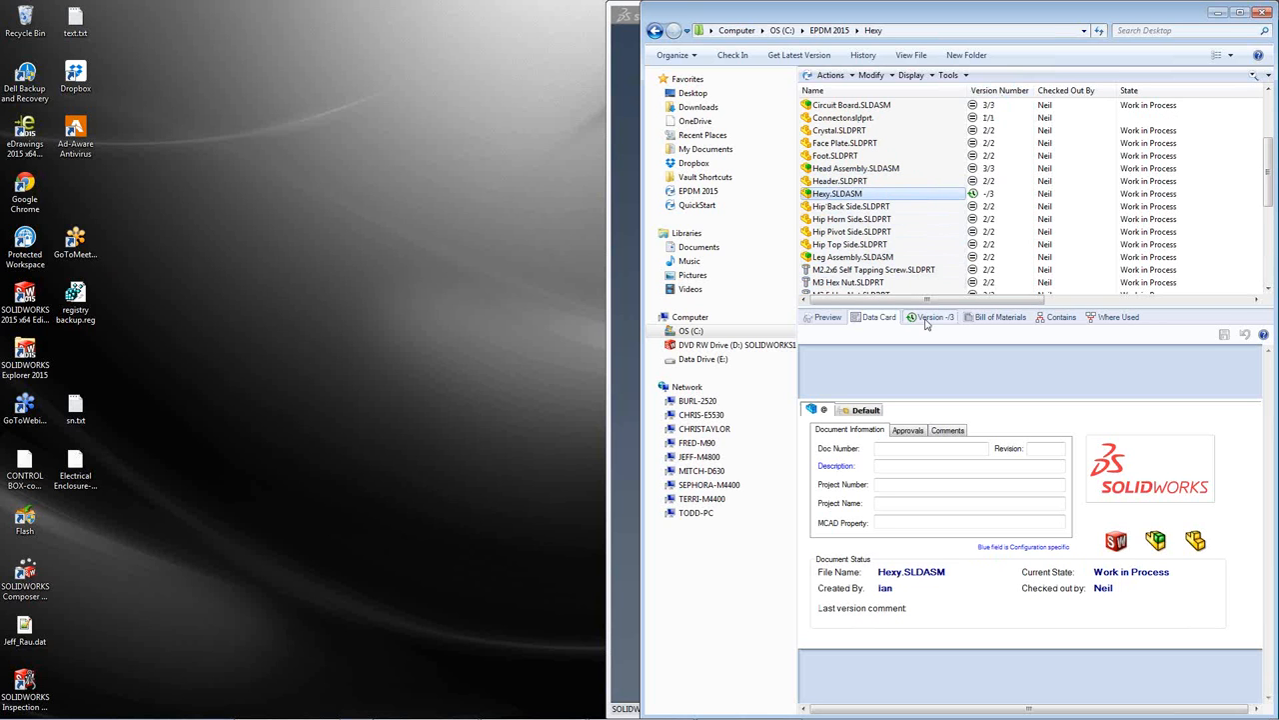
left_click(934, 316)
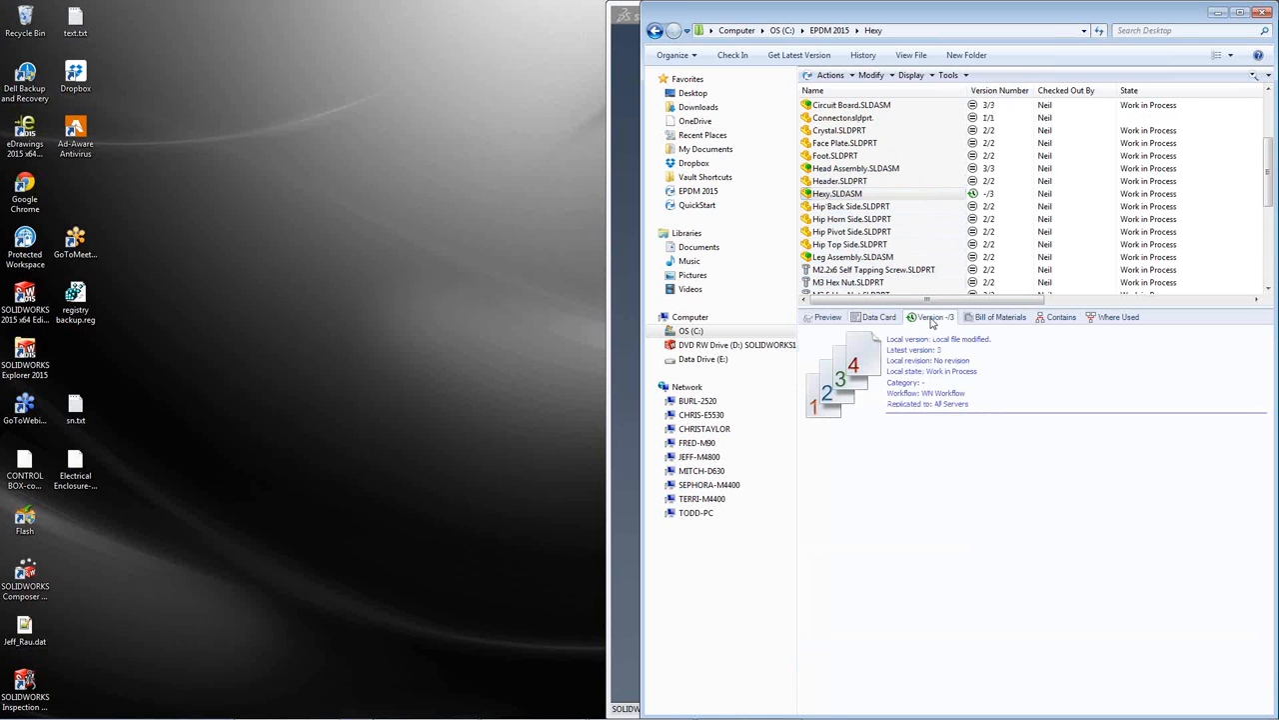
left_click(851, 206)
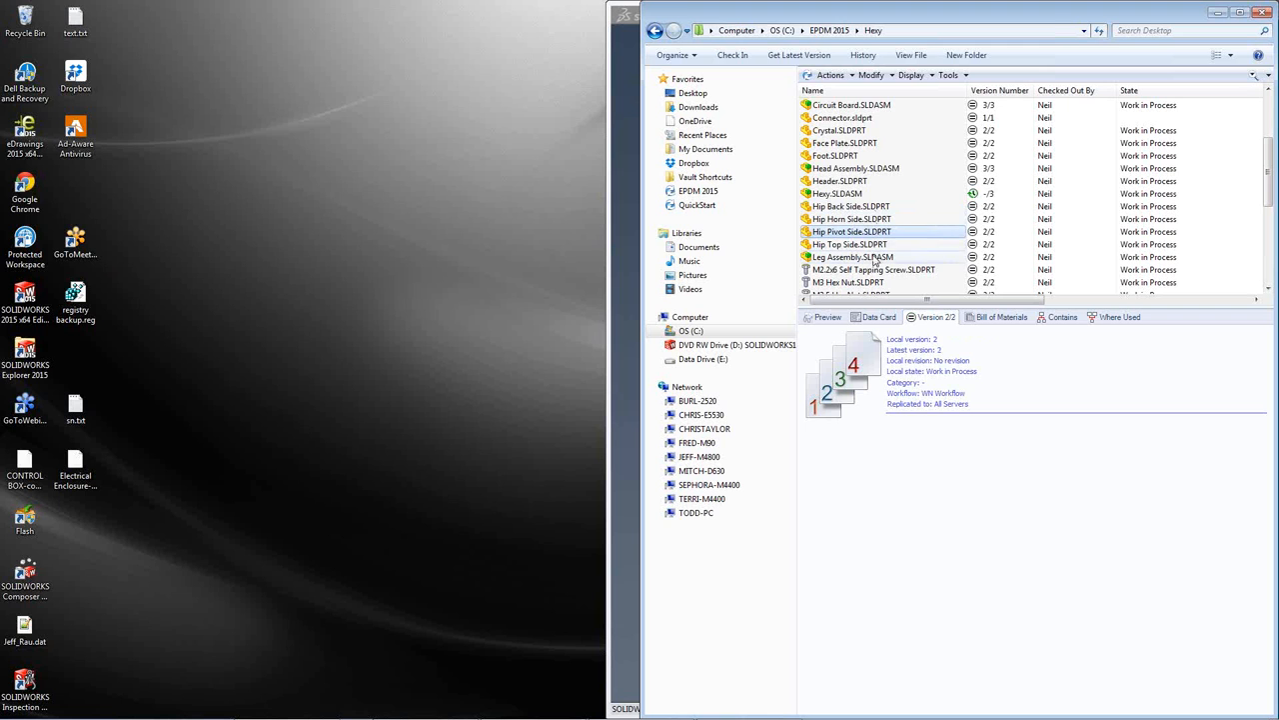
left_click(838, 192)
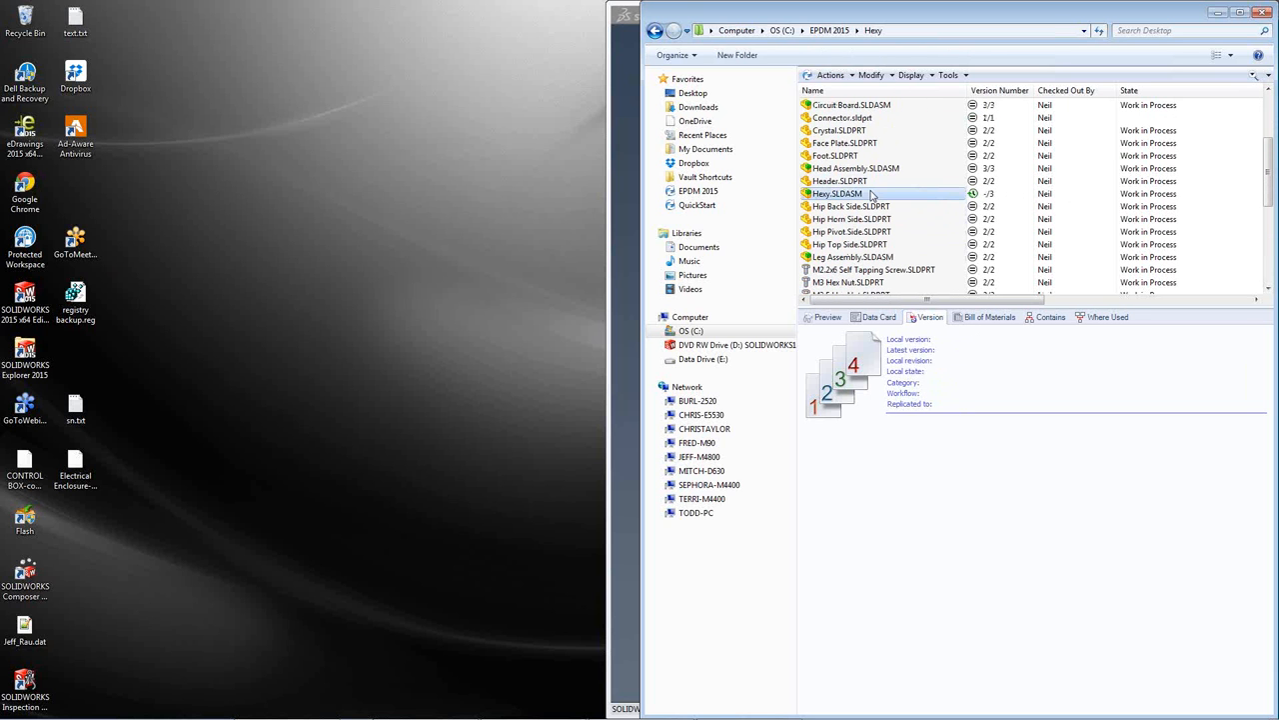
- Undo the check-out of Hexy.SLDASM and discard its local changes
right_click(838, 192)
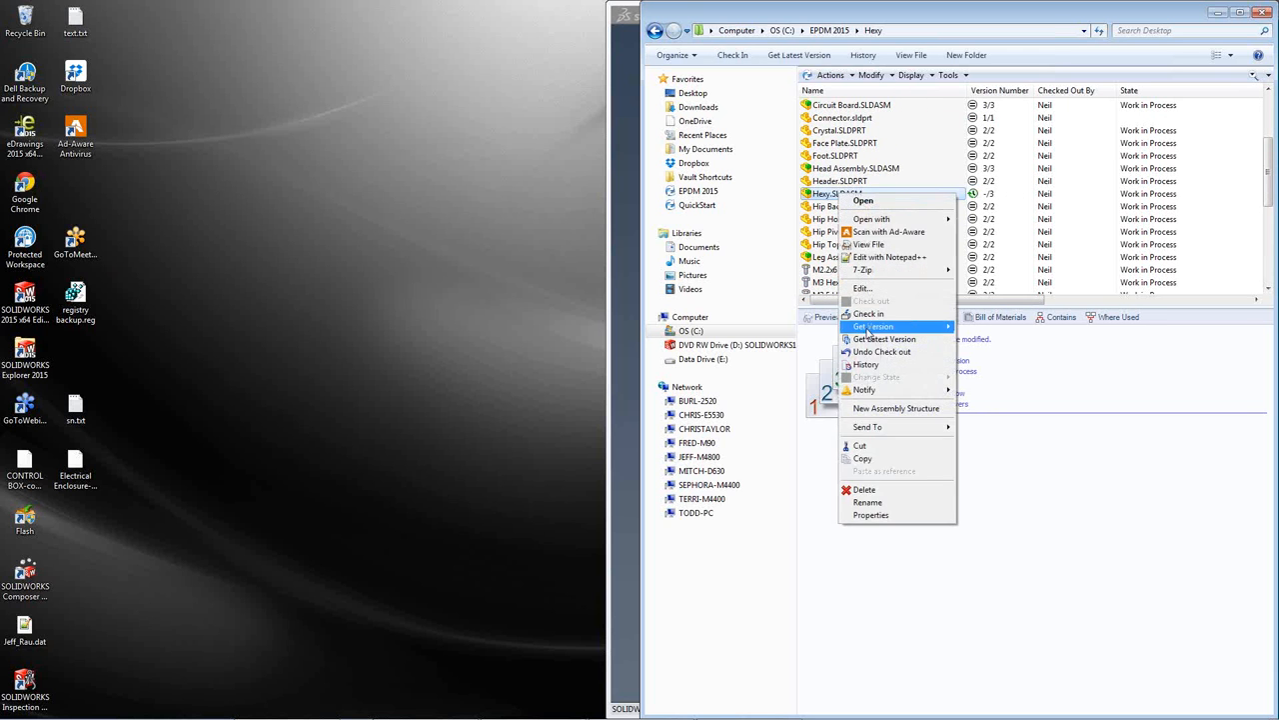
left_click(881, 352)
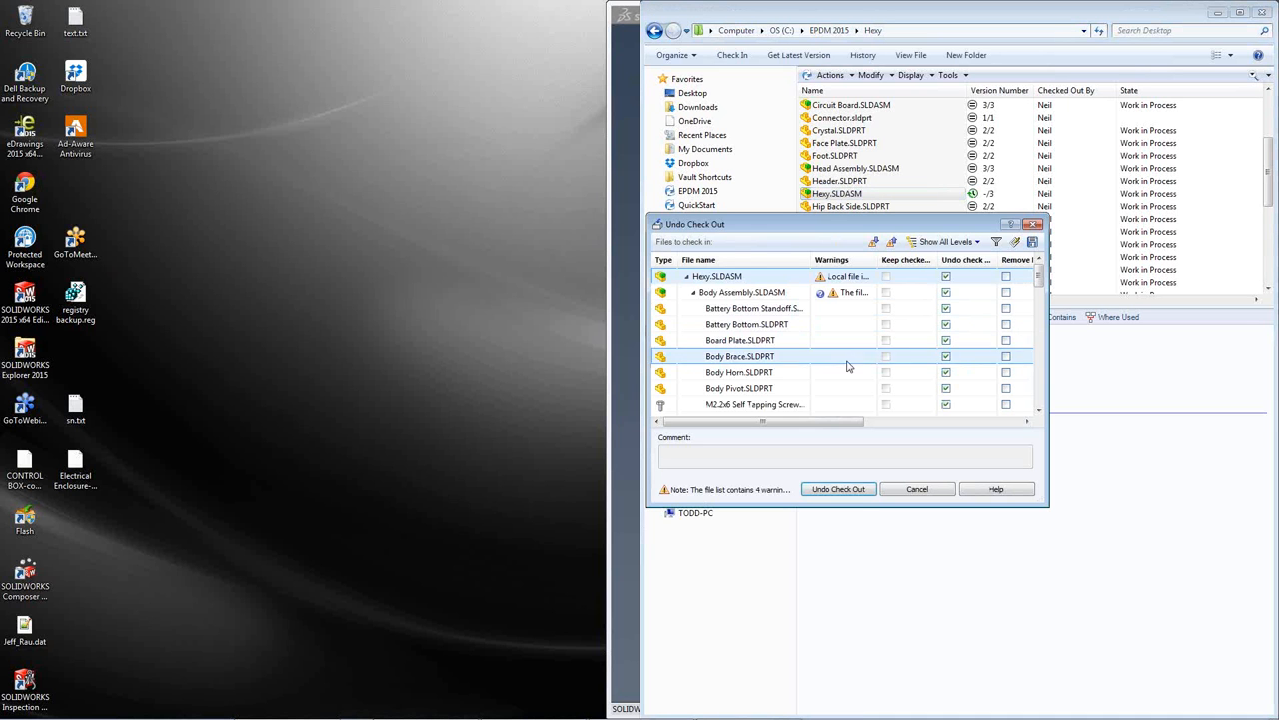
left_click(837, 488)
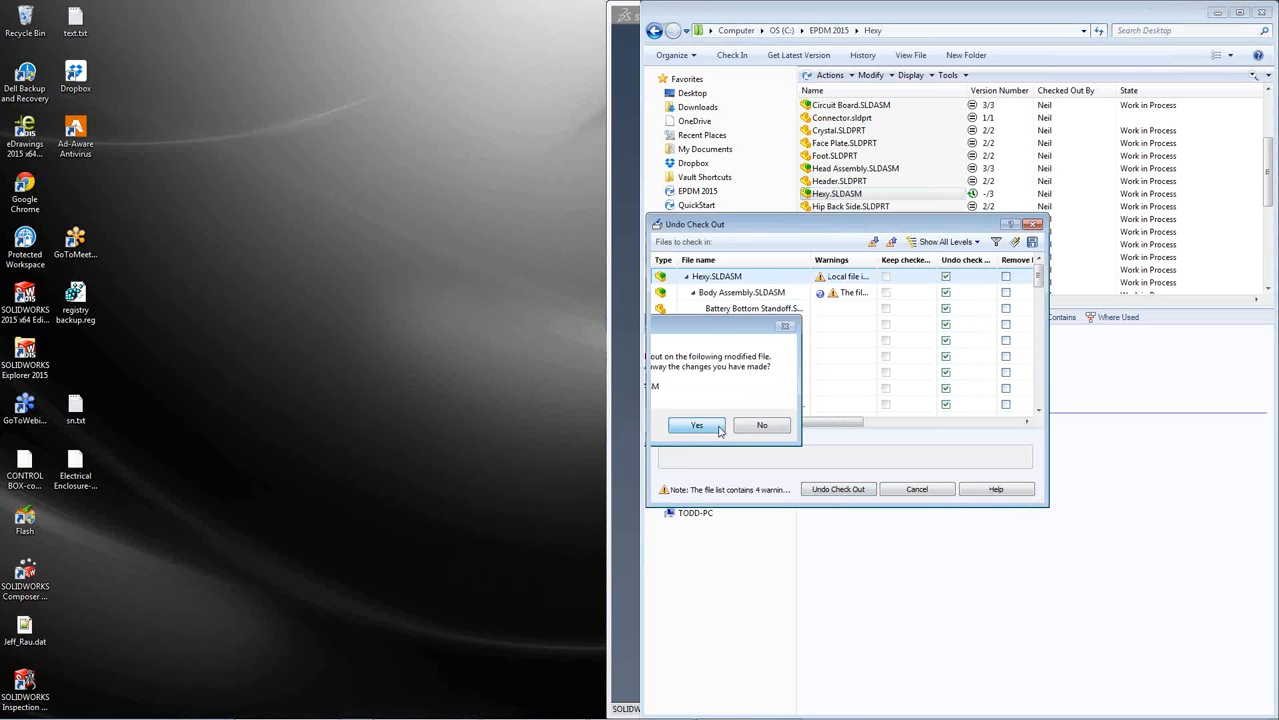
left_click(695, 424)
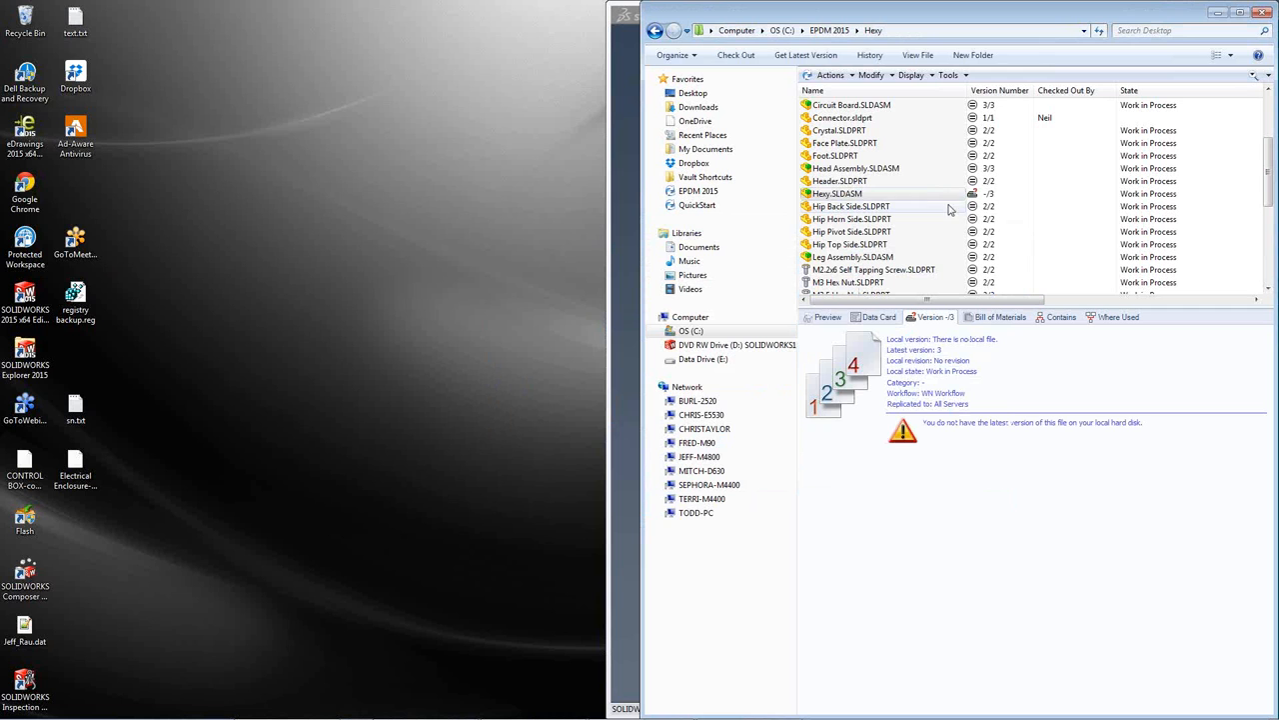
- Get the latest version of Hexy.SLDASM into the local folder
left_click(837, 192)
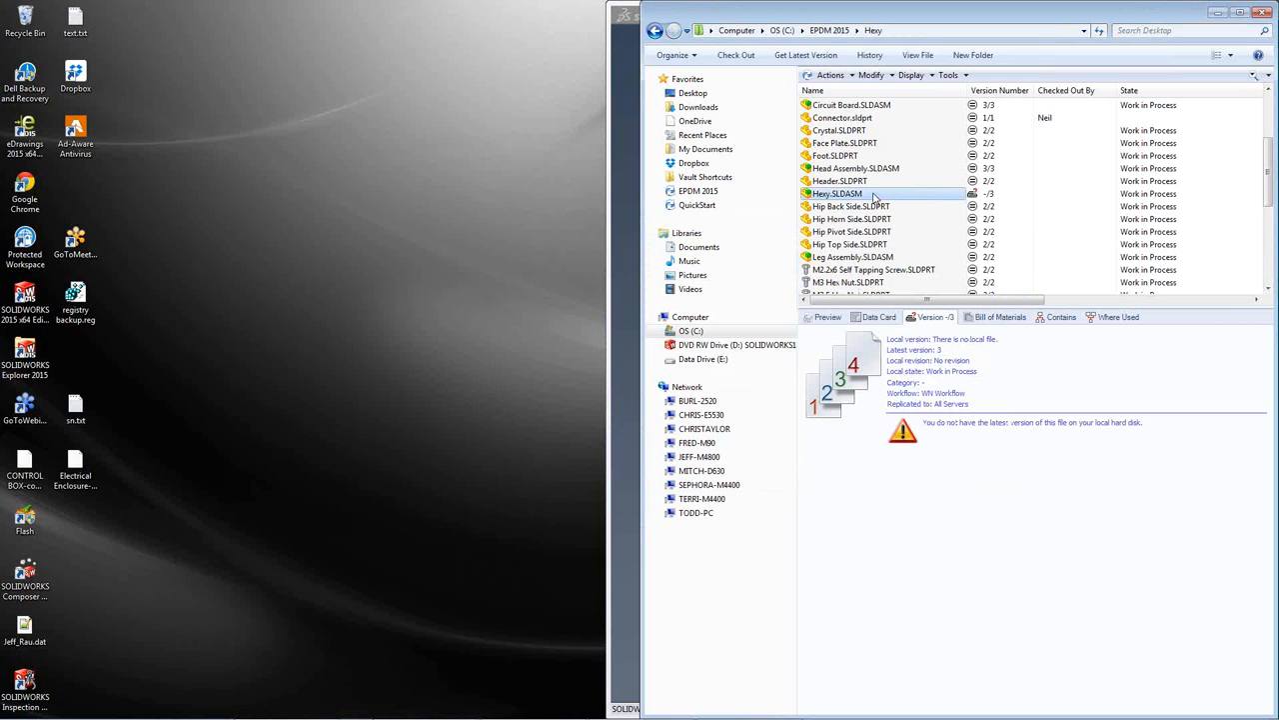
right_click(838, 192)
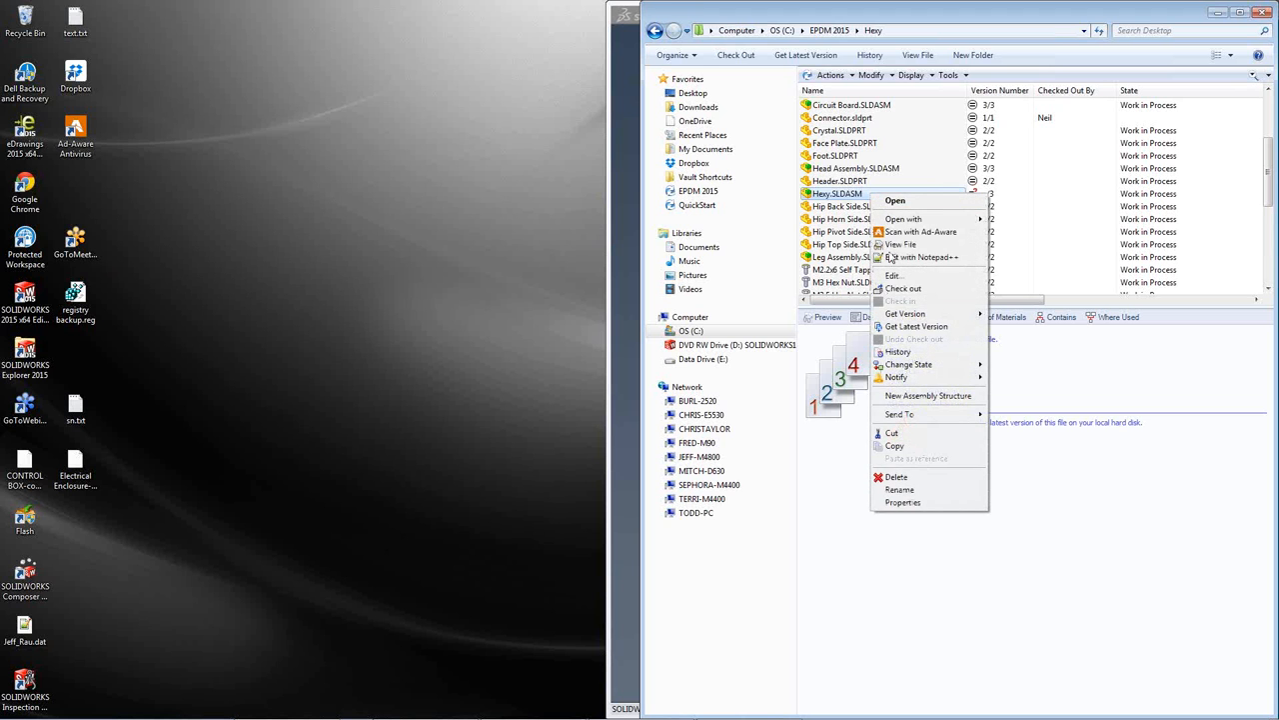
left_click(903, 314)
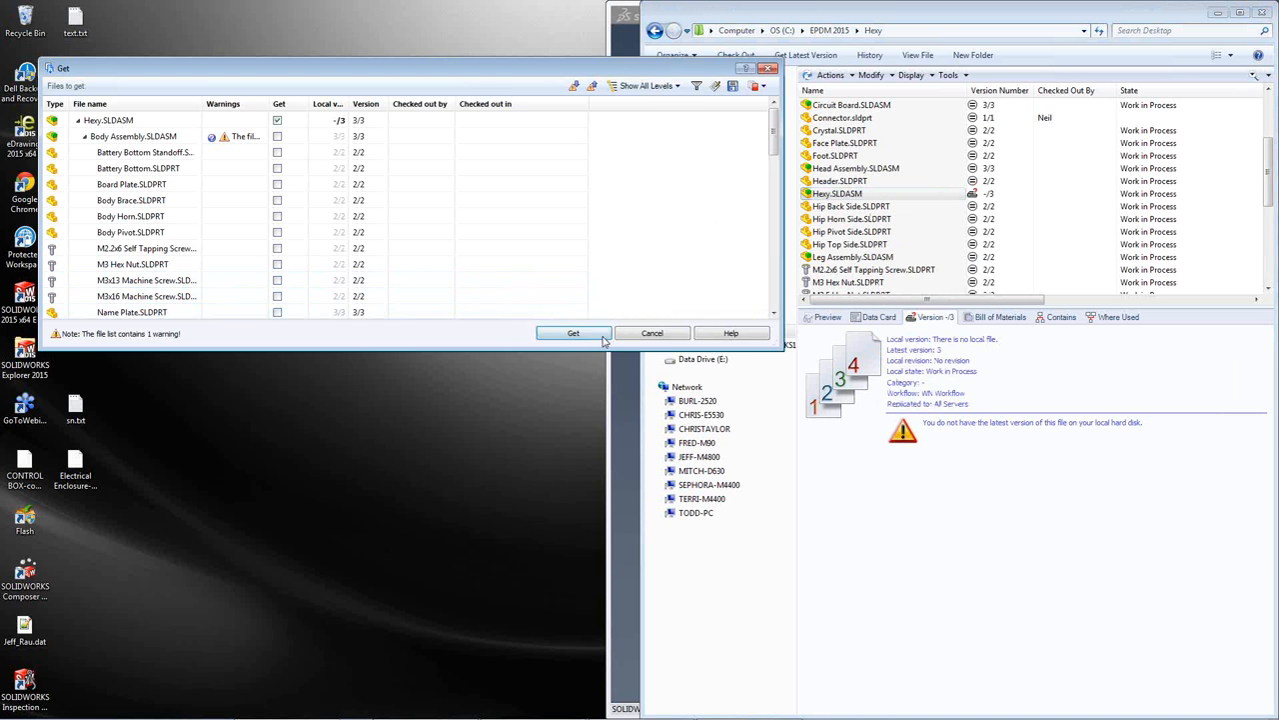
left_click(572, 332)
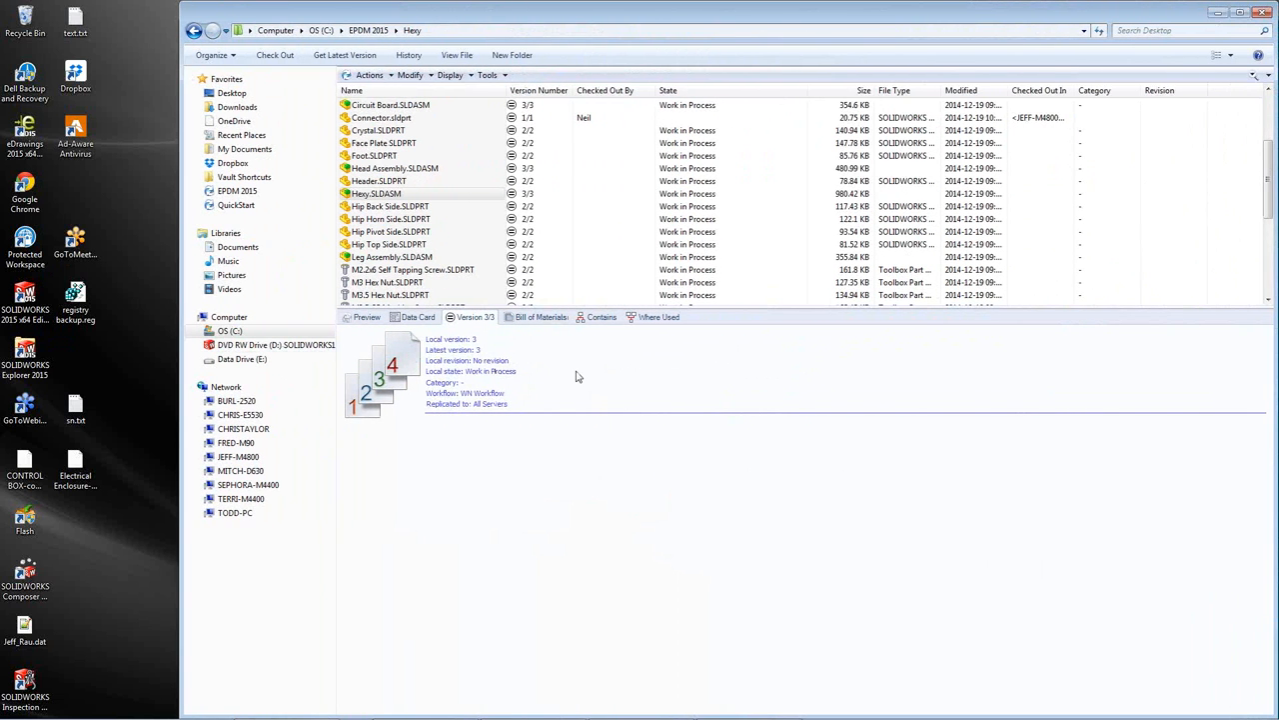
- Review the files Hexy contains and show its bill of materials
left_click(659, 316)
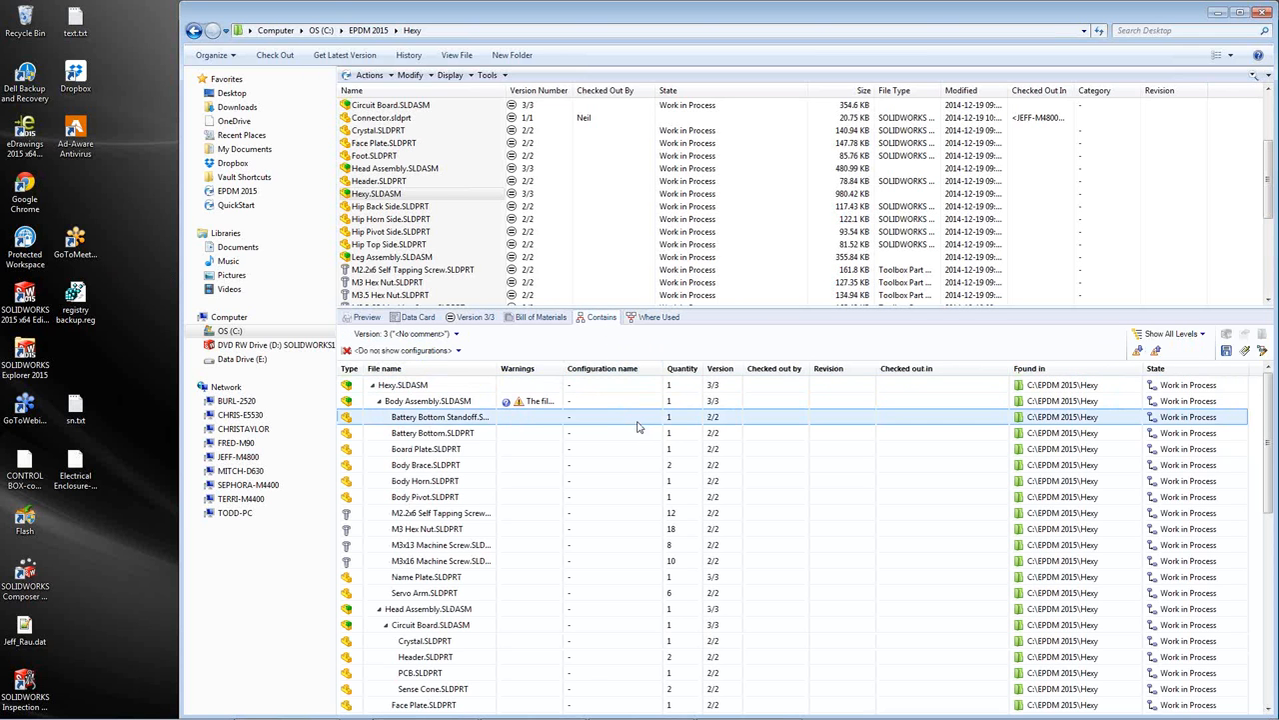
left_click(439, 543)
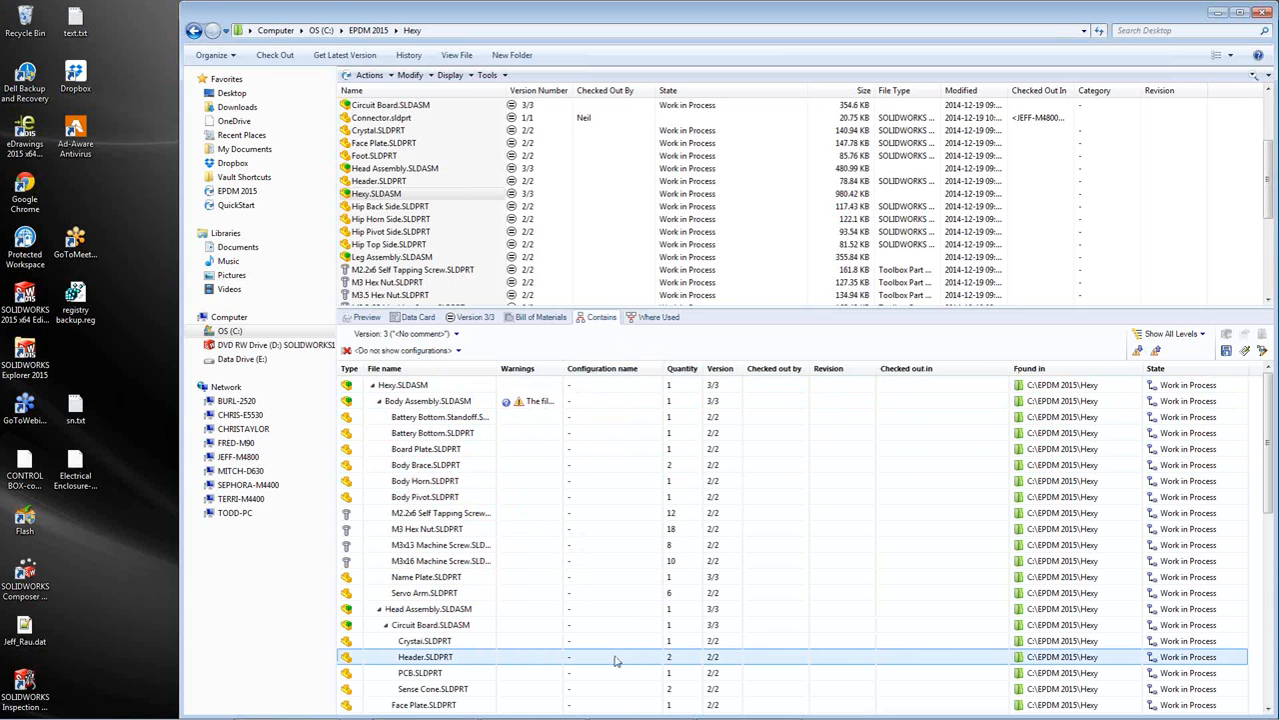
left_click(403, 384)
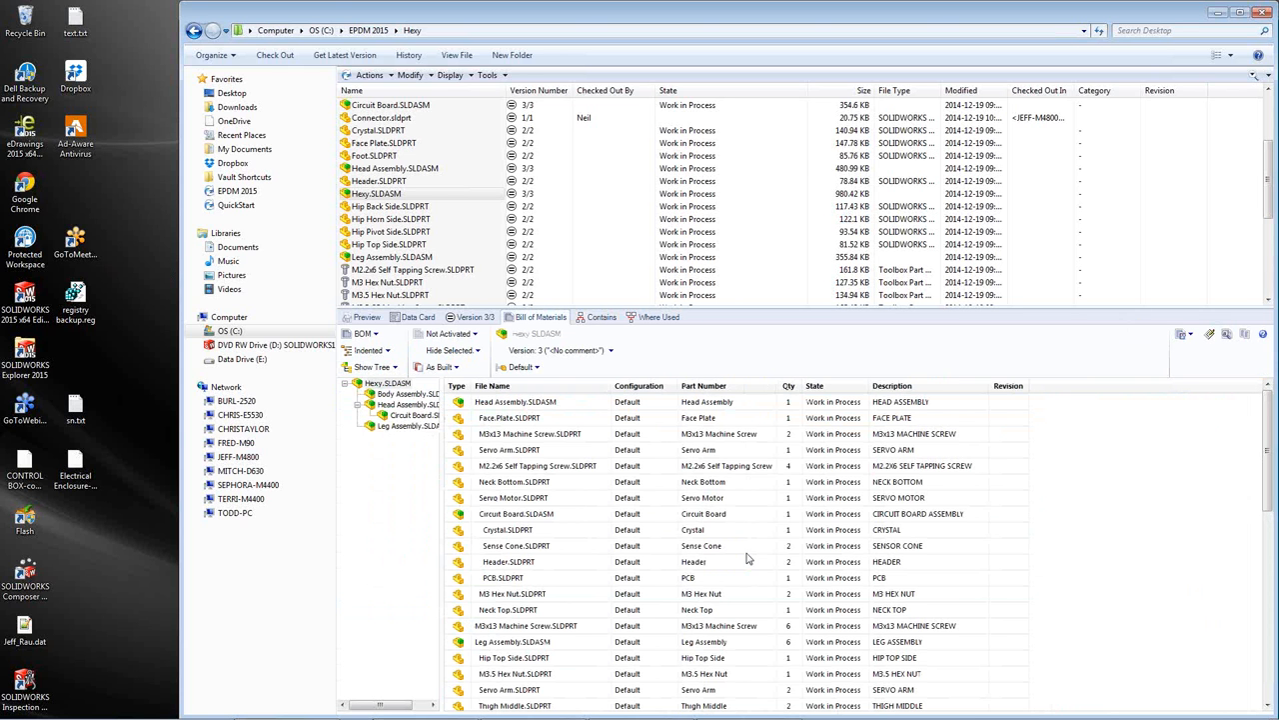
- Preview the machine screw, self-tapping screw and Neck Bottom parts, then compare the BOM with version 2
left_click(535, 464)
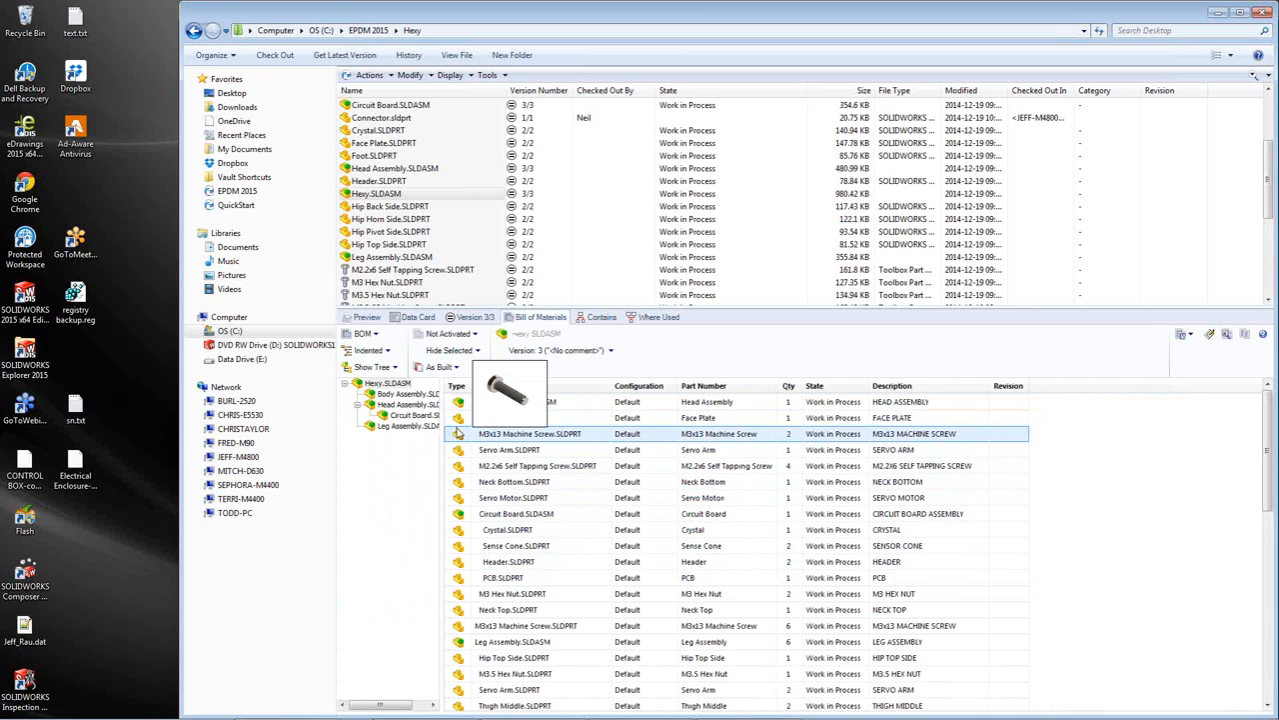
left_click(535, 464)
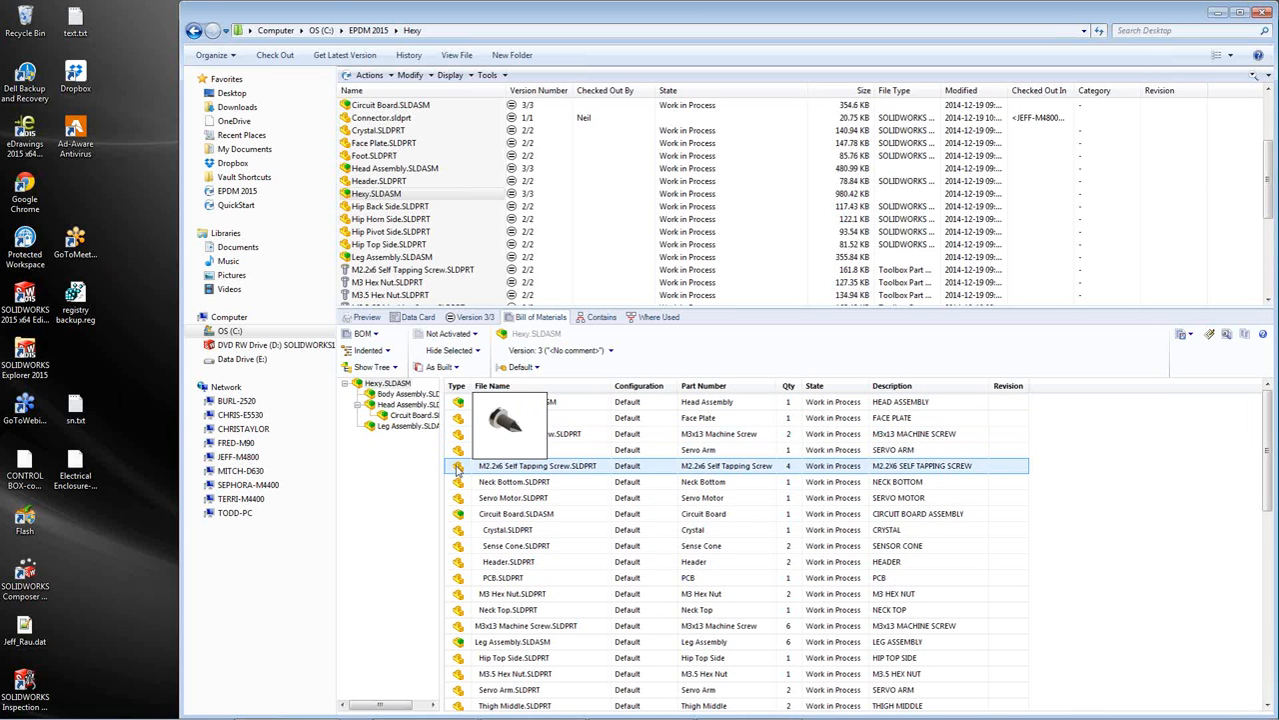
left_click(511, 480)
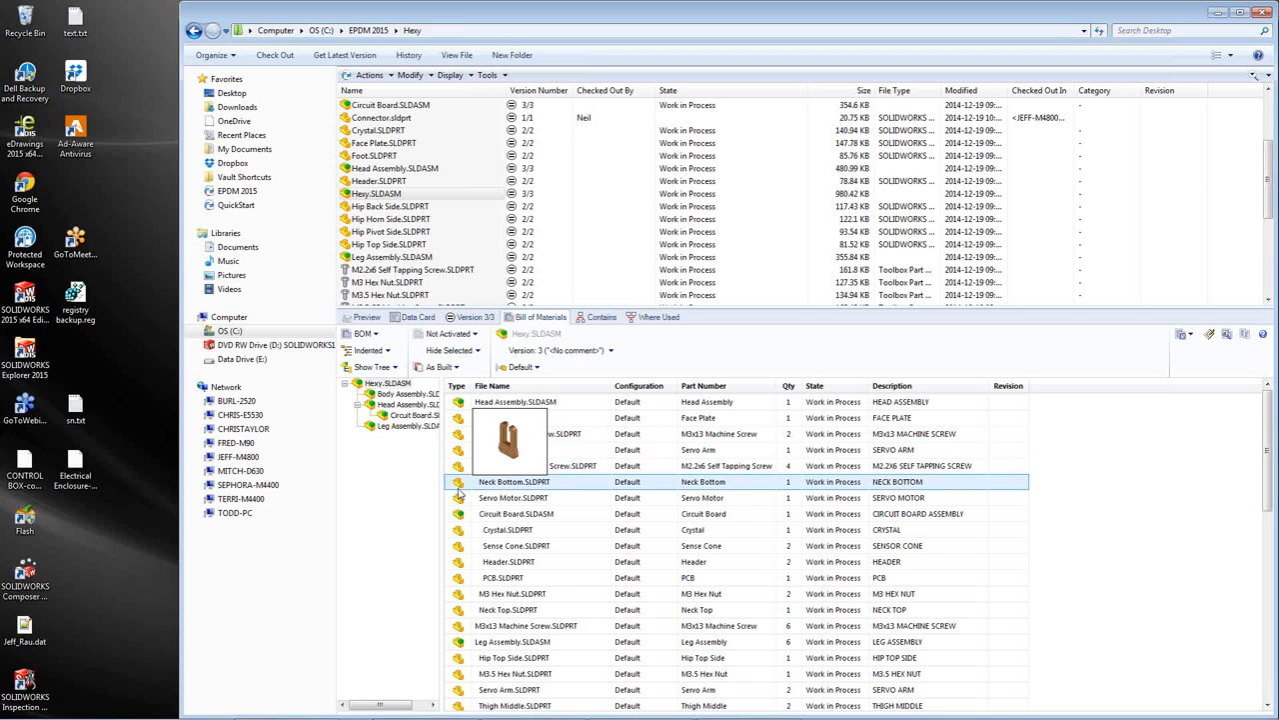
left_click(512, 496)
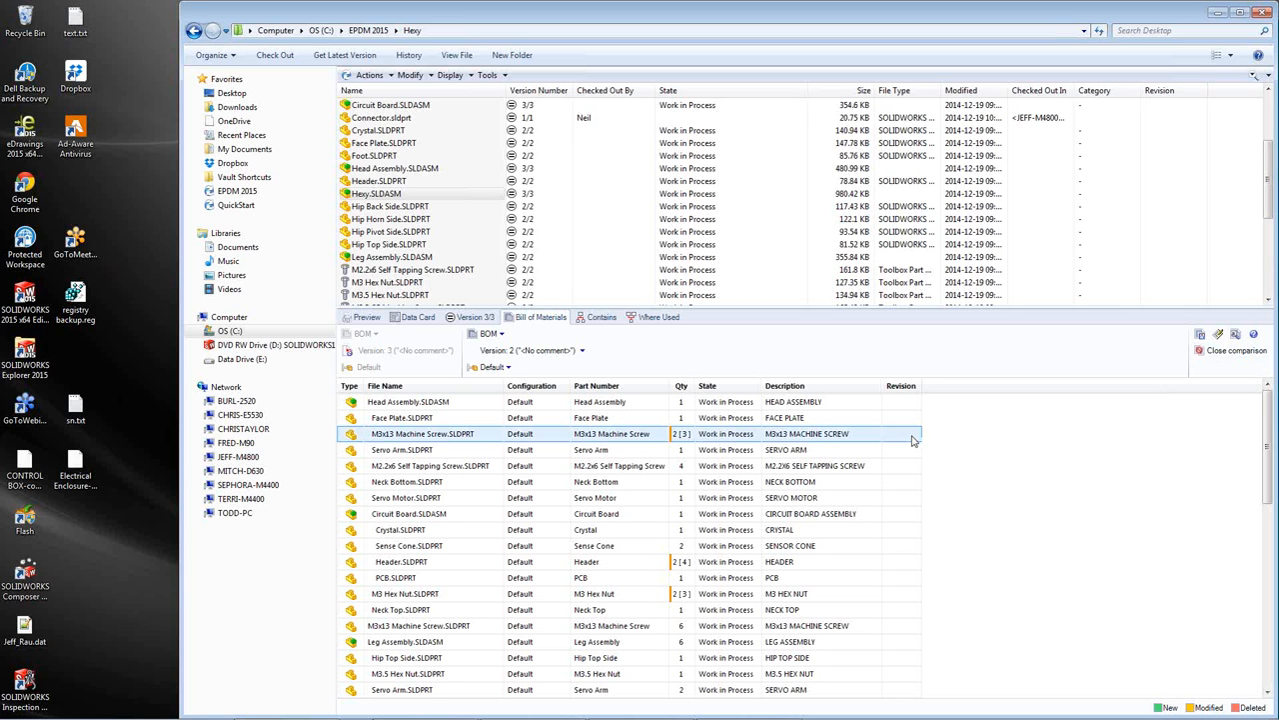
mouse_move(900, 440)
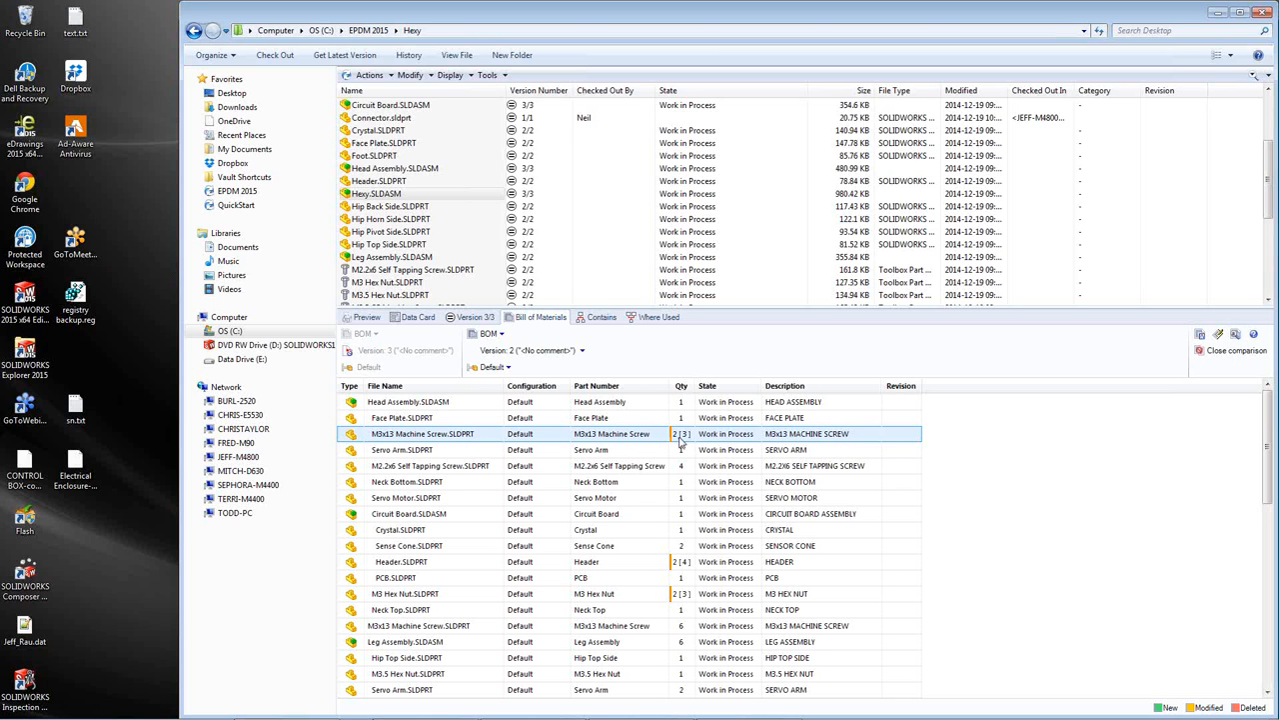
- Scroll through the version 2 BOM comparison down to the deleted Neck Brace row
left_click(686, 559)
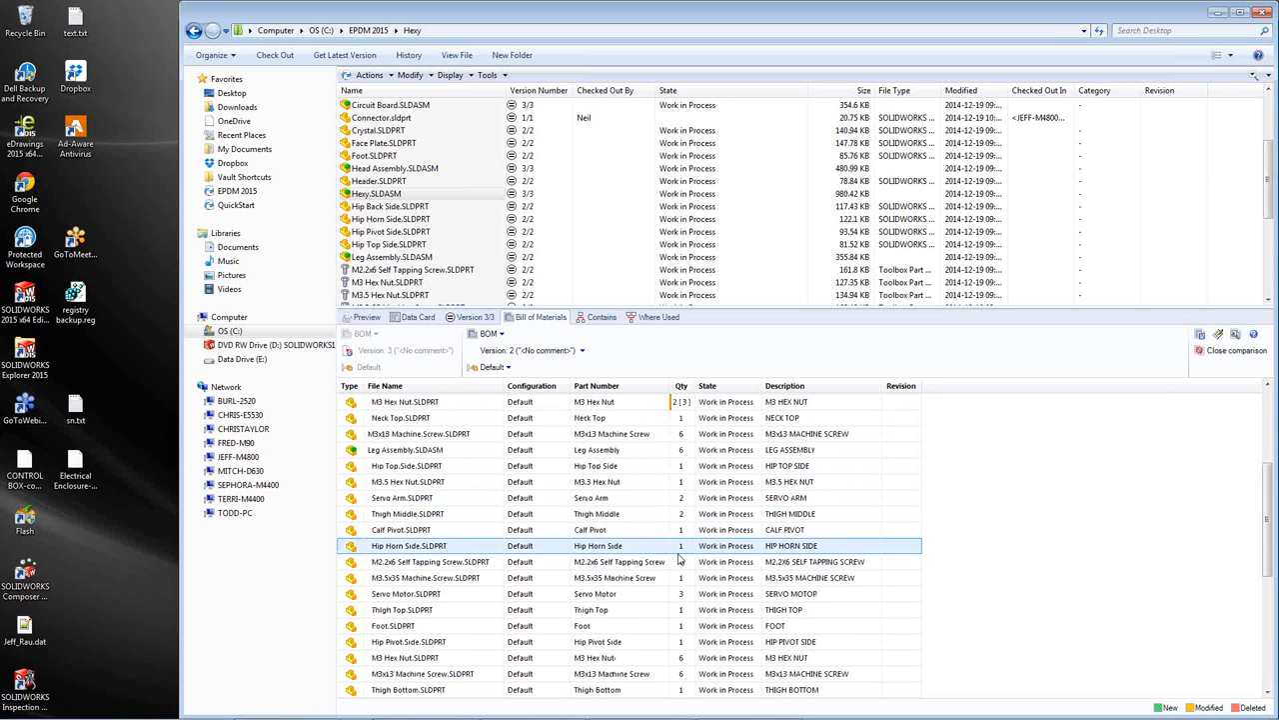
scroll("down", 3)
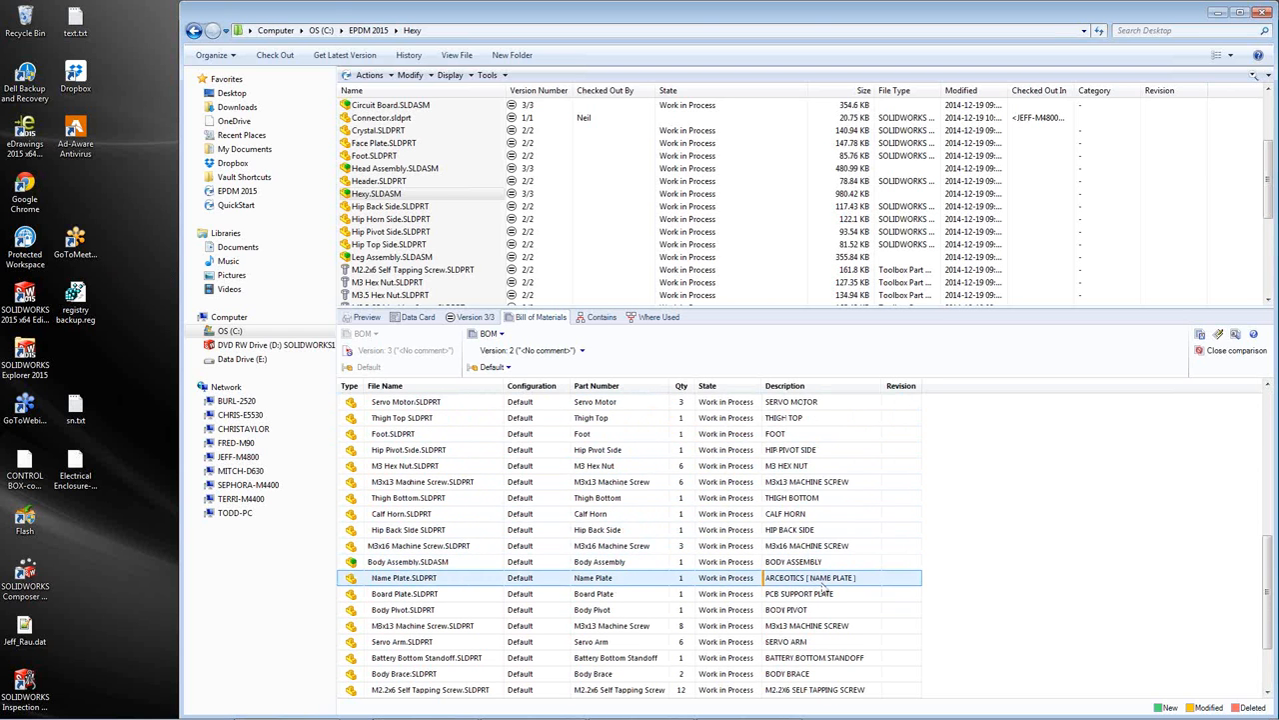
scroll("down", 3)
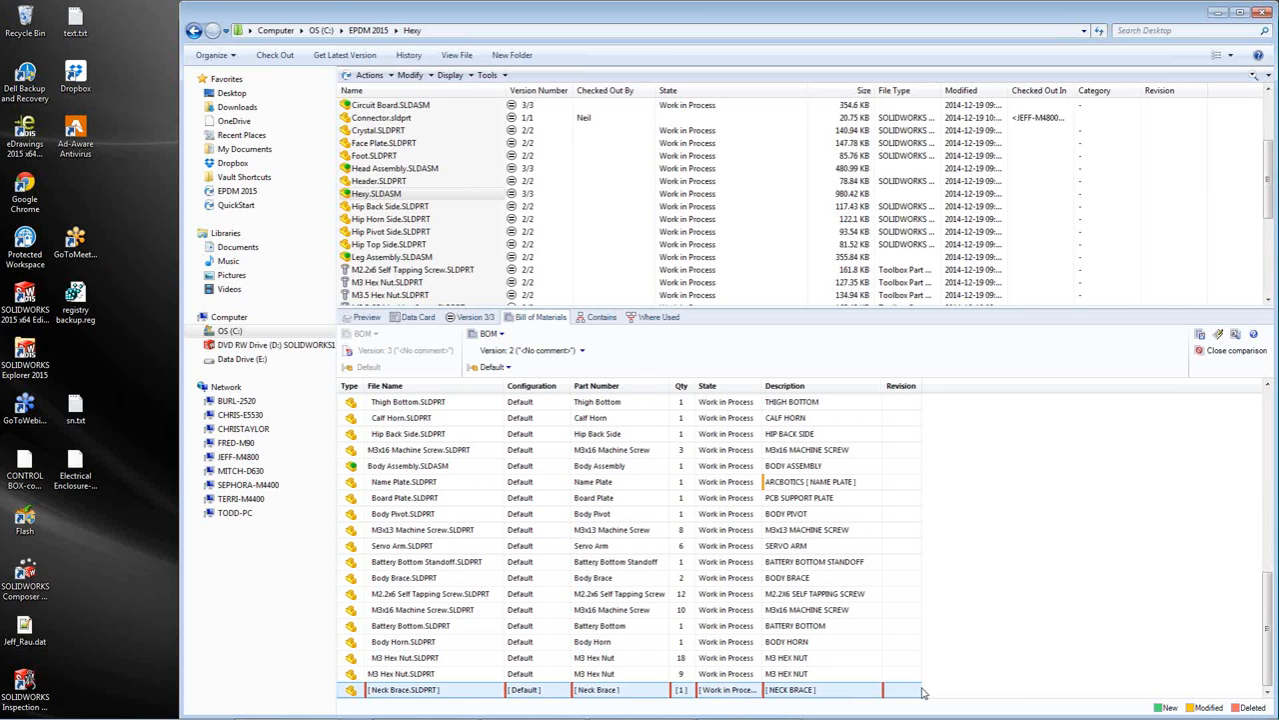
mouse_move(910, 691)
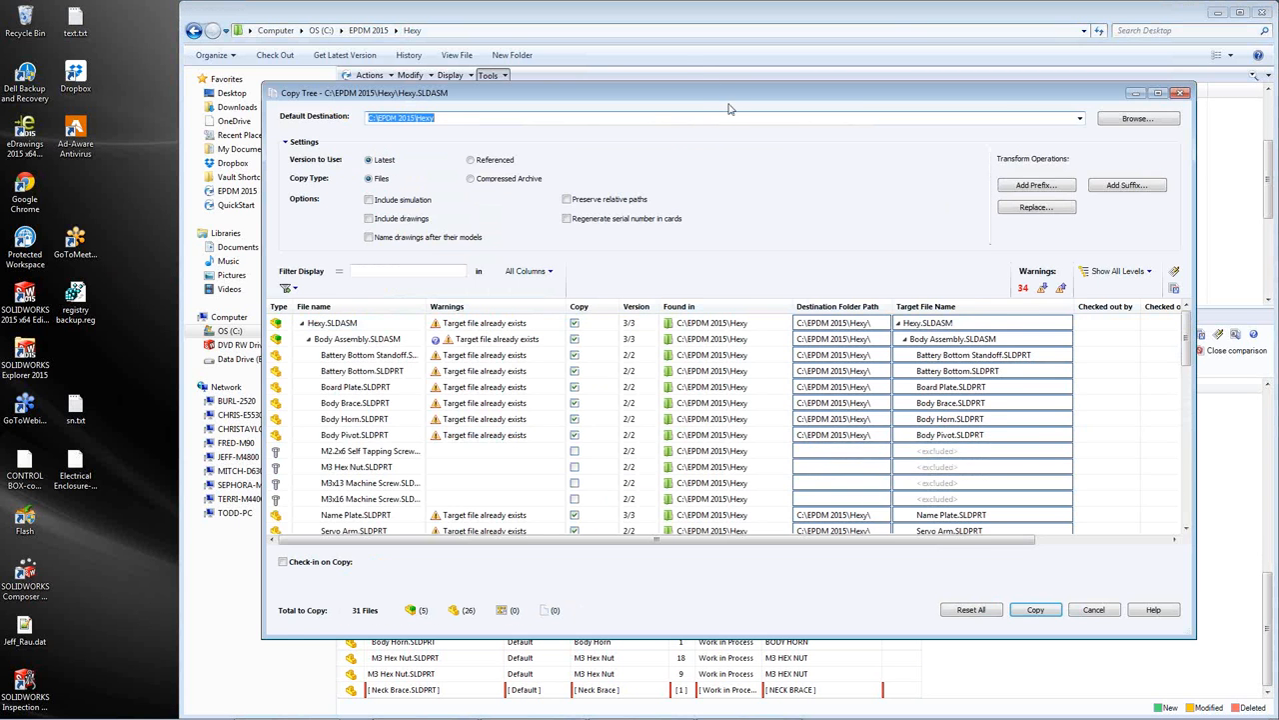
- Filter the Hexy copy tree by 'body' with the File Type option, narrowing it to Body Assembly.SLDASM
left_click_drag(729, 91, 690, 78)
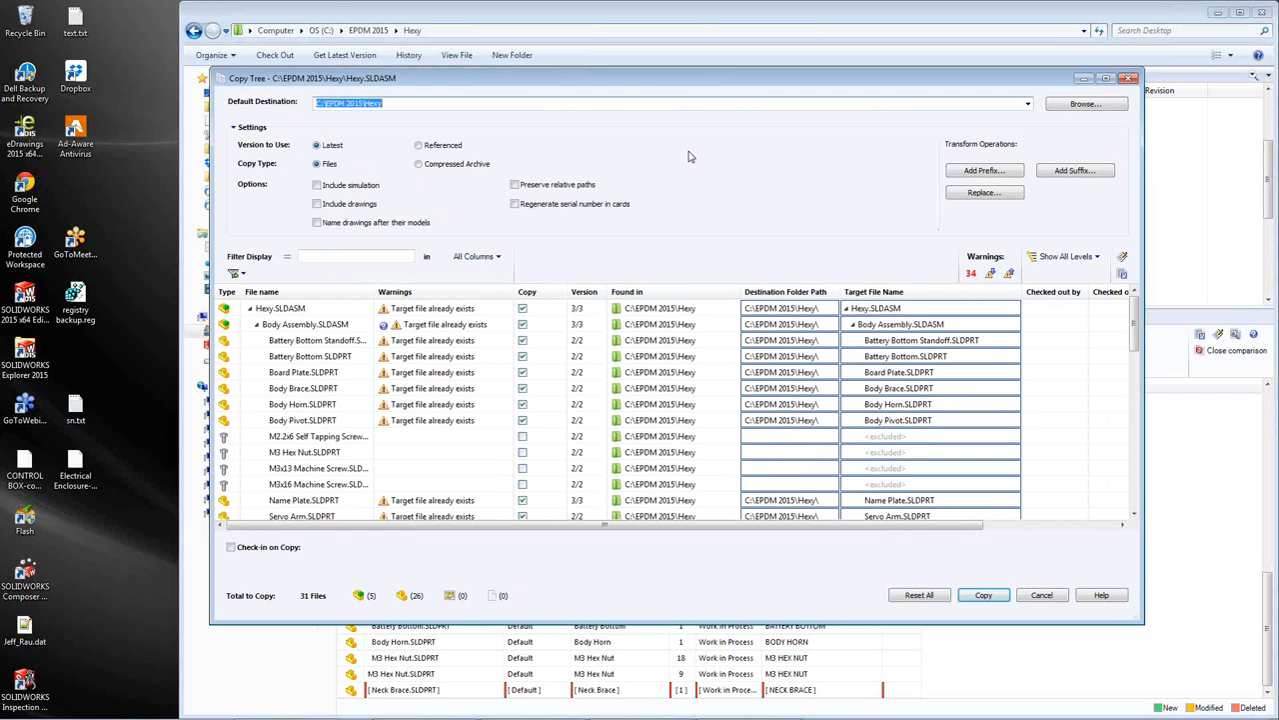
mouse_move(236, 132)
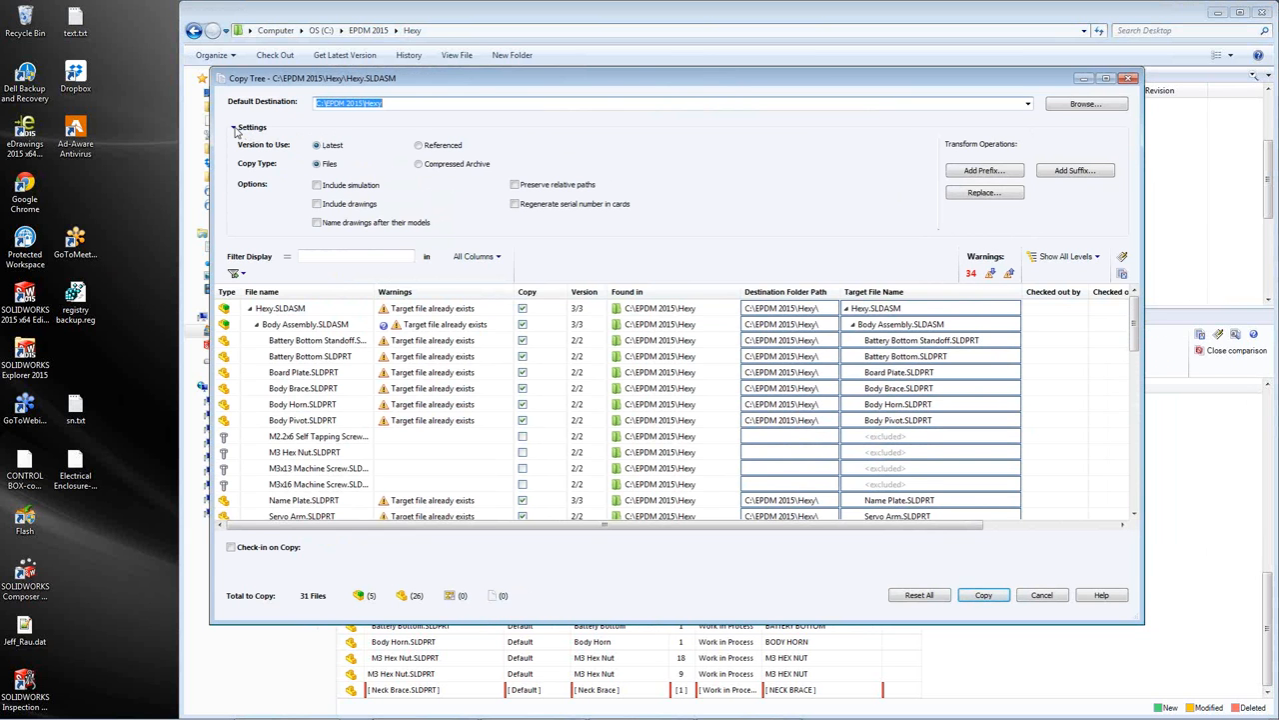
left_click(232, 128)
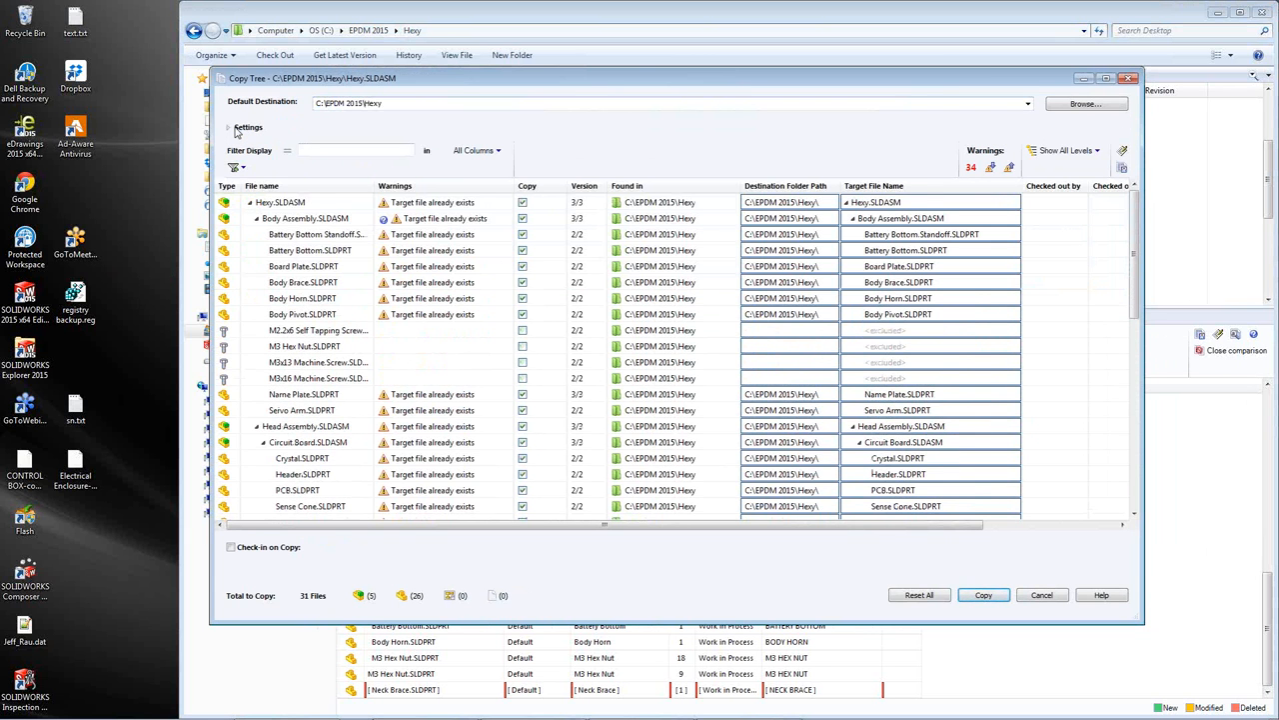
left_click(232, 128)
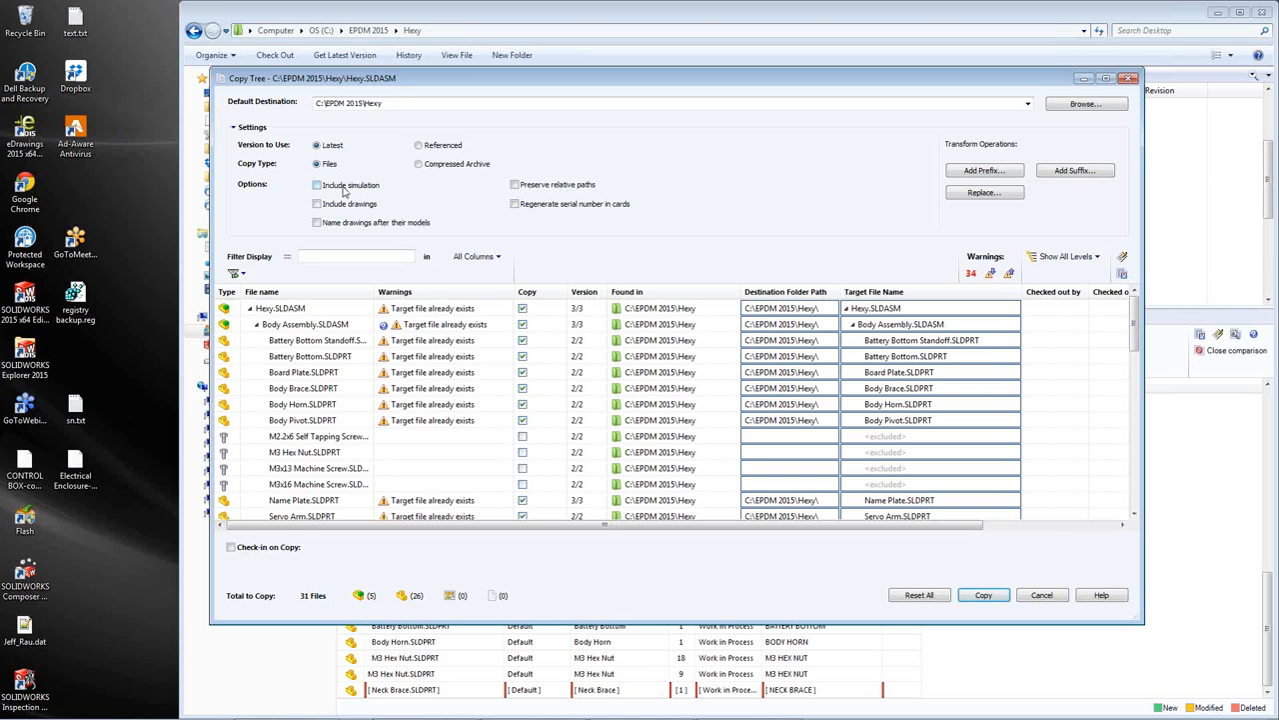
mouse_move(400, 192)
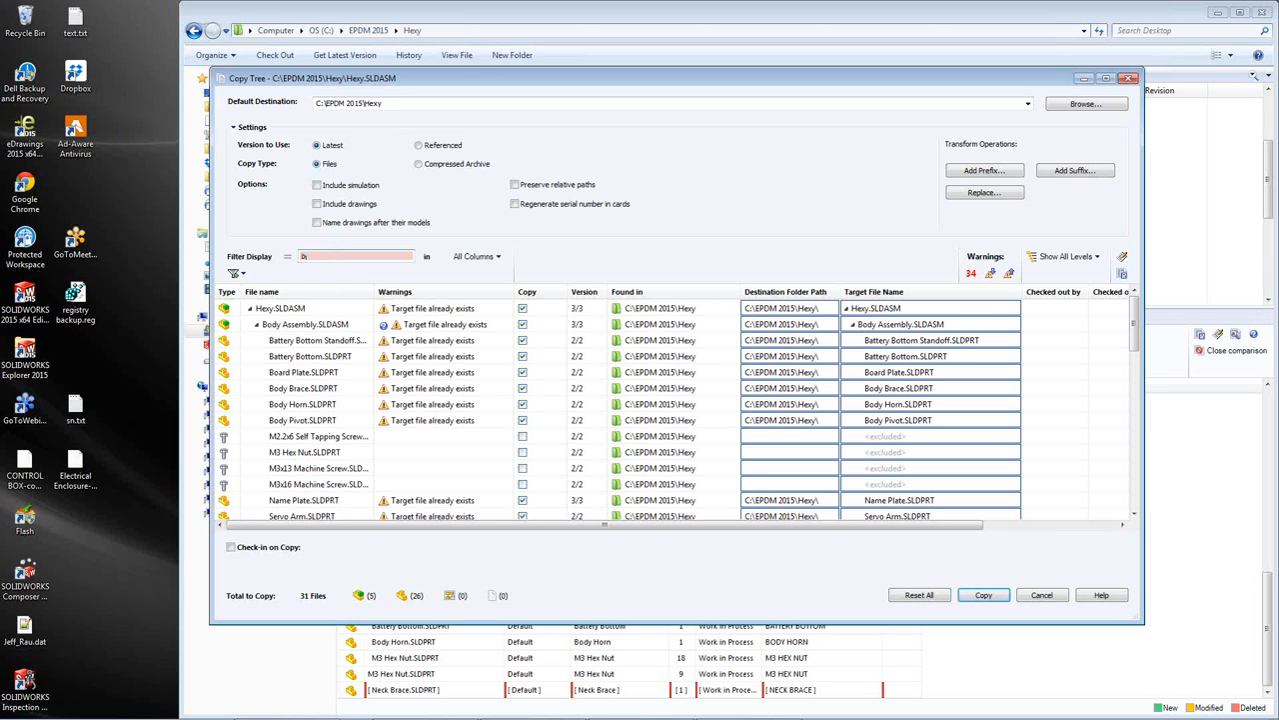
type("body")
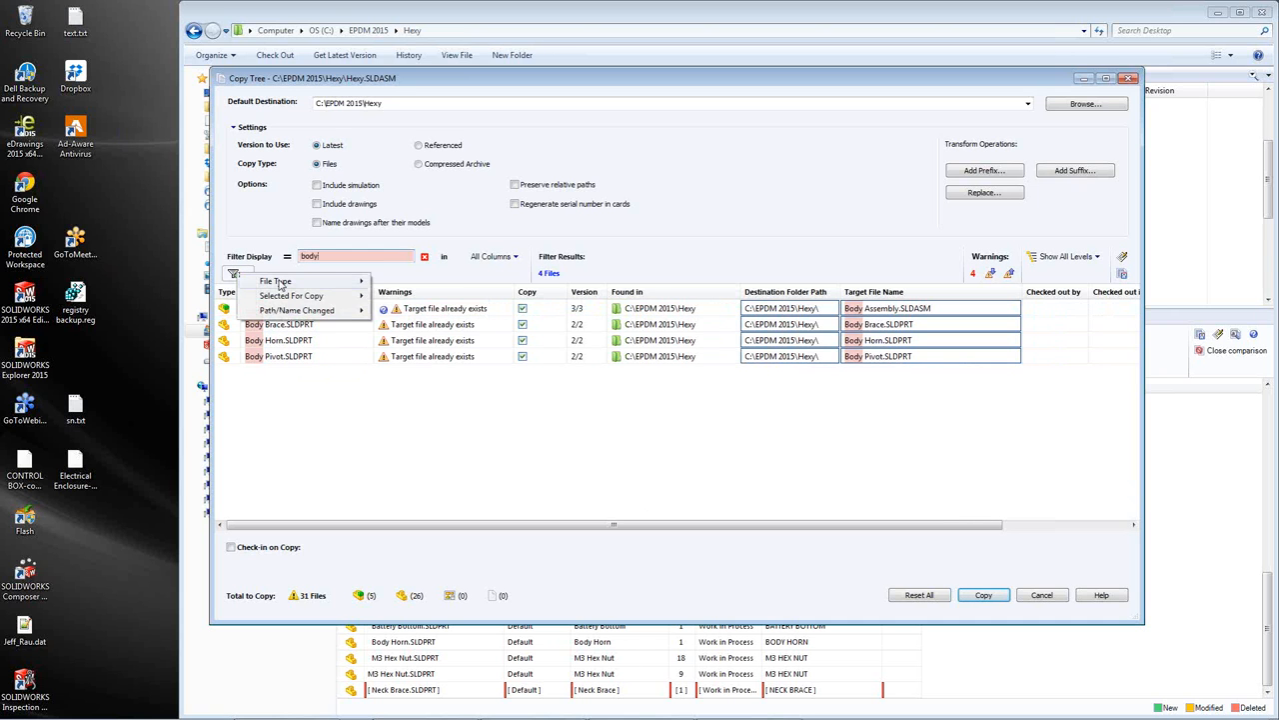
left_click(275, 280)
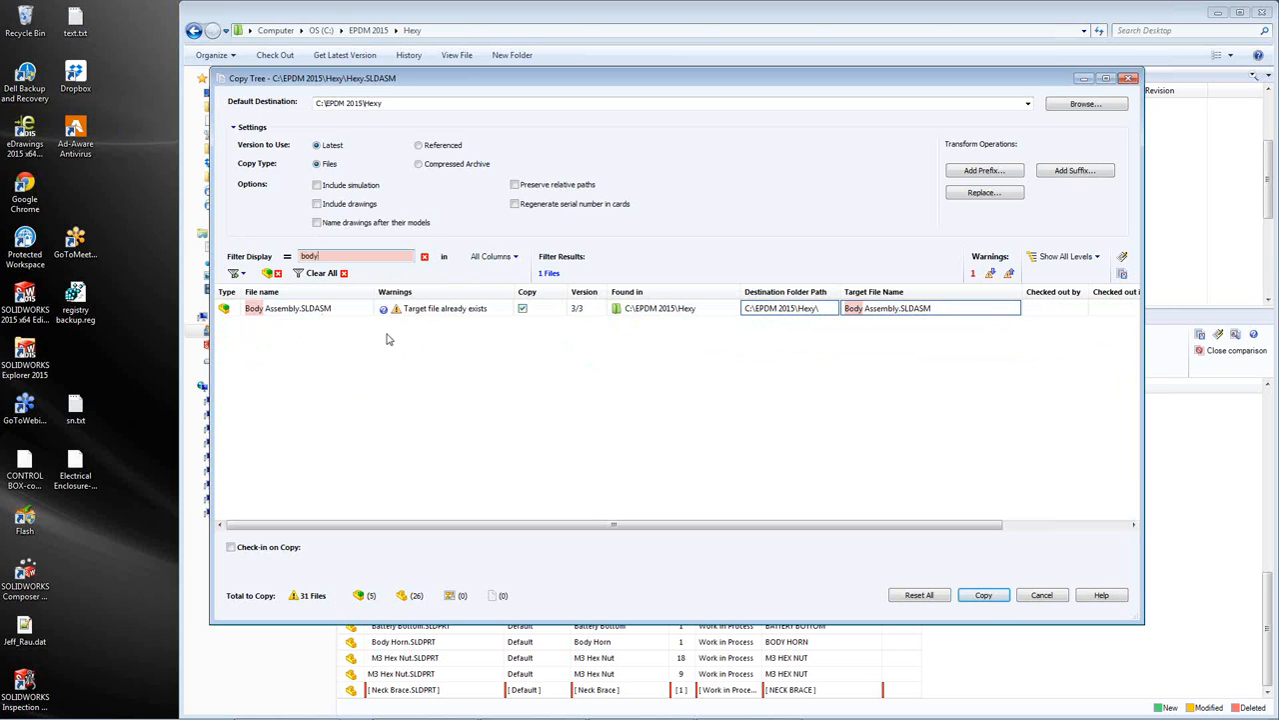
mouse_move(820, 269)
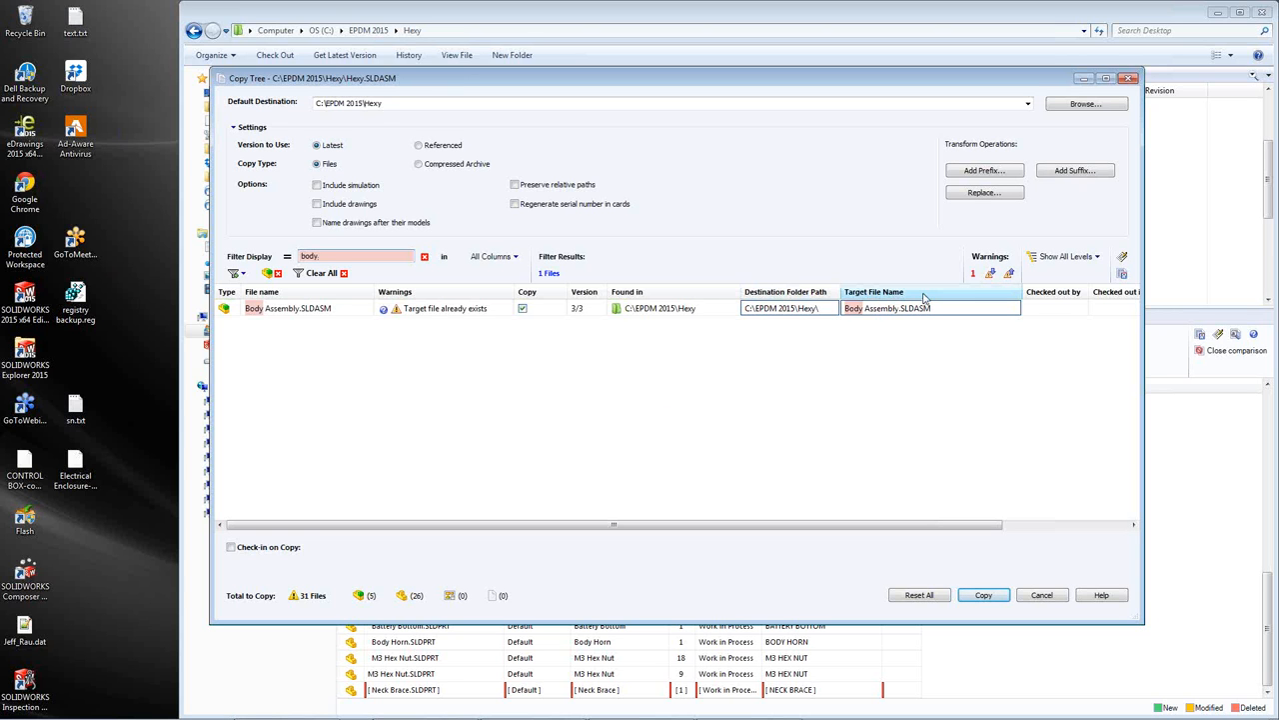
key("Backspace")
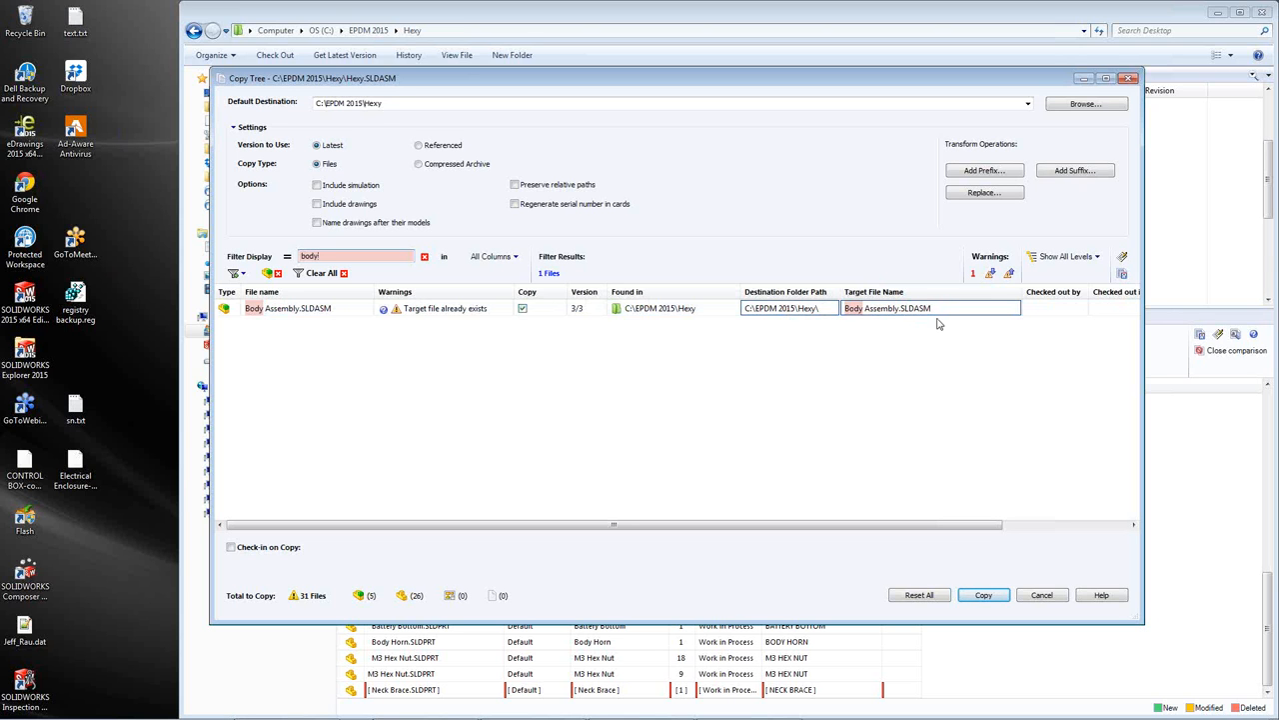
mouse_move(866, 347)
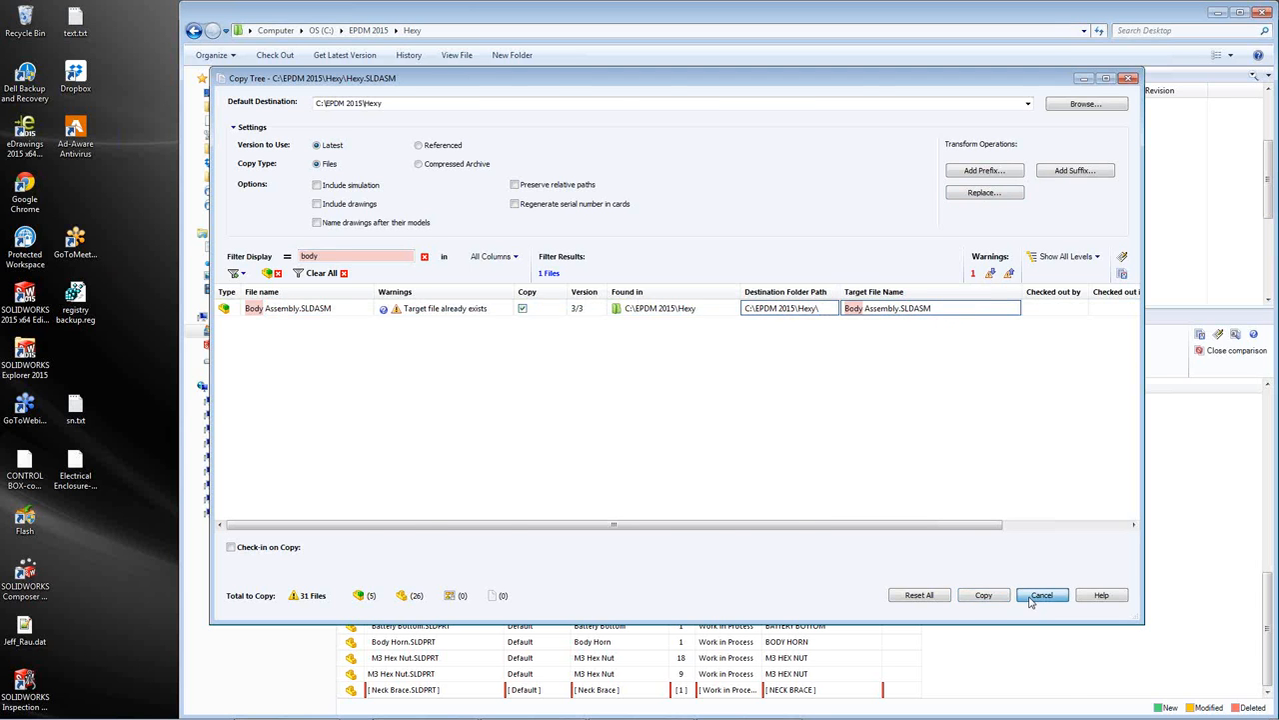
- Cancel the copy tree and the Move Tree dialogs without copying or moving Hexy's files
left_click(1041, 596)
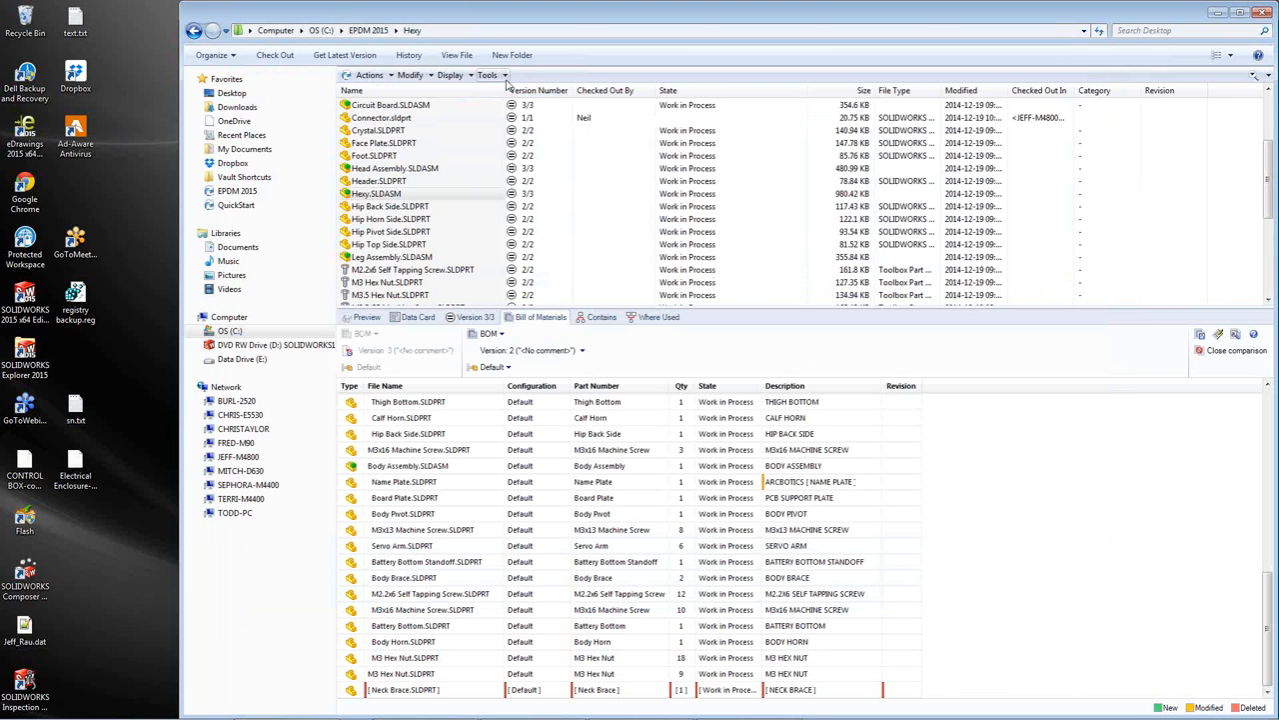
left_click(488, 76)
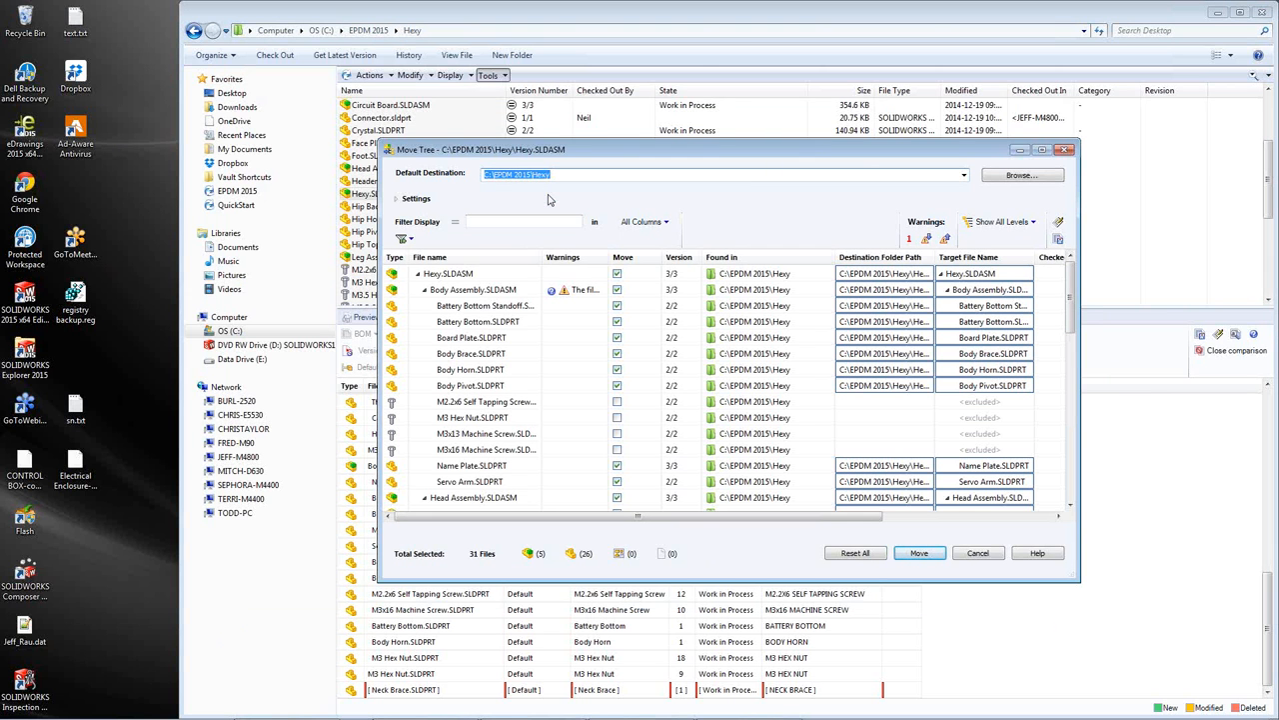
mouse_move(744, 197)
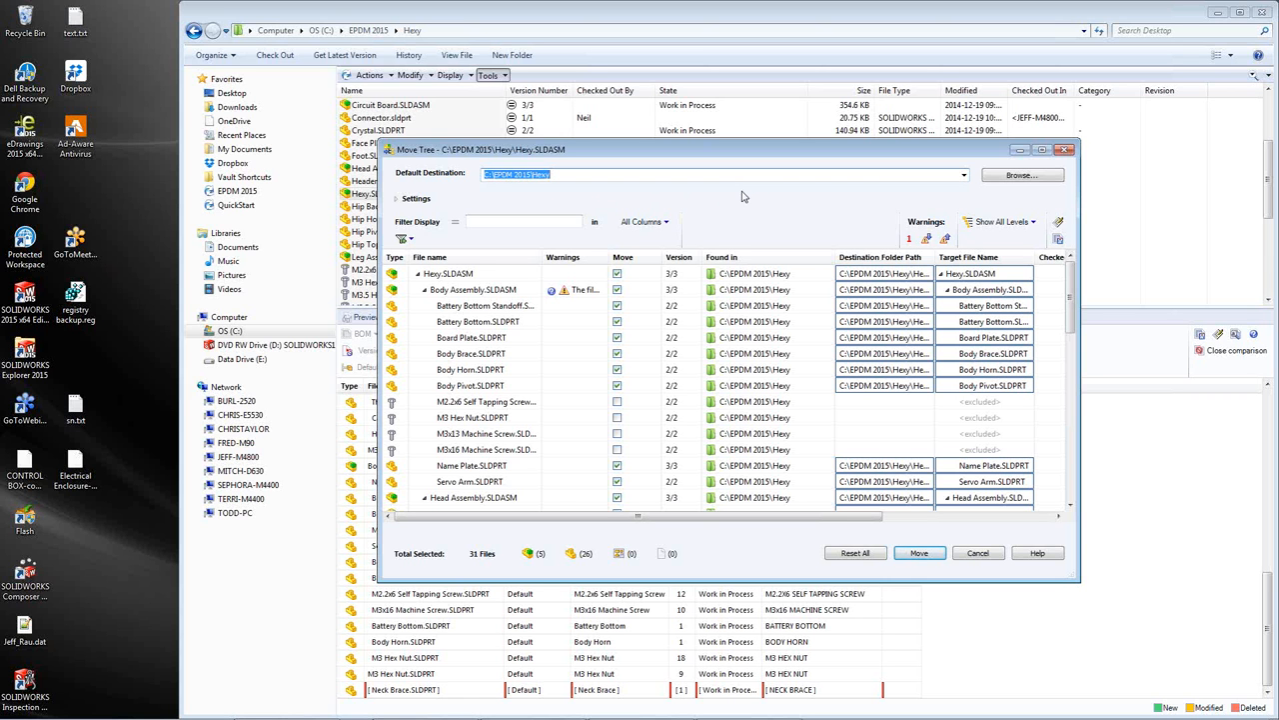
mouse_move(743, 206)
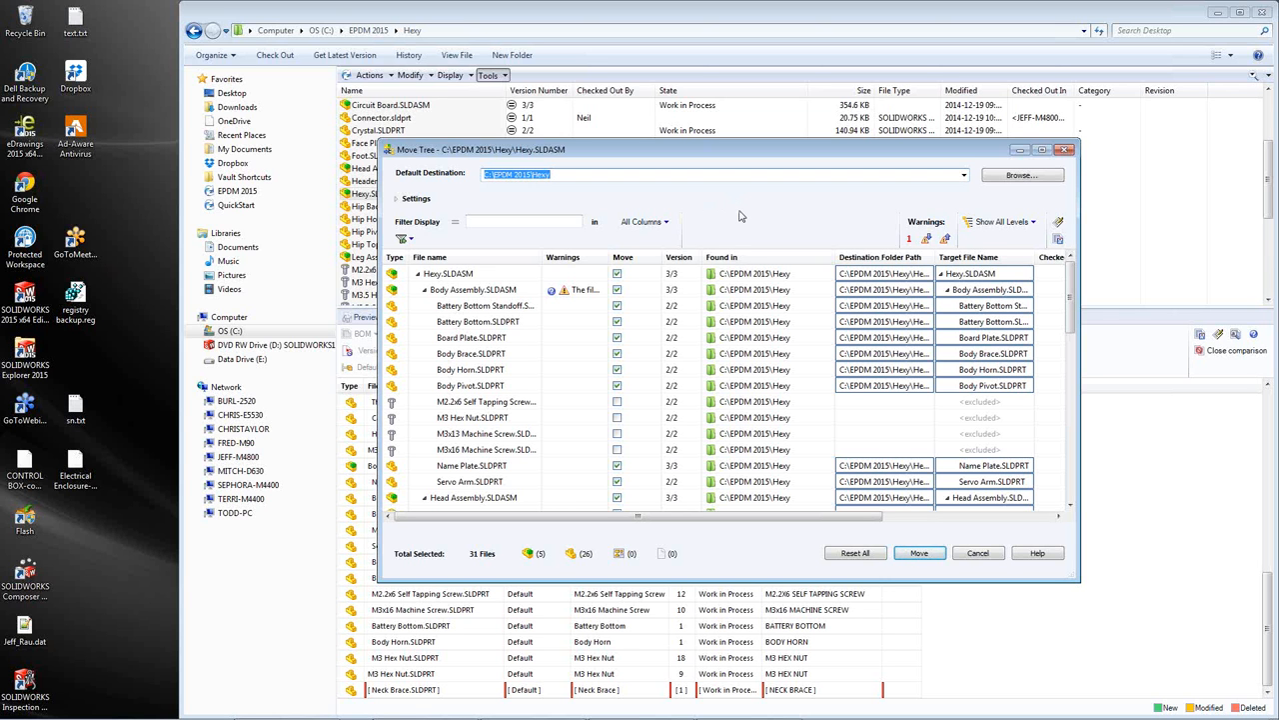
mouse_move(758, 204)
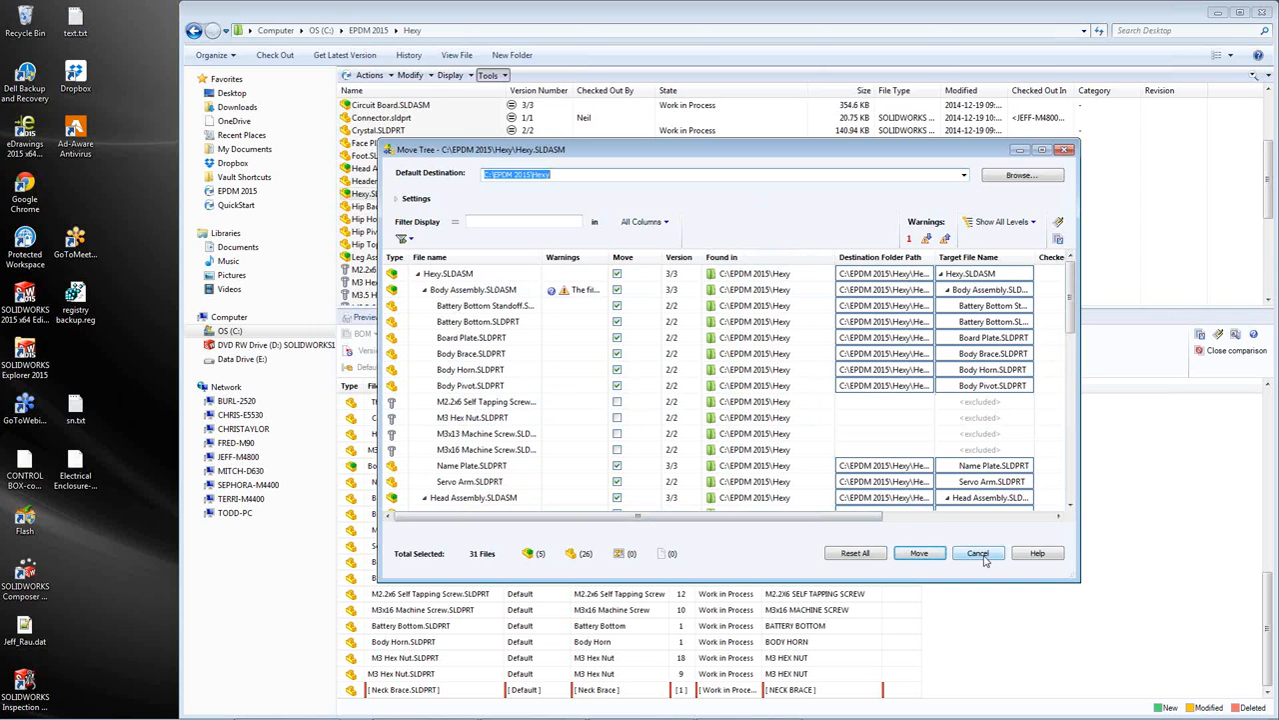
left_click(977, 552)
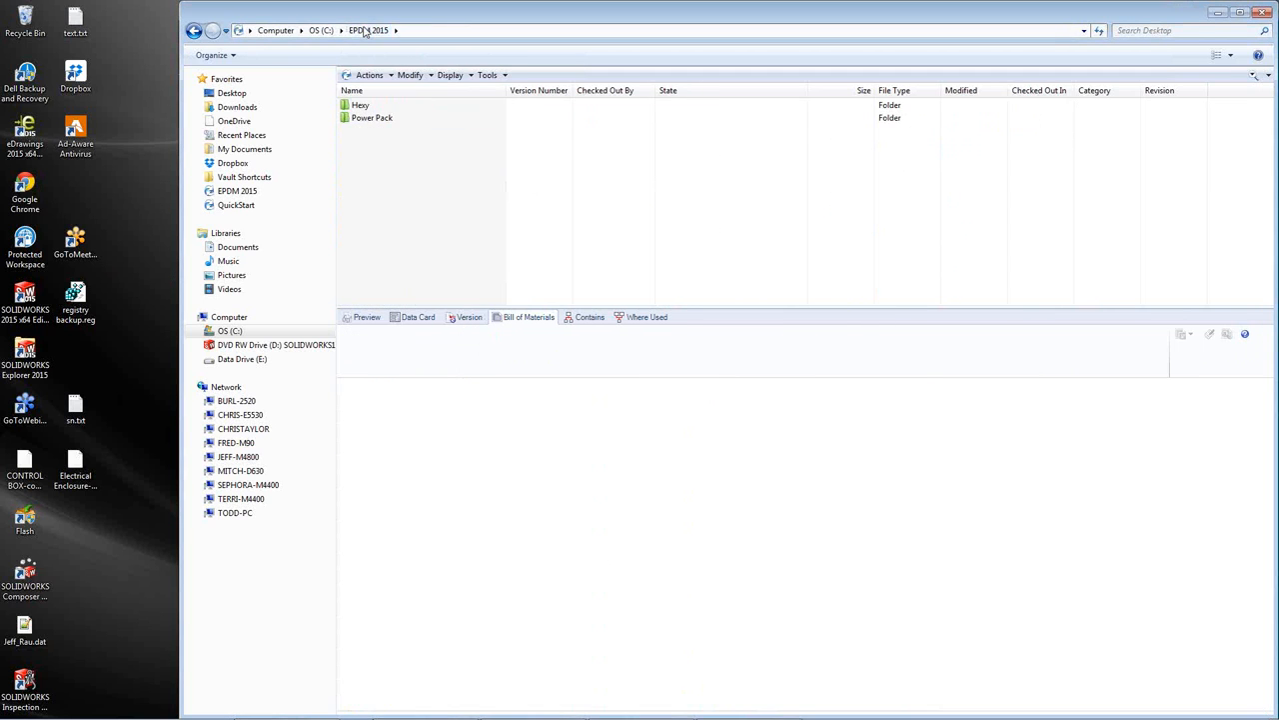
double_click(371, 116)
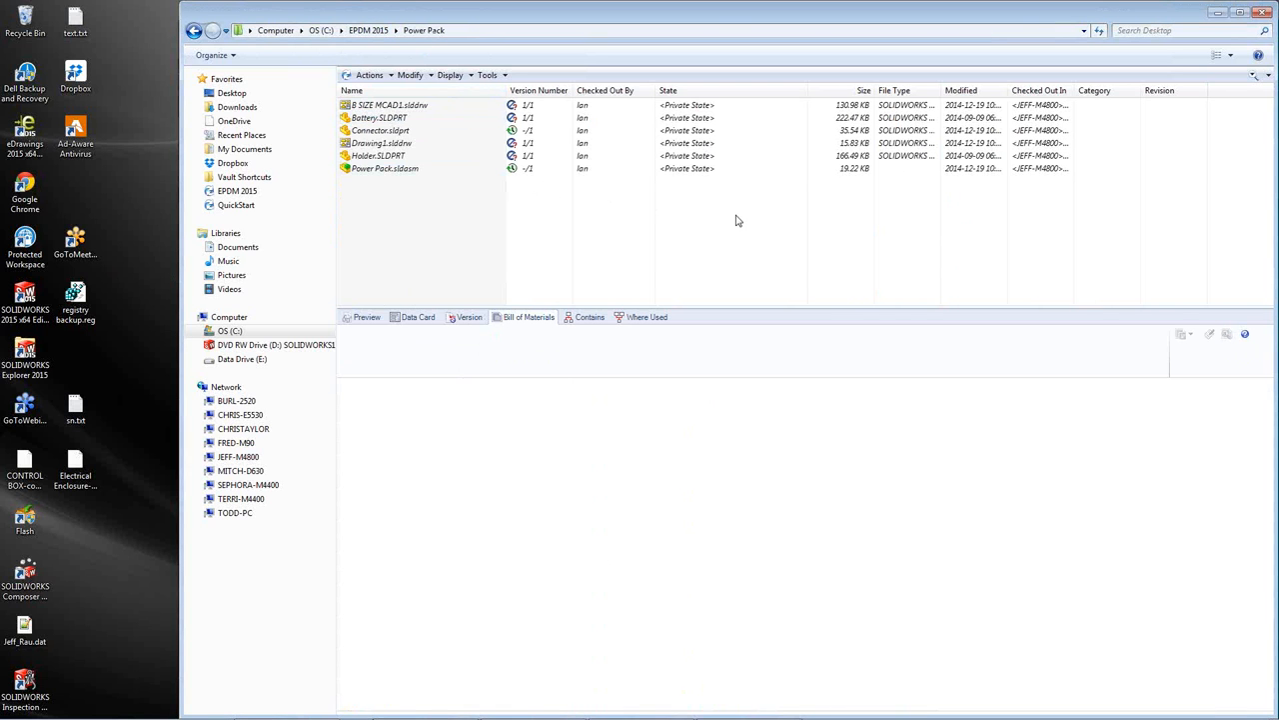
mouse_move(725, 176)
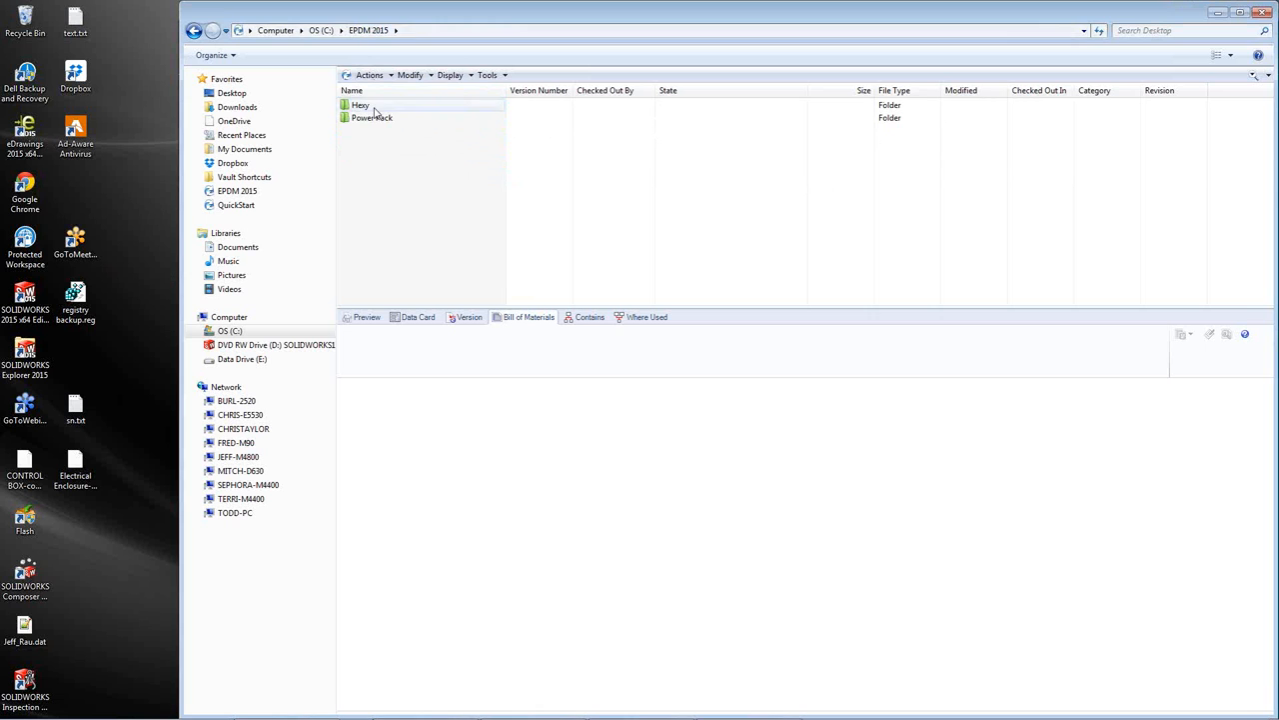
- Open the Heey folder and select Heey.SLDASM, showing its bill of materials
double_click(360, 104)
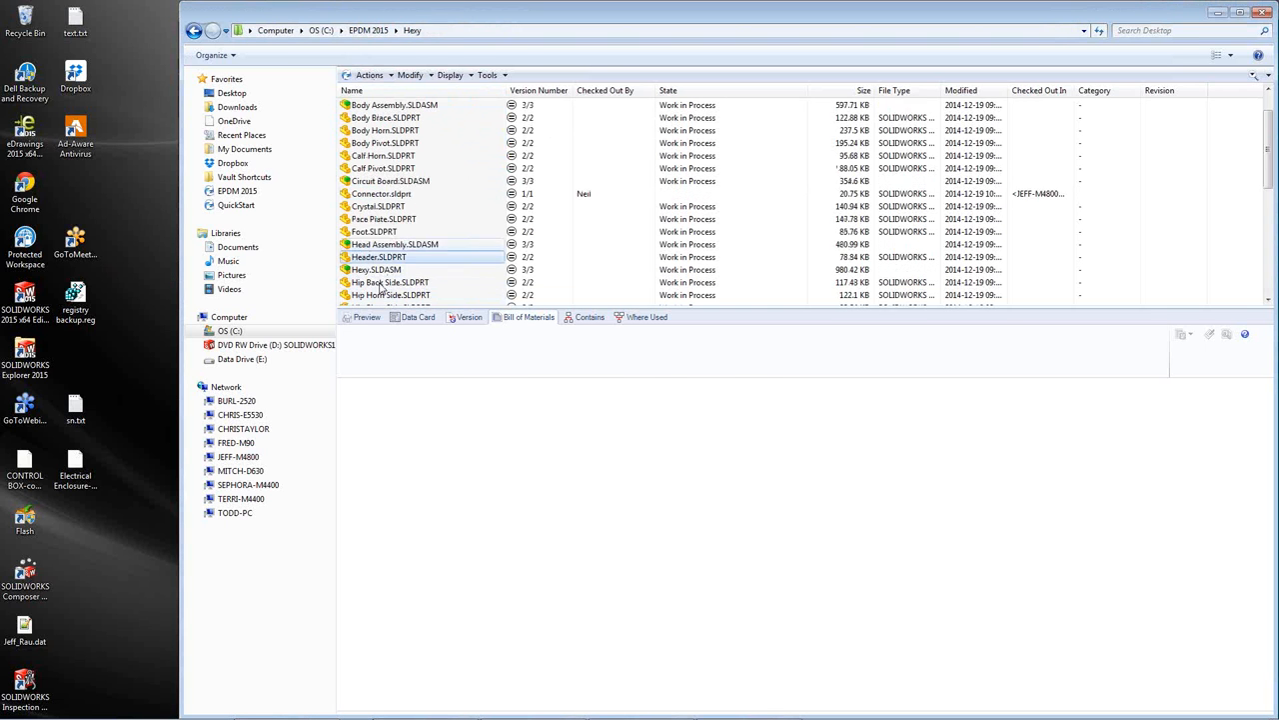
left_click(376, 232)
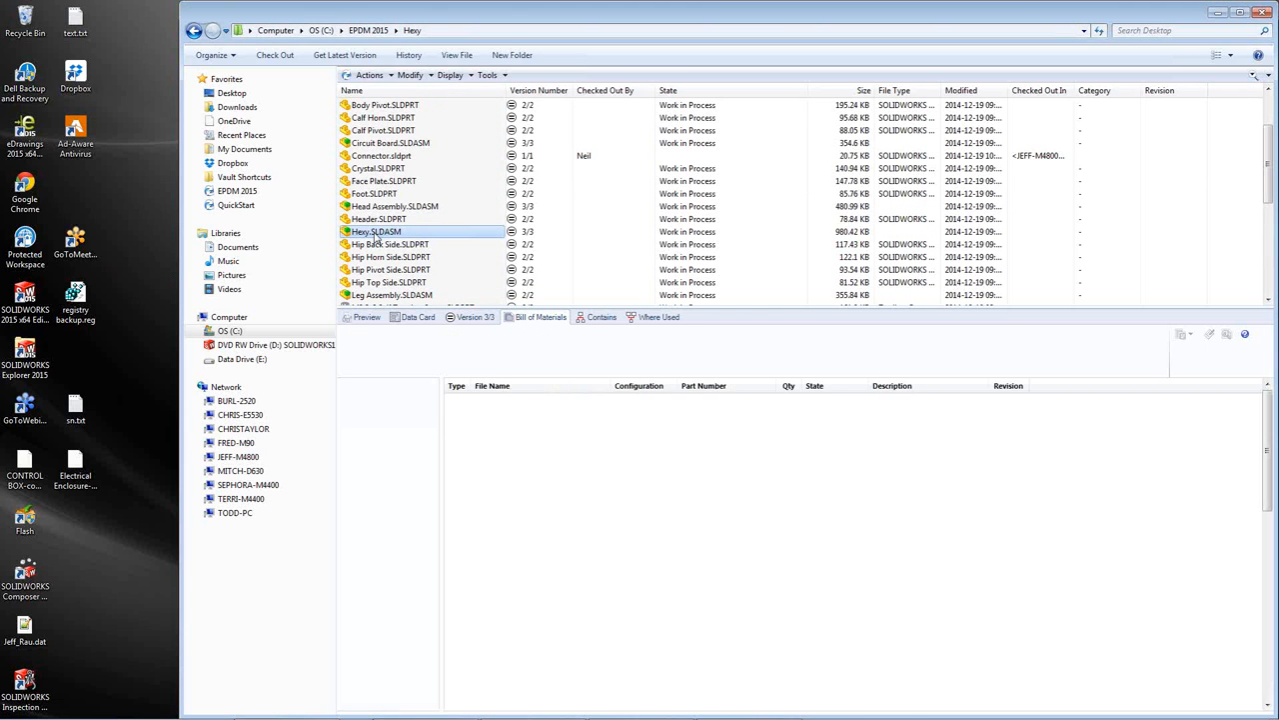
left_click(540, 316)
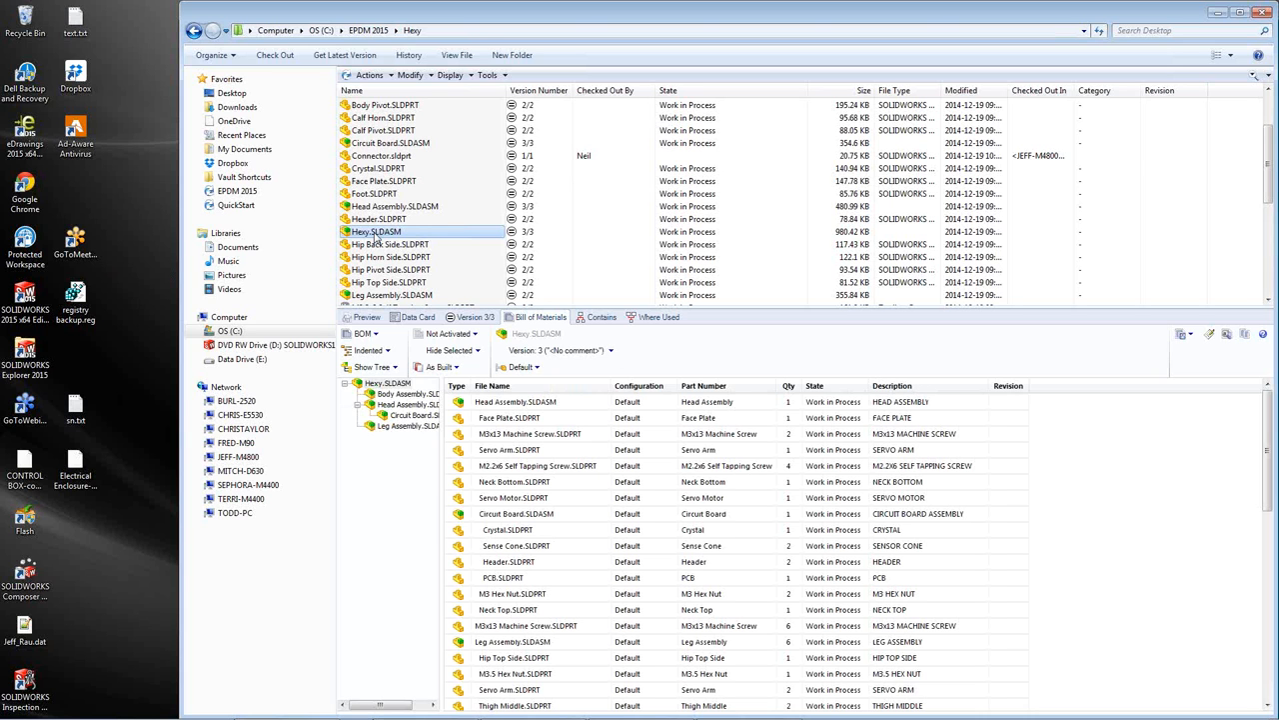
right_click(376, 231)
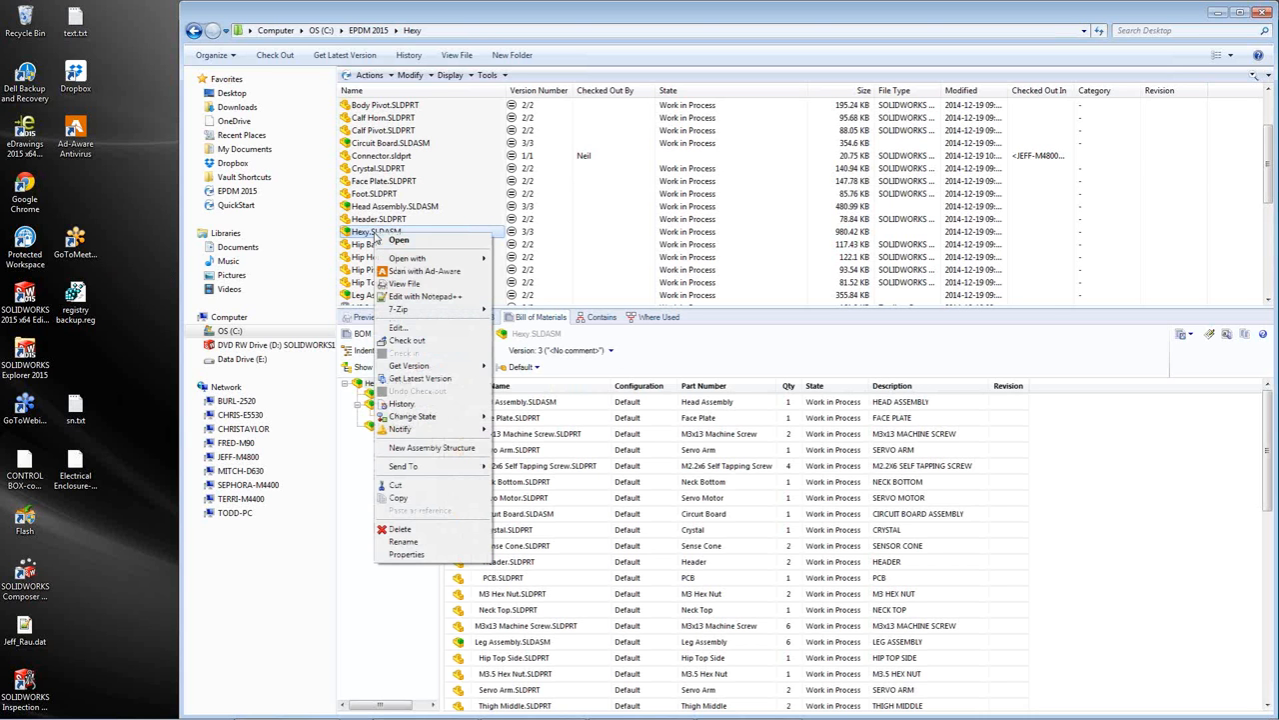
mouse_move(412, 416)
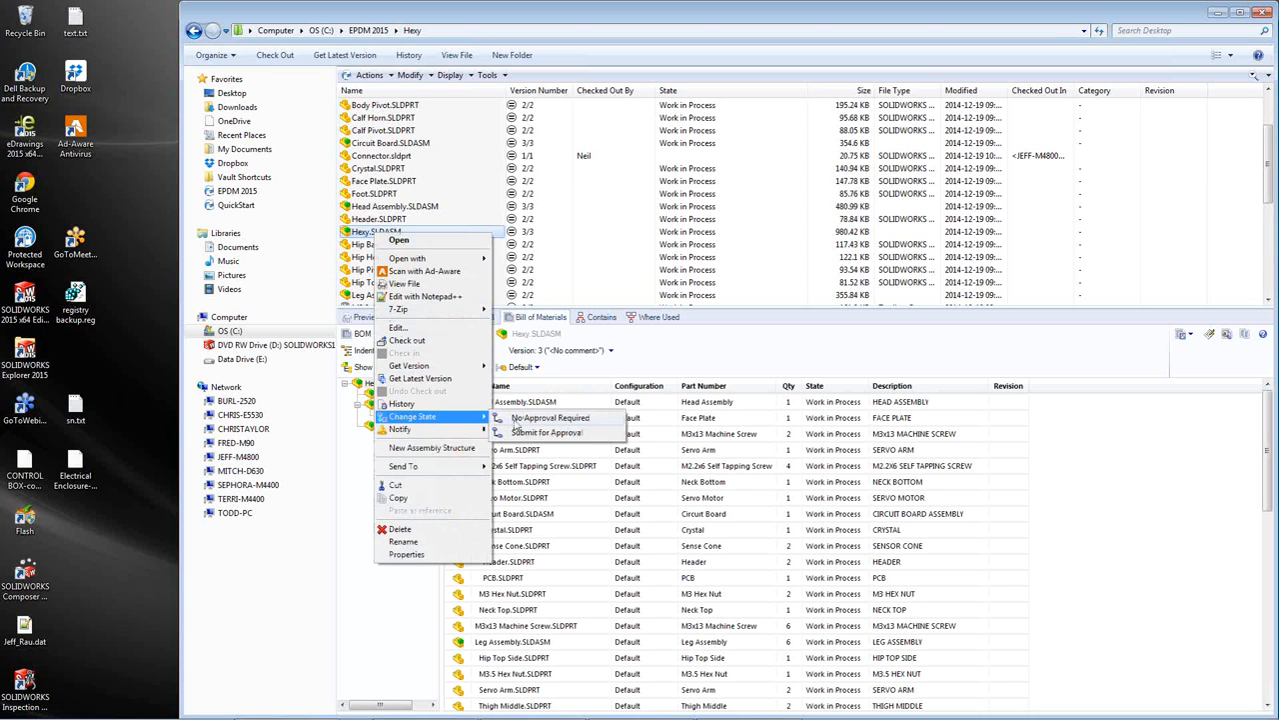
- Submit Heey.SLDASM for approval with the comment 'good', making it Pending Approval
left_click(546, 432)
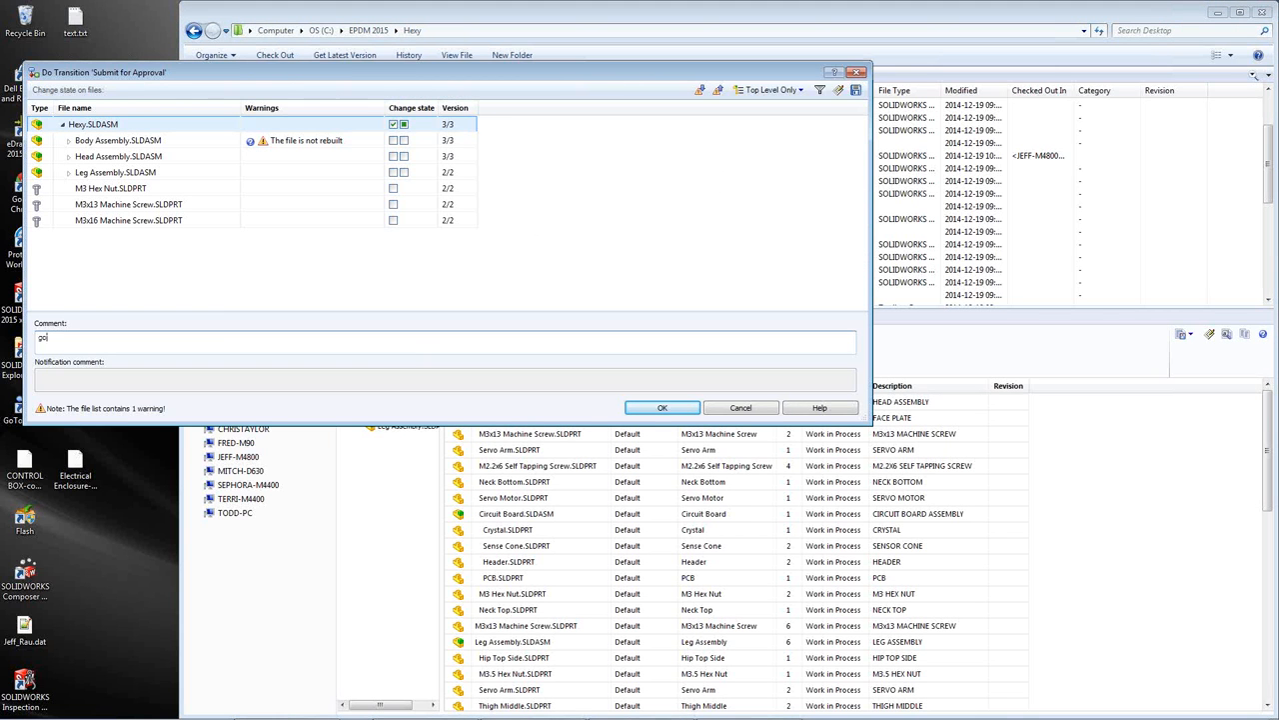
type("good")
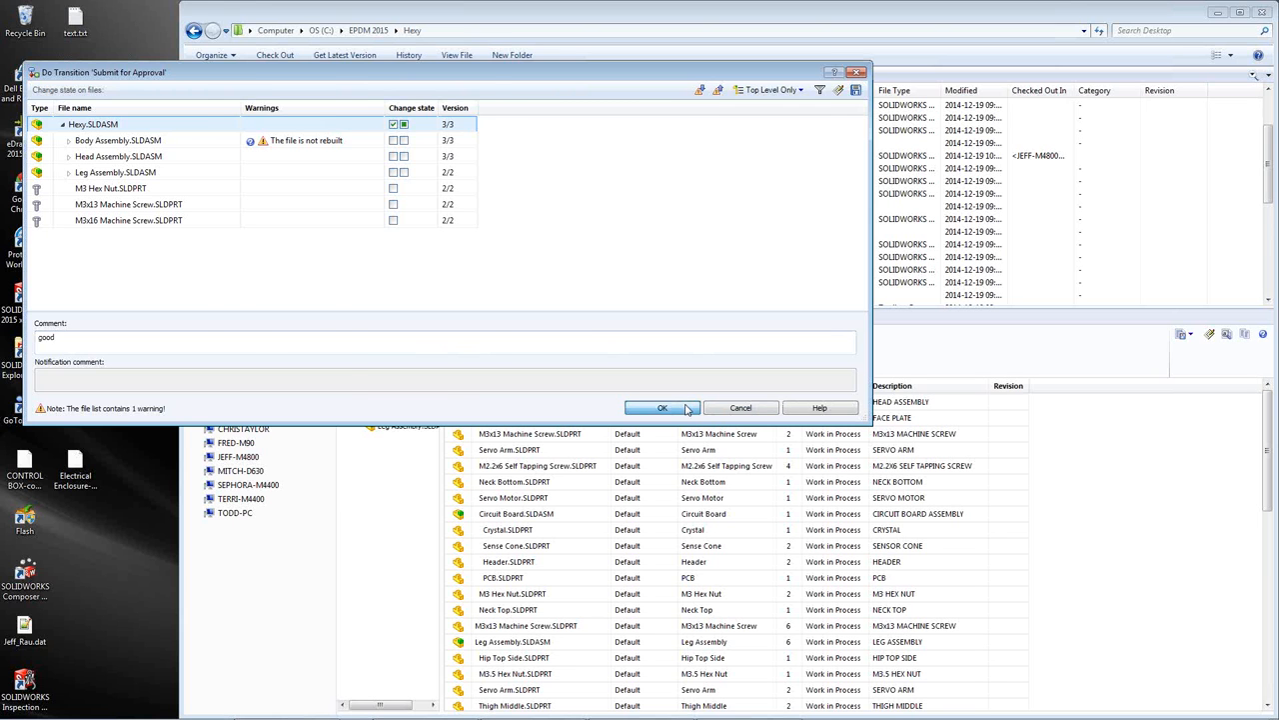
left_click(661, 408)
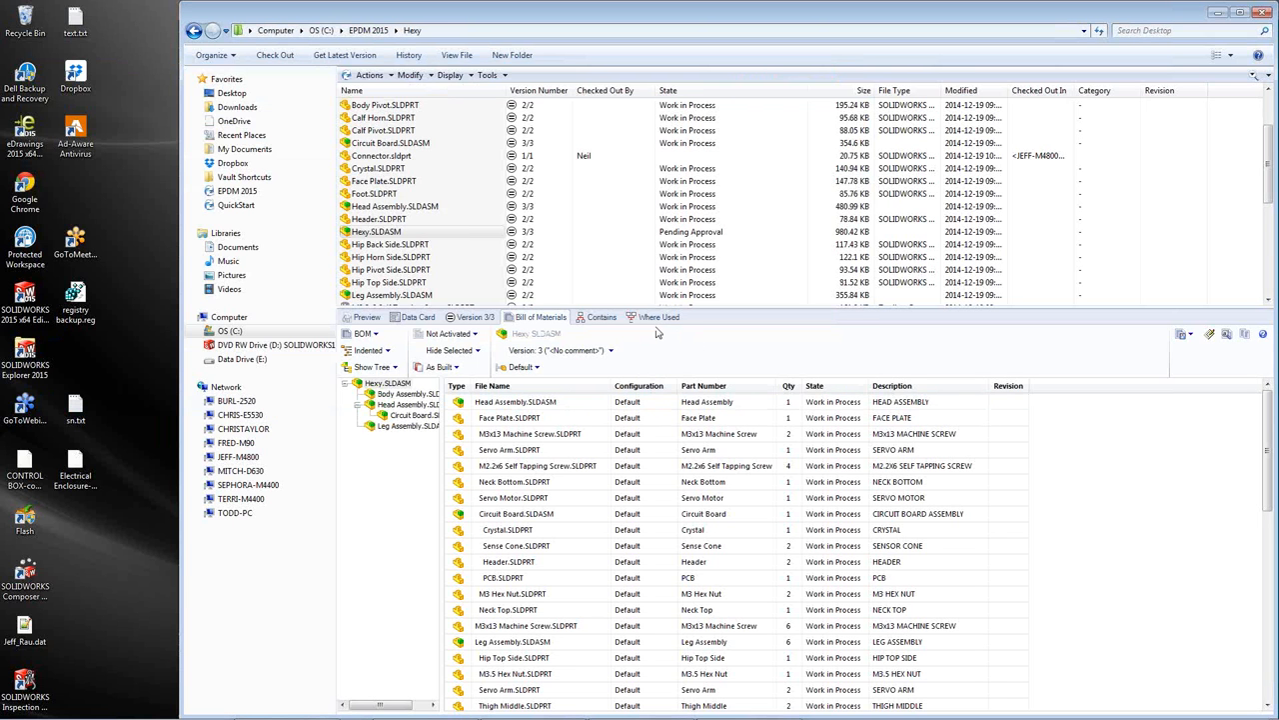
- Run the Release Documents transition on Heey.SLDASM with the comment 'approved'
right_click(376, 232)
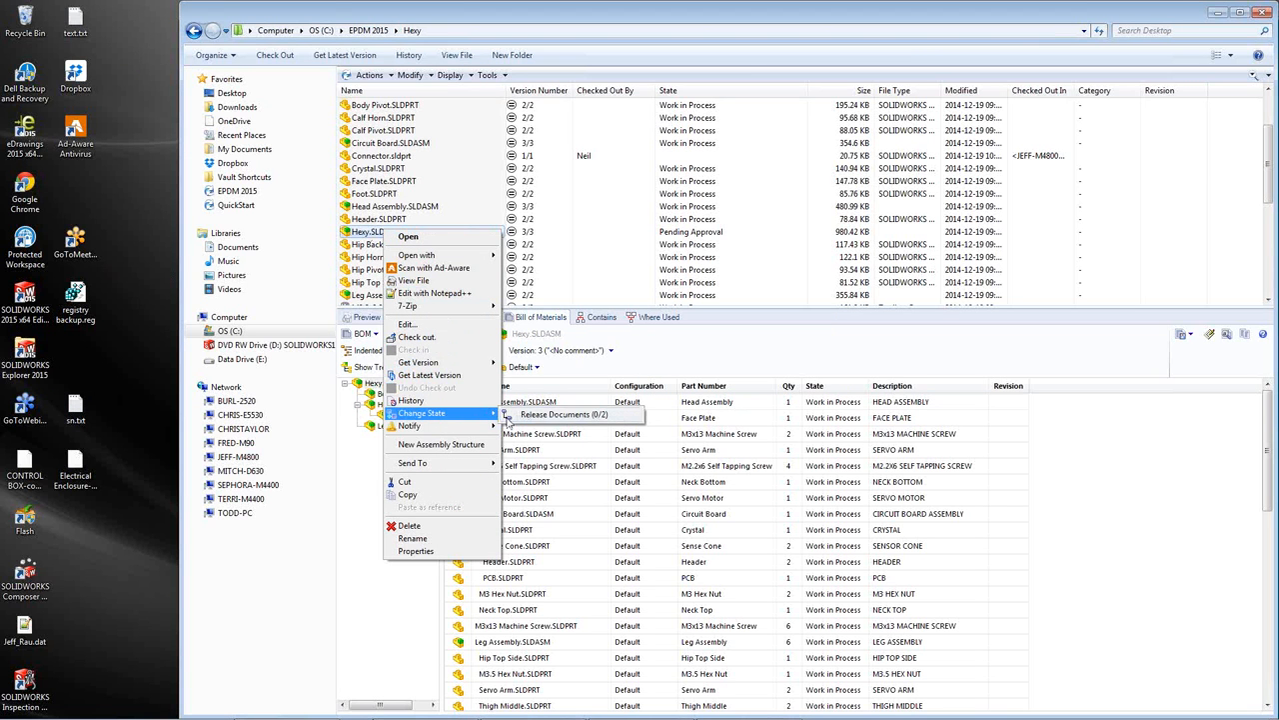
left_click(564, 414)
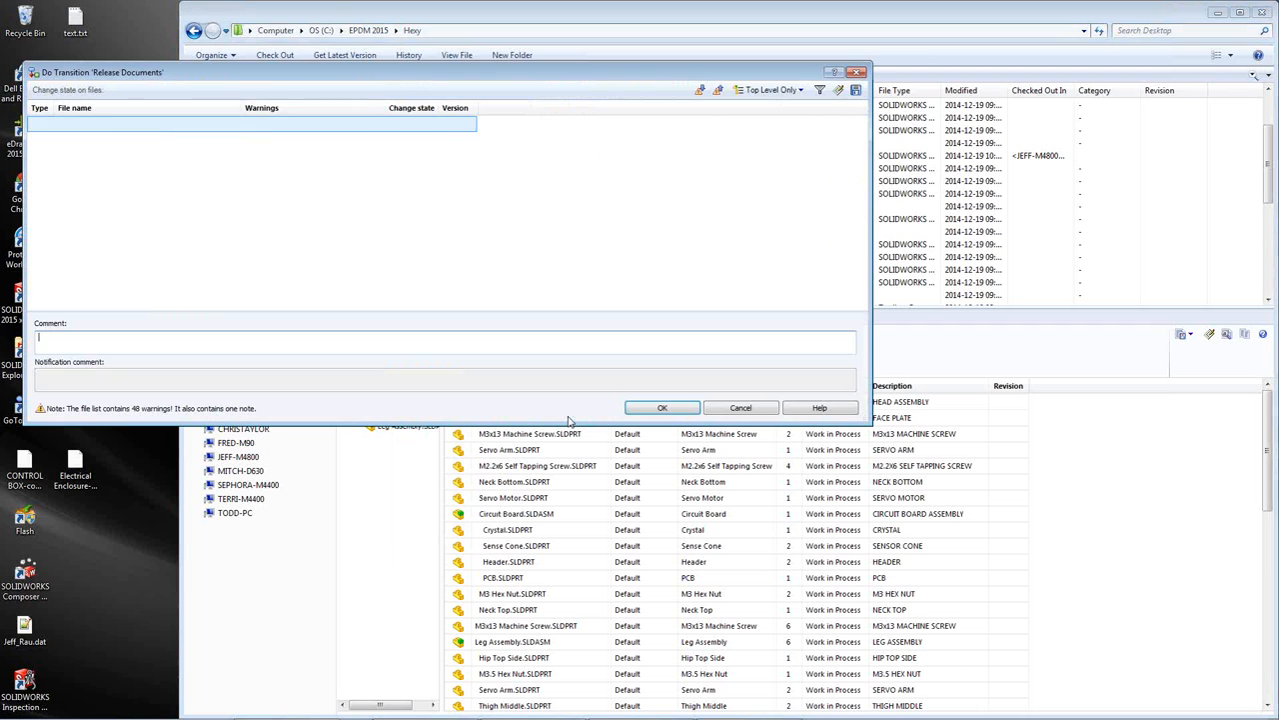
type("a")
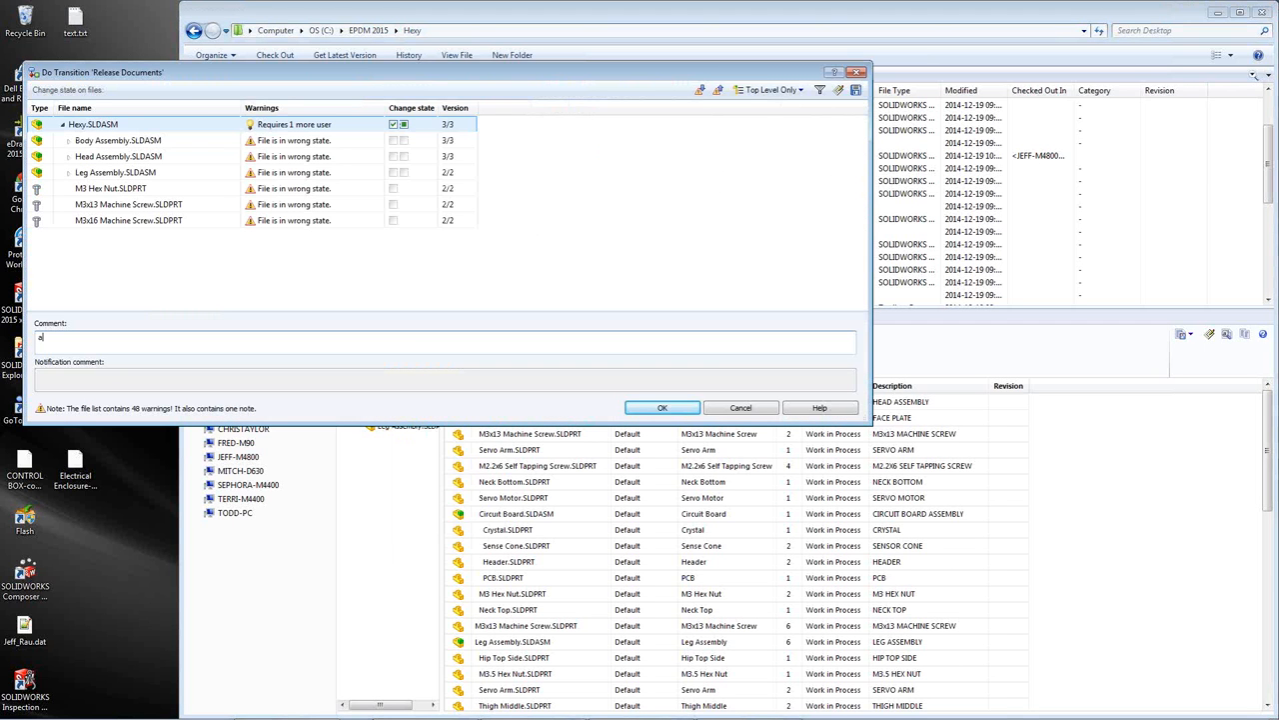
type("approved")
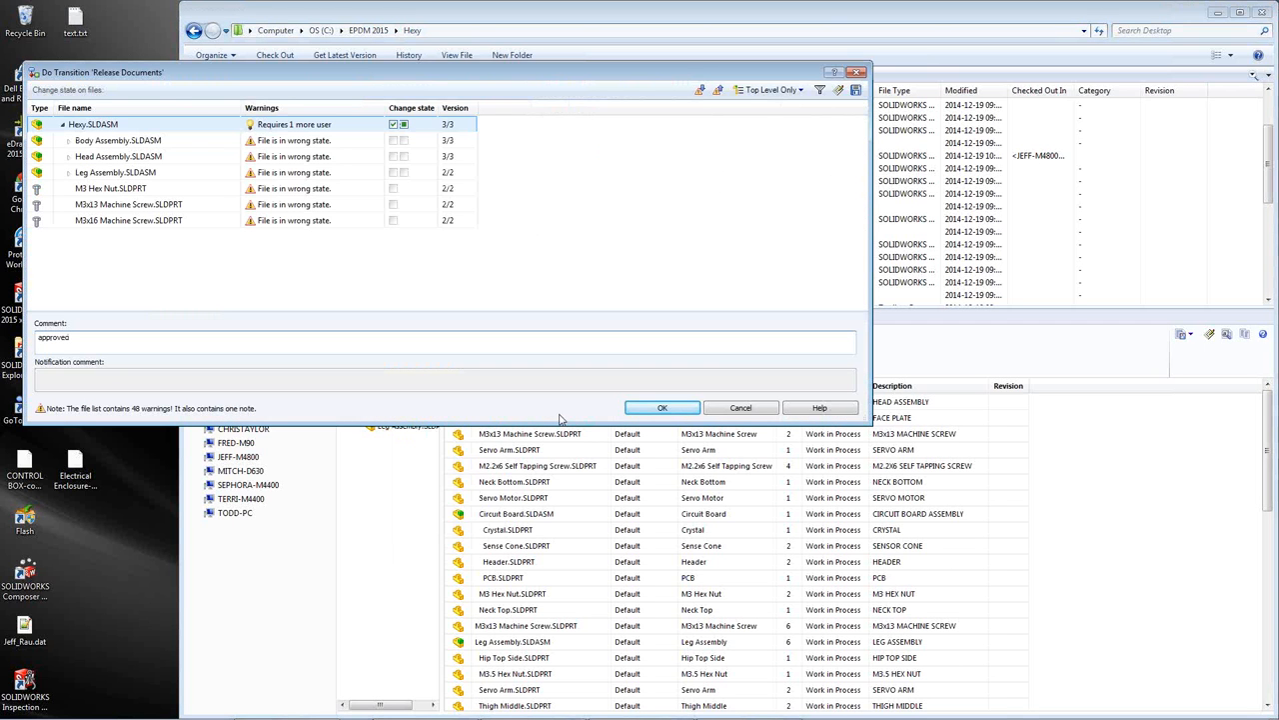
mouse_move(662, 408)
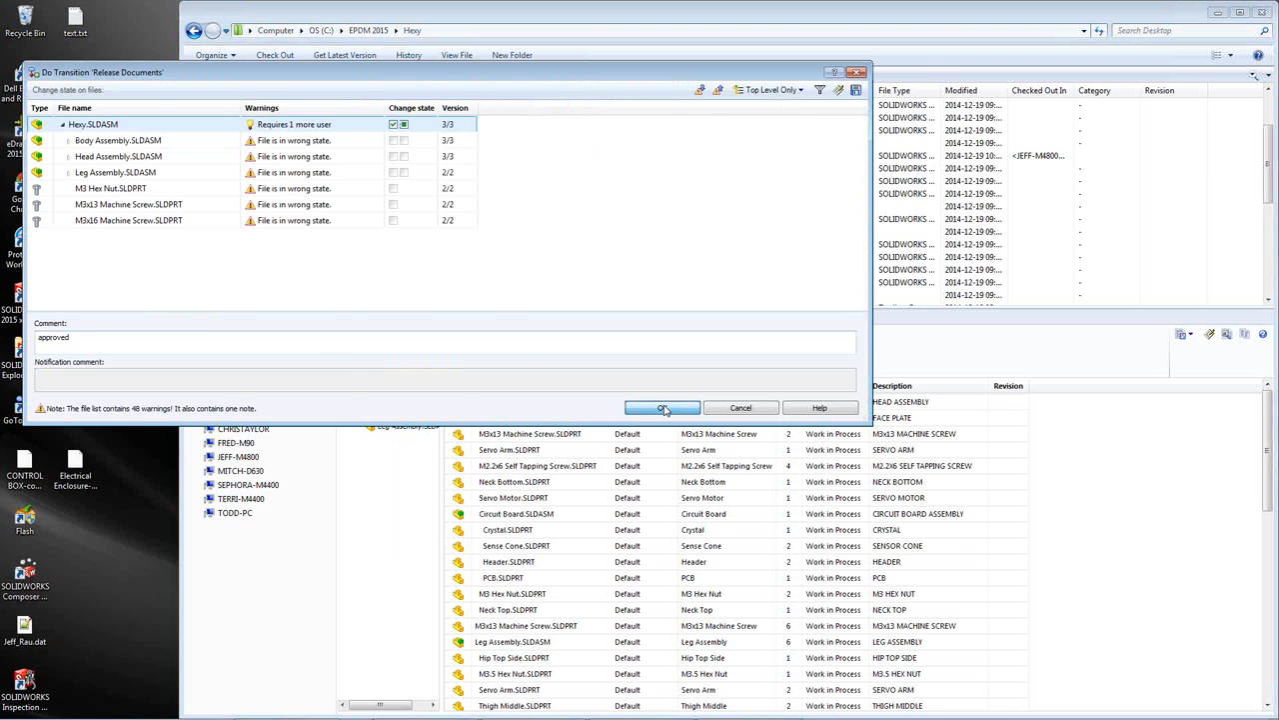
left_click(664, 408)
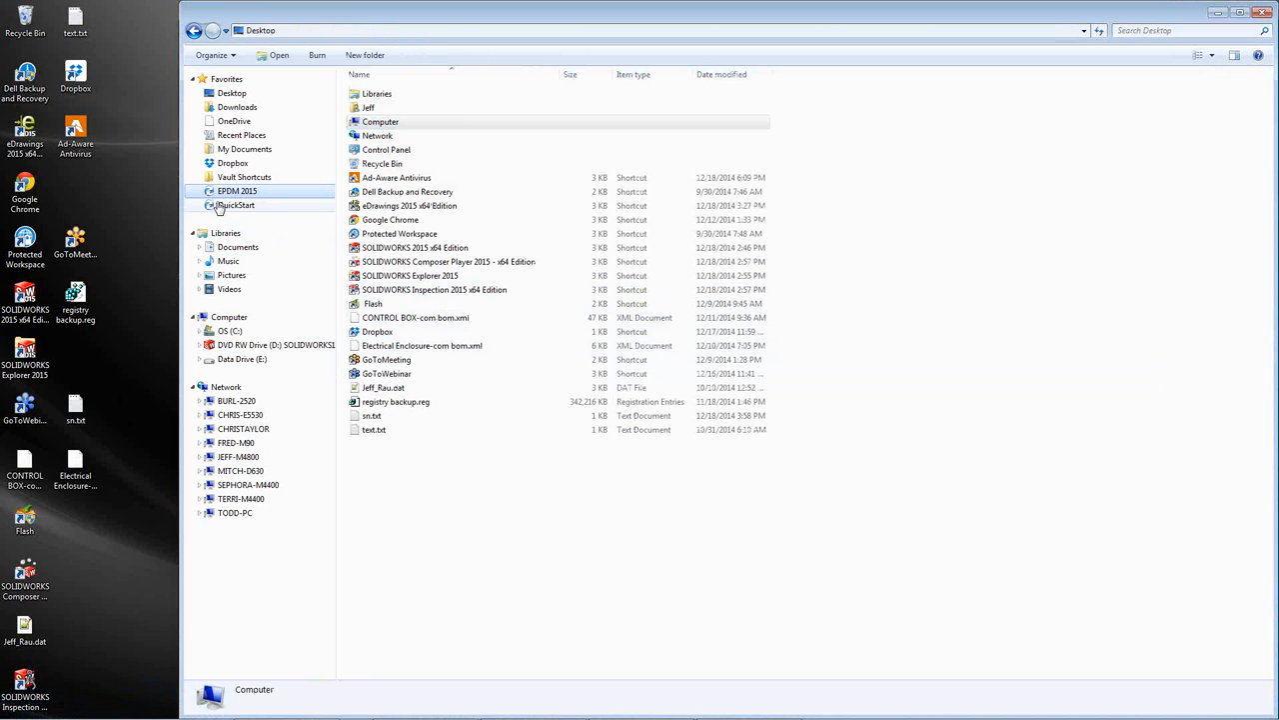
- Log back into the EPDM 2015 vault as ian and browse into the Heey project folder
double_click(236, 192)
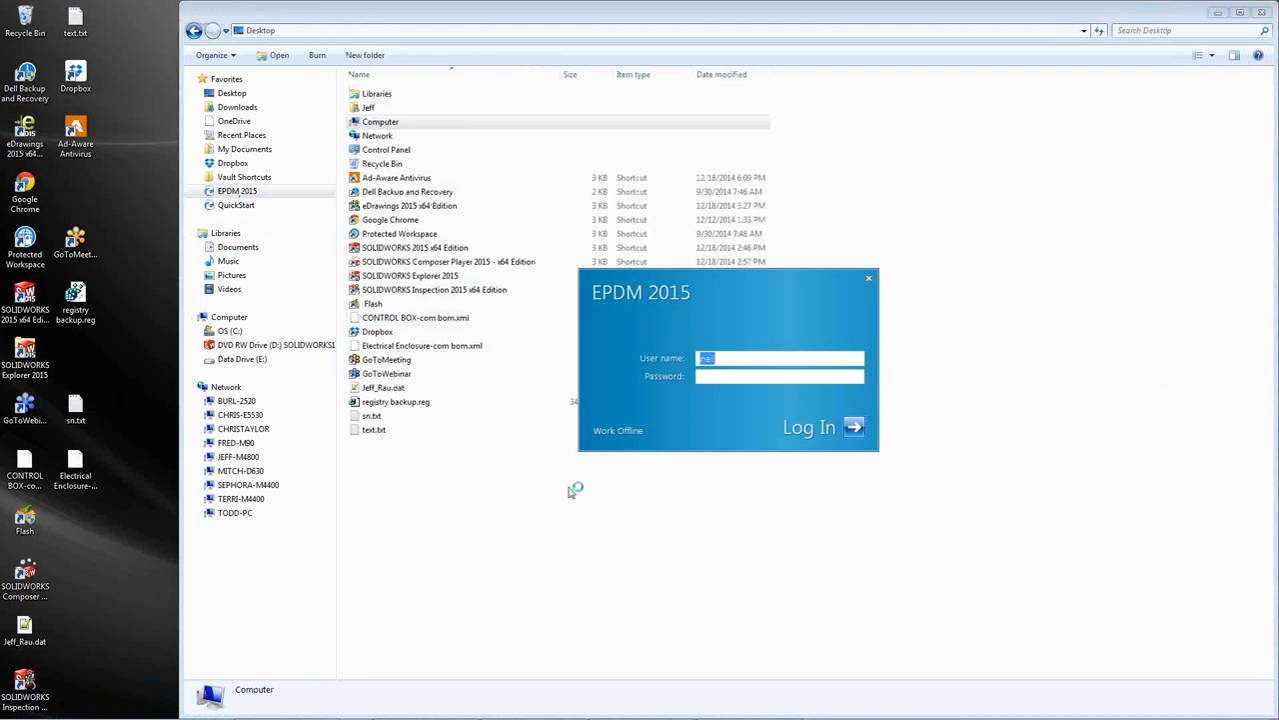
type("ian")
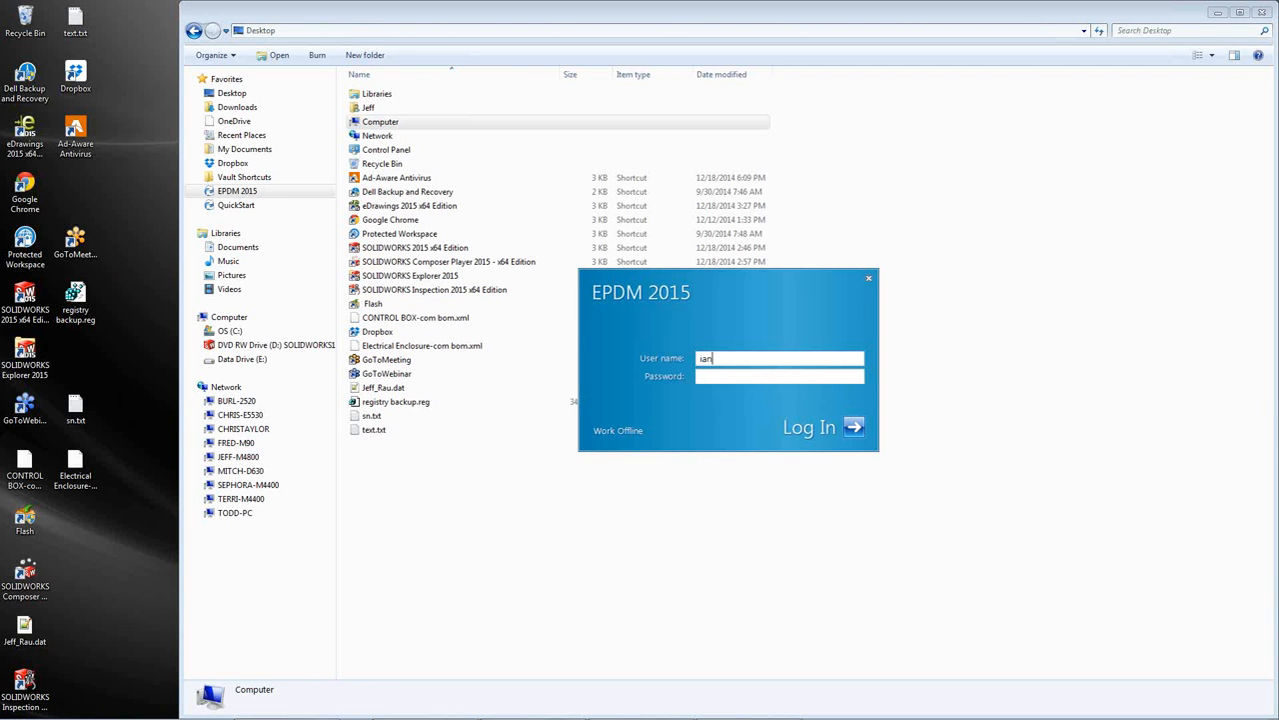
left_click(809, 428)
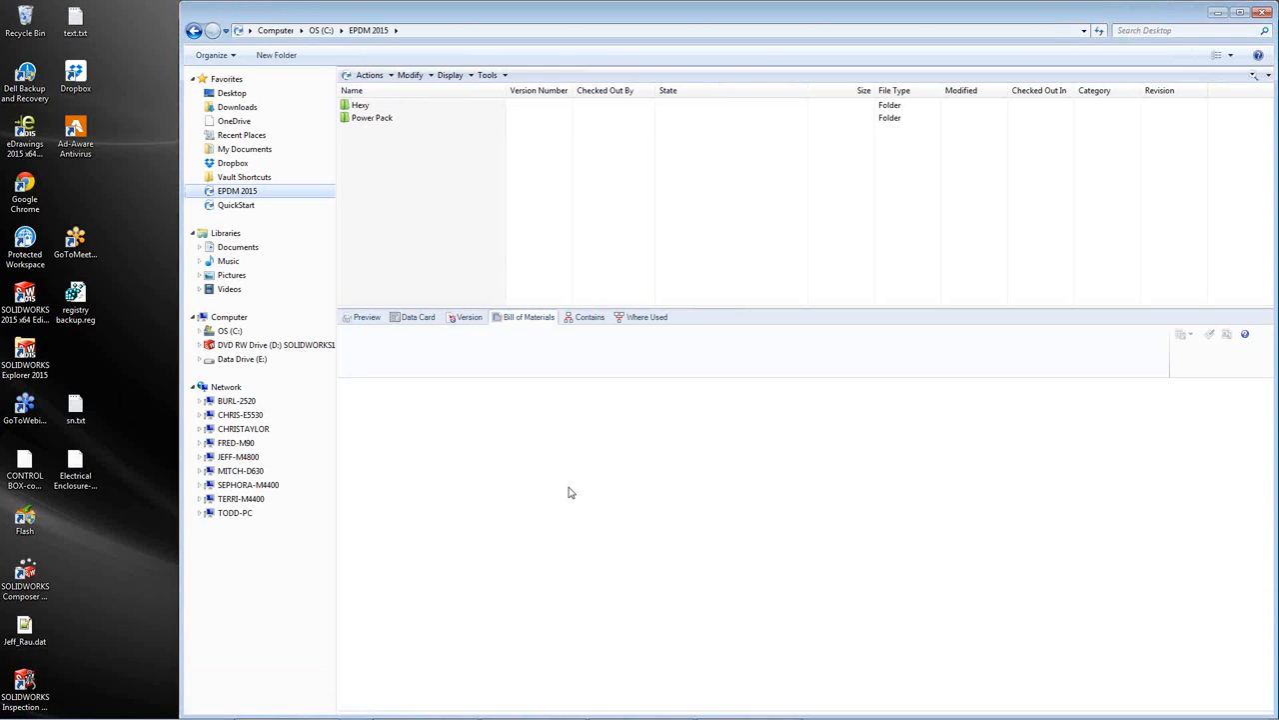
double_click(360, 104)
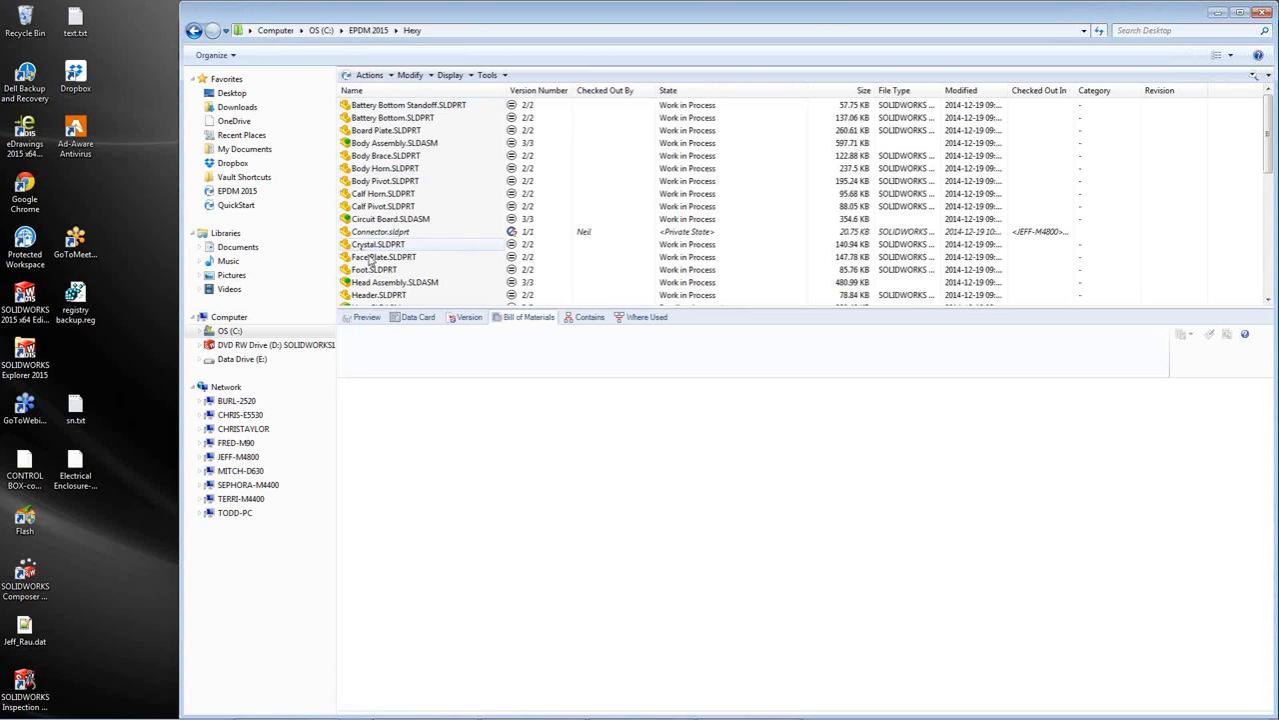
left_click(396, 206)
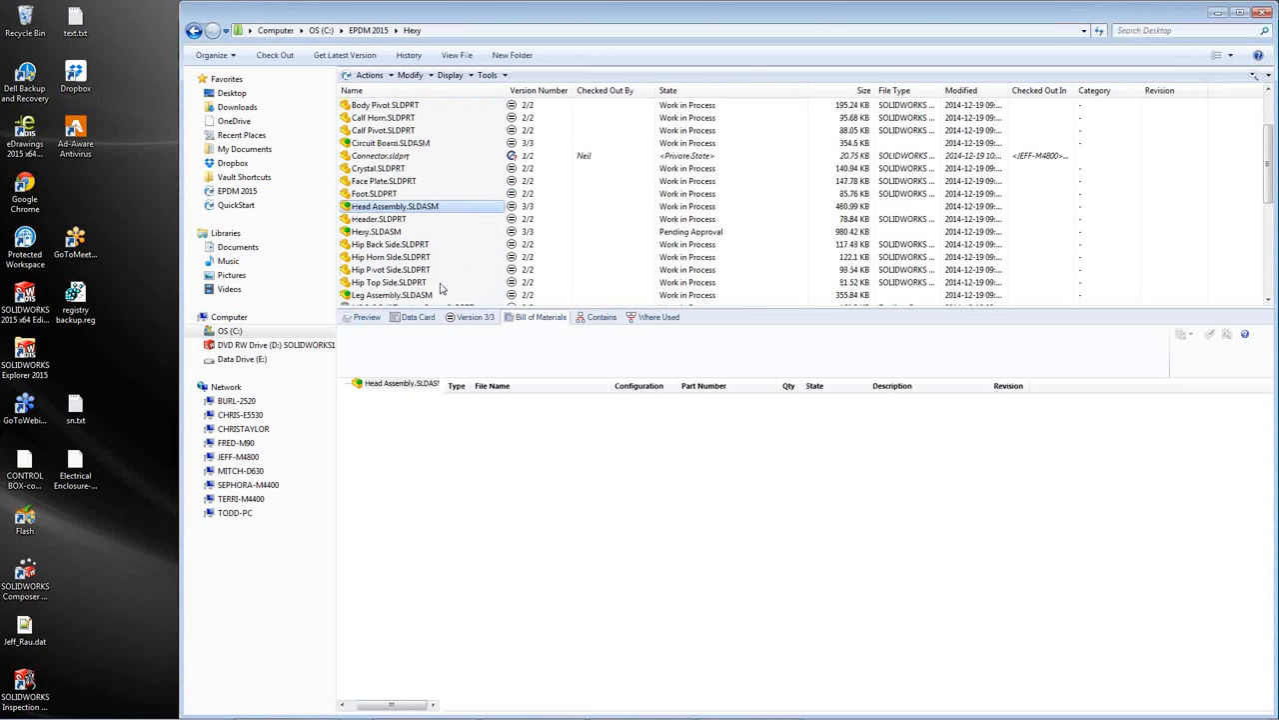
- Release Heey.SLDASM via Change State > Release Documents with the comment apprd
right_click(376, 231)
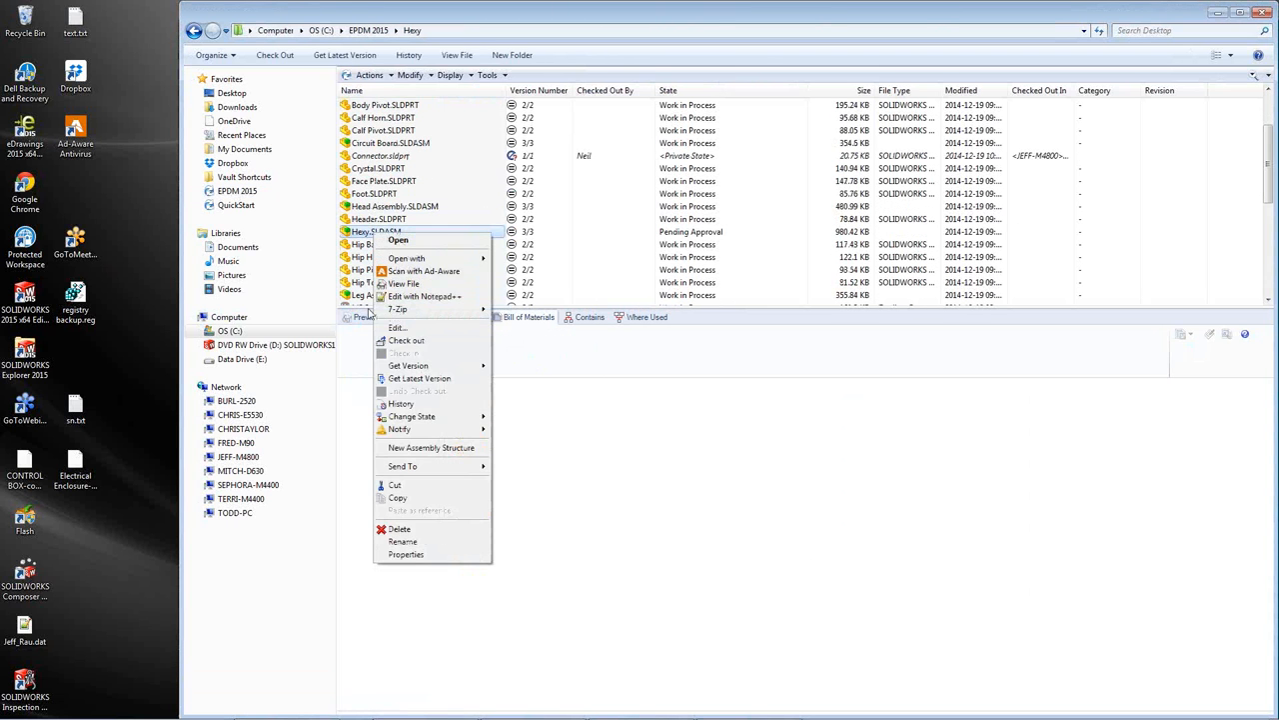
mouse_move(412, 416)
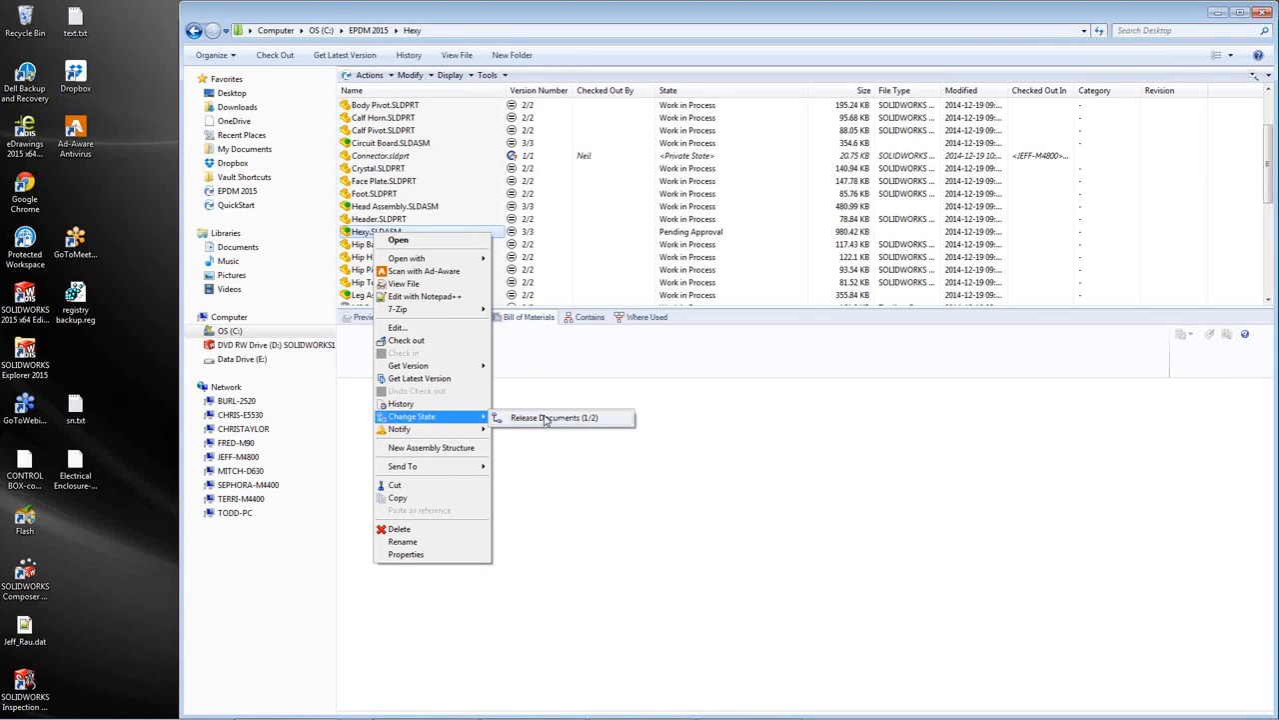
left_click(553, 418)
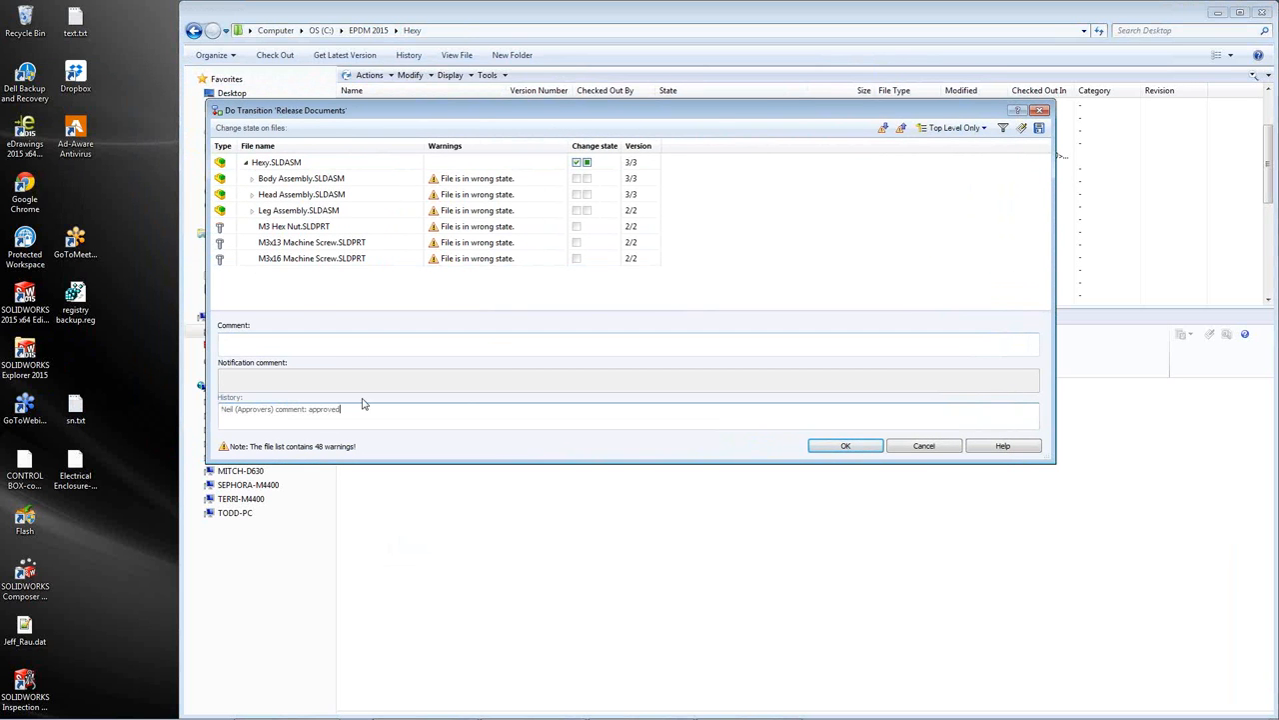
type("apprd")
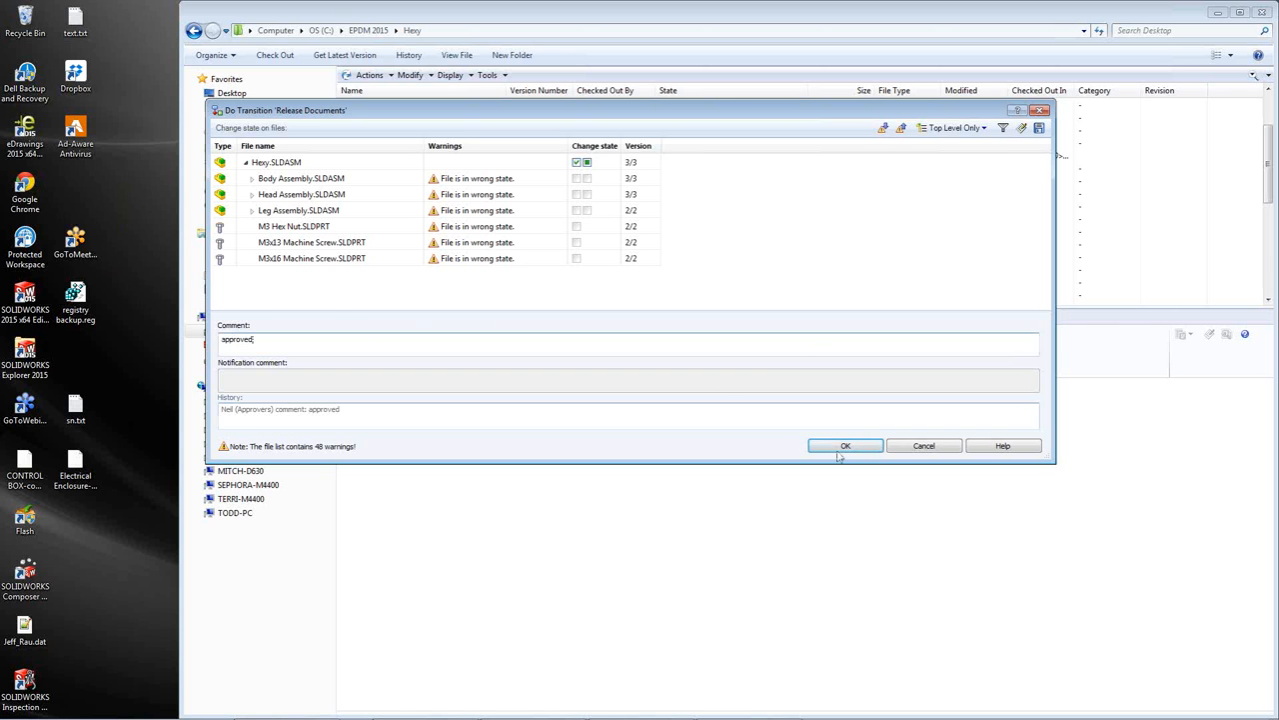
left_click(844, 443)
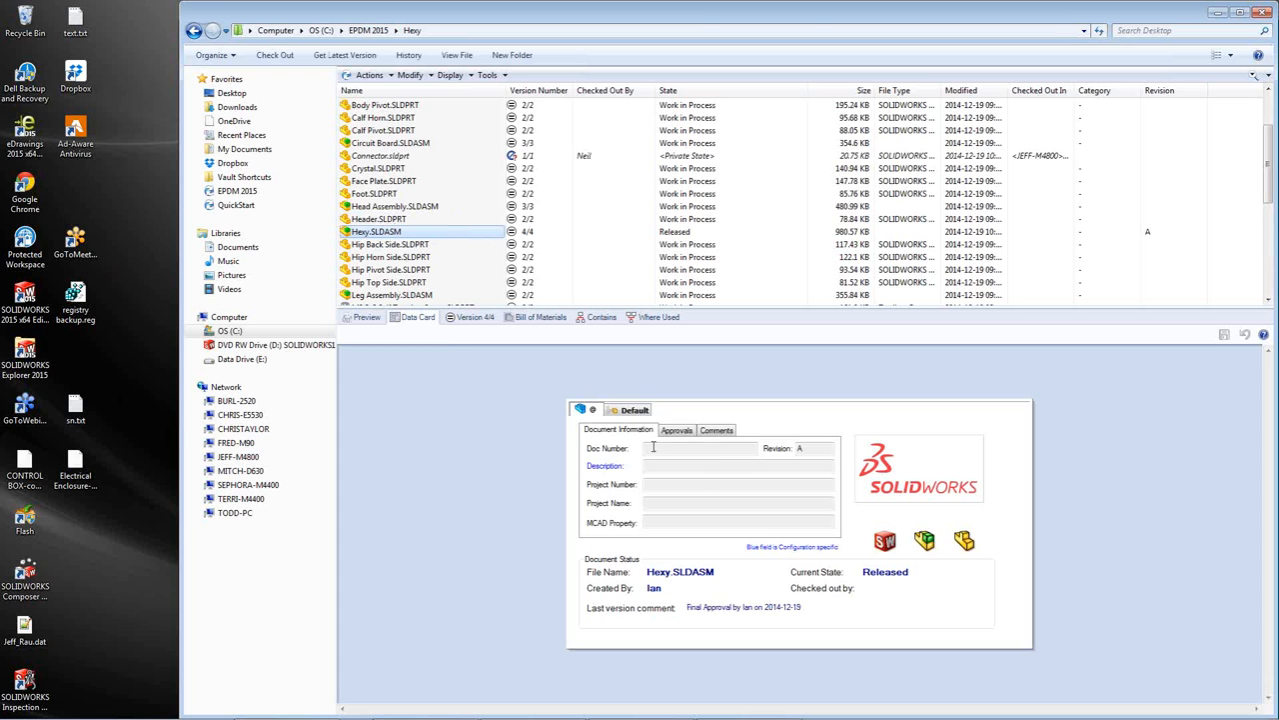
- Show the Approvals tab on the released assembly's data card listing both approvers
left_click(676, 430)
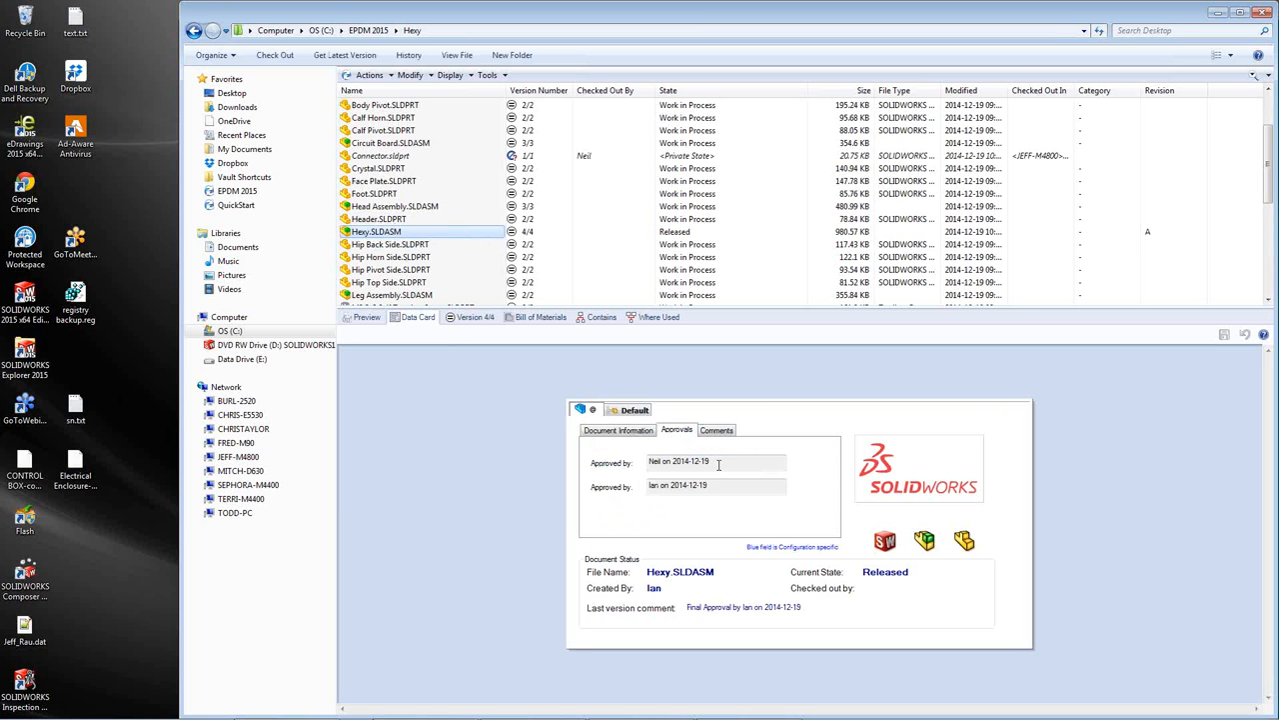
triple_click(677, 485)
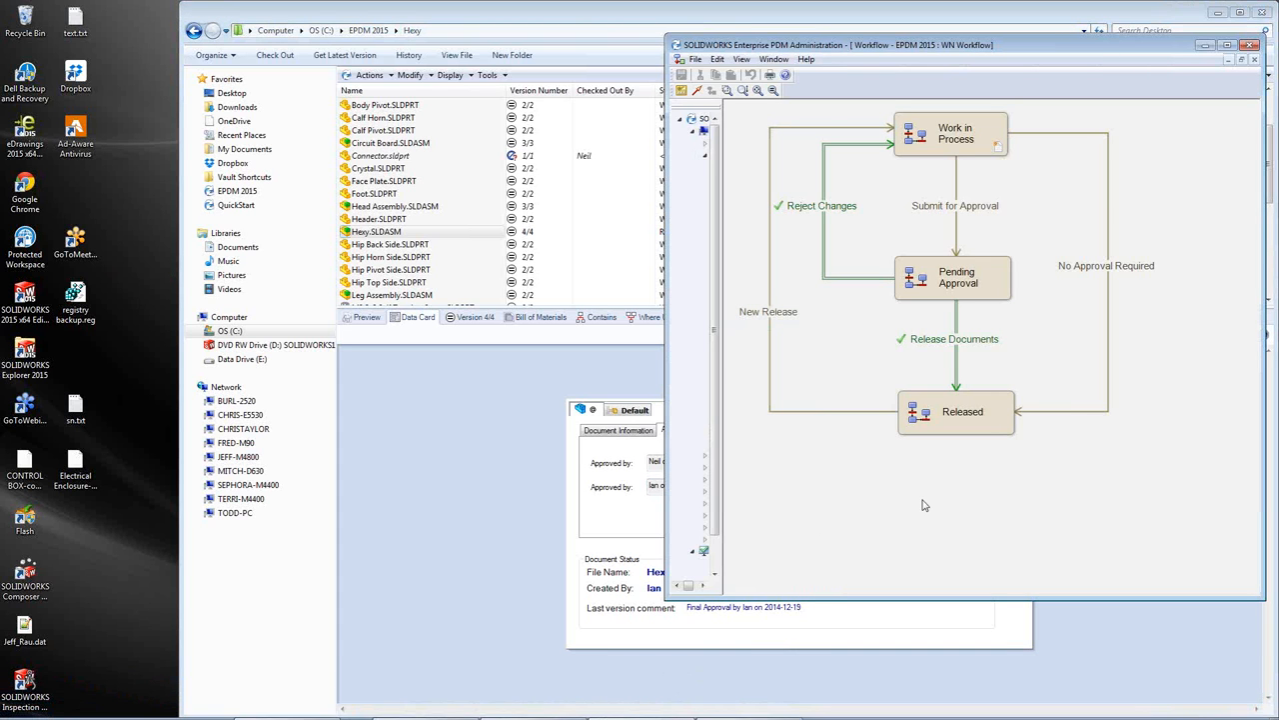
- Open the Release Documents transition's properties and the Set Approver 1 action settings
left_click(956, 337)
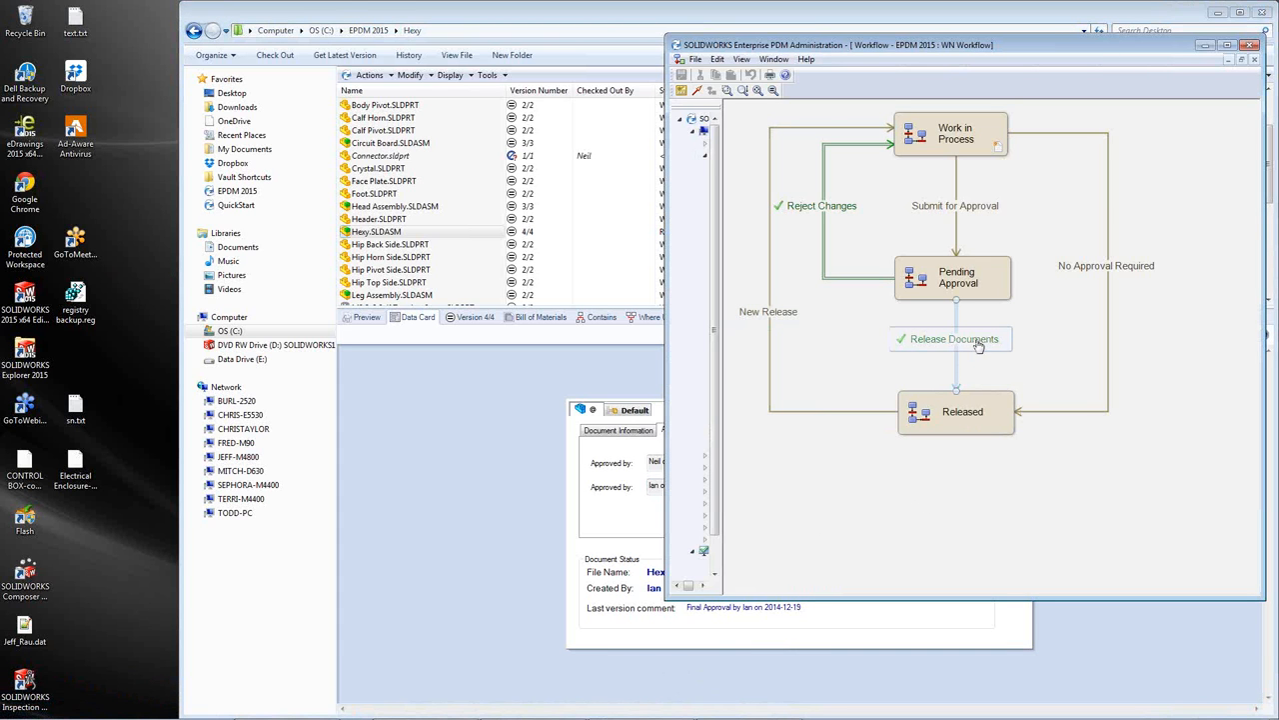
mouse_move(988, 345)
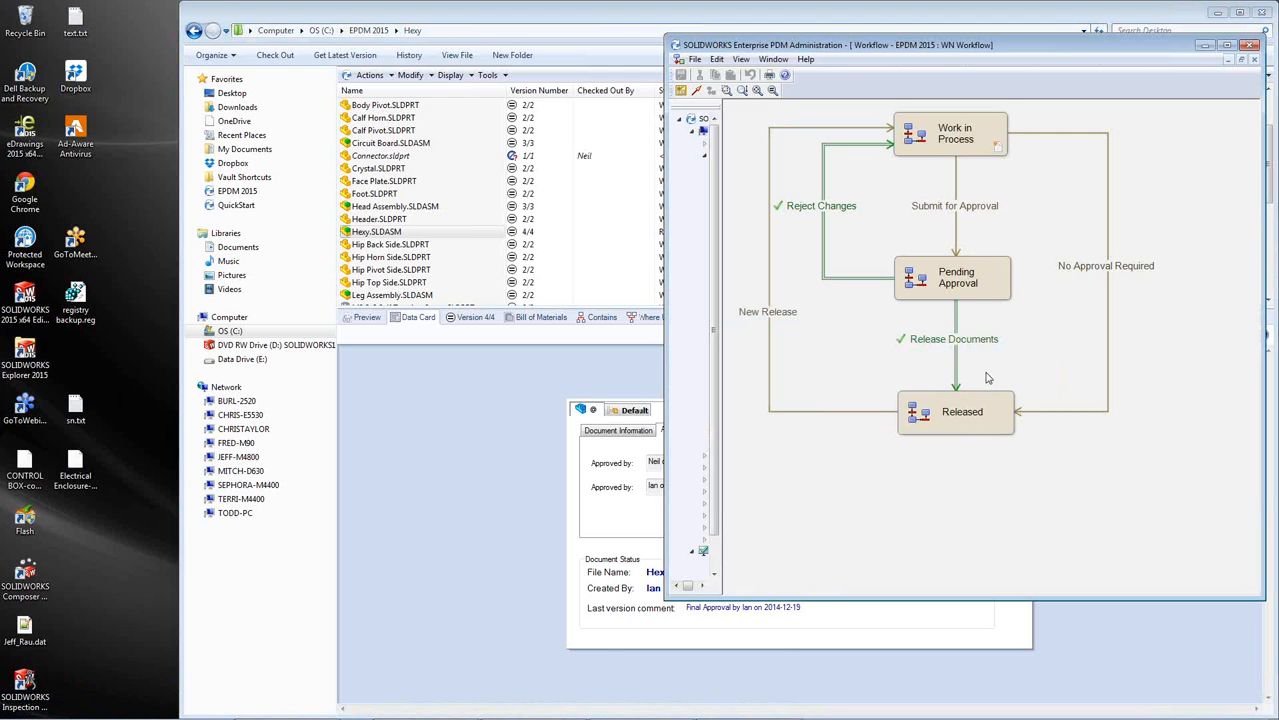
double_click(954, 337)
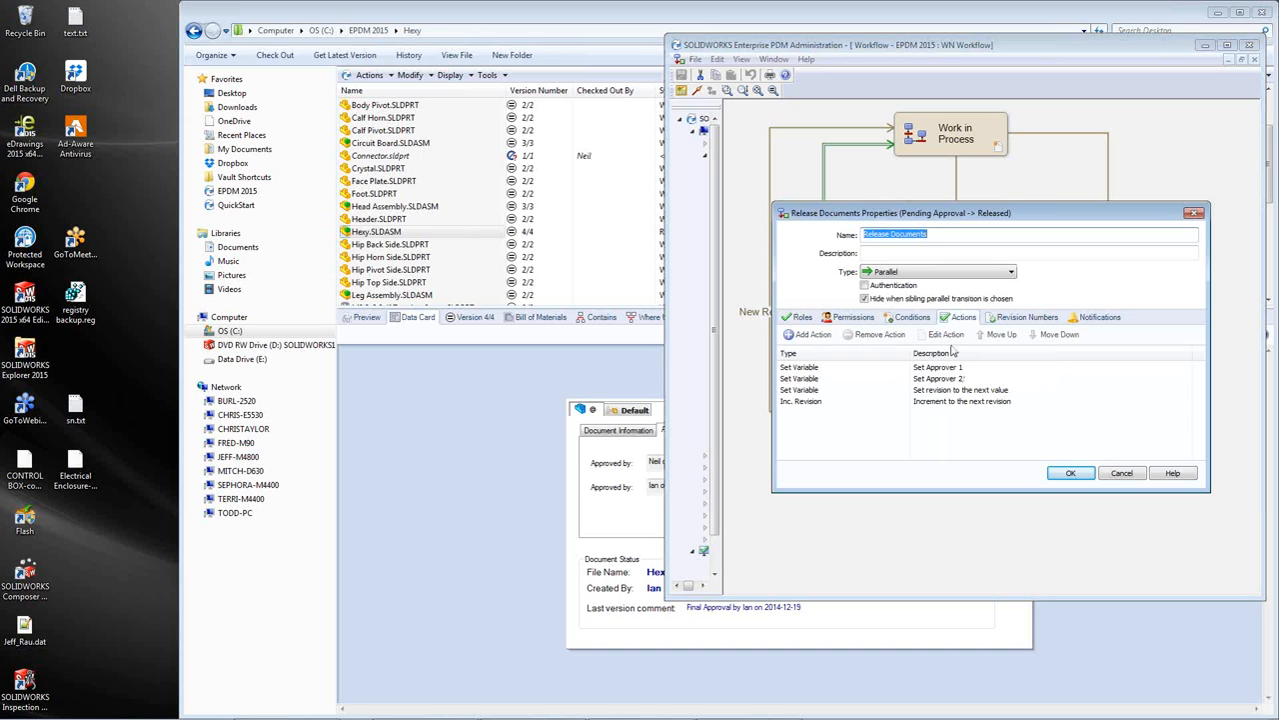
left_click(935, 368)
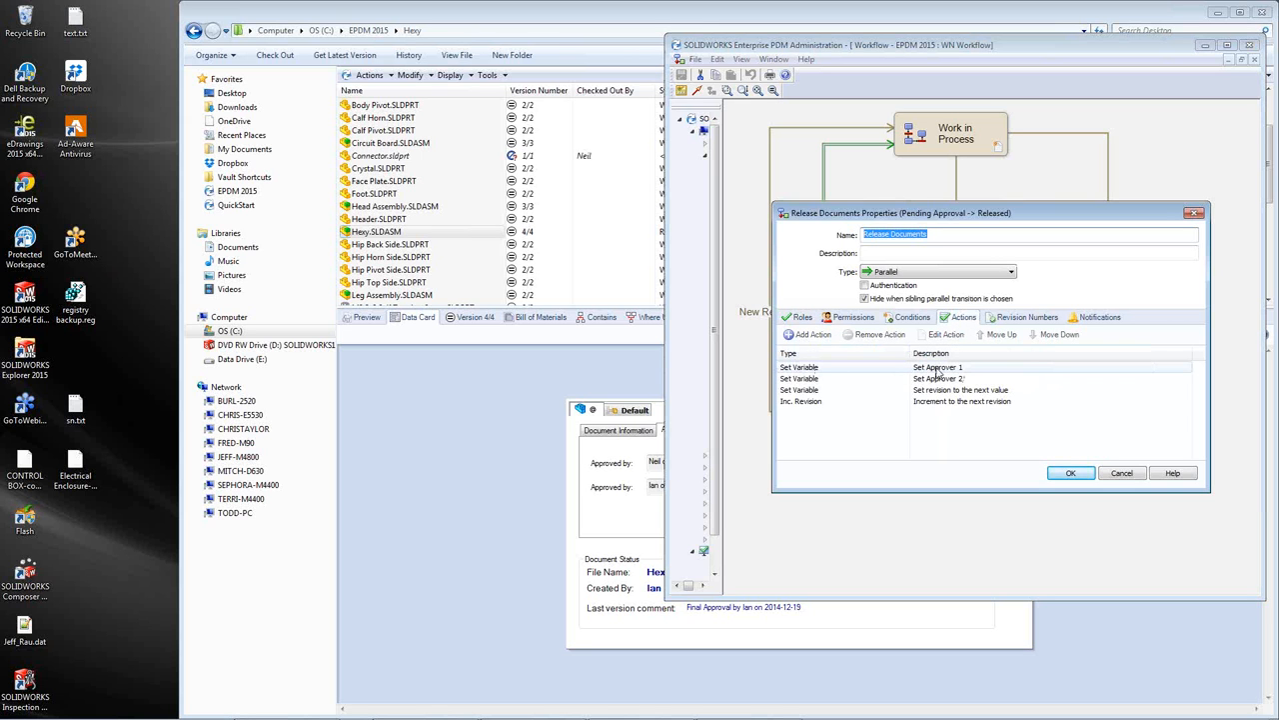
double_click(938, 368)
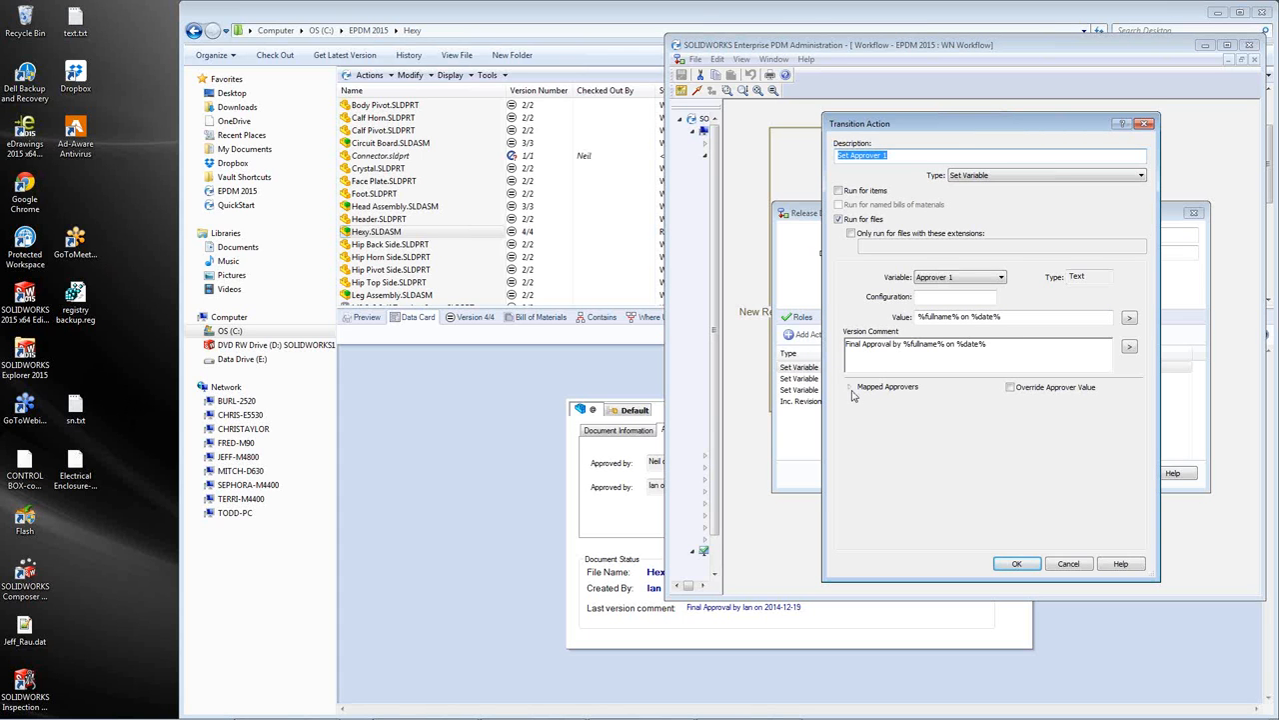
- Close the Set Approver 1 action settings back to the workflow diagram
left_click(852, 388)
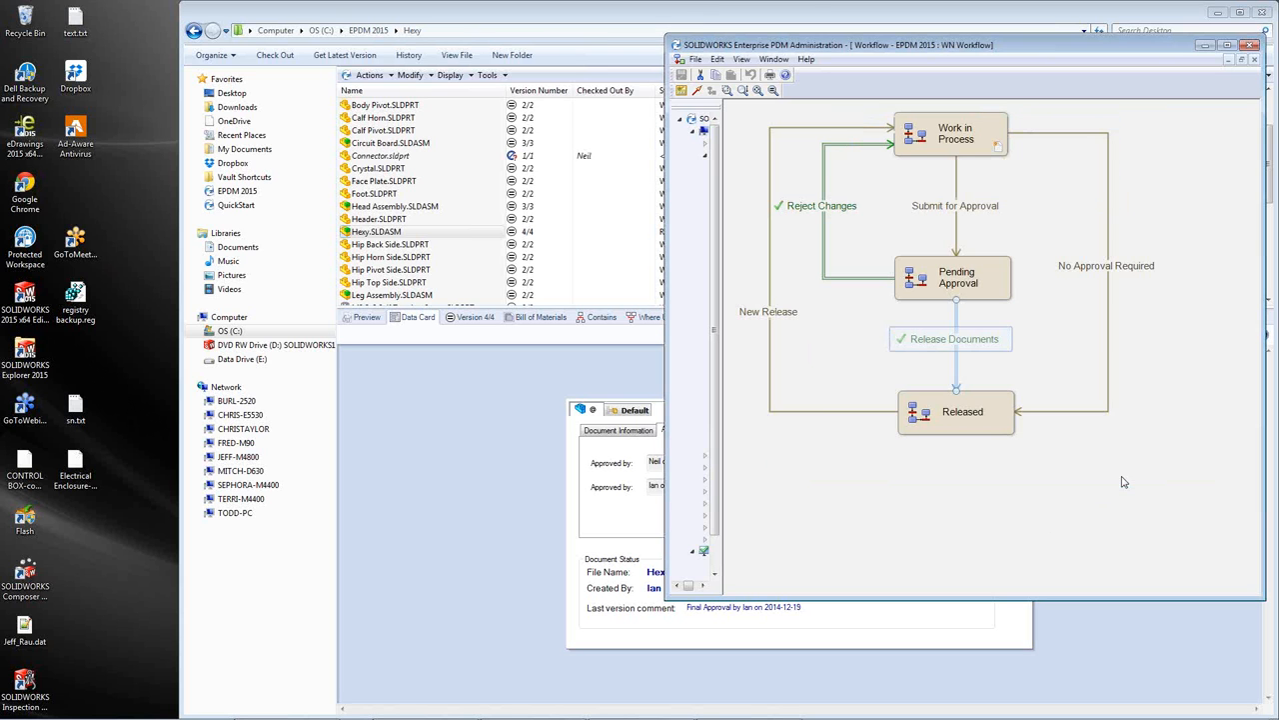
- Open Hexy.SLDASM's history and start a rollback to its Pending Approval transition entry
right_click(375, 232)
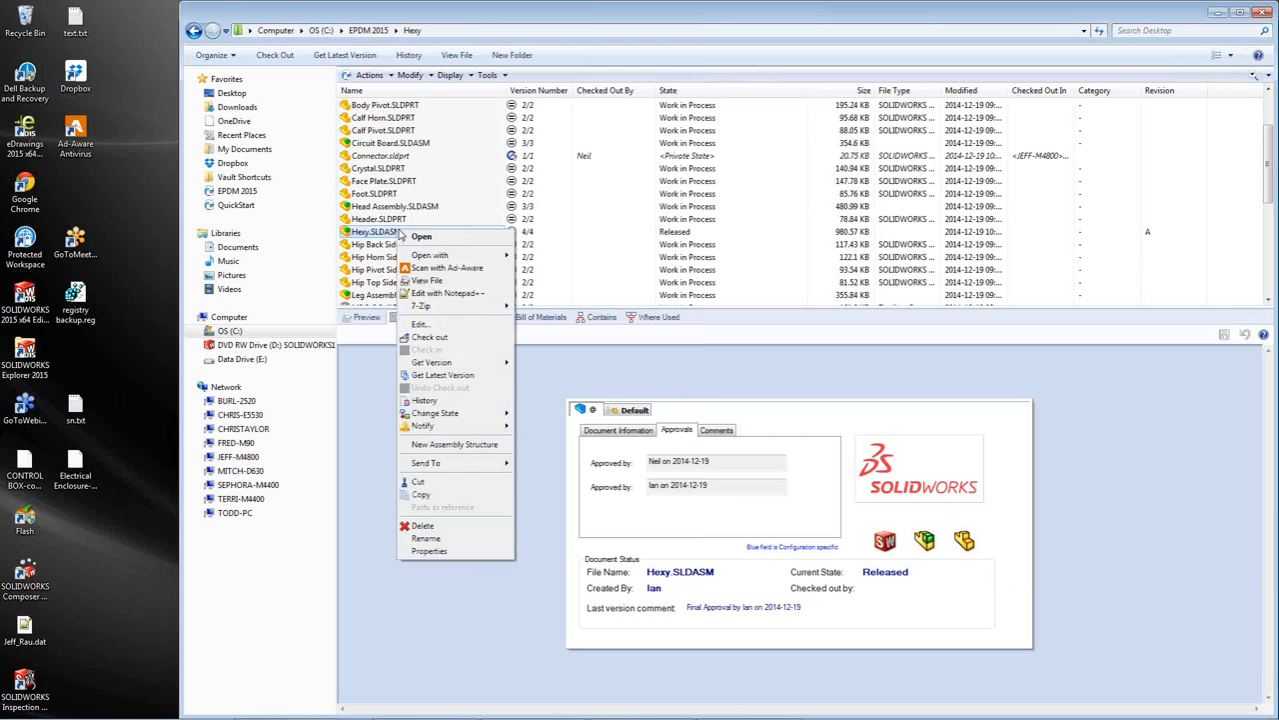
left_click(423, 400)
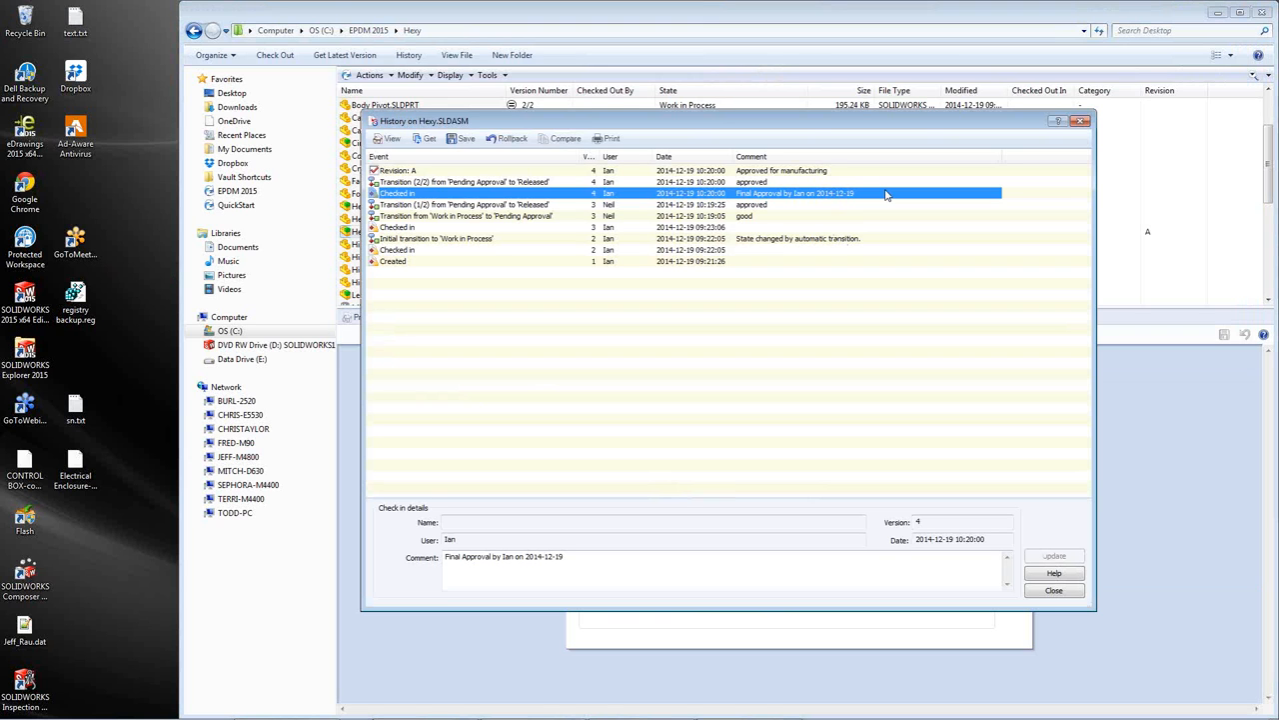
mouse_move(880, 204)
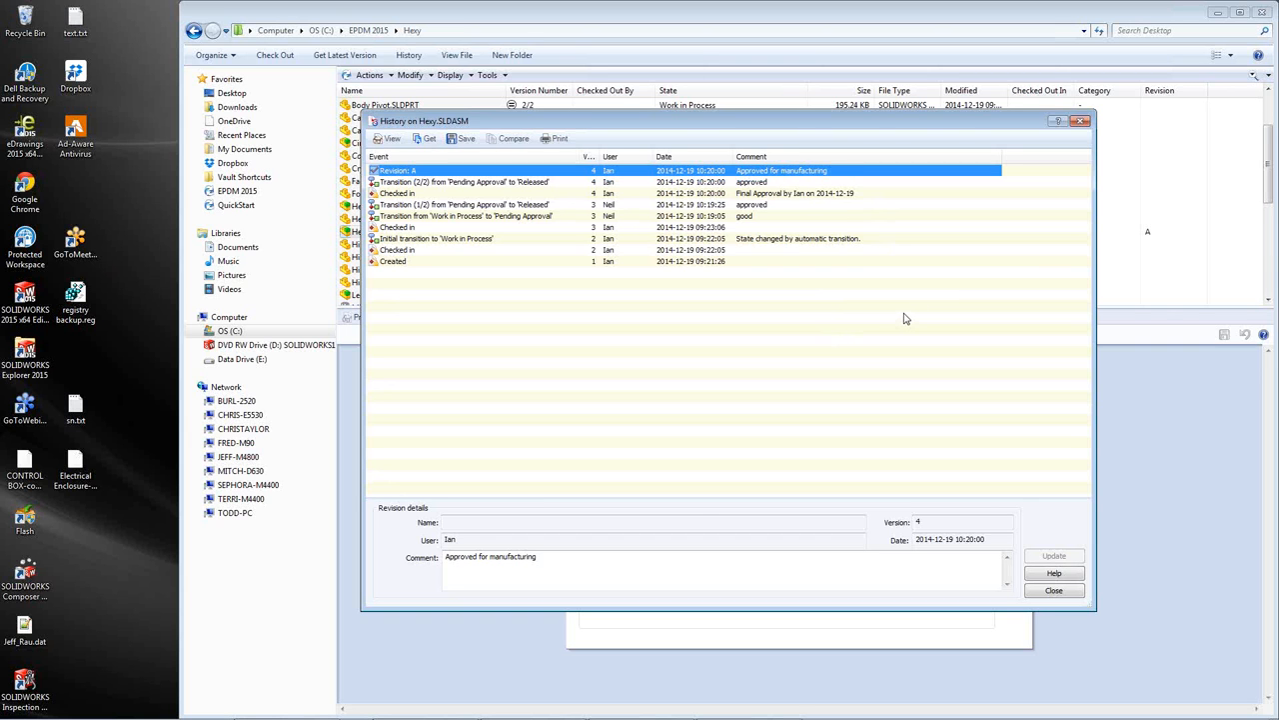
left_click(464, 216)
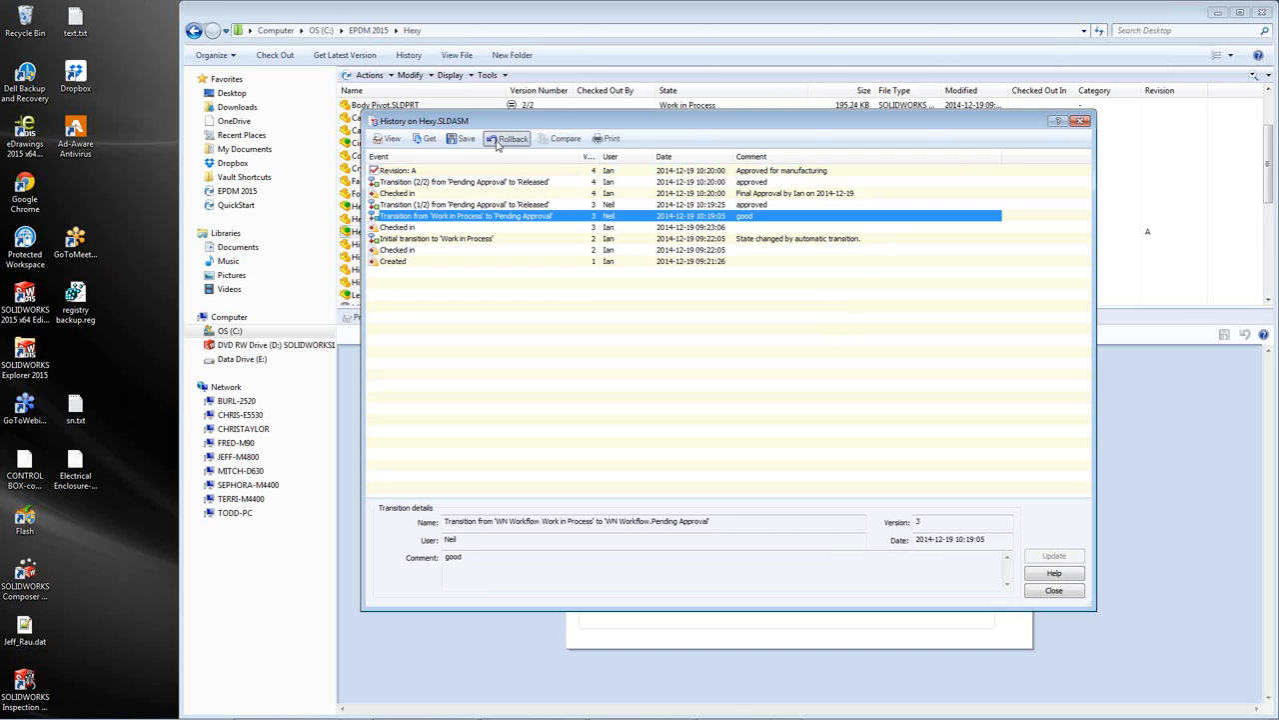
left_click(507, 138)
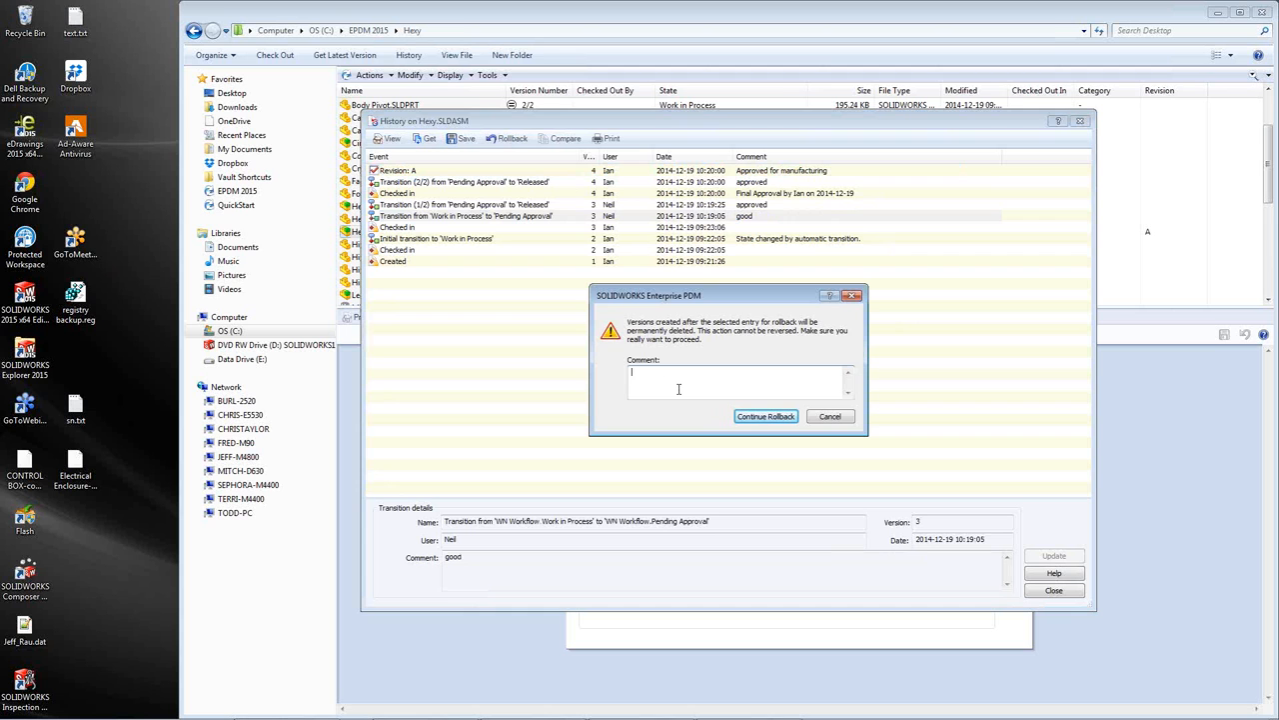
- Confirm the rollback with a need new widget comment and get the rolled-back files
type("new")
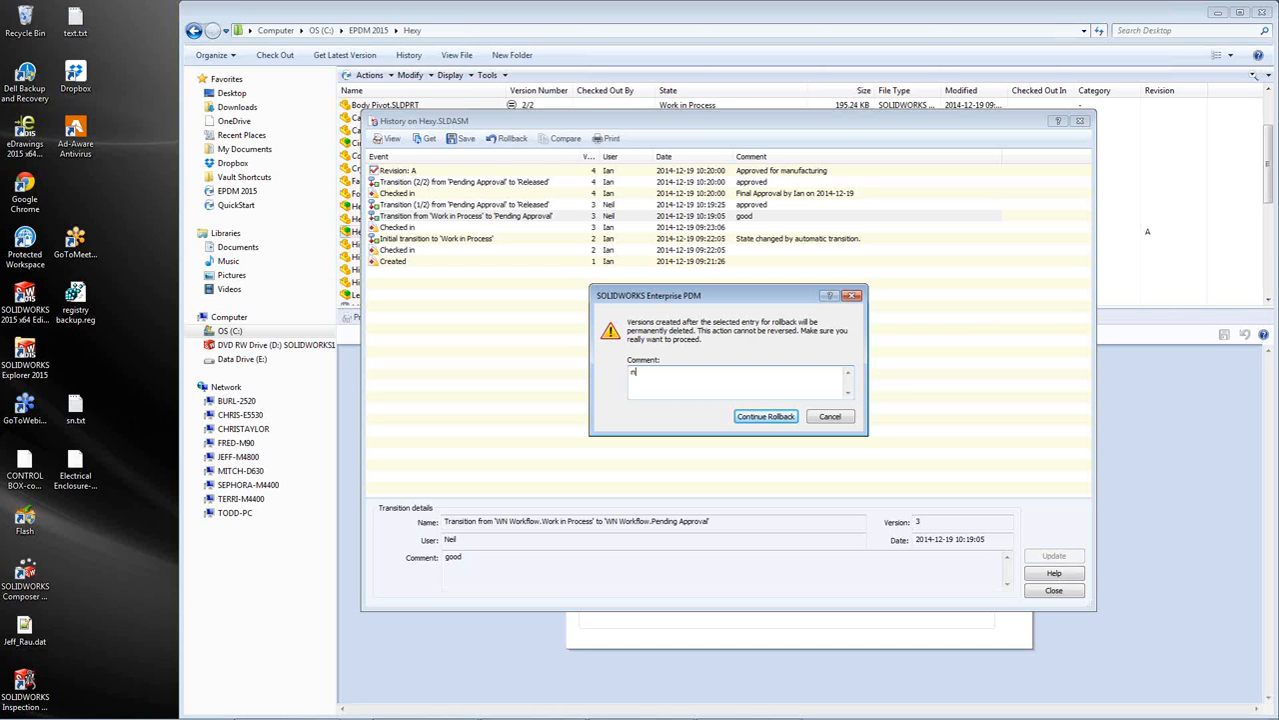
type("eed new r")
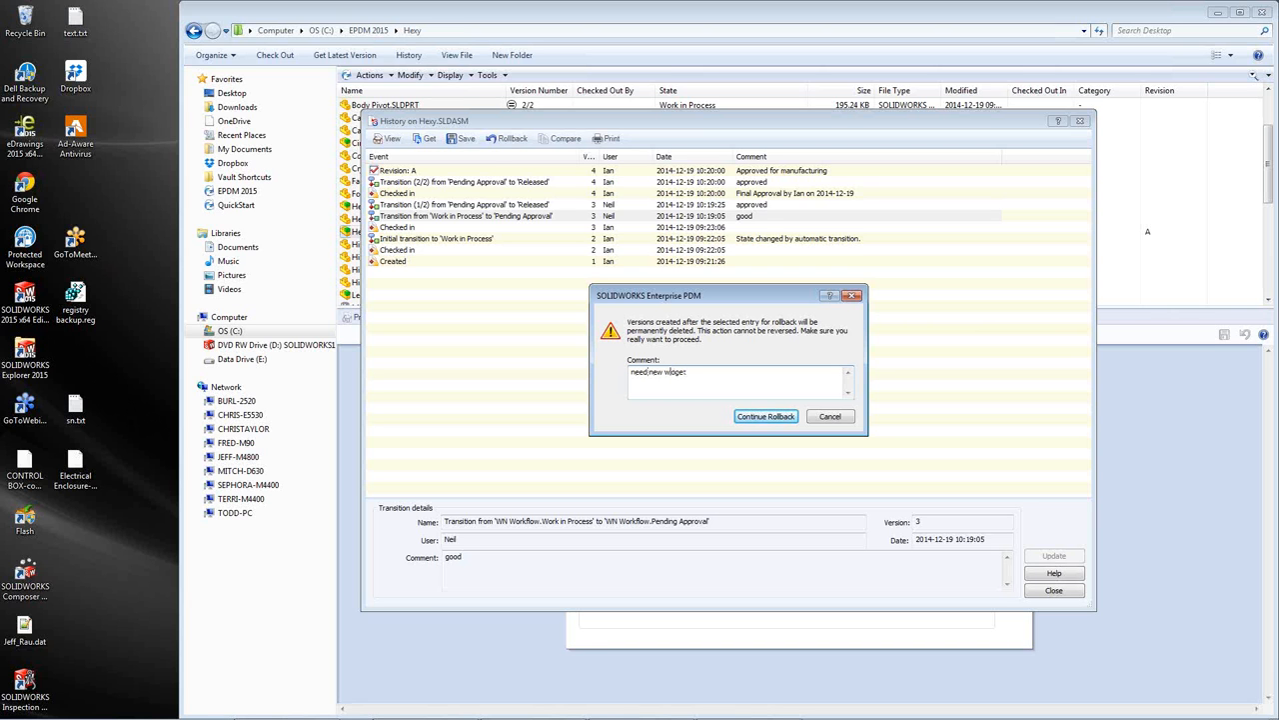
left_click(764, 416)
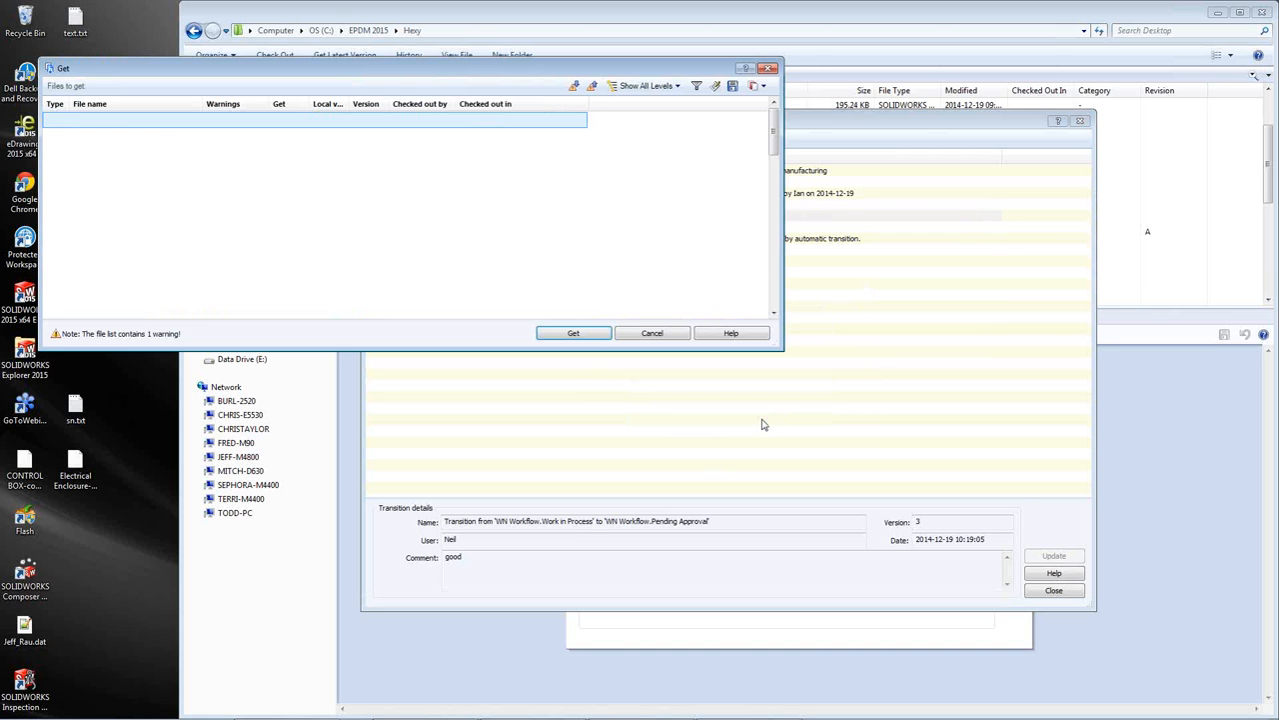
left_click(652, 332)
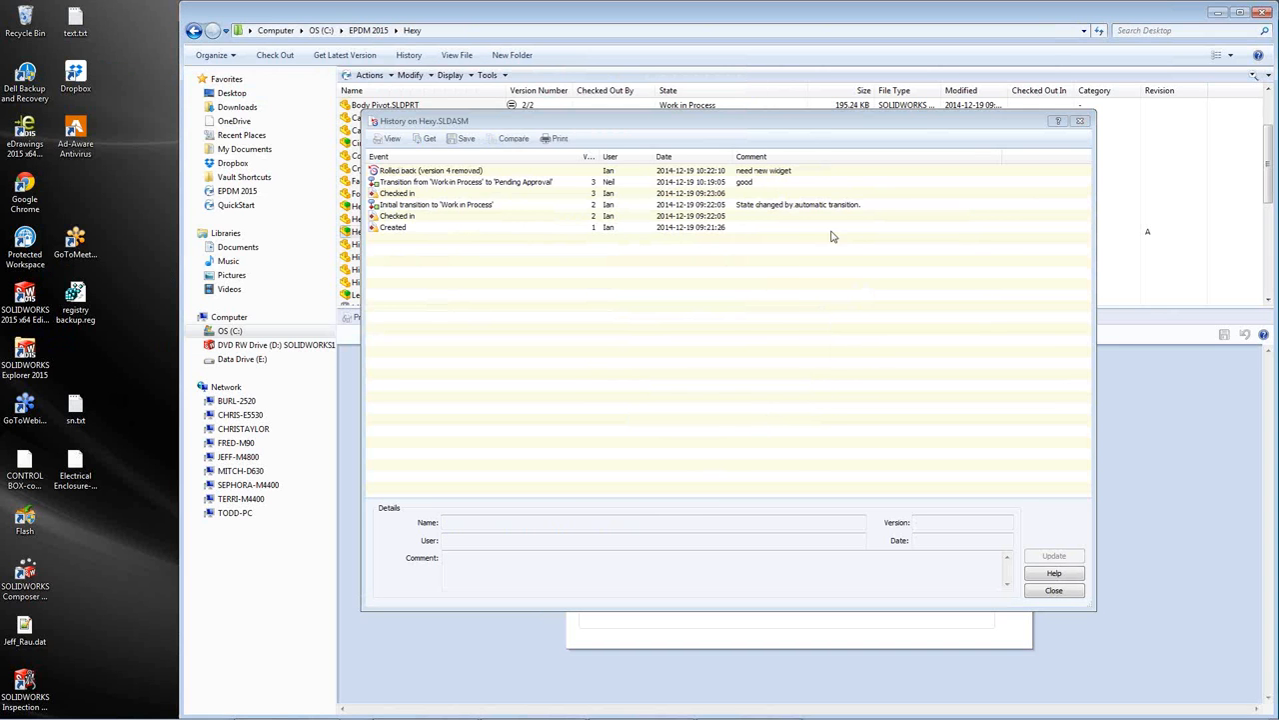
- Check the rolled-back history entry, close History, and switch to the browser's Web2 login page
left_click(430, 170)
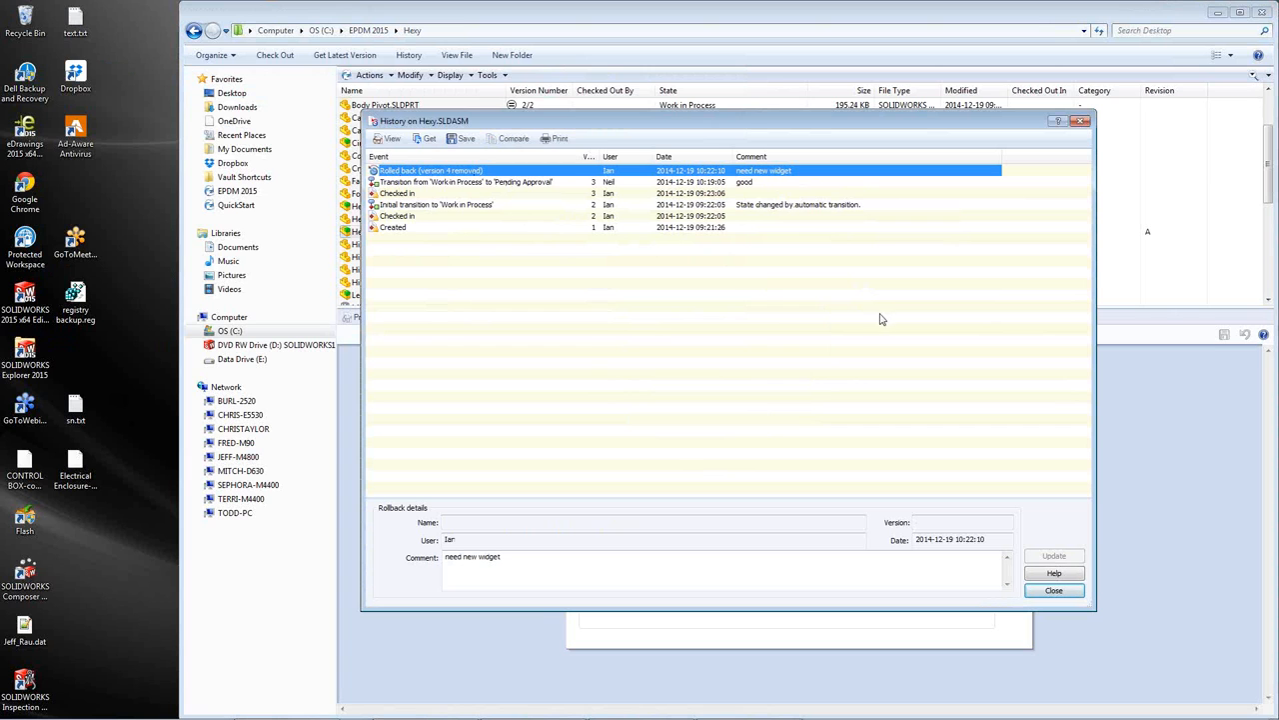
mouse_move(864, 280)
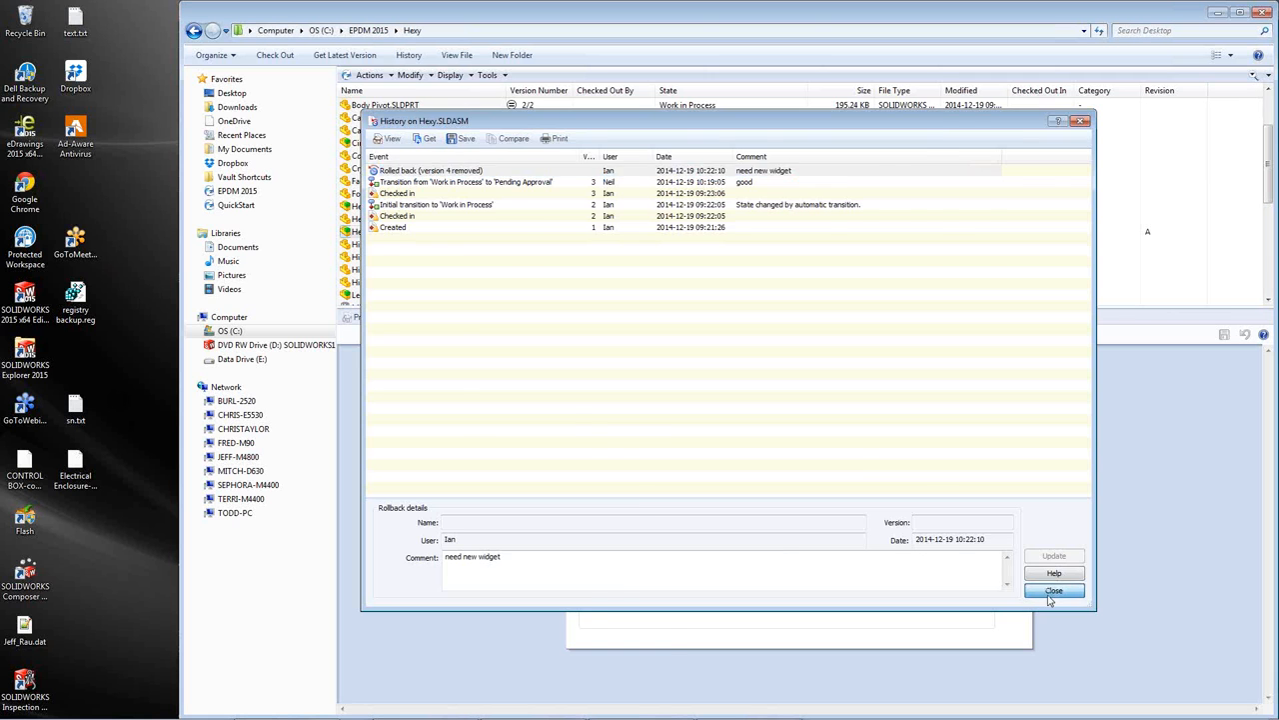
left_click(1054, 589)
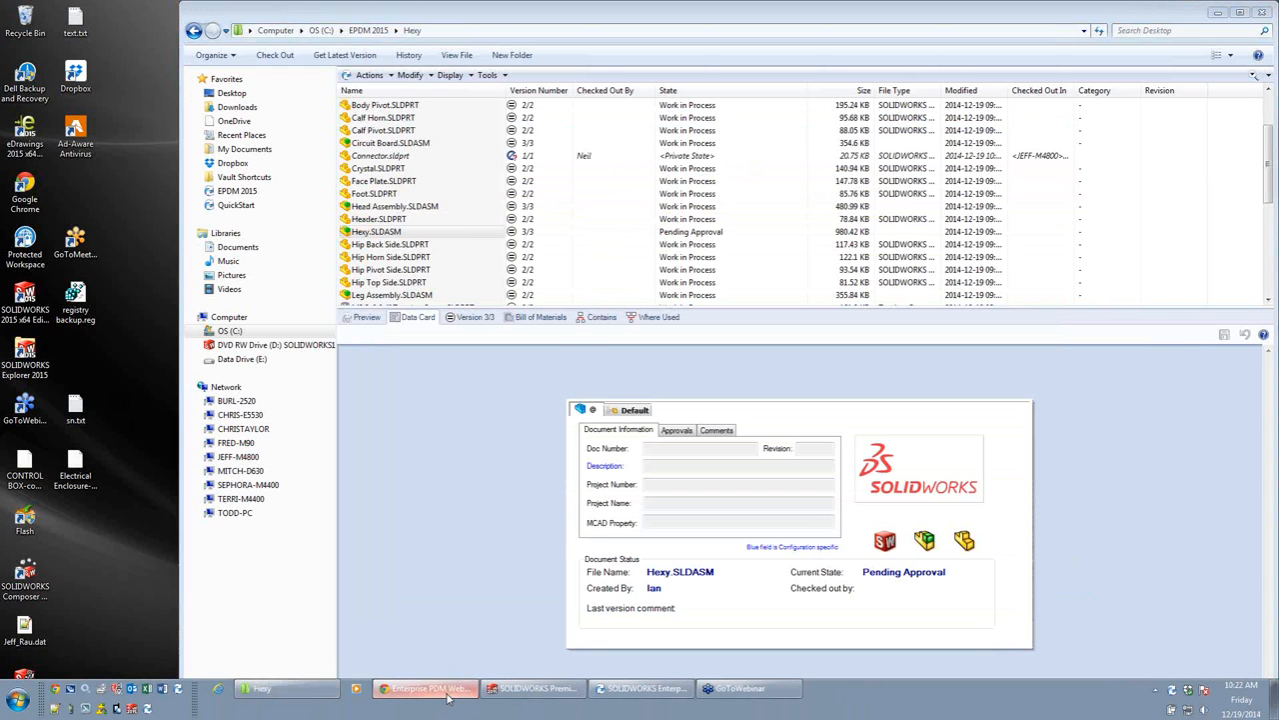
left_click(424, 688)
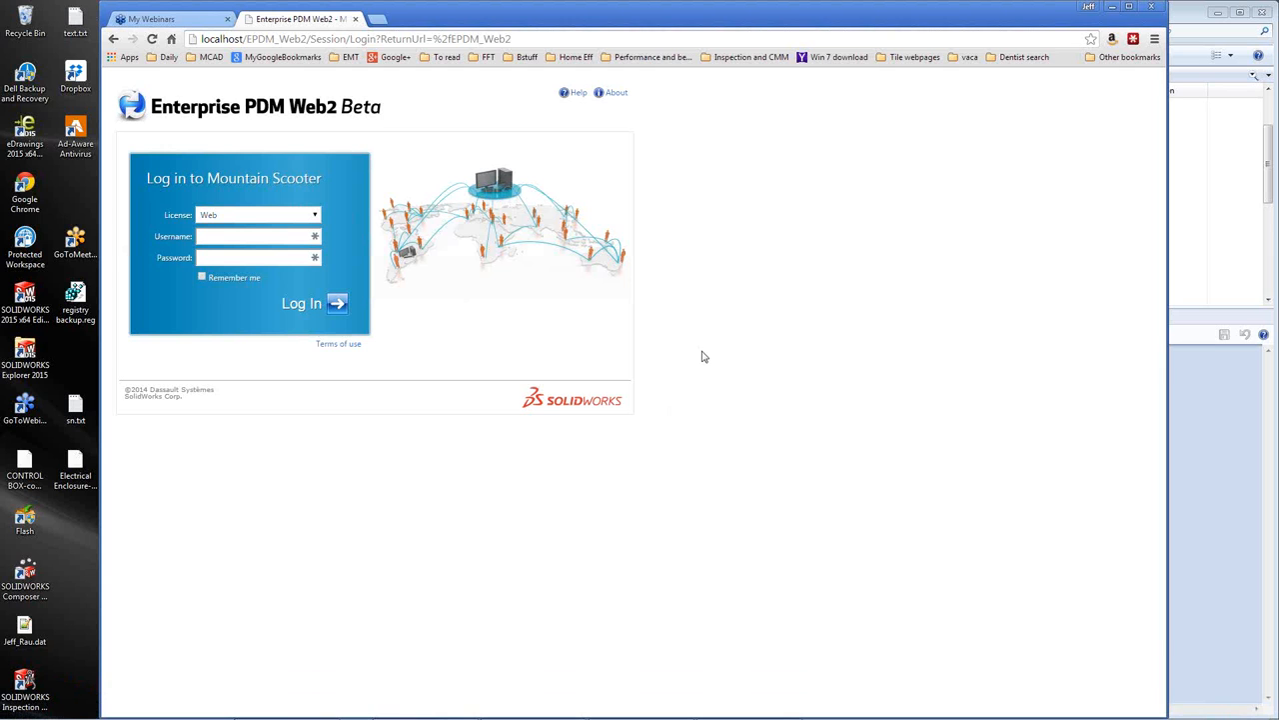
mouse_move(700, 356)
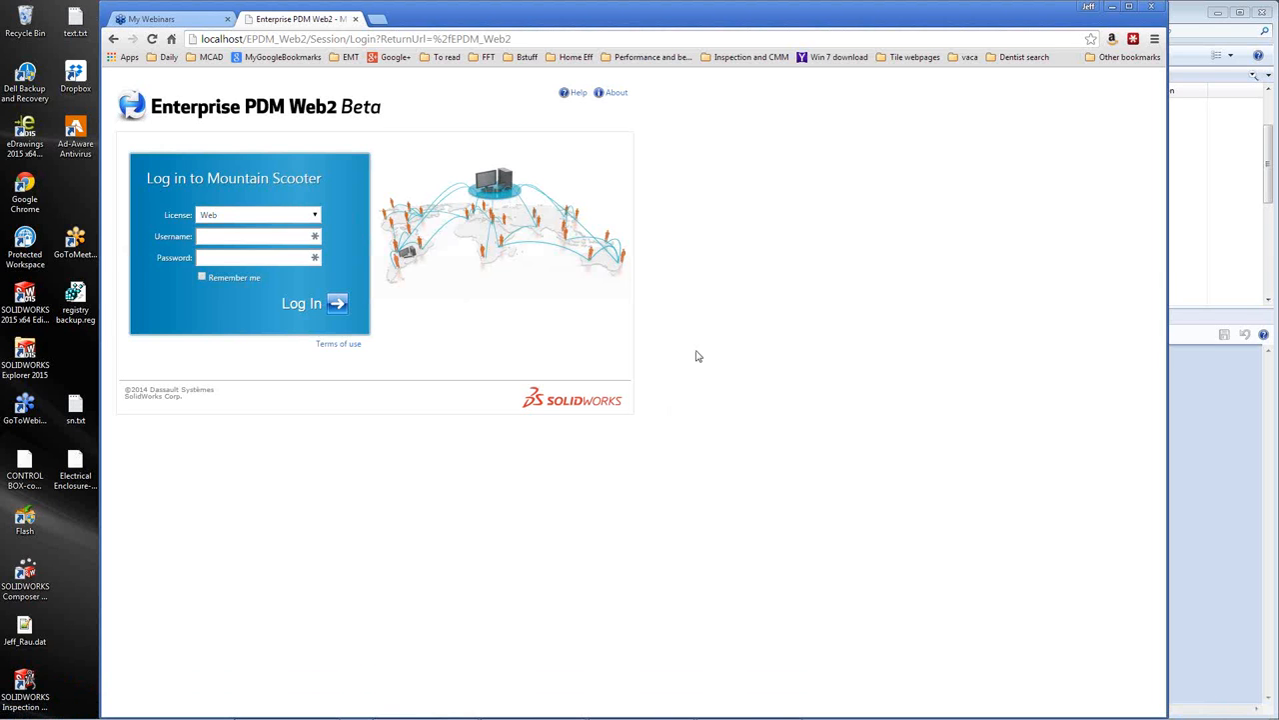
mouse_move(324, 118)
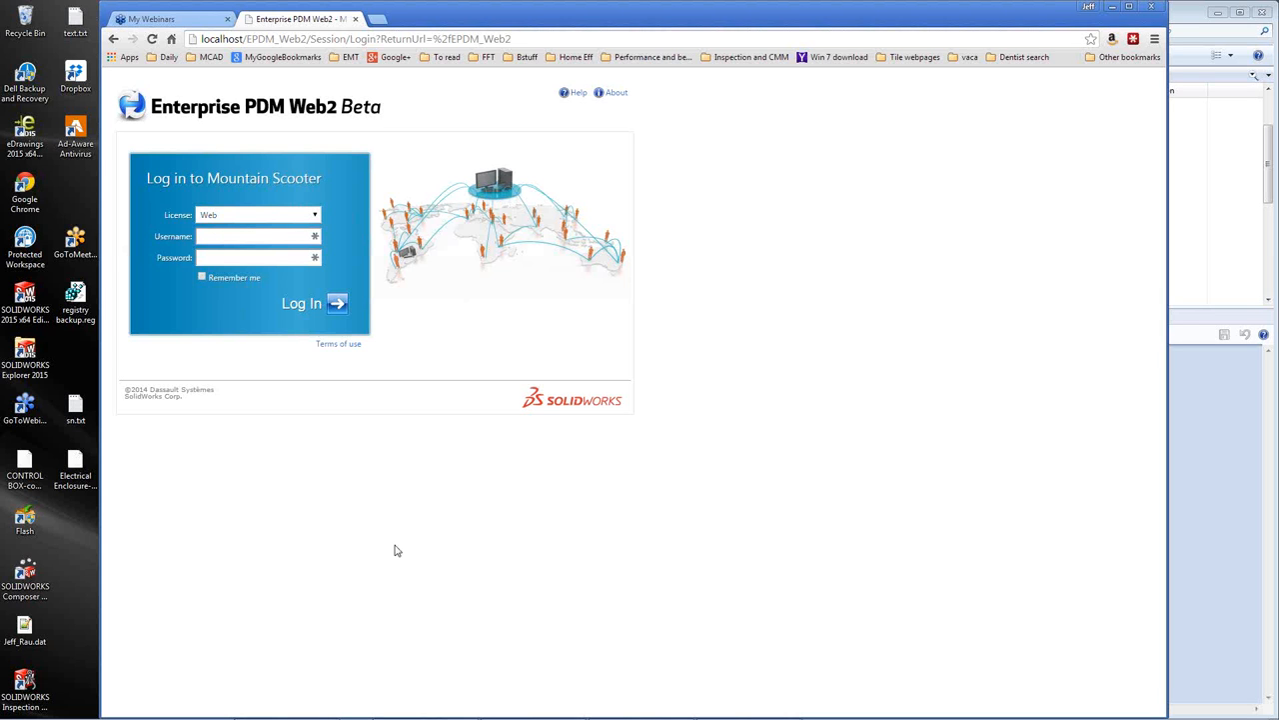
- Log in to the Mountain Scooter vault in Web2 as Jeff
type("Jeff")
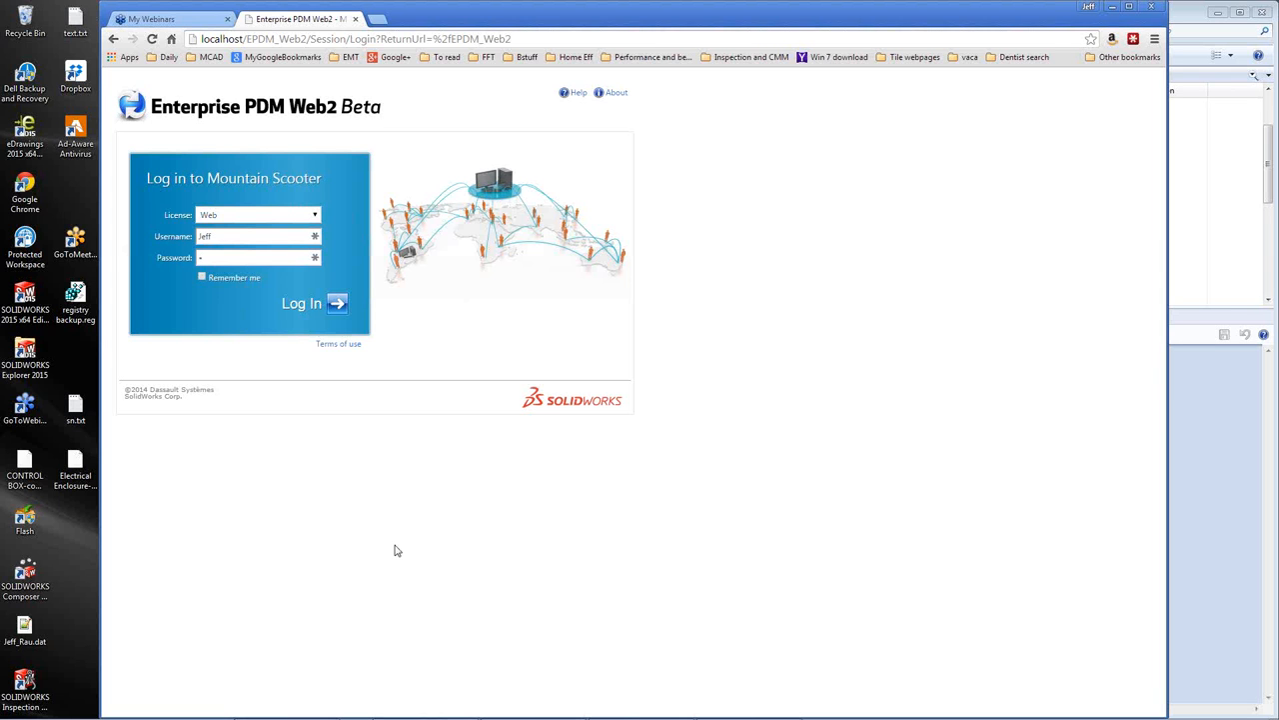
left_click(300, 304)
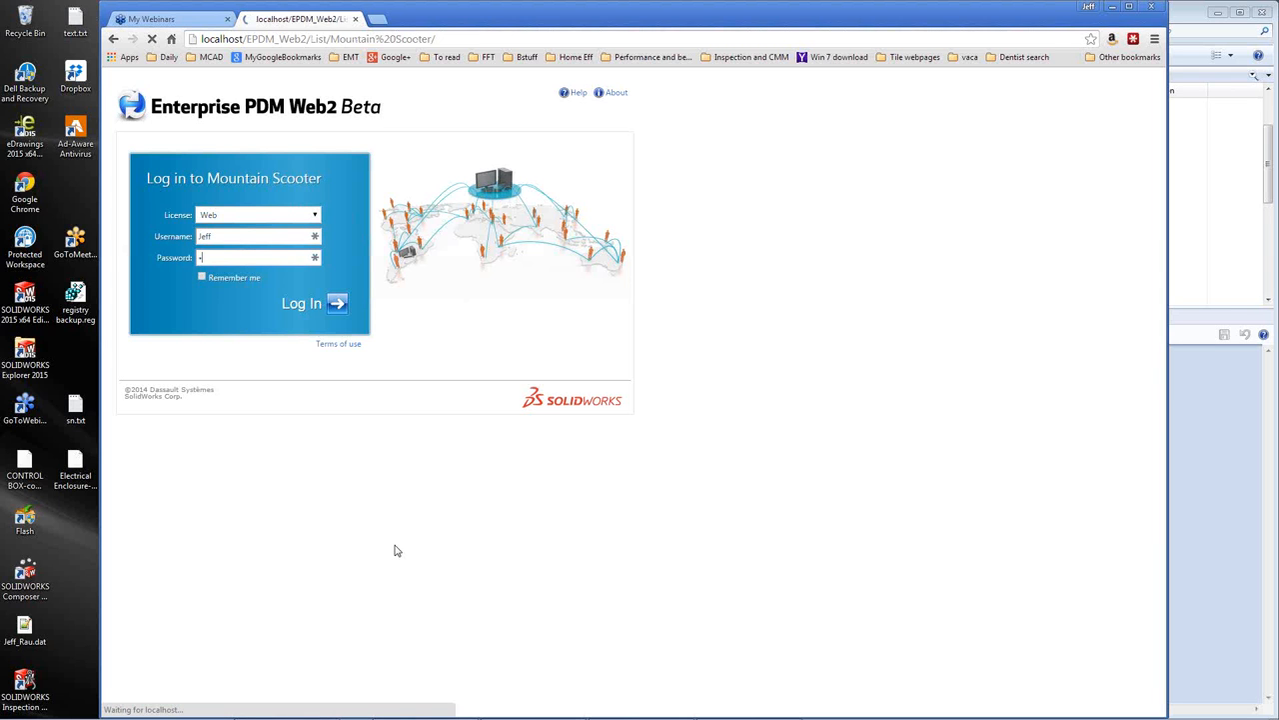
left_click(300, 304)
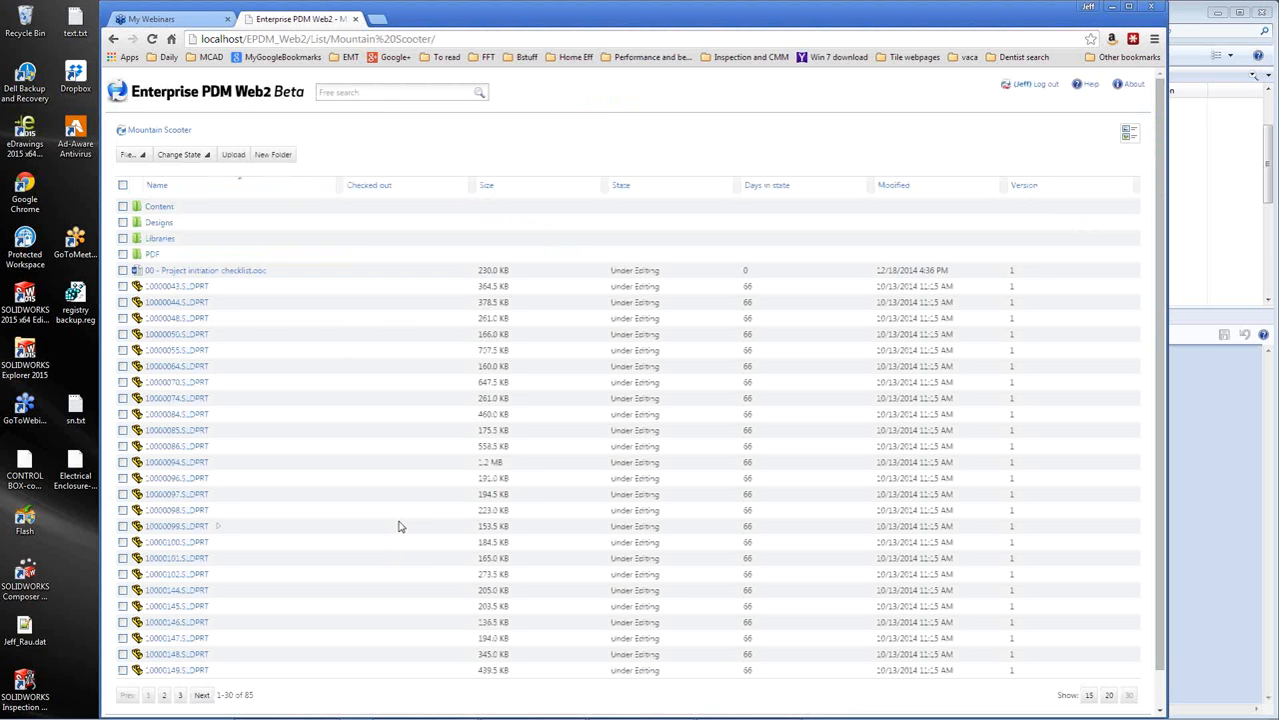
mouse_move(393, 511)
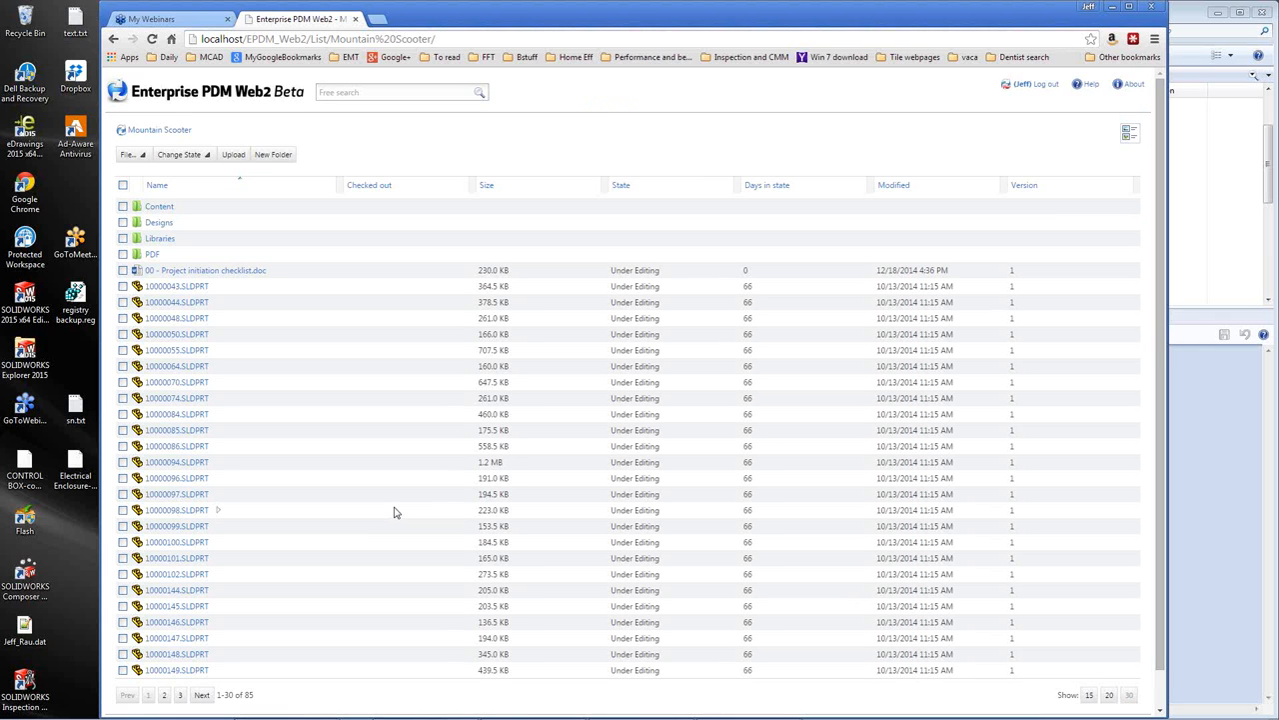
mouse_move(390, 348)
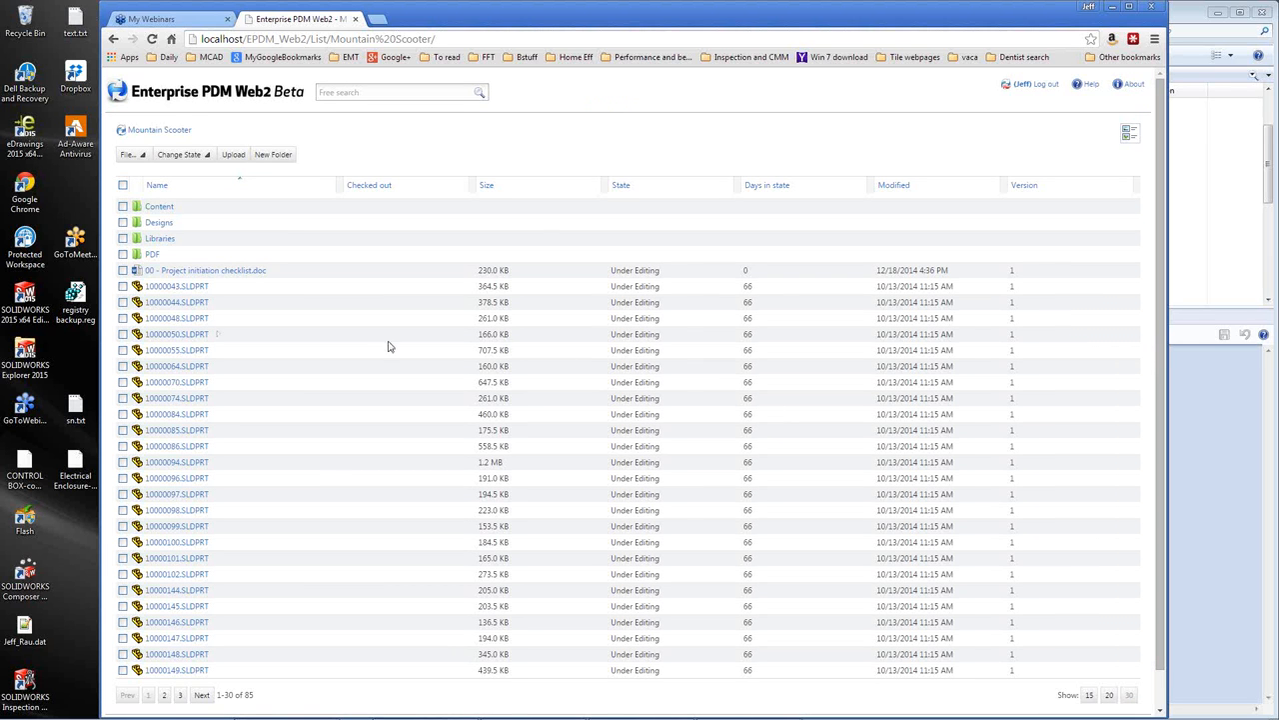
mouse_move(408, 328)
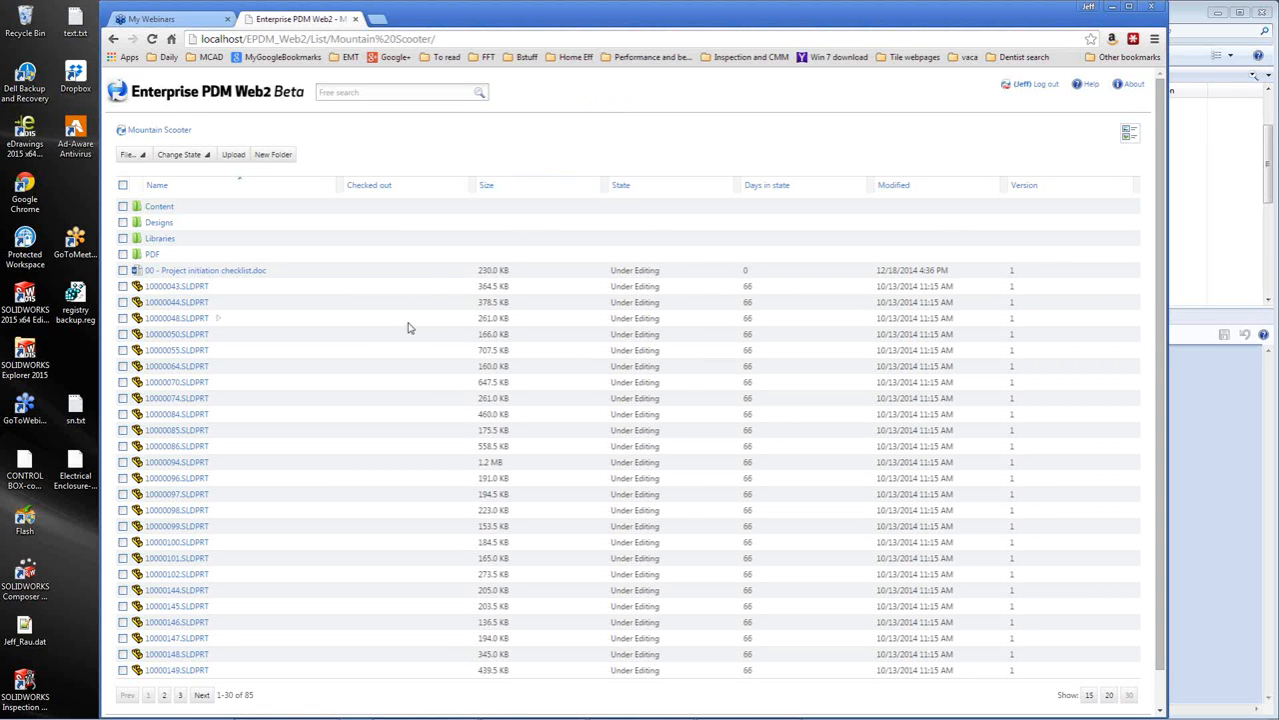
- Show page 2 of the vault file list and enter wheel in the search box
scroll("down", 3)
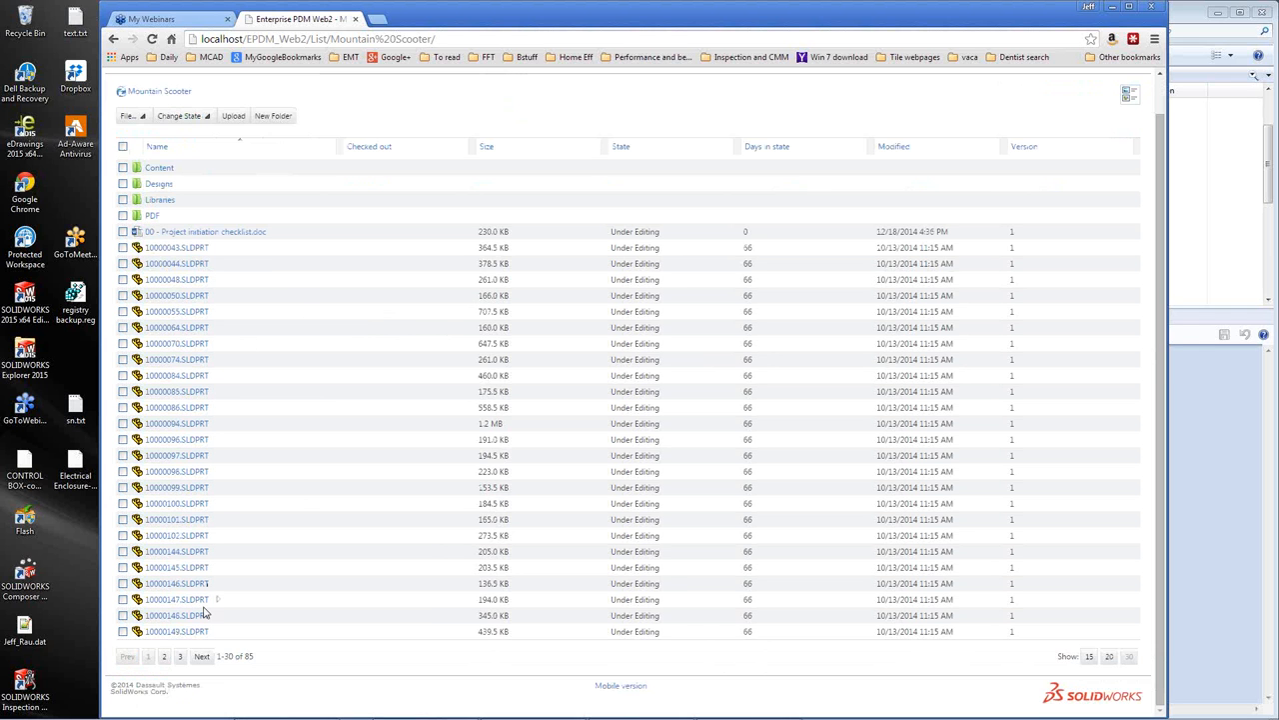
left_click(200, 655)
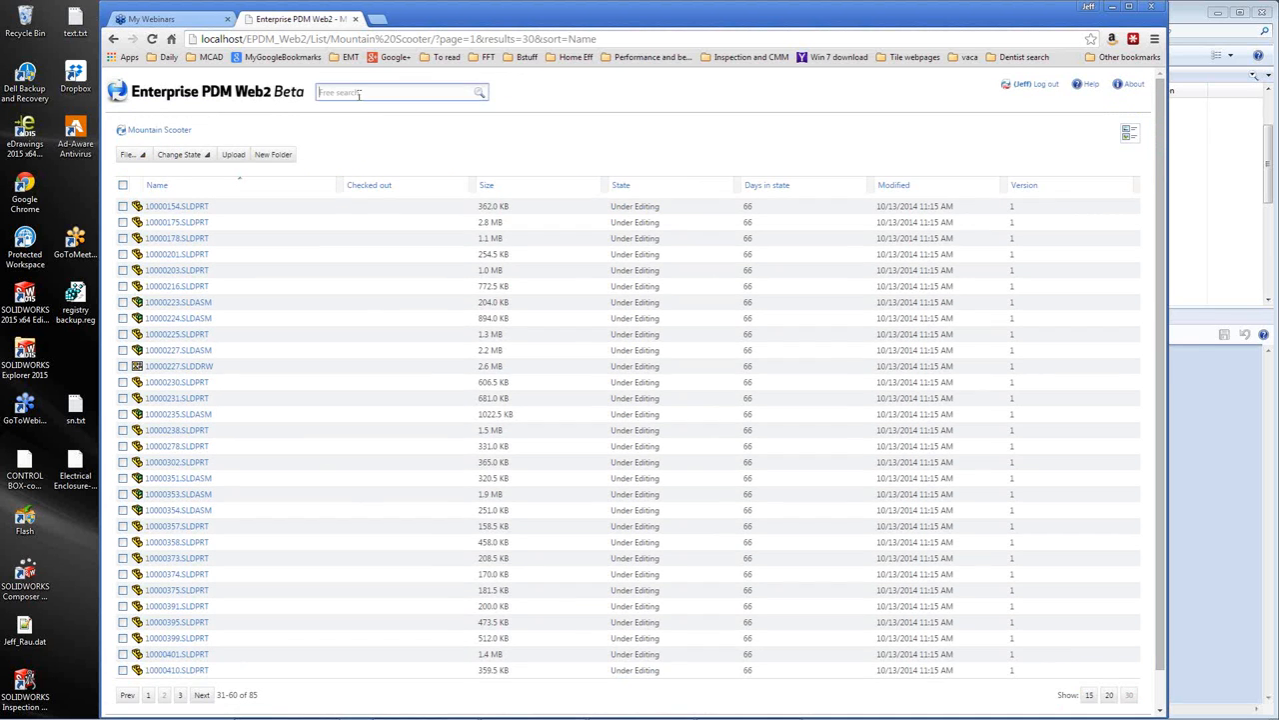
type("wheel")
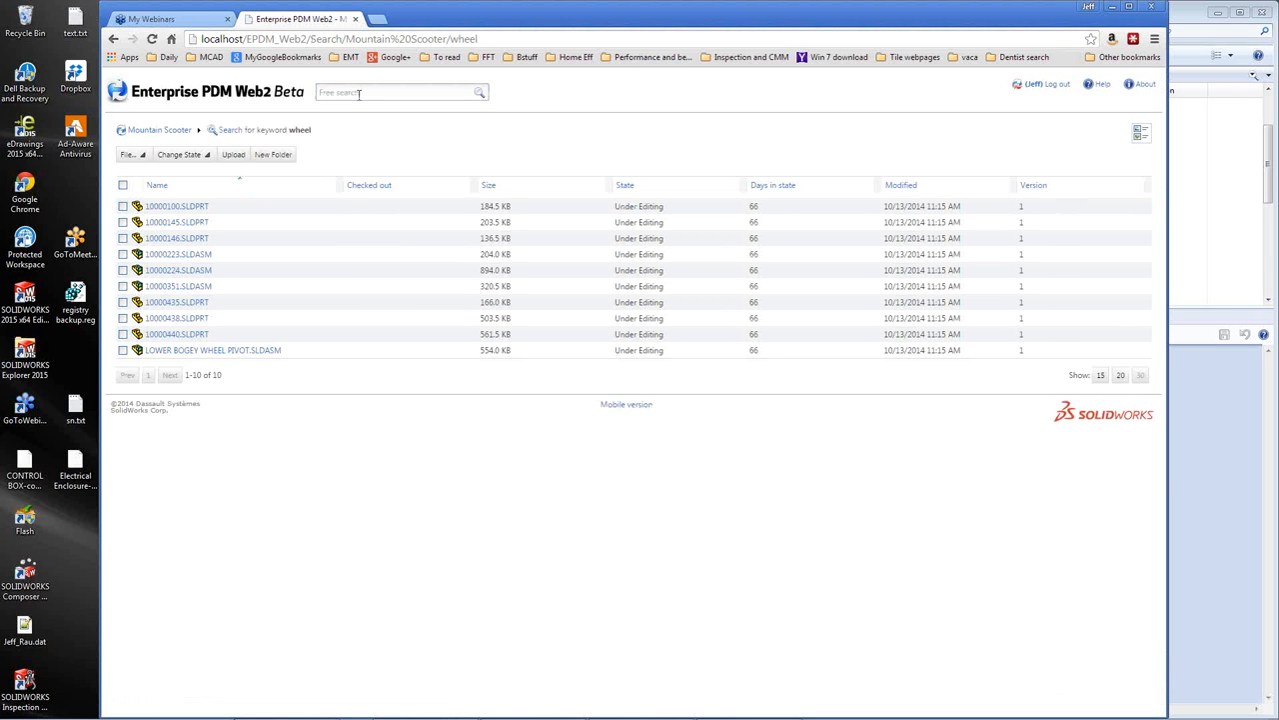
mouse_move(254, 348)
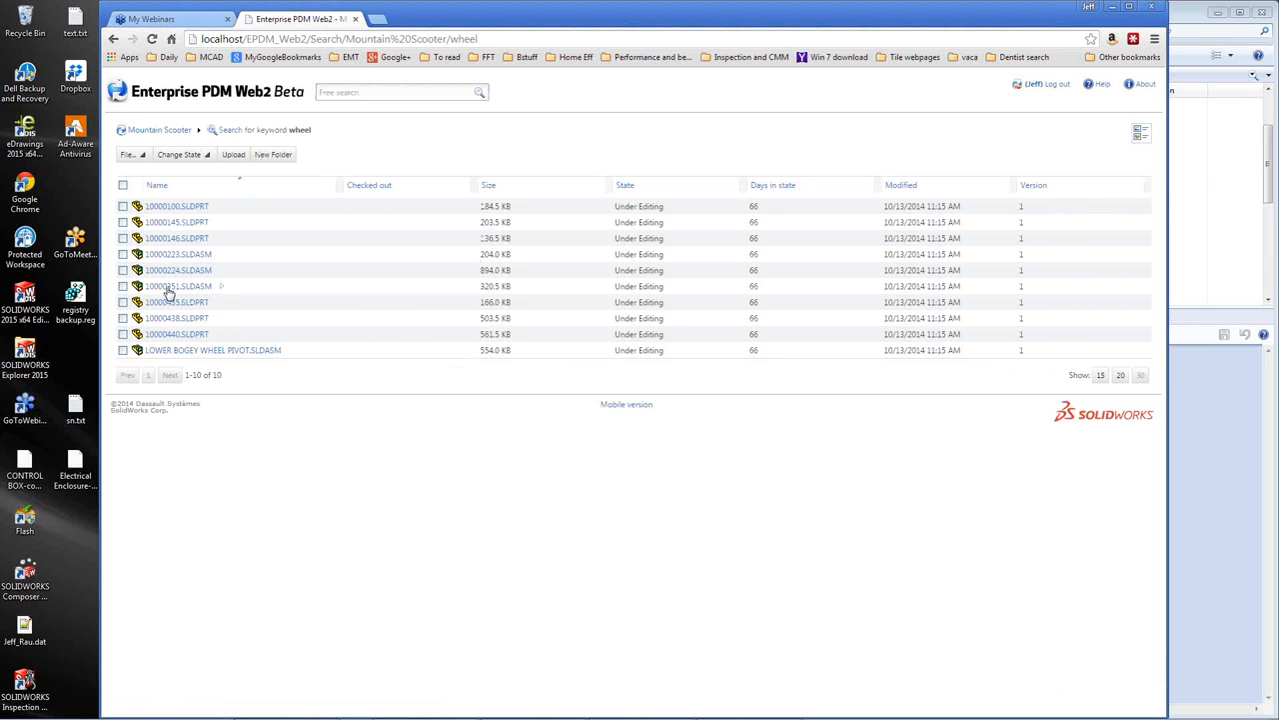
- Open the 100003513.SLDASM assembly from the wheel search results
left_click(176, 286)
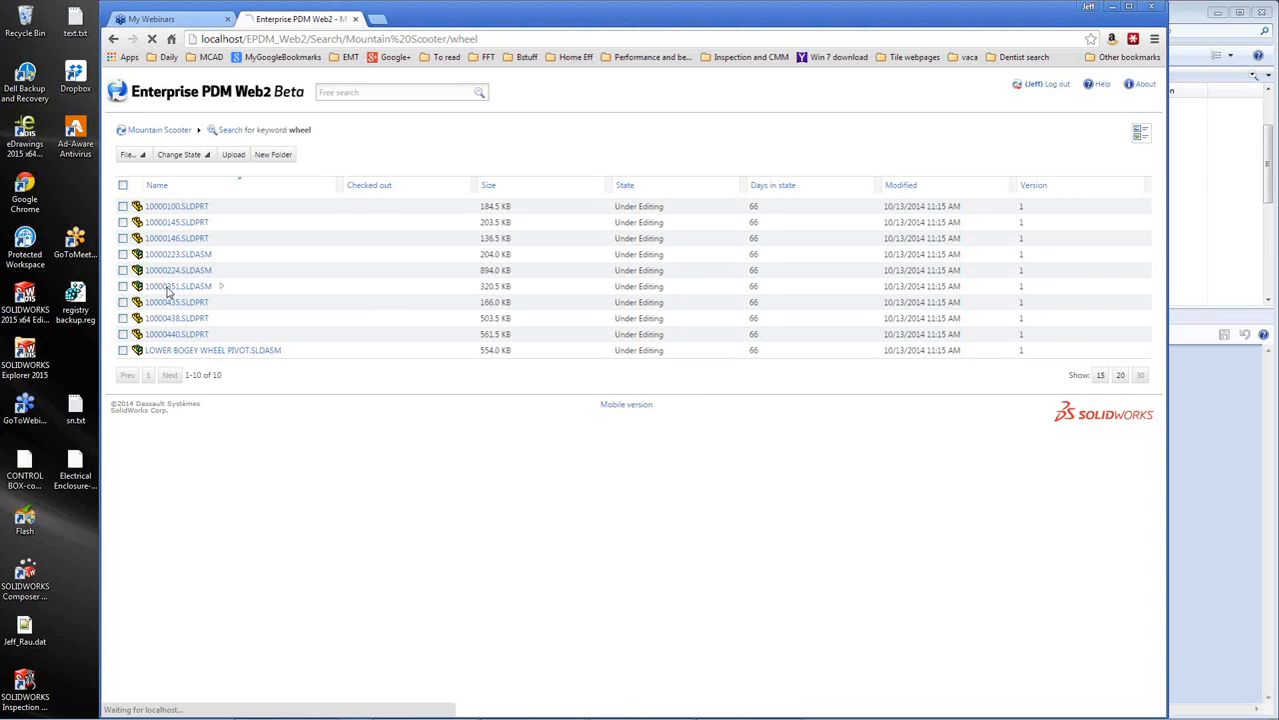
left_click(176, 286)
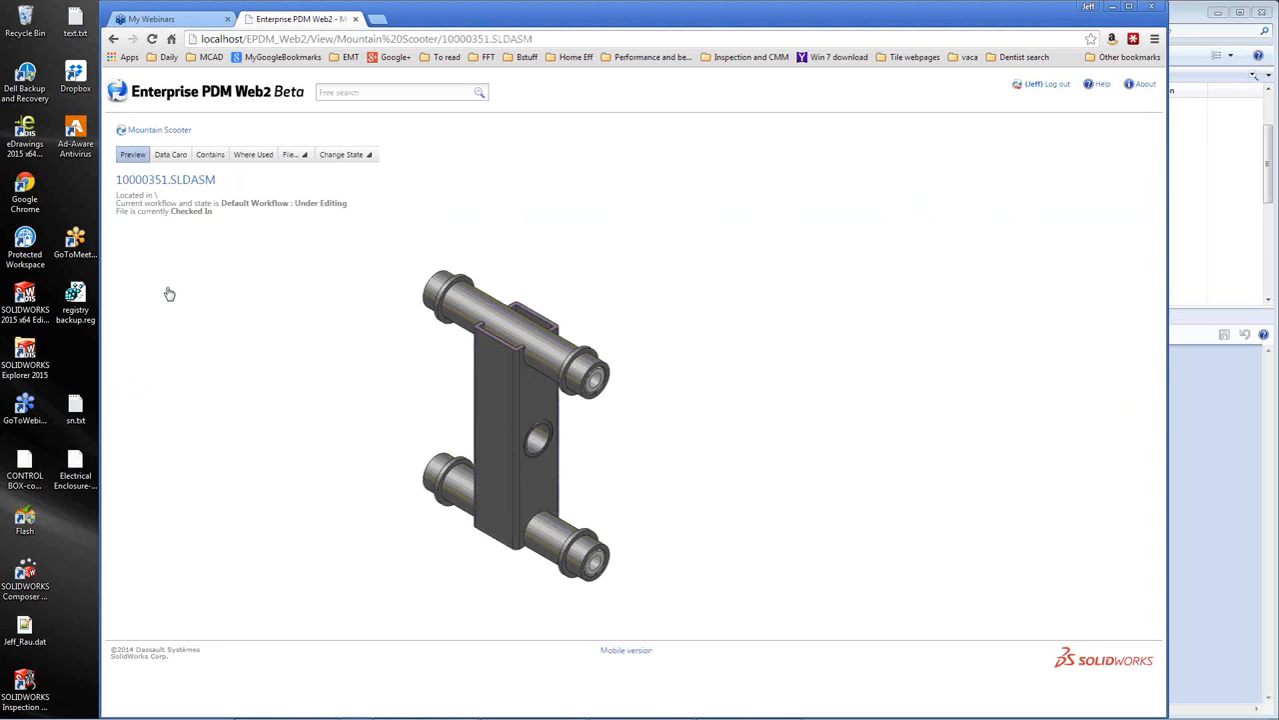
left_click(170, 154)
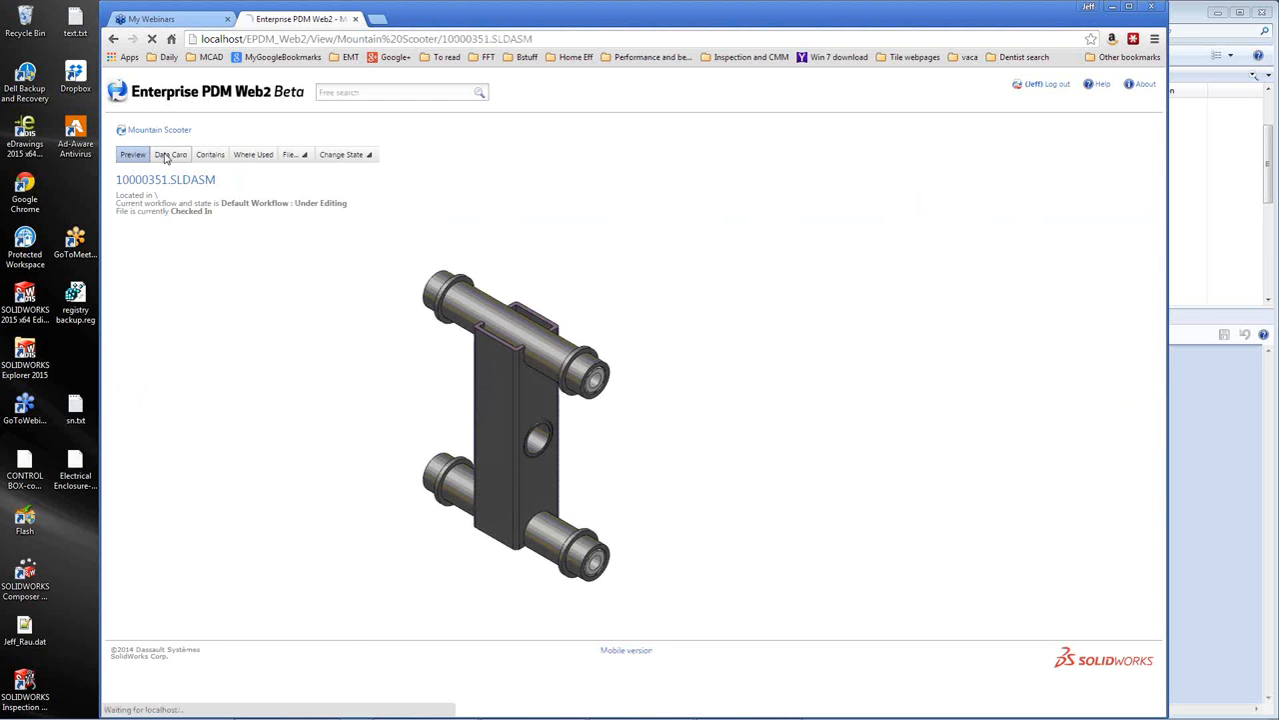
left_click(169, 154)
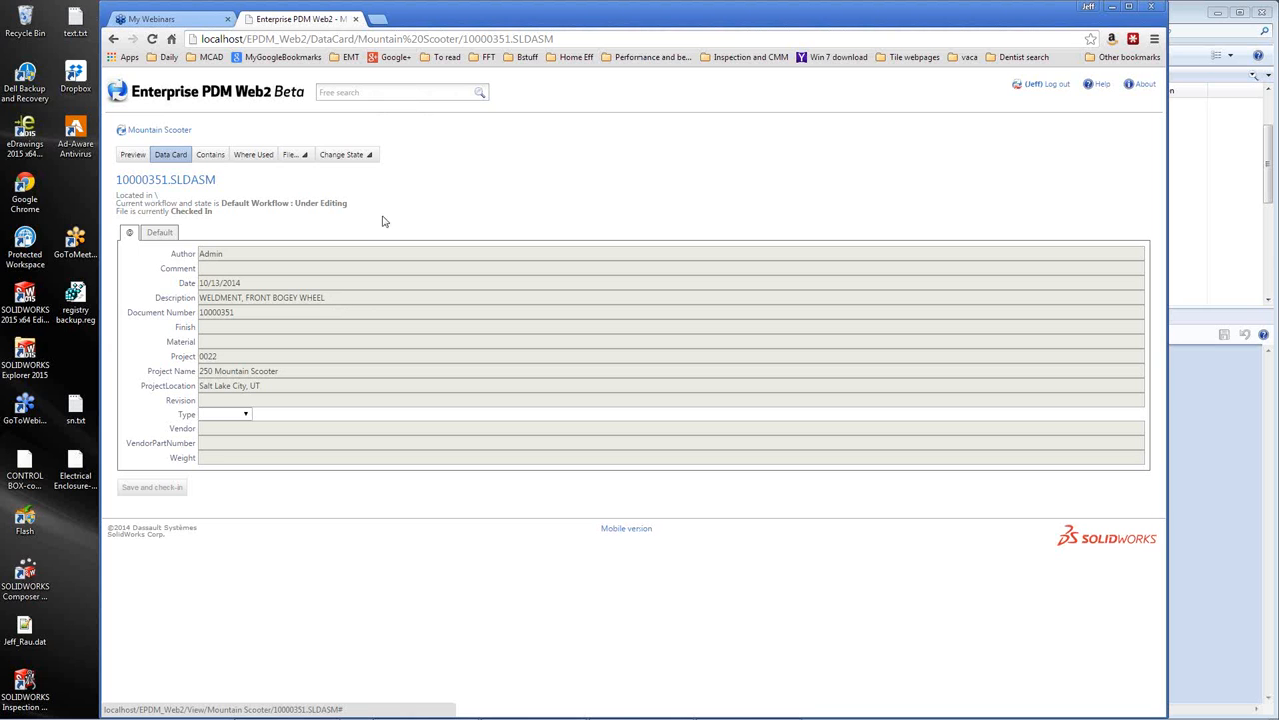
mouse_move(363, 234)
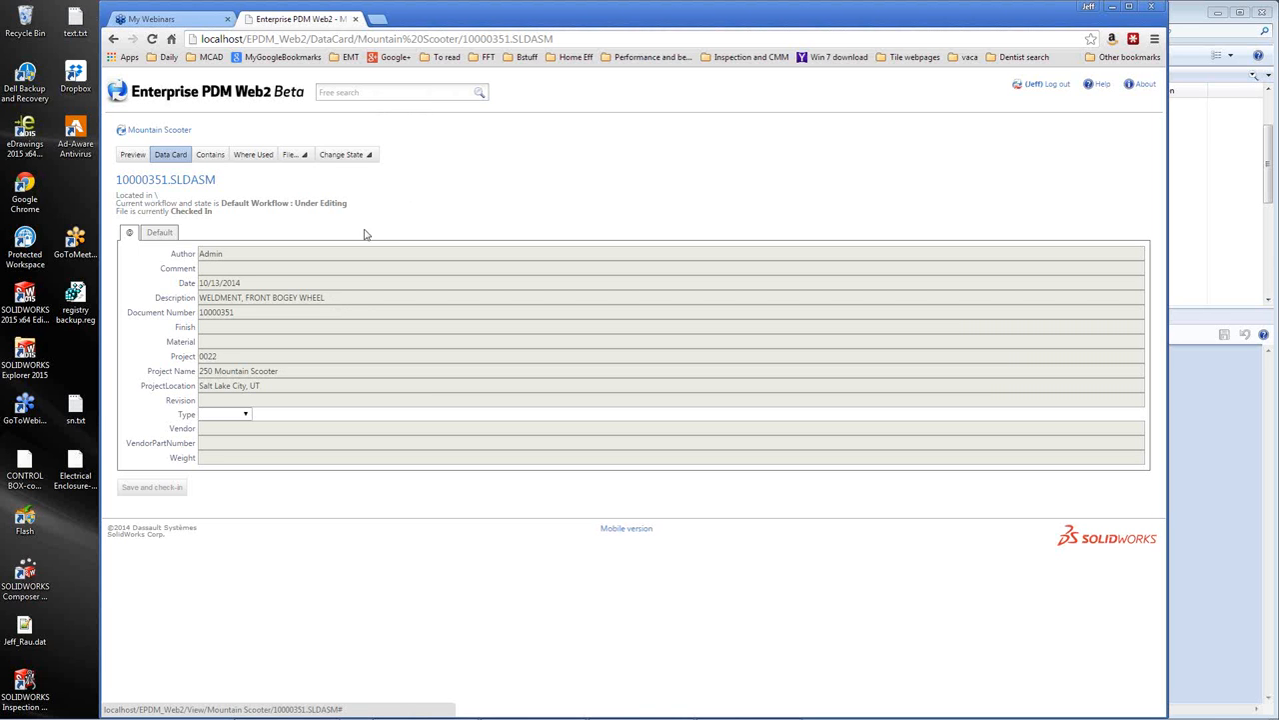
left_click(132, 154)
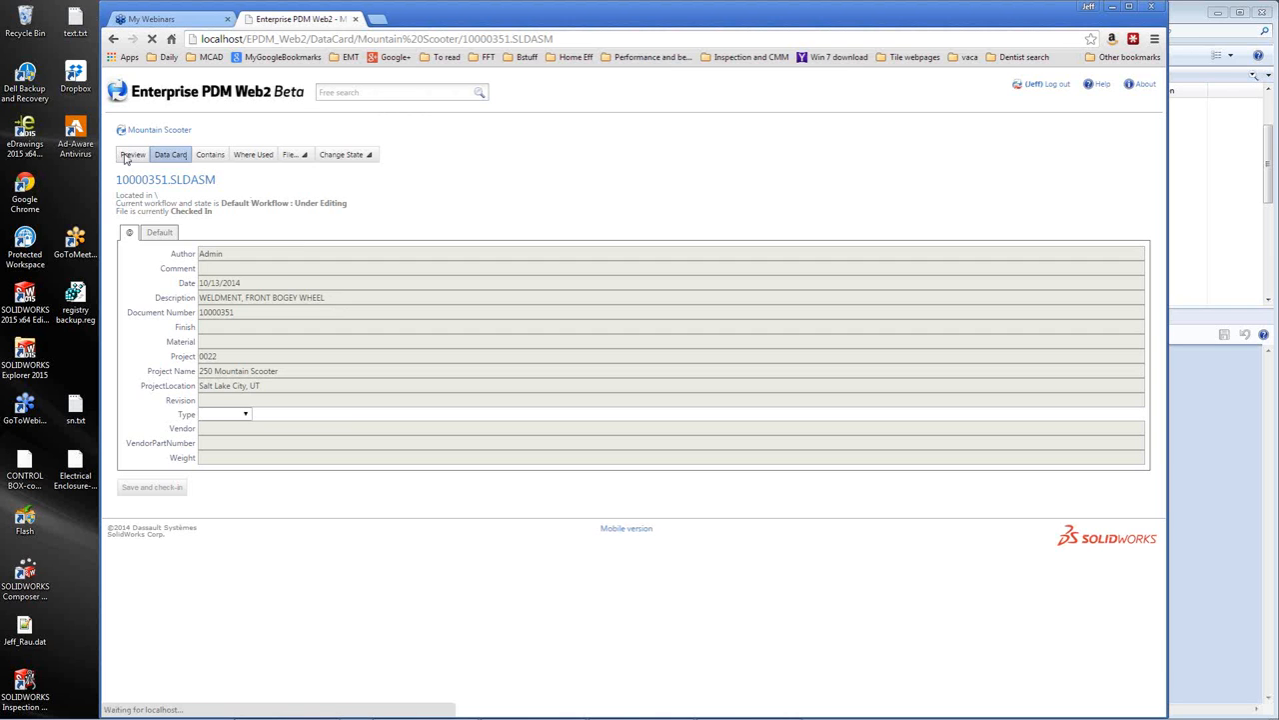
left_click(132, 154)
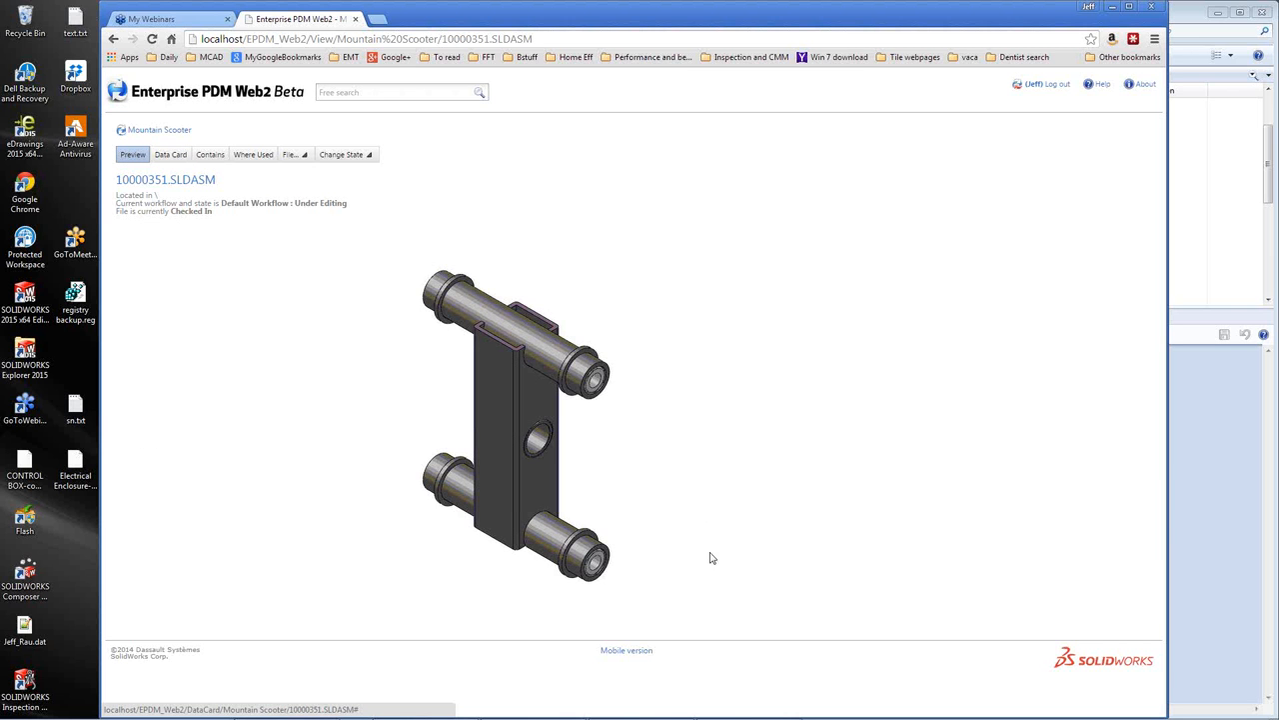
mouse_move(713, 431)
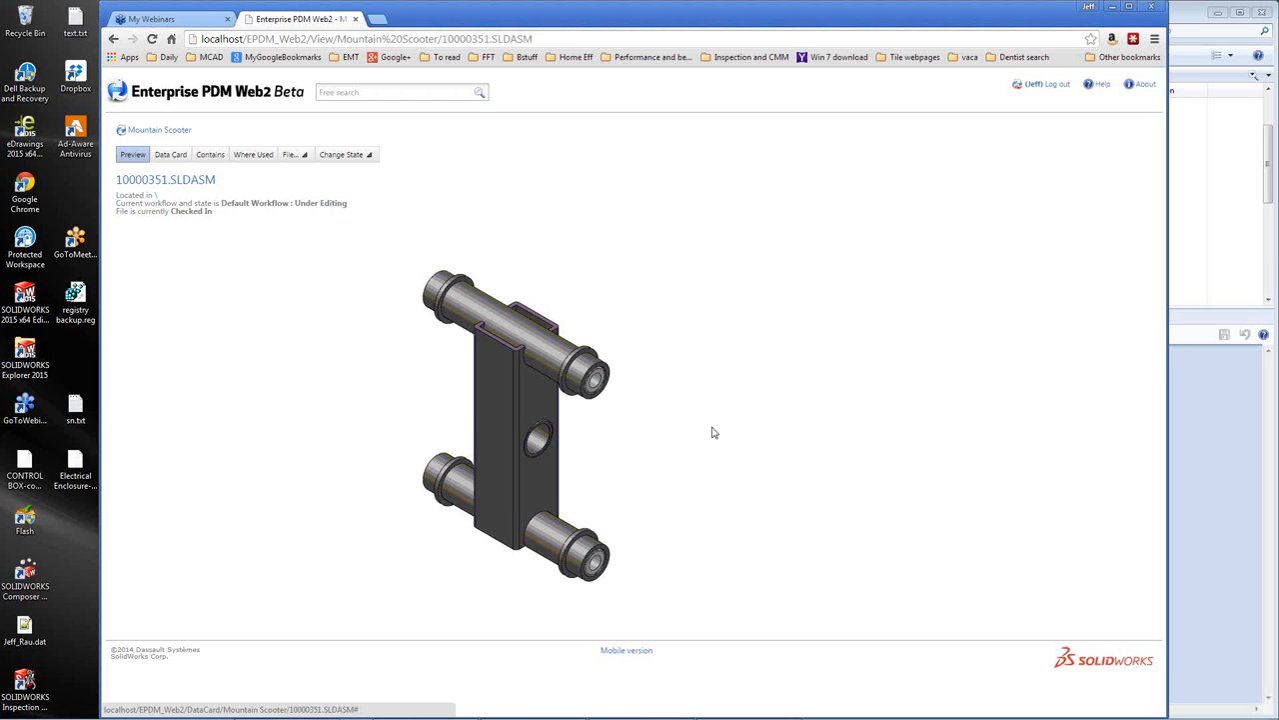
mouse_move(256, 268)
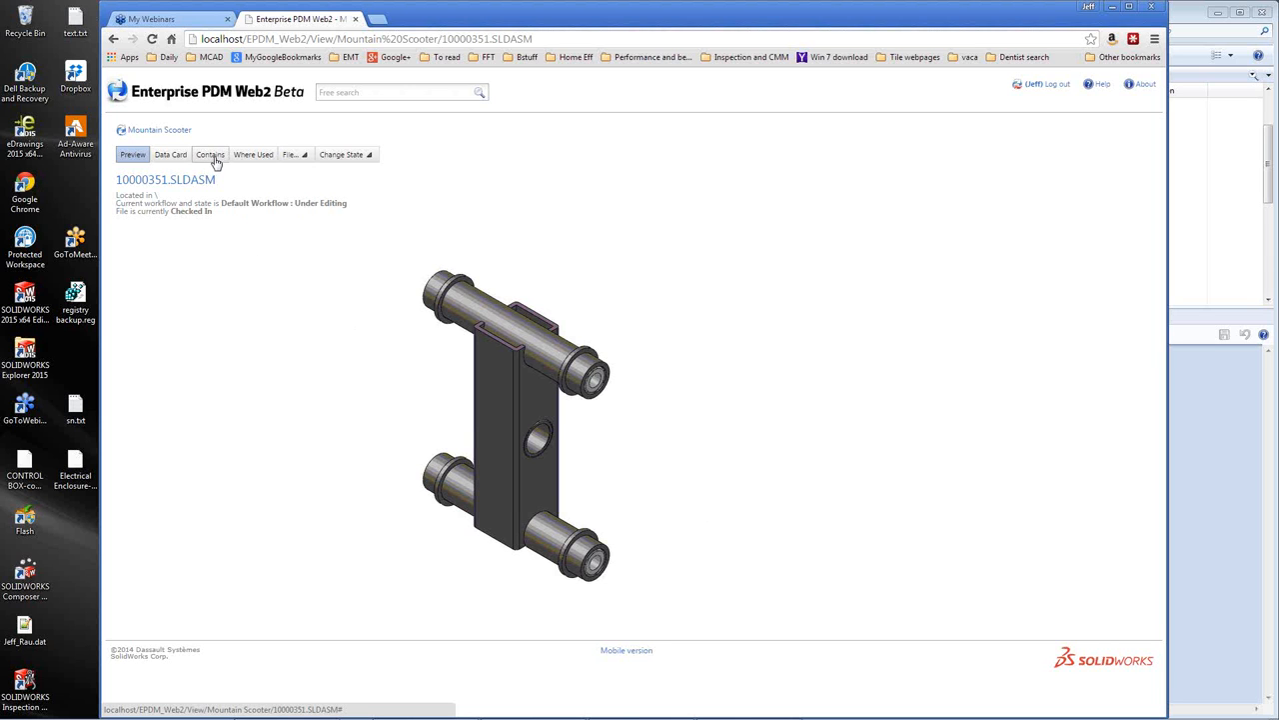
left_click(252, 154)
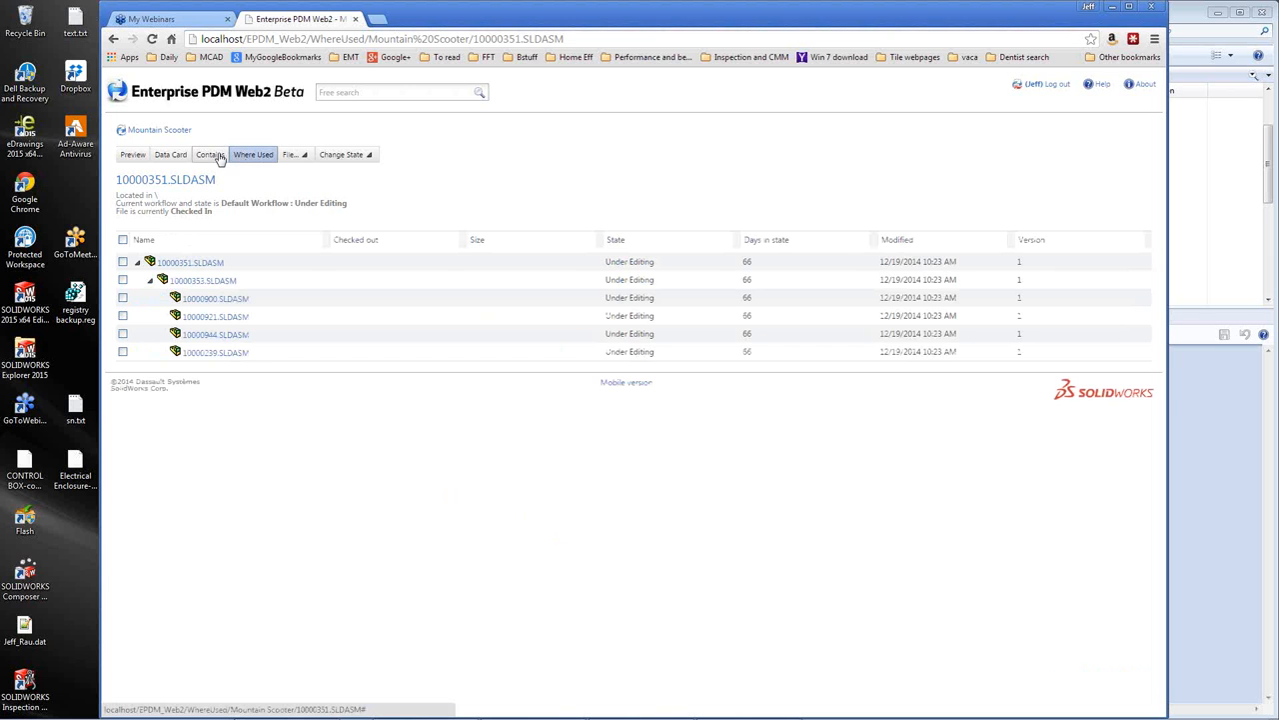
- From Contains, select the top 10000351.SLDASM row and choose Change State > Submit for Approval
left_click(208, 154)
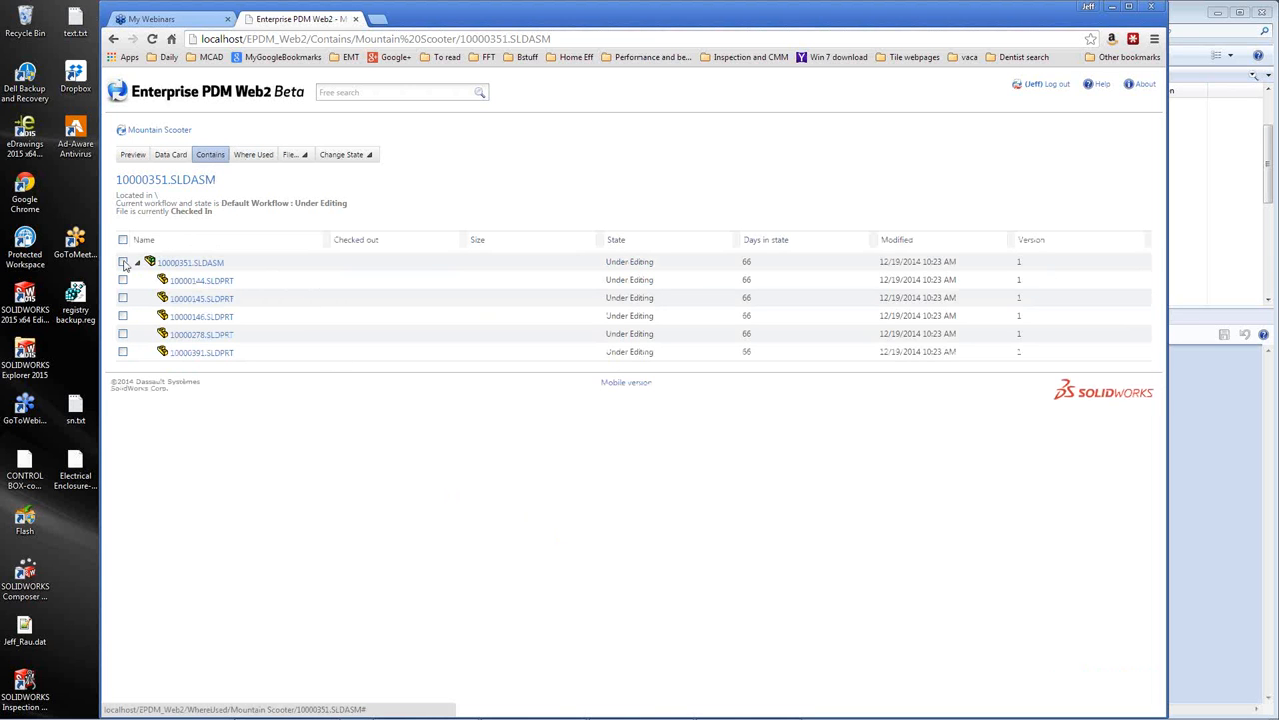
left_click(292, 154)
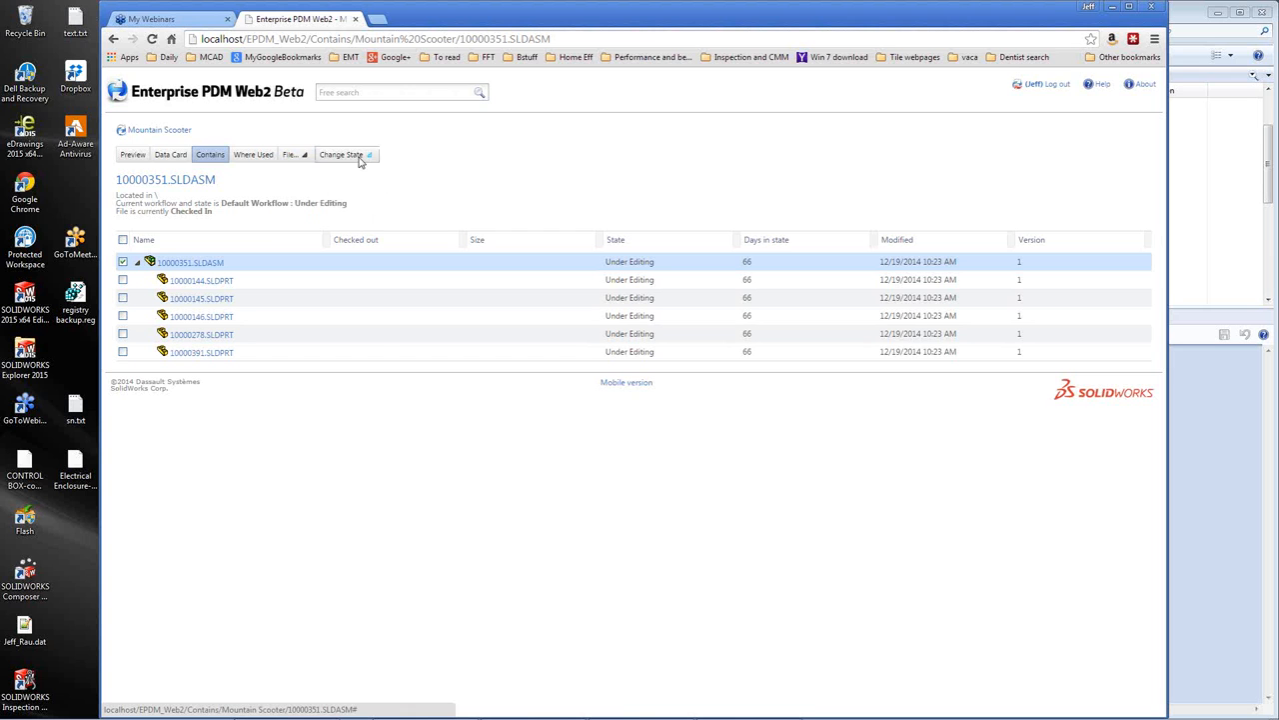
left_click(344, 154)
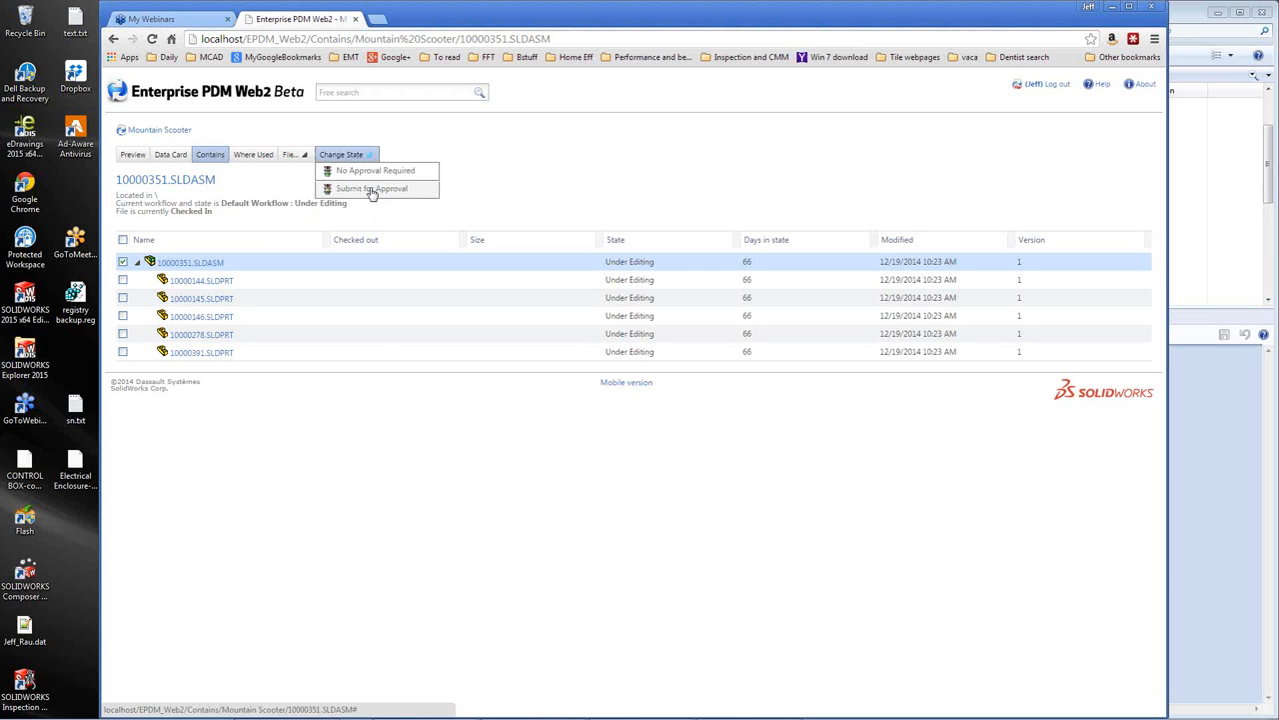
left_click(372, 188)
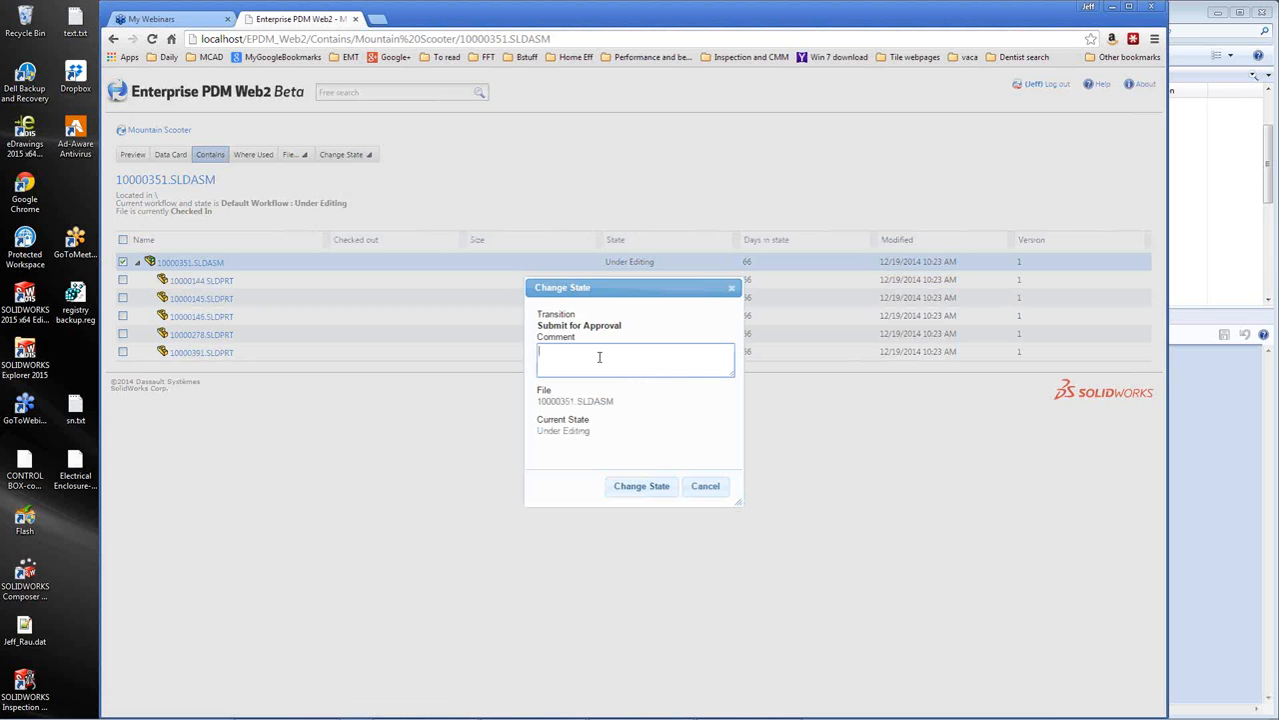
- Submit 10000351.SLDASM for approval with comment "needs approved", reaching Waiting for Approval
type("new")
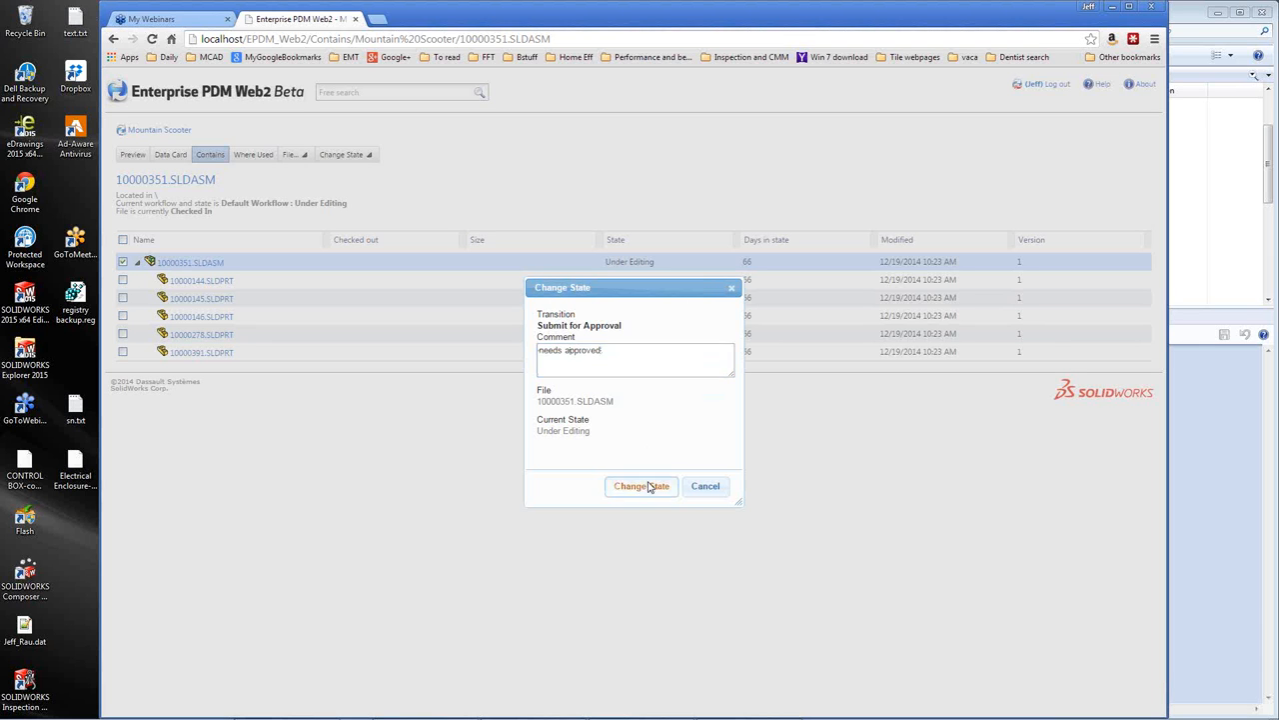
left_click(639, 486)
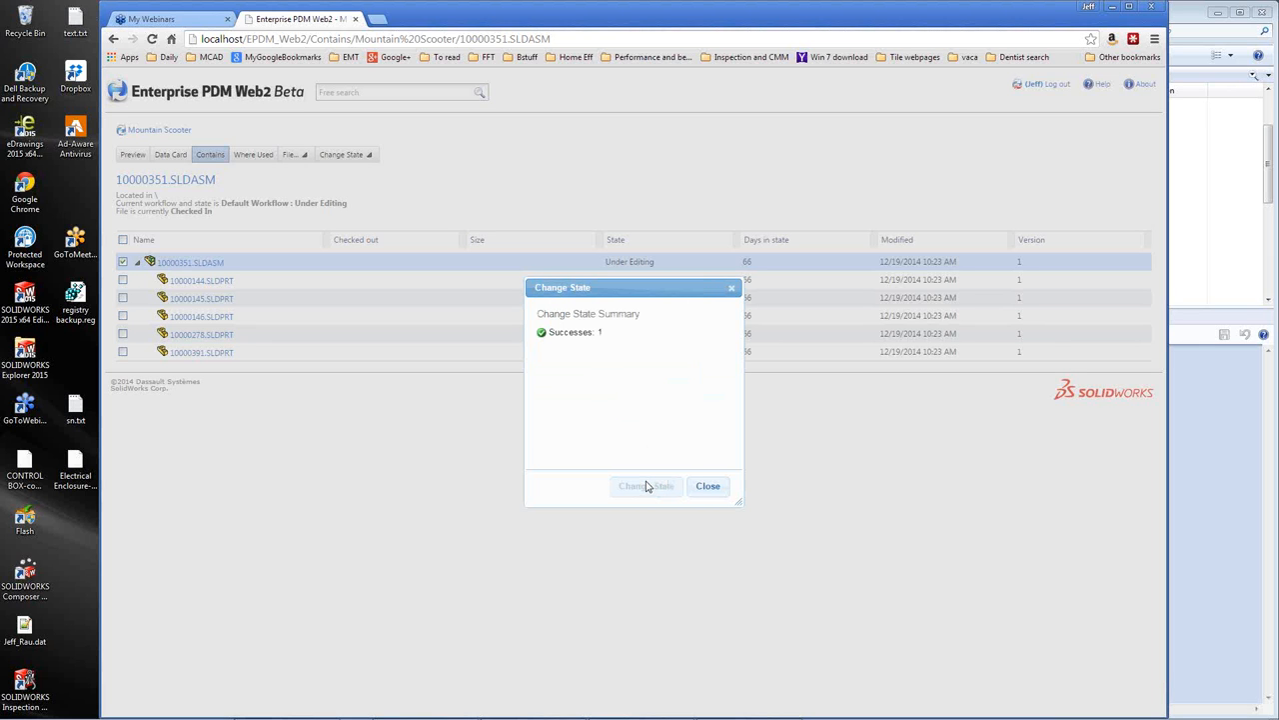
left_click(707, 486)
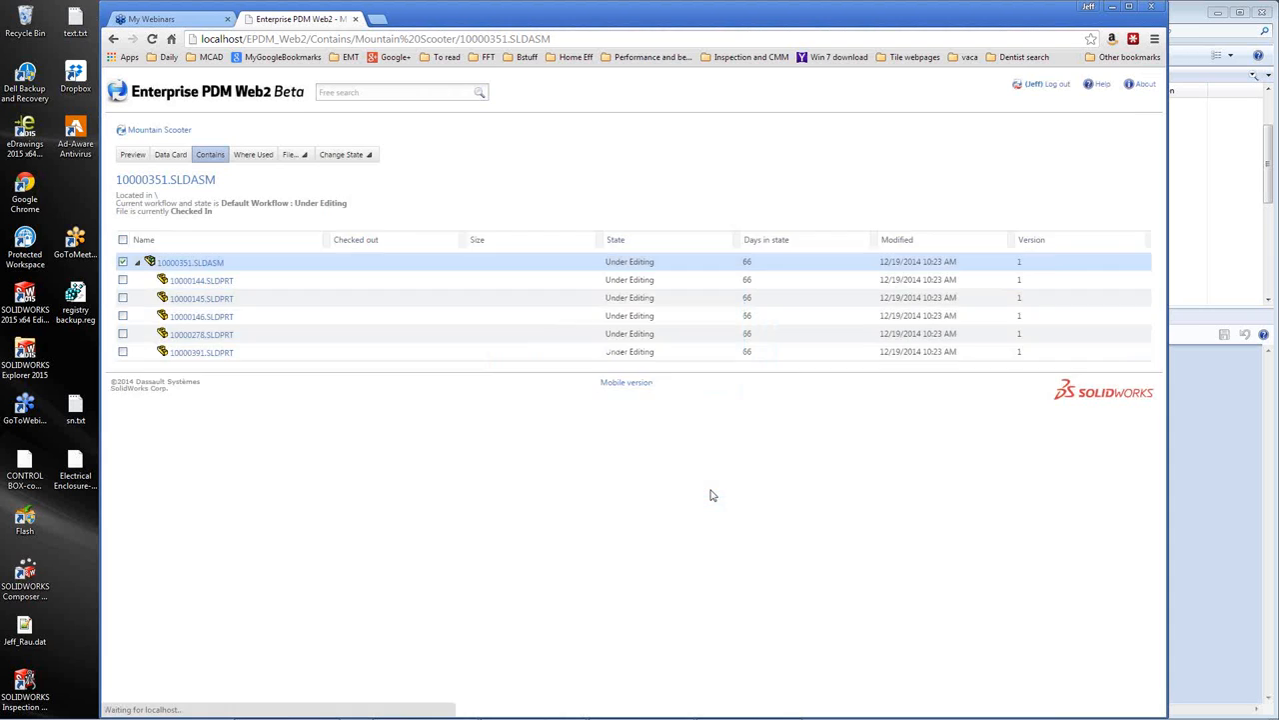
- Return to the vault and switch to the mobile version of the site
left_click(344, 154)
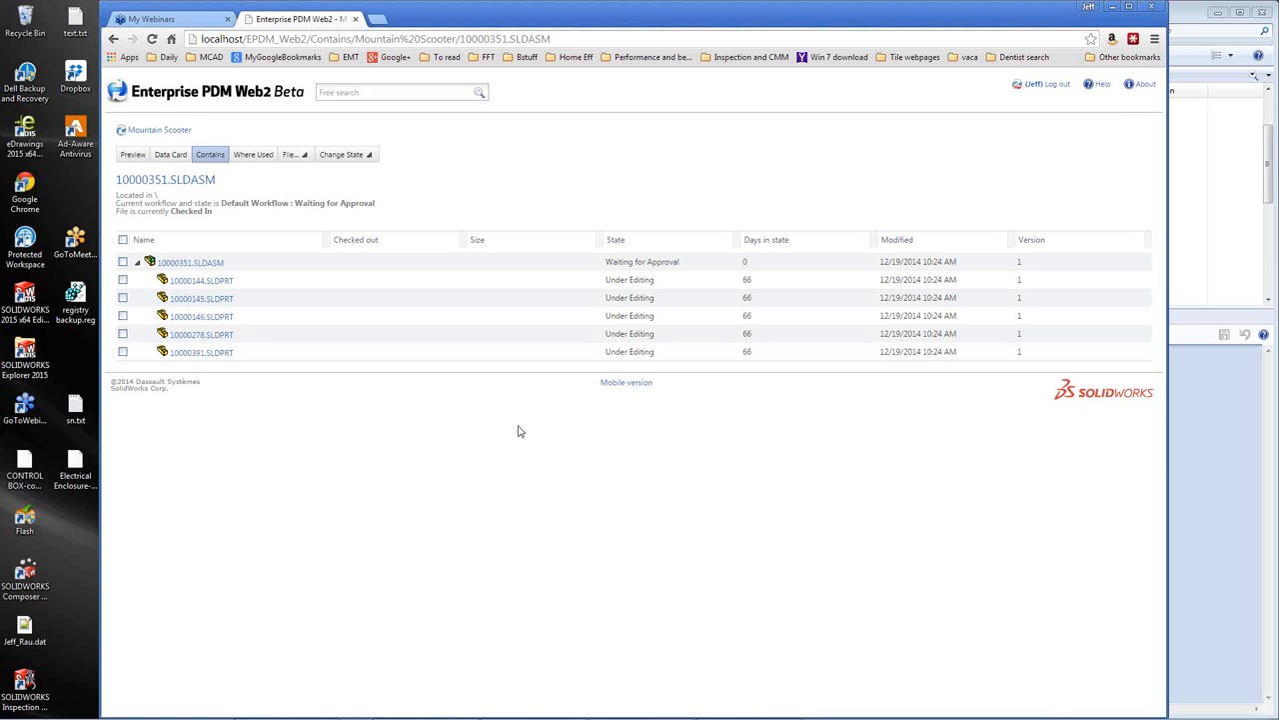
mouse_move(503, 423)
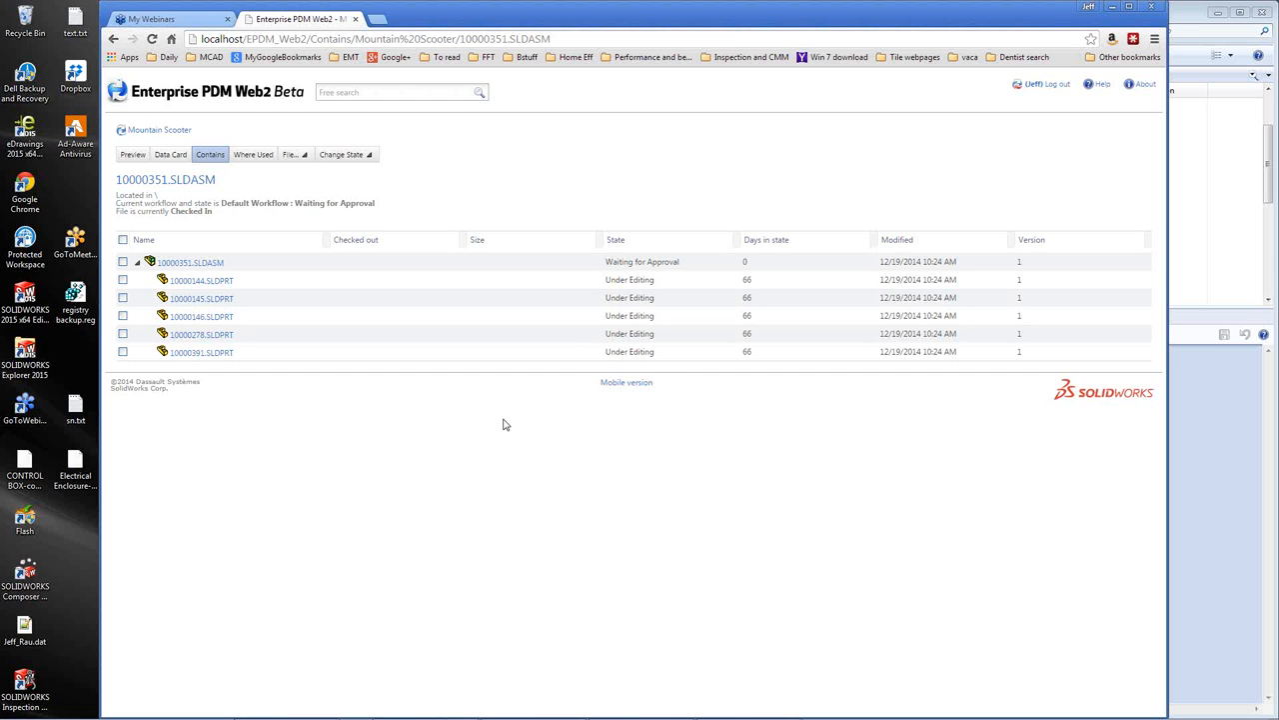
mouse_move(490, 402)
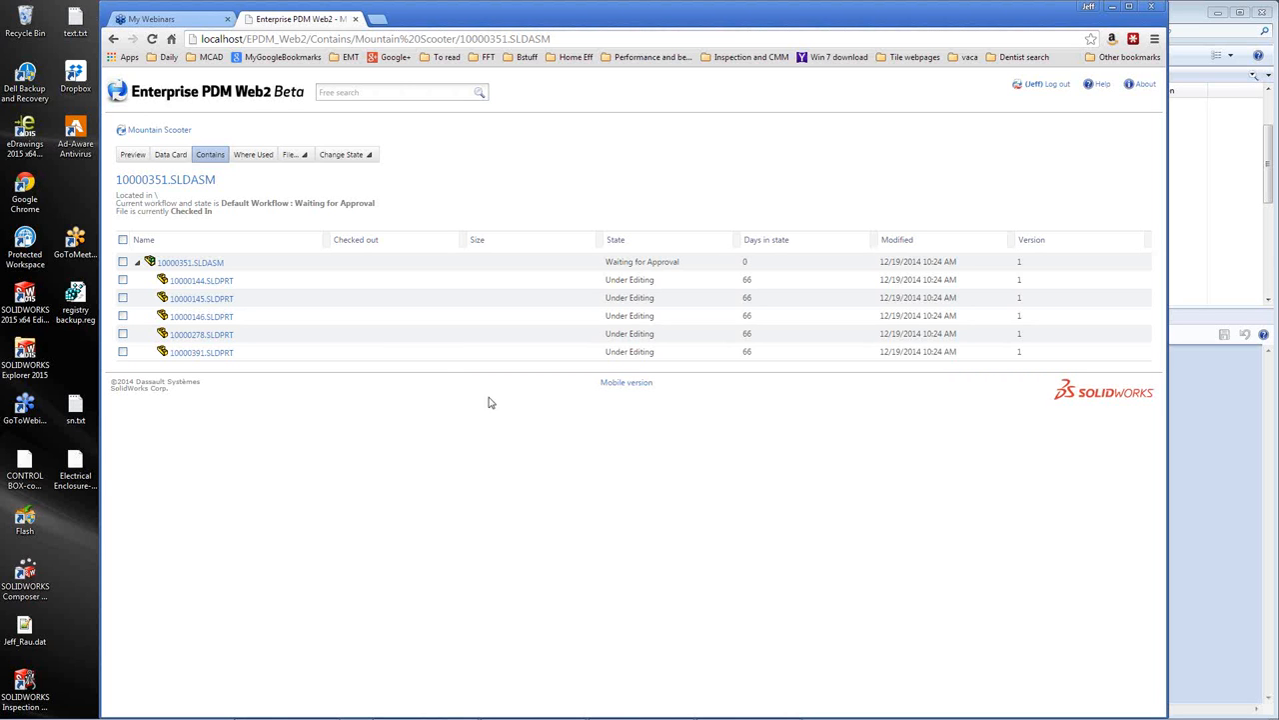
left_click(626, 382)
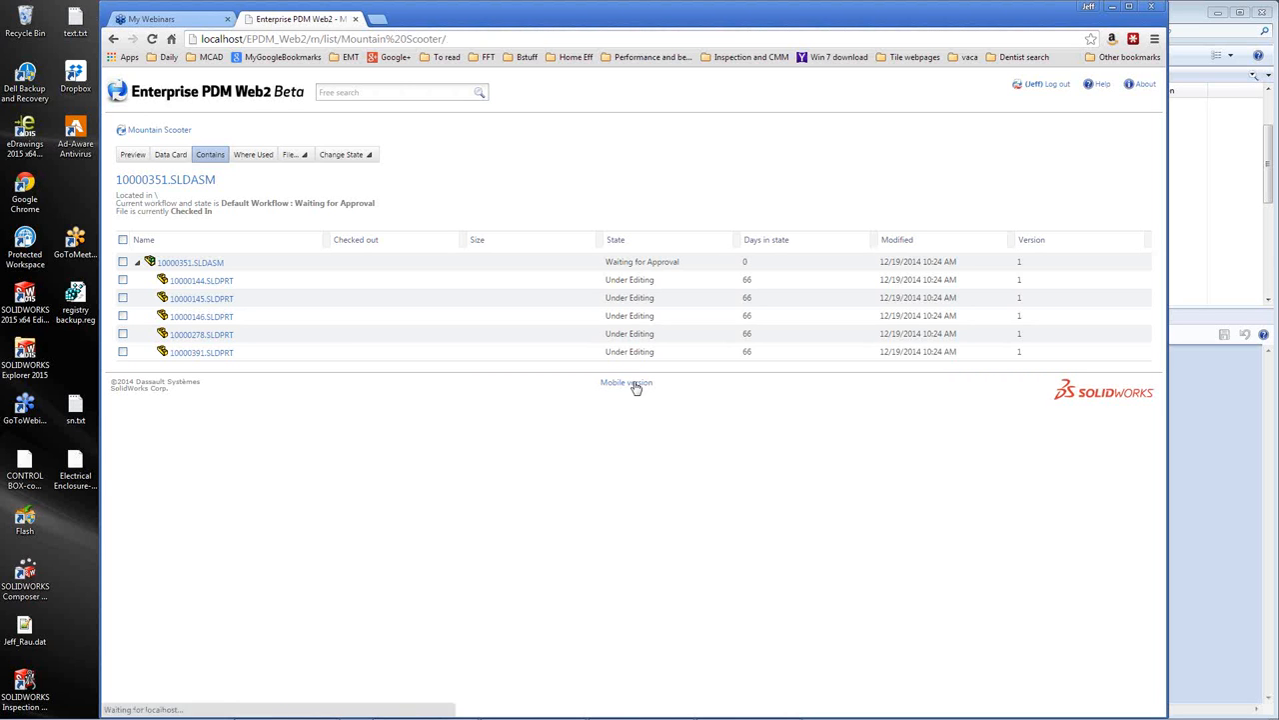
- In mobile view, view part 10000043.SLDPRT details and its state change options
left_click(626, 382)
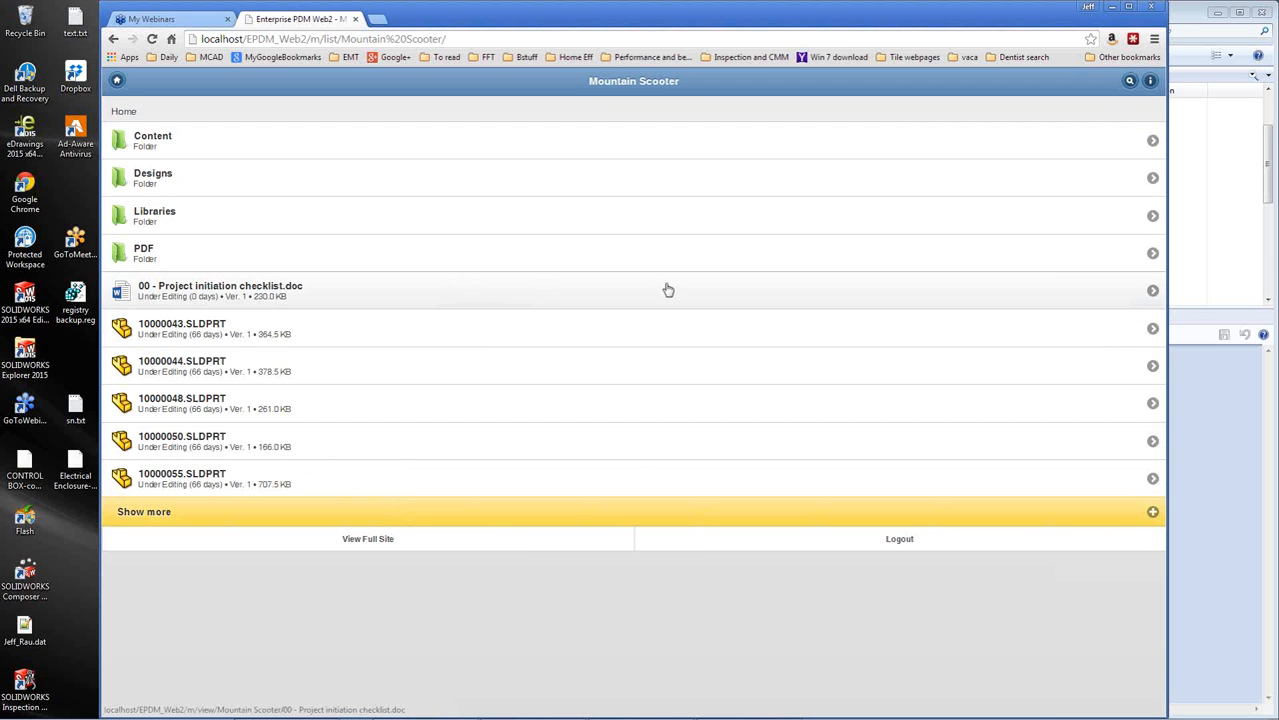
mouse_move(396, 296)
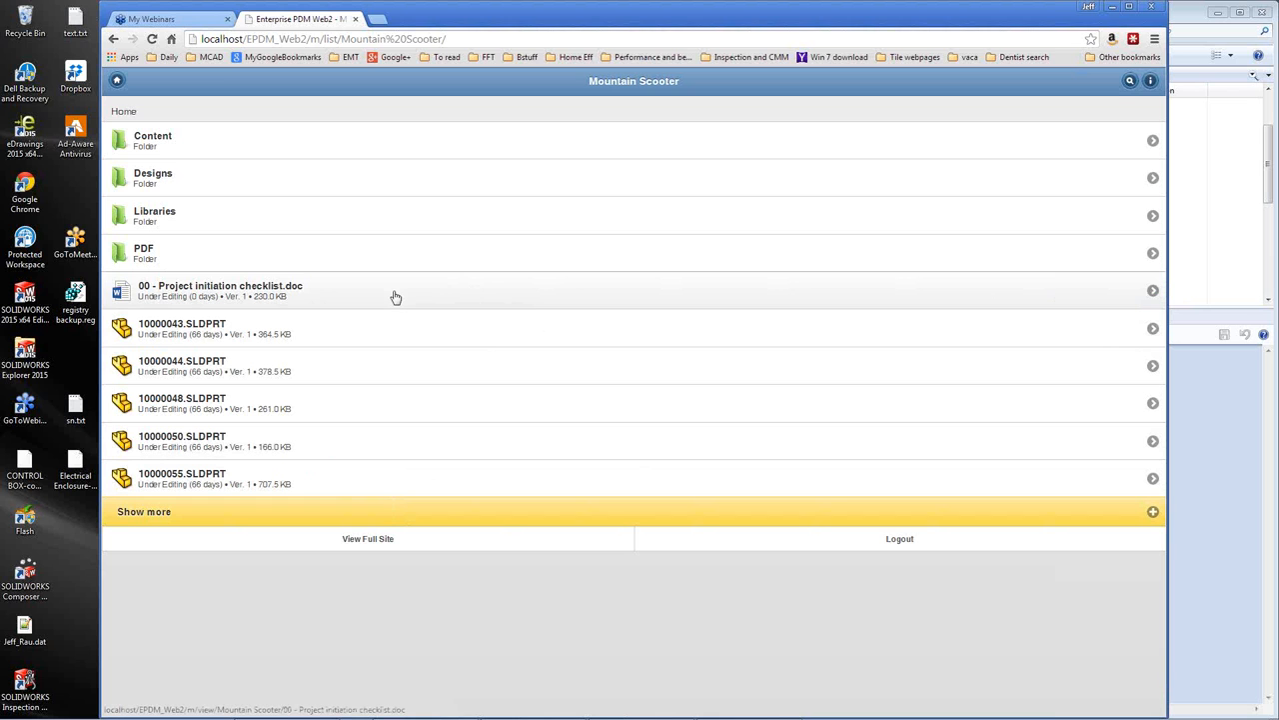
mouse_move(814, 322)
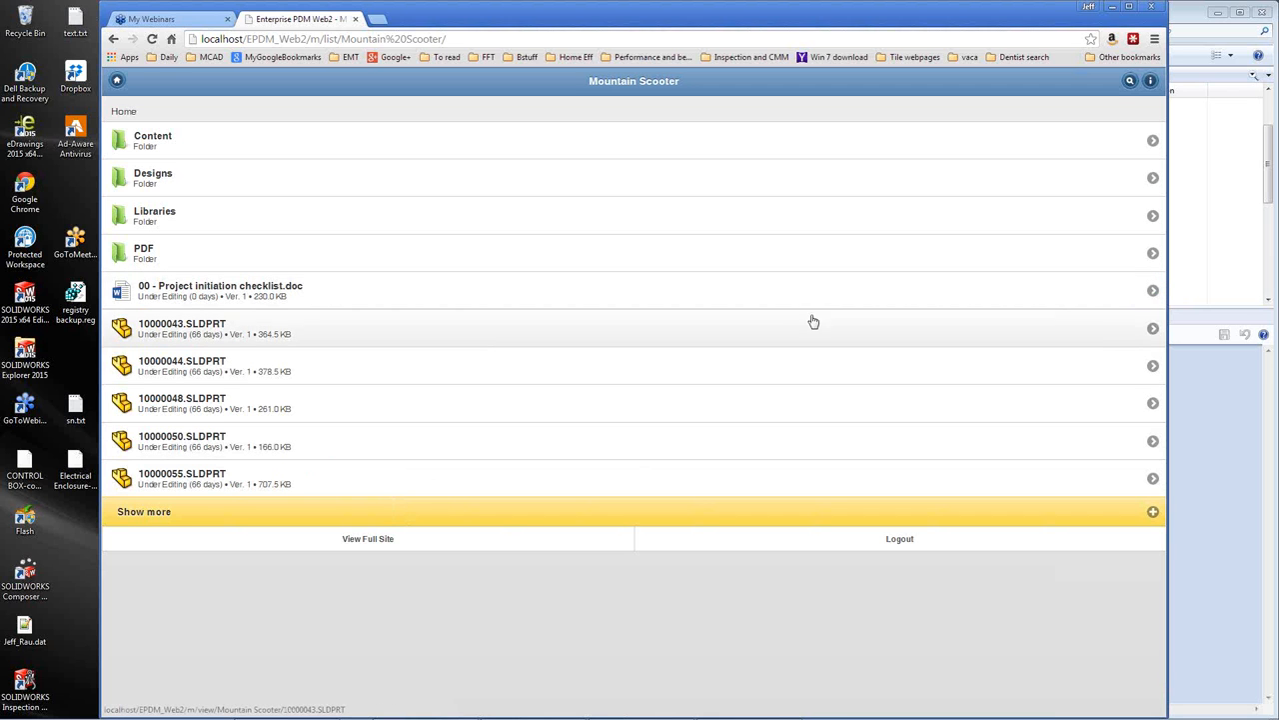
left_click(182, 328)
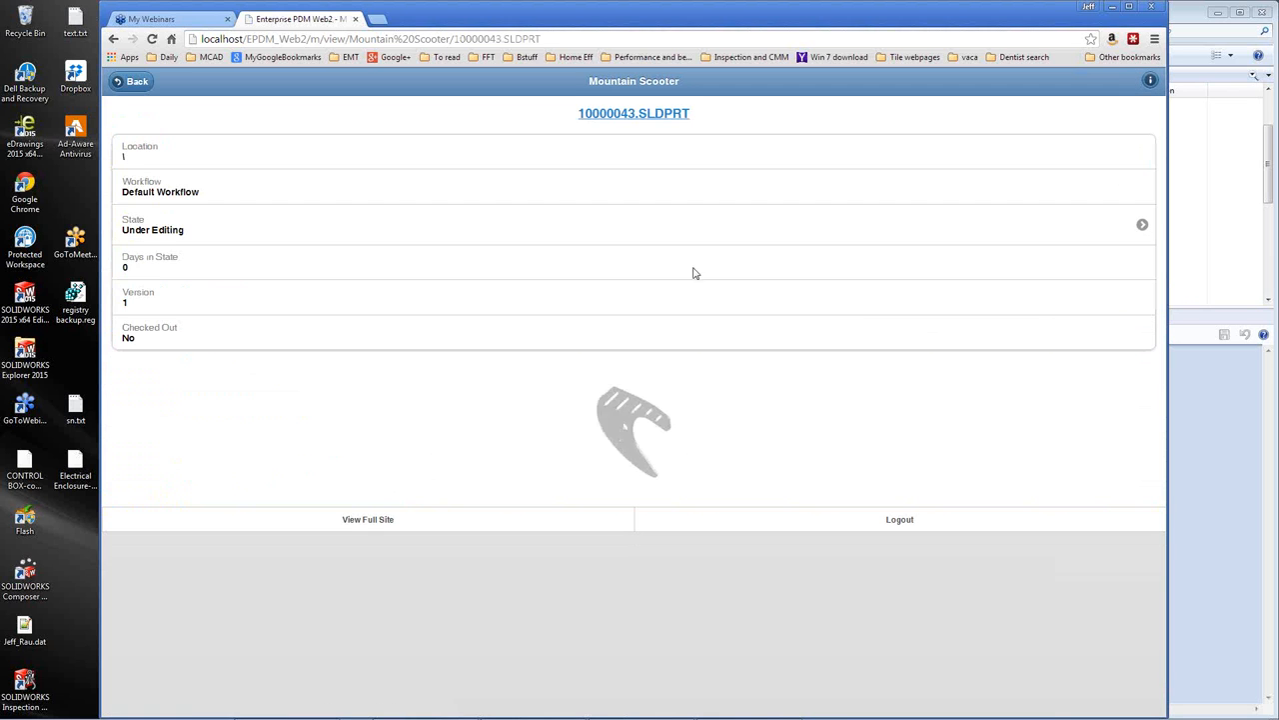
left_click(1143, 224)
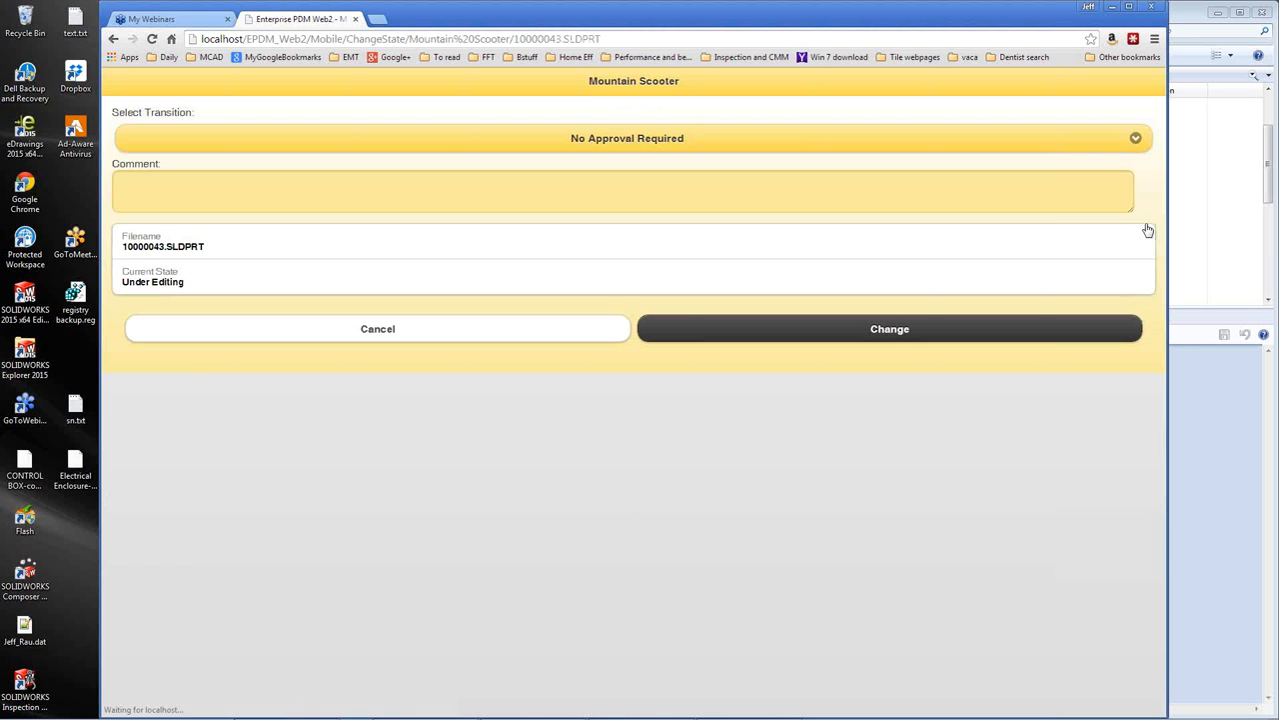
- Cancel the state change, leaving it Under Editing, and return to the Mountain Scooter folder
left_click(1136, 138)
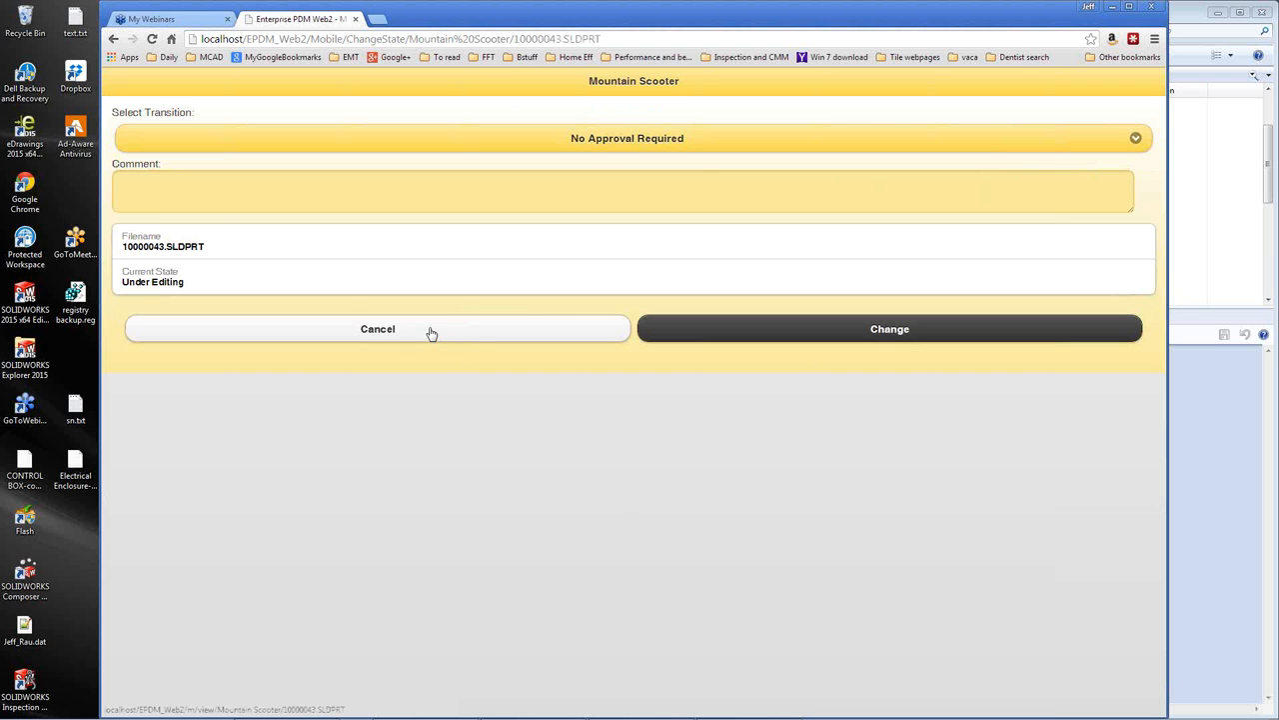
left_click(378, 327)
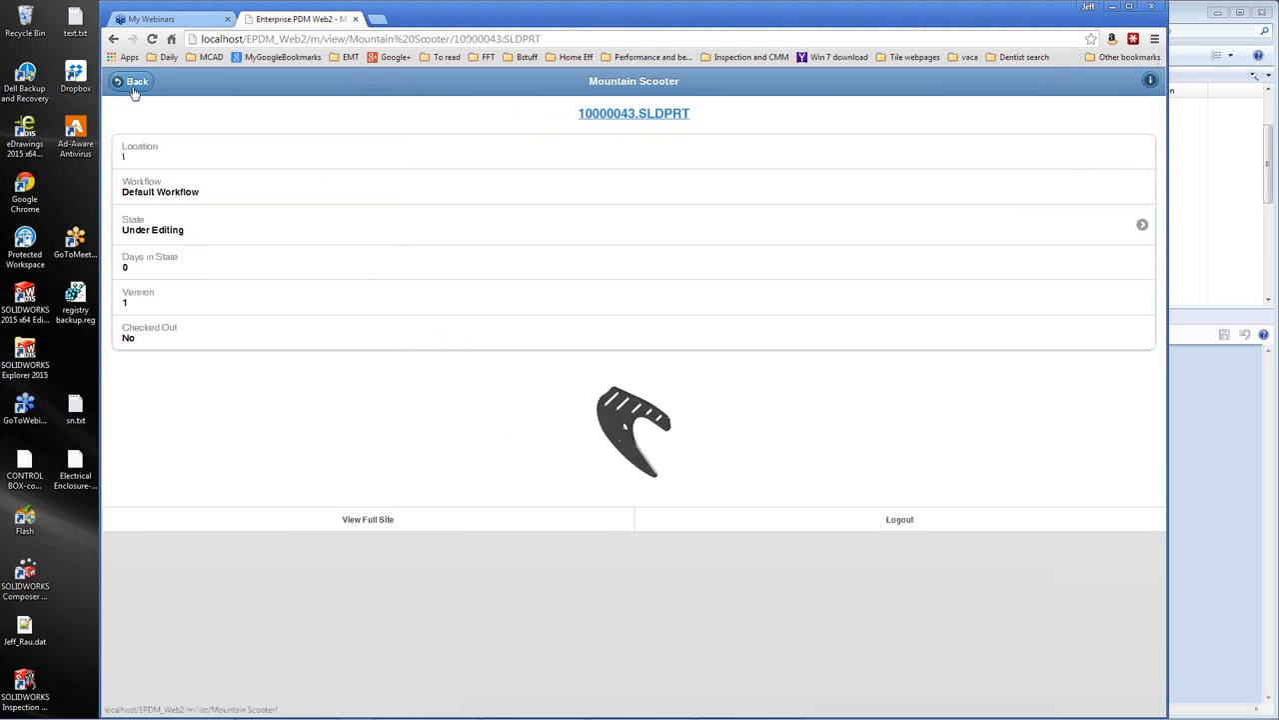
left_click(132, 80)
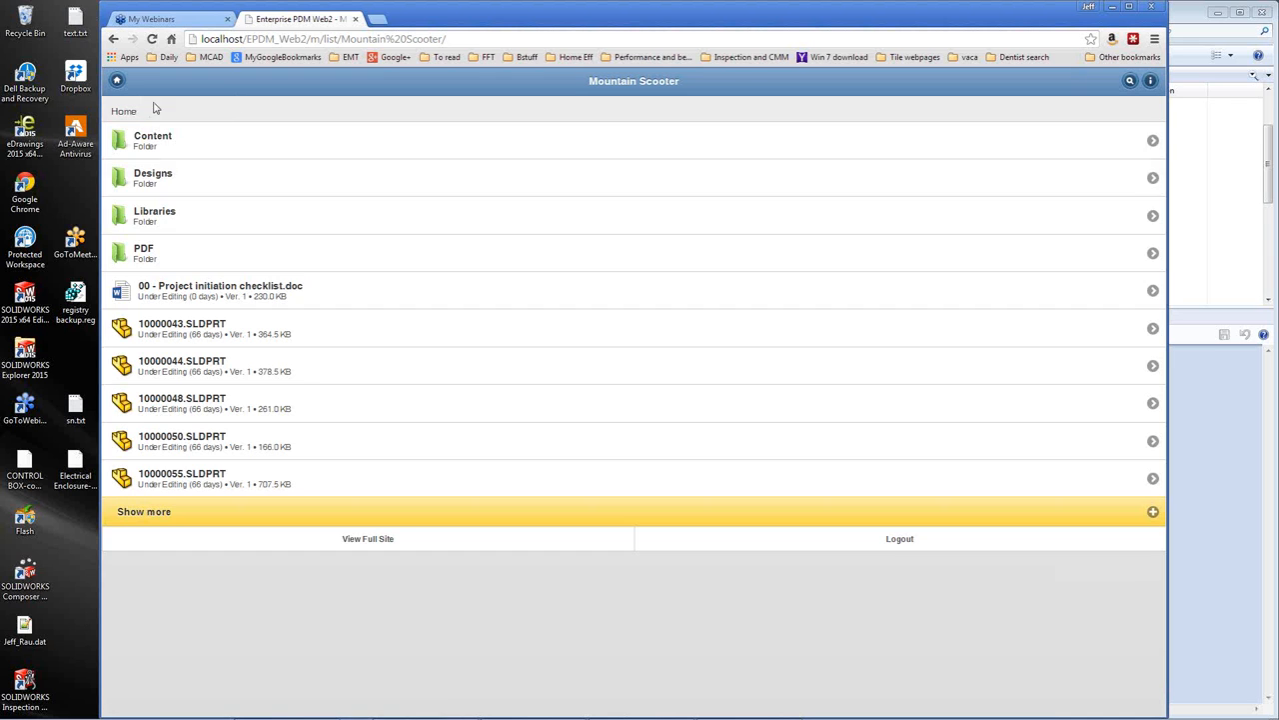
mouse_move(476, 610)
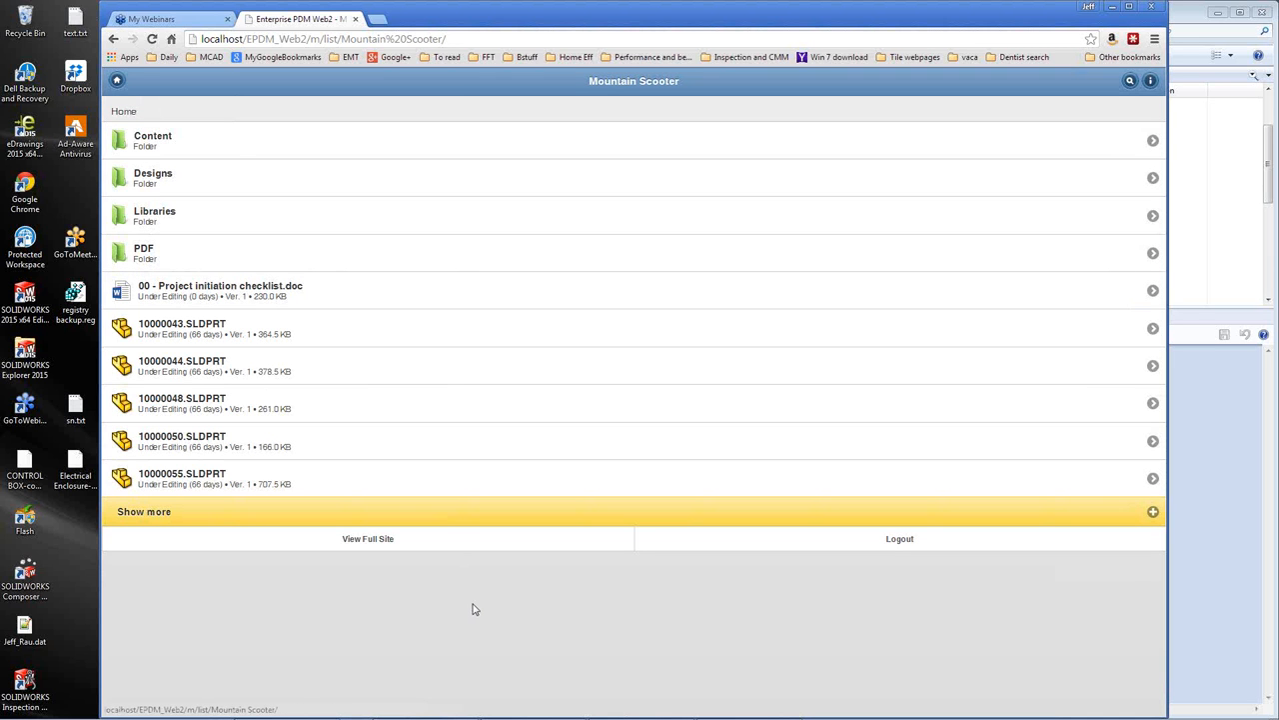
mouse_move(478, 607)
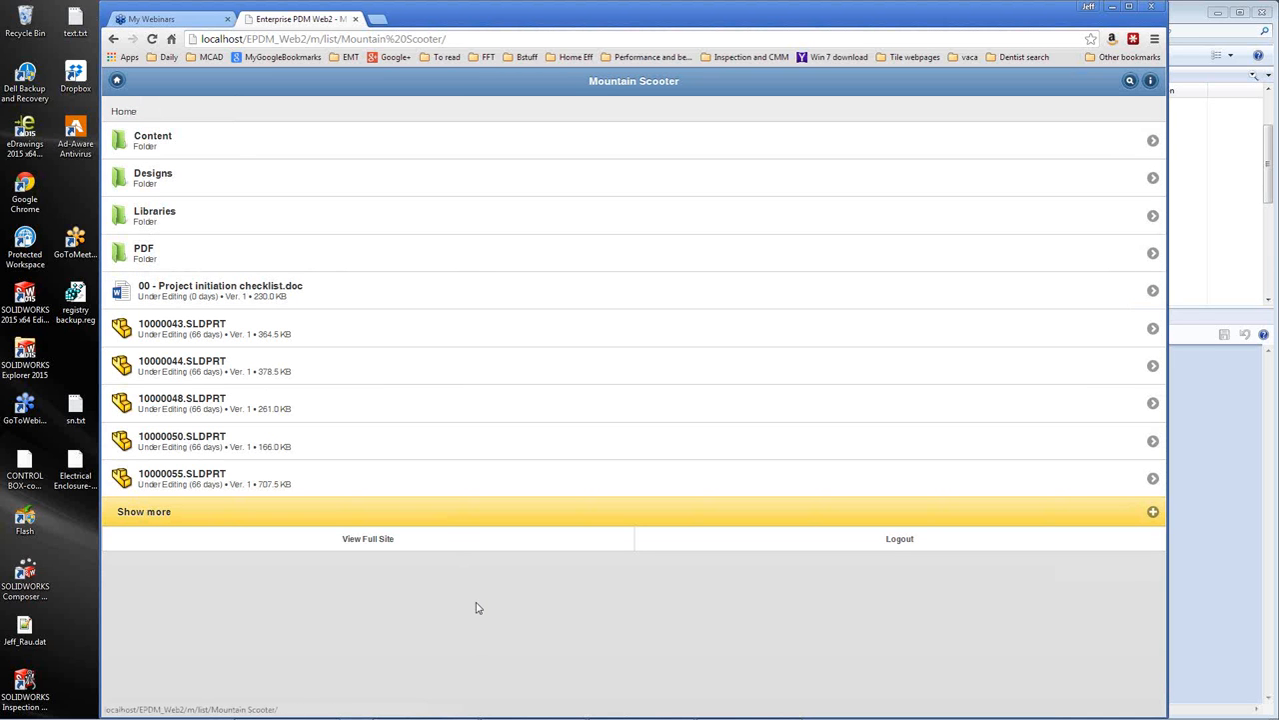